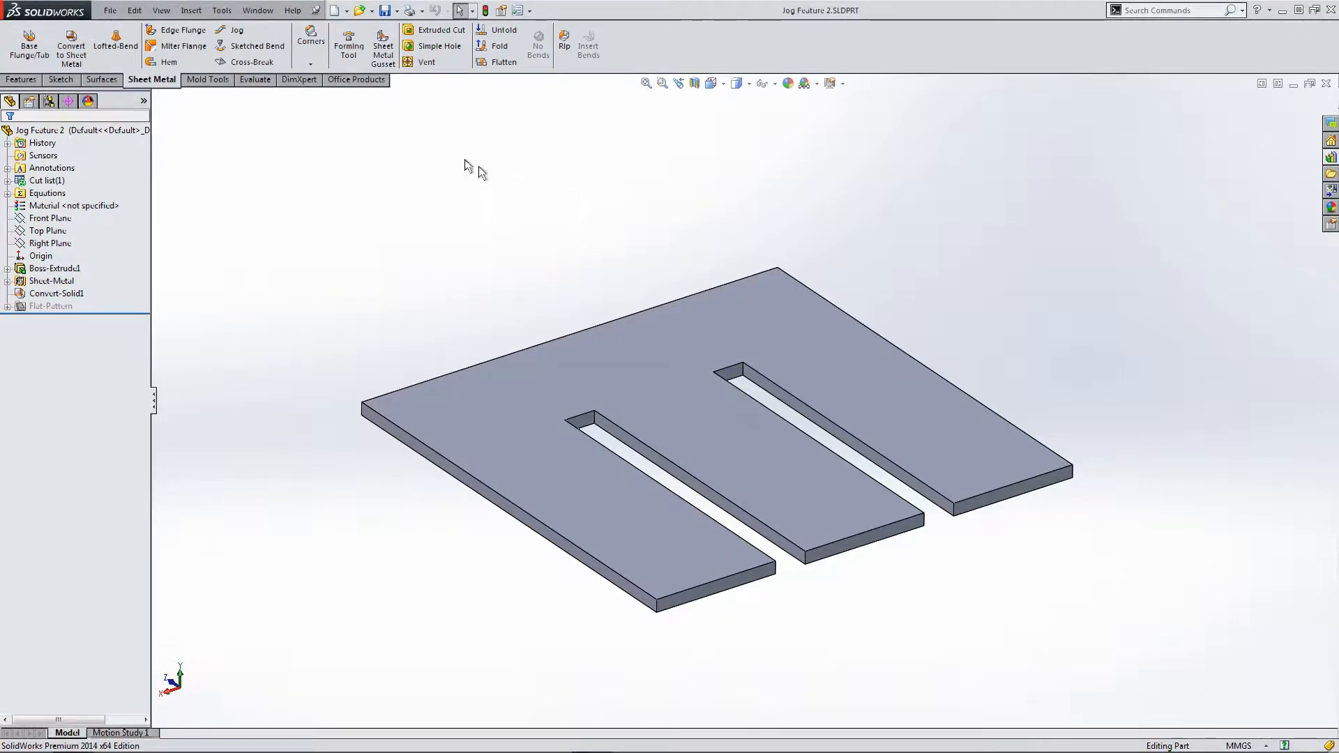
Sketch a straight line across the right-hand strip from the slot edge to the outer edge.
{"action": "left_click", "coordinate": [250, 44]}
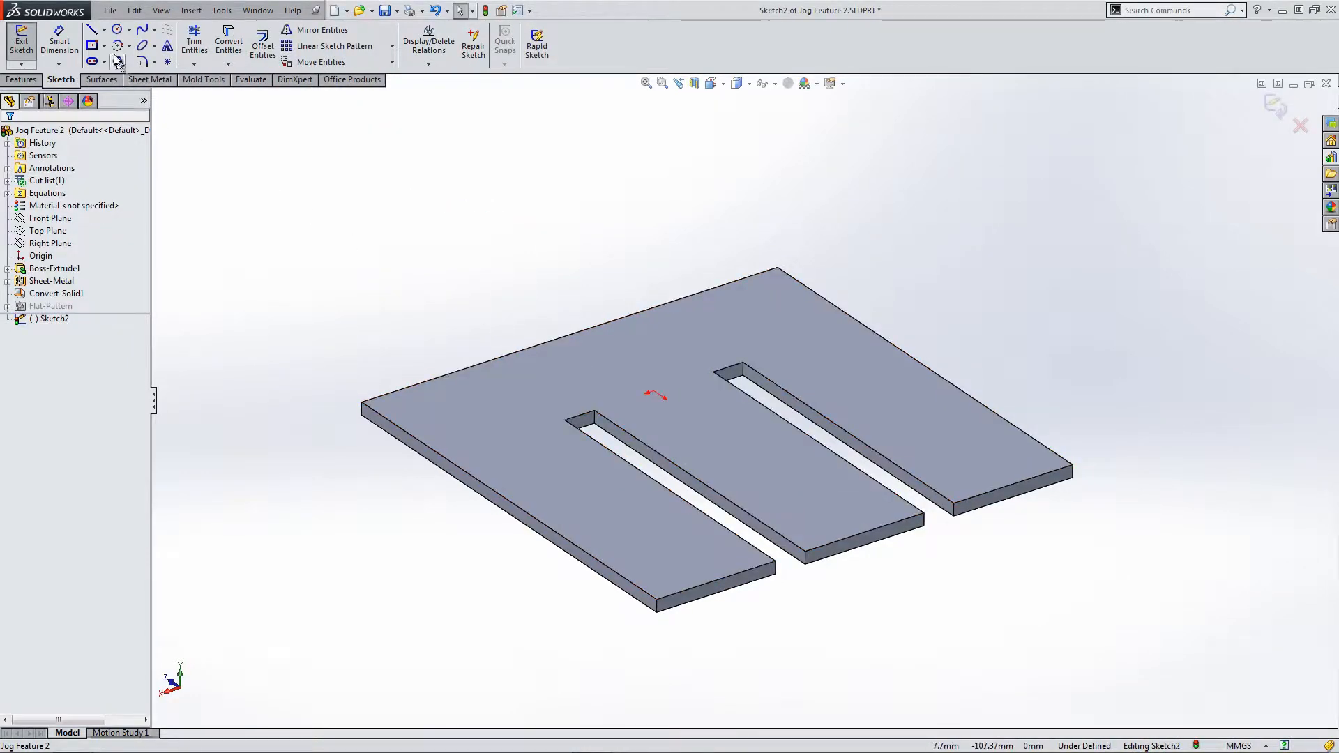
{"action": "left_click", "coordinate": [92, 30]}
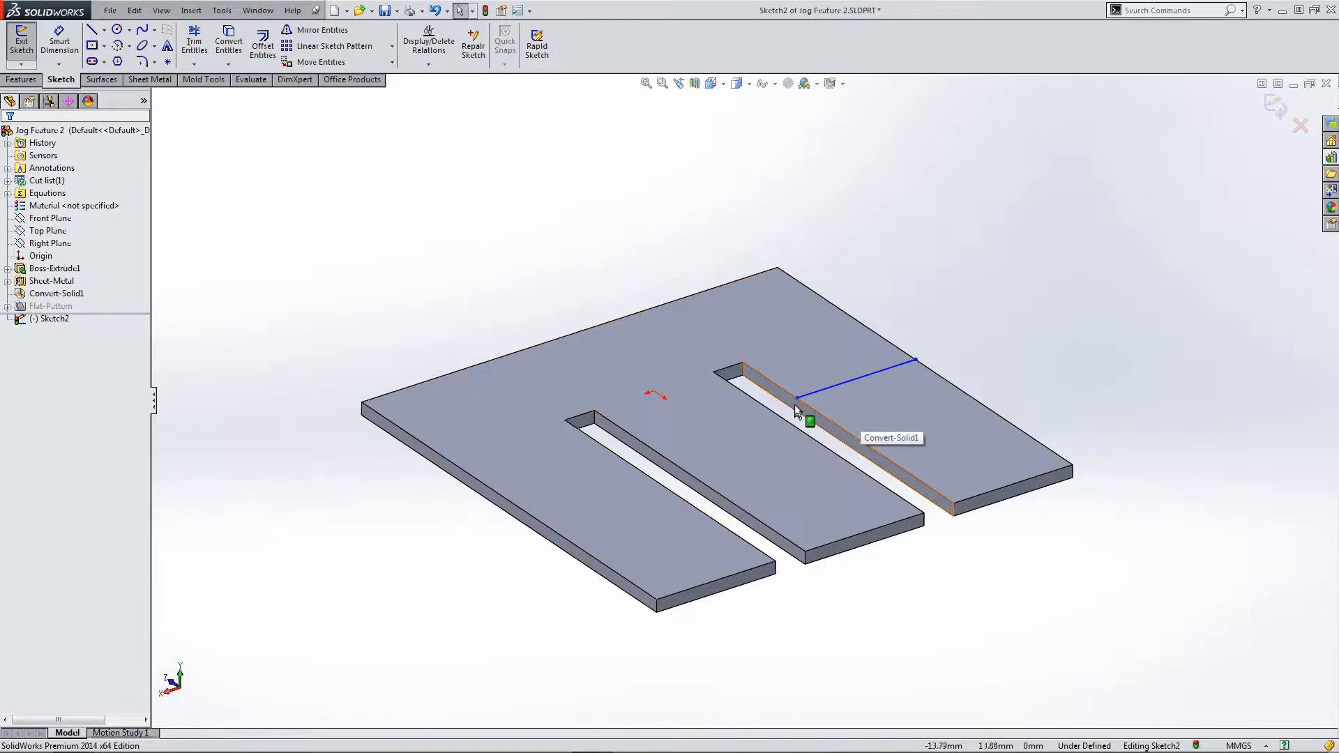
{"action": "left_click", "coordinate": [785, 395]}
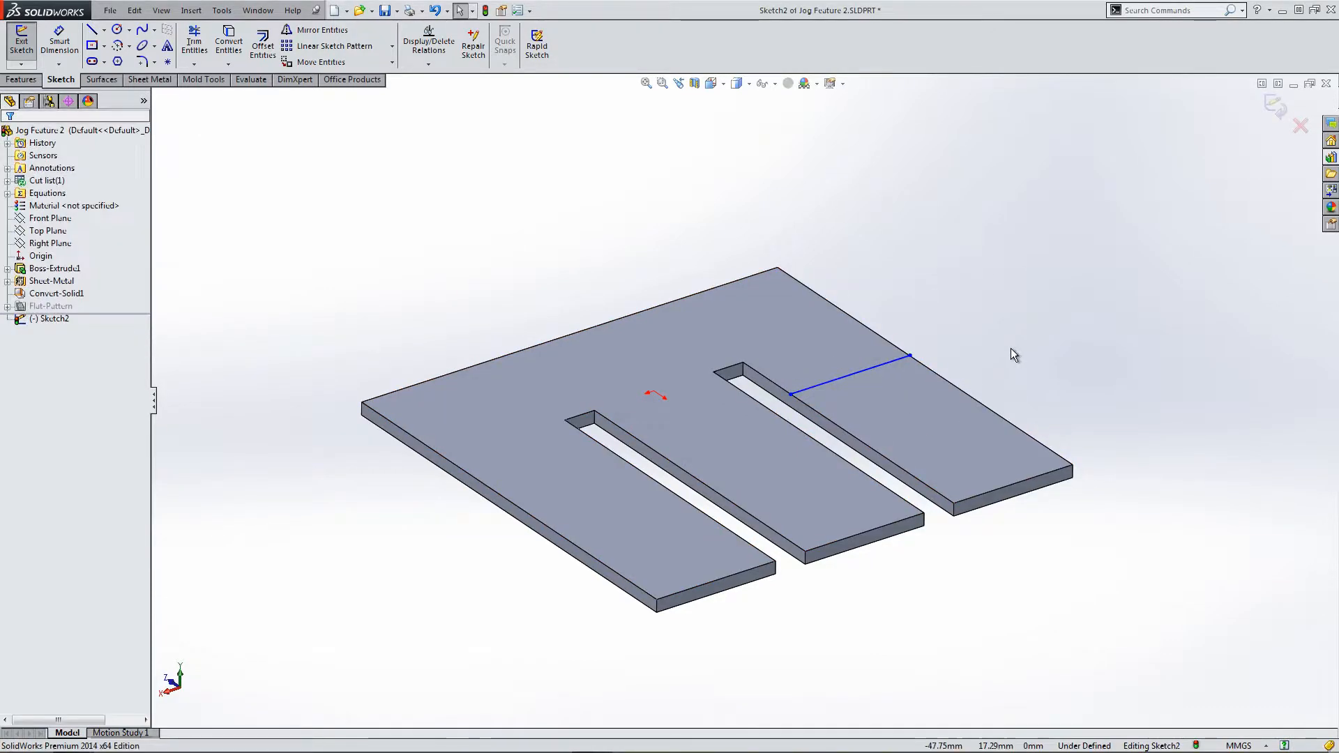
{"action": "mouse_move", "coordinate": [444, 150]}
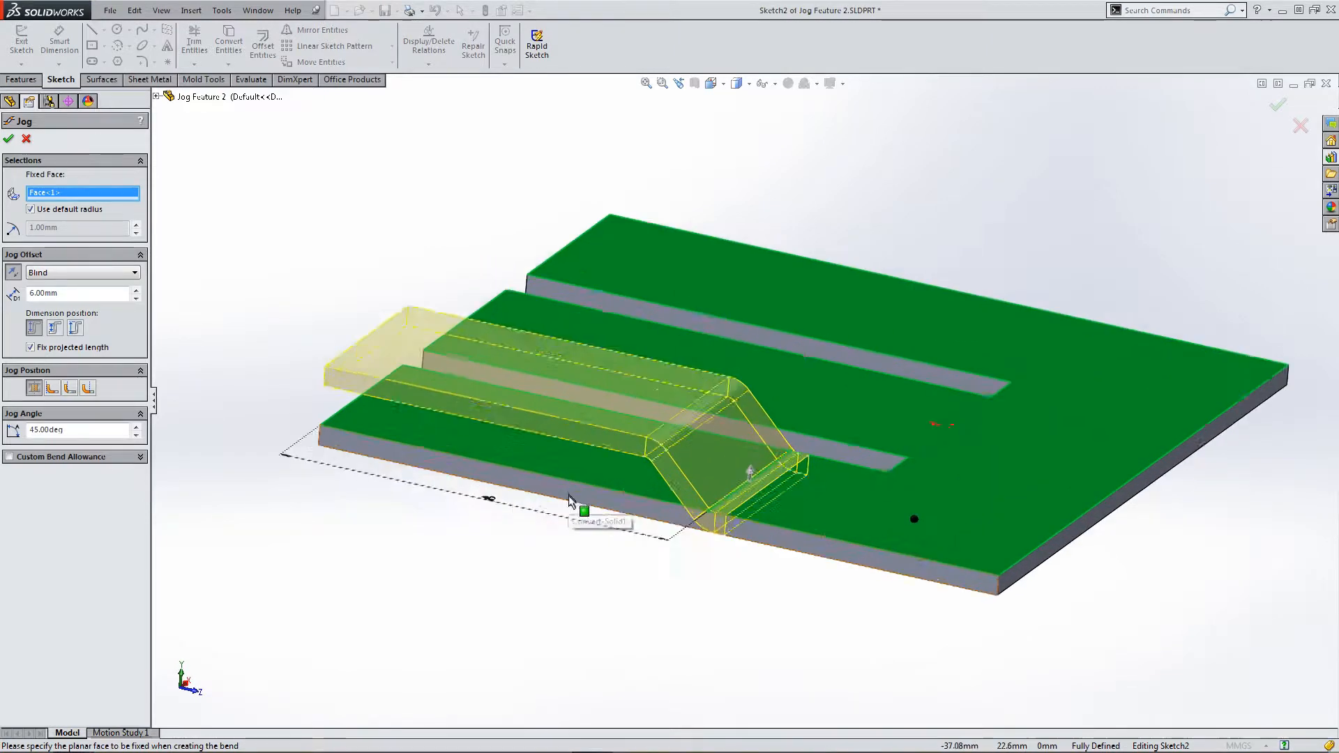
Try a custom 5.00 mm bend radius on the jog, then revert to the default radius.
{"action": "left_click_drag", "start_coordinate": [572, 499], "coordinate": [646, 470]}
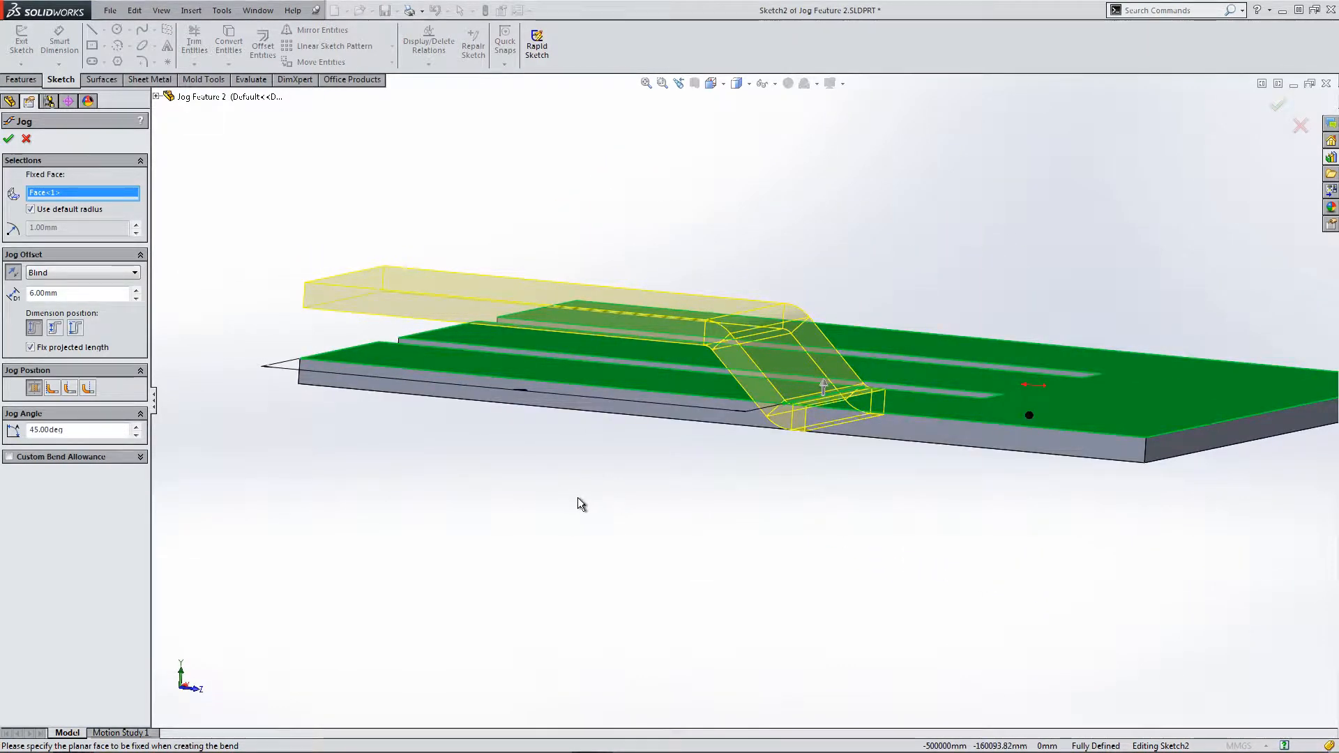
{"action": "left_click", "coordinate": [31, 210]}
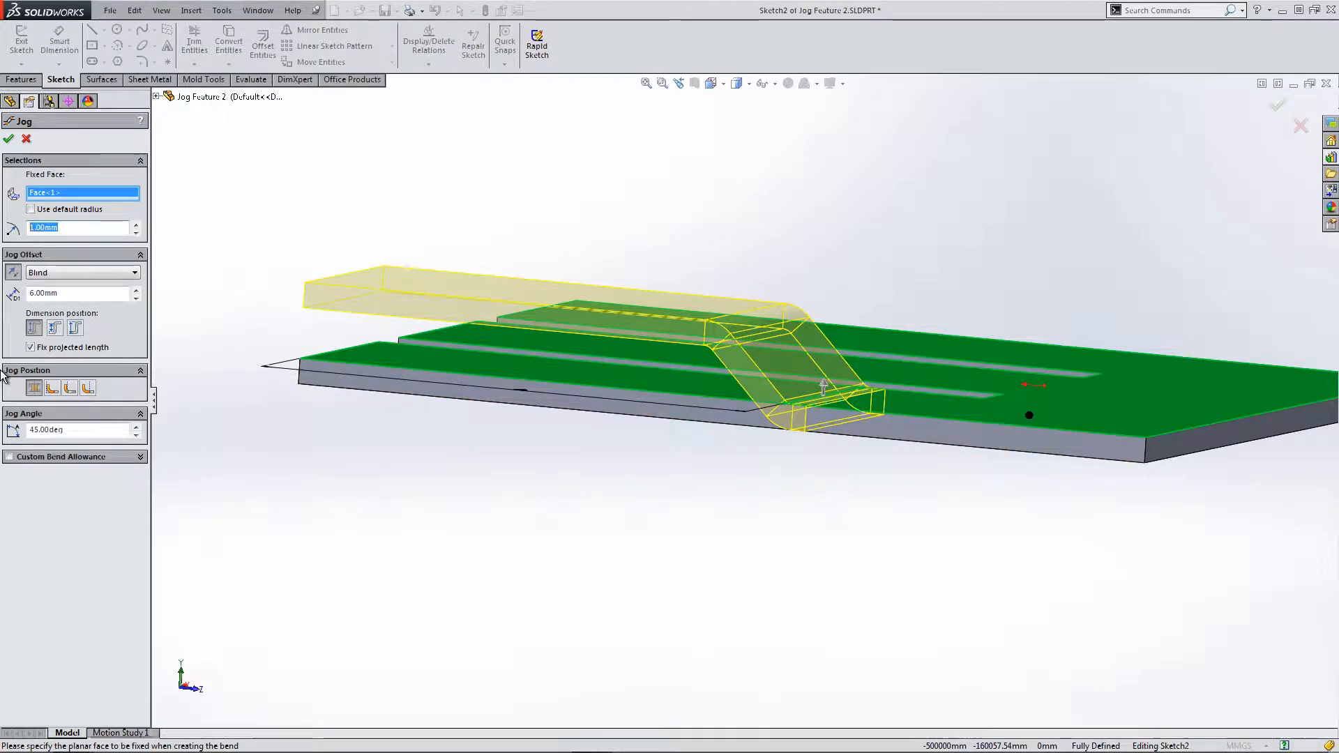
{"action": "type", "text": "5.00mm"}
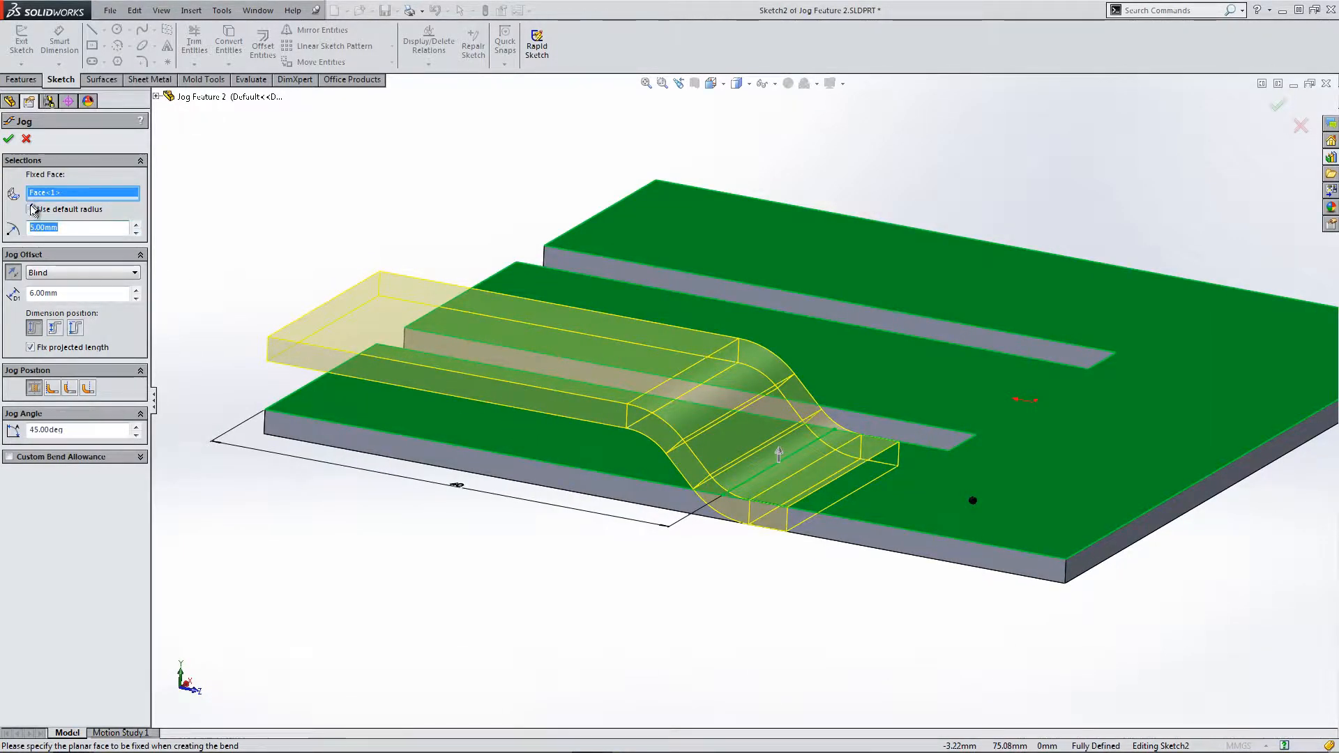
{"action": "left_click", "coordinate": [31, 210]}
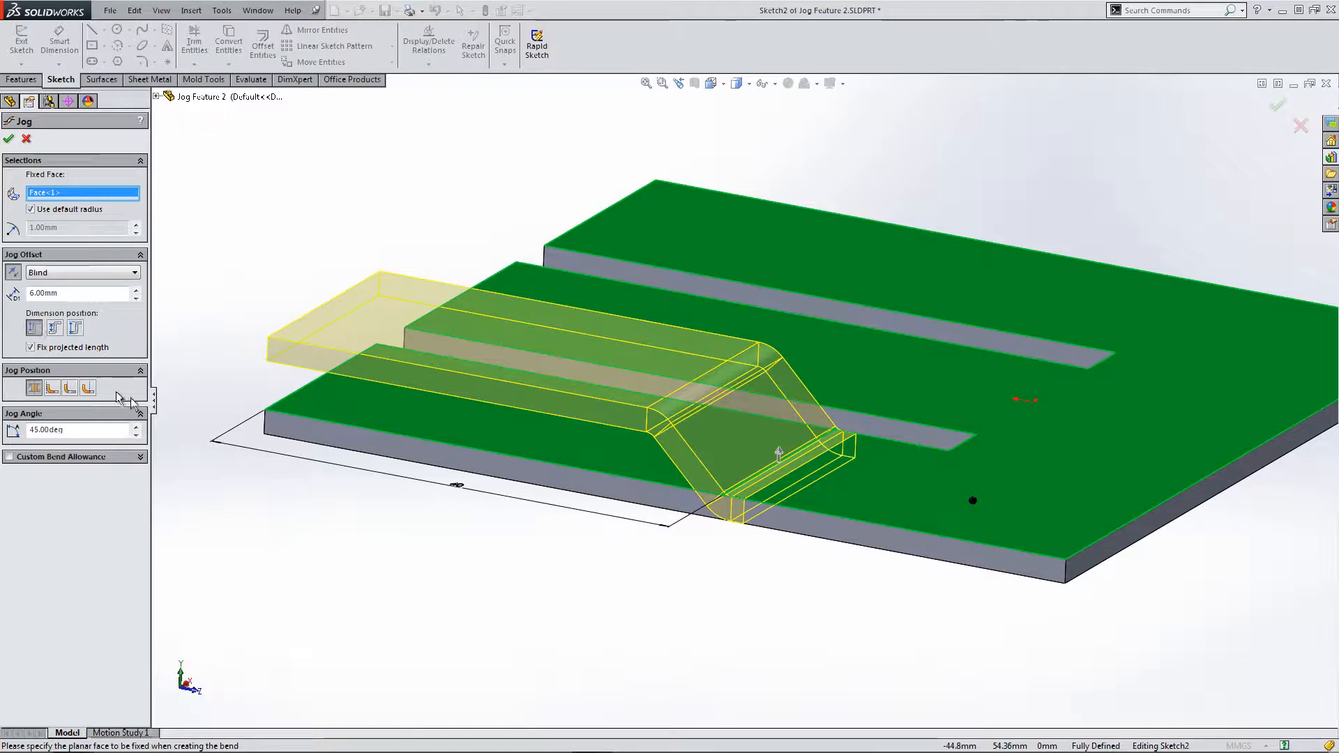
{"action": "mouse_move", "coordinate": [602, 417]}
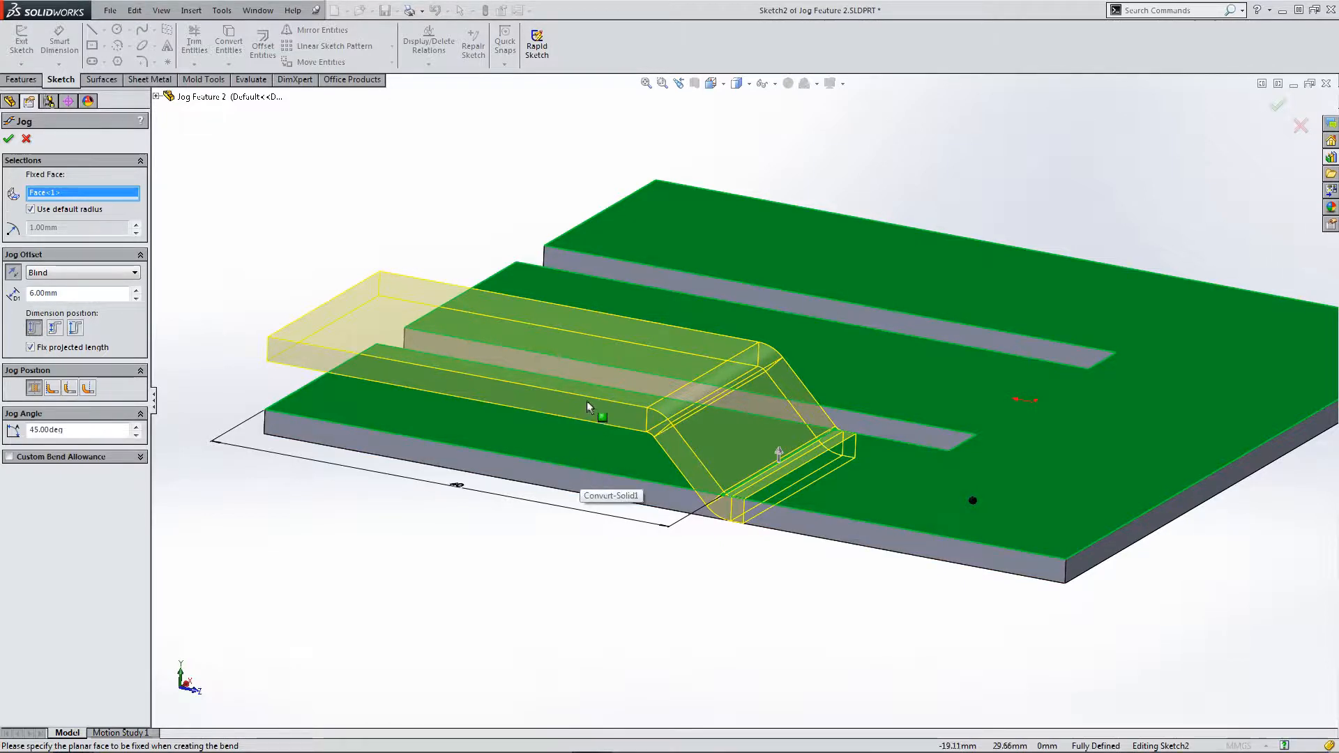
Change the jog offset measurement and stop keeping the projected length fixed.
{"action": "left_click", "coordinate": [54, 328]}
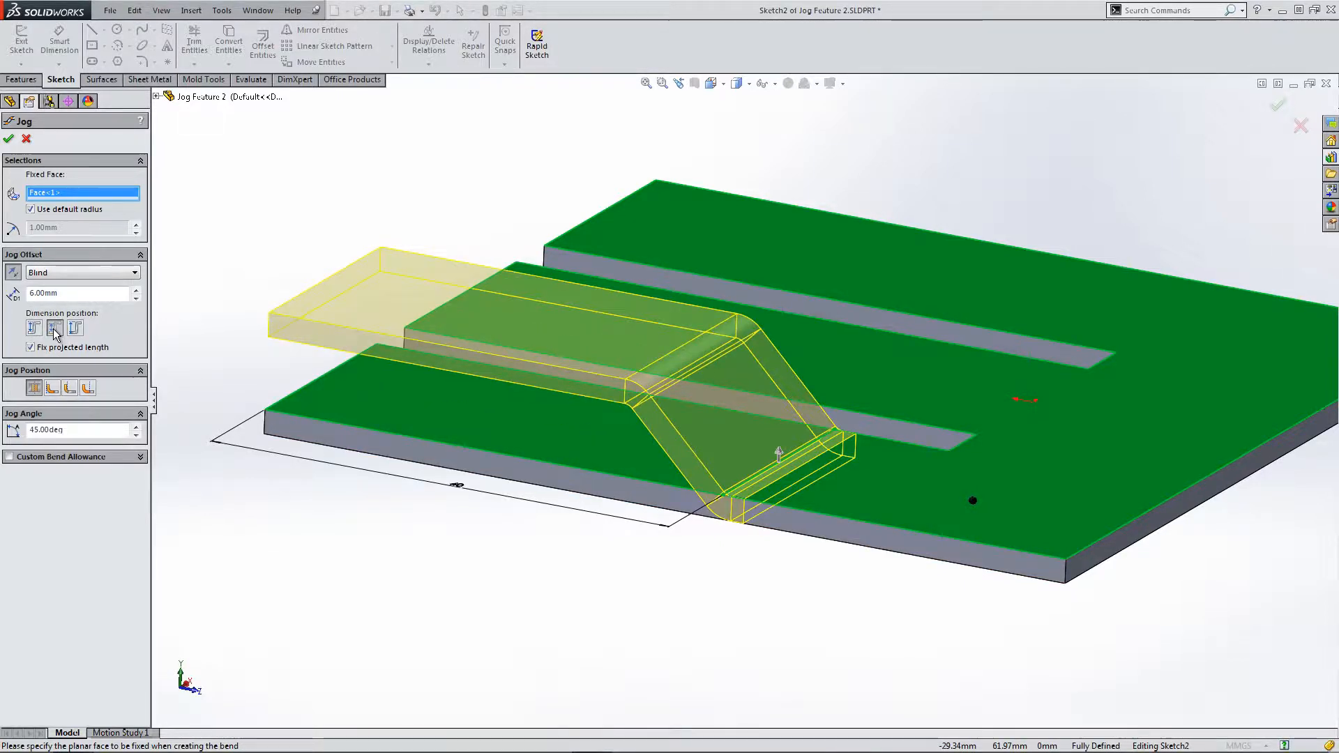
{"action": "mouse_move", "coordinate": [580, 397]}
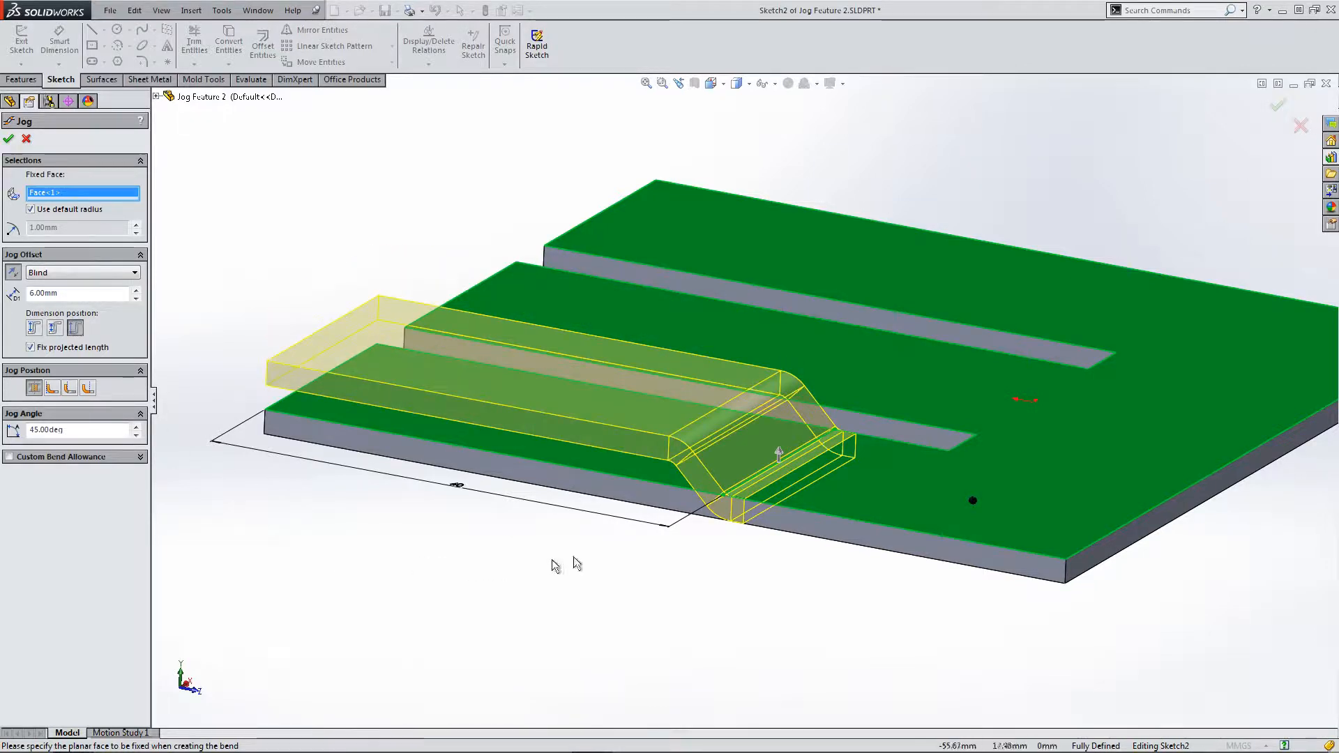
{"action": "mouse_move", "coordinate": [607, 434]}
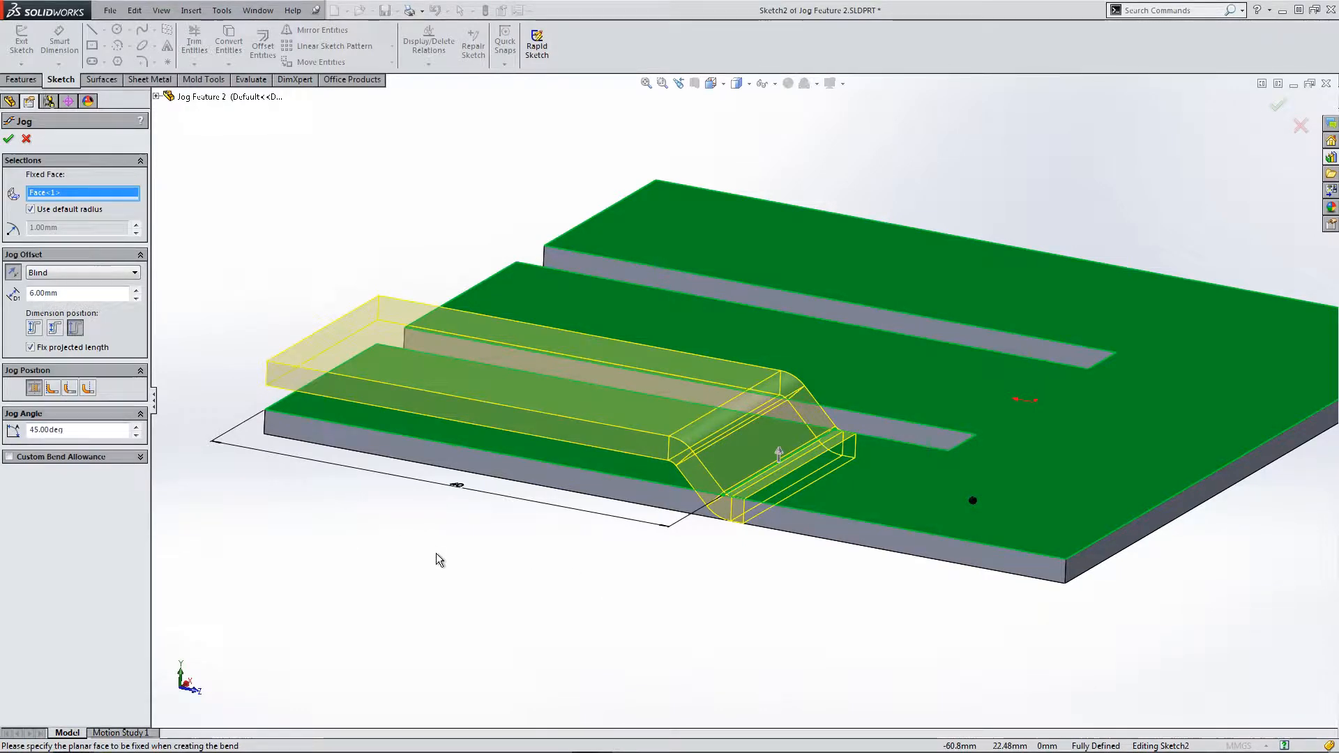
{"action": "left_click", "coordinate": [30, 347]}
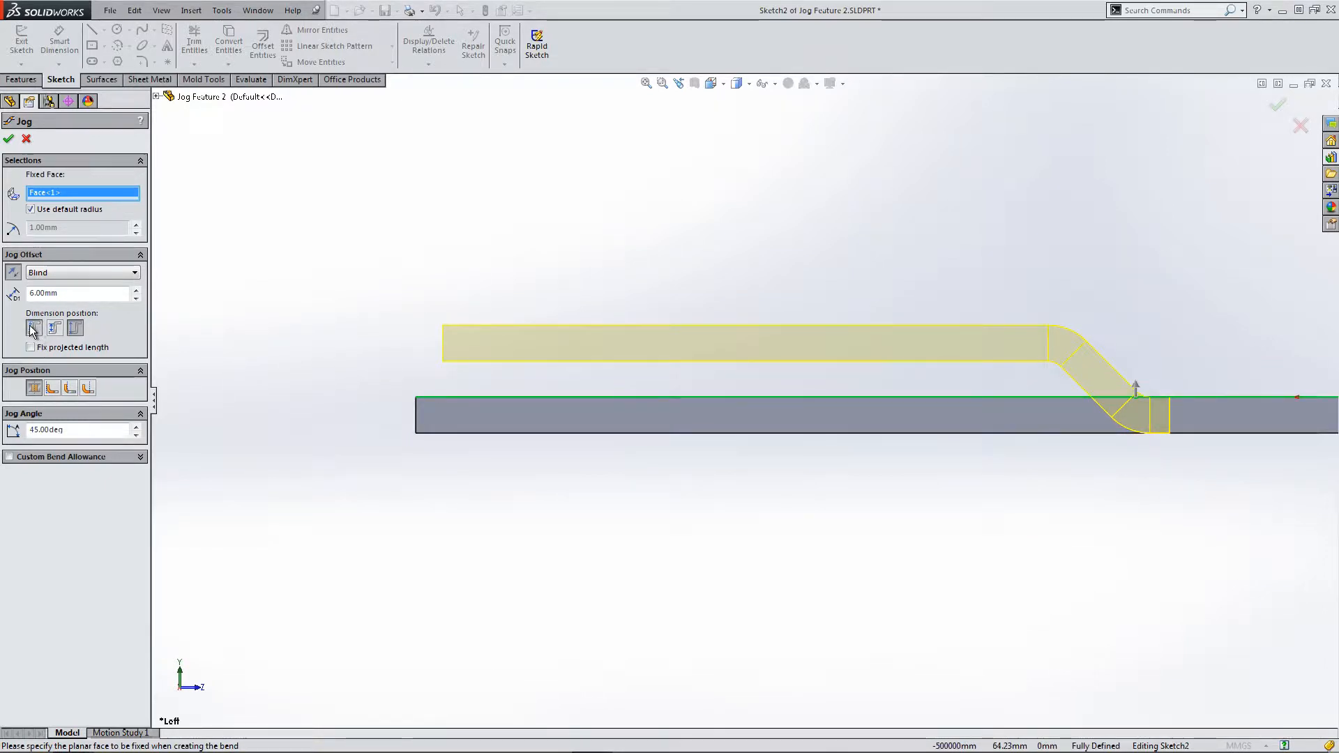
Set the jog angle to 90 deg and try different offset measurement and jog position options.
{"action": "left_click", "coordinate": [53, 328]}
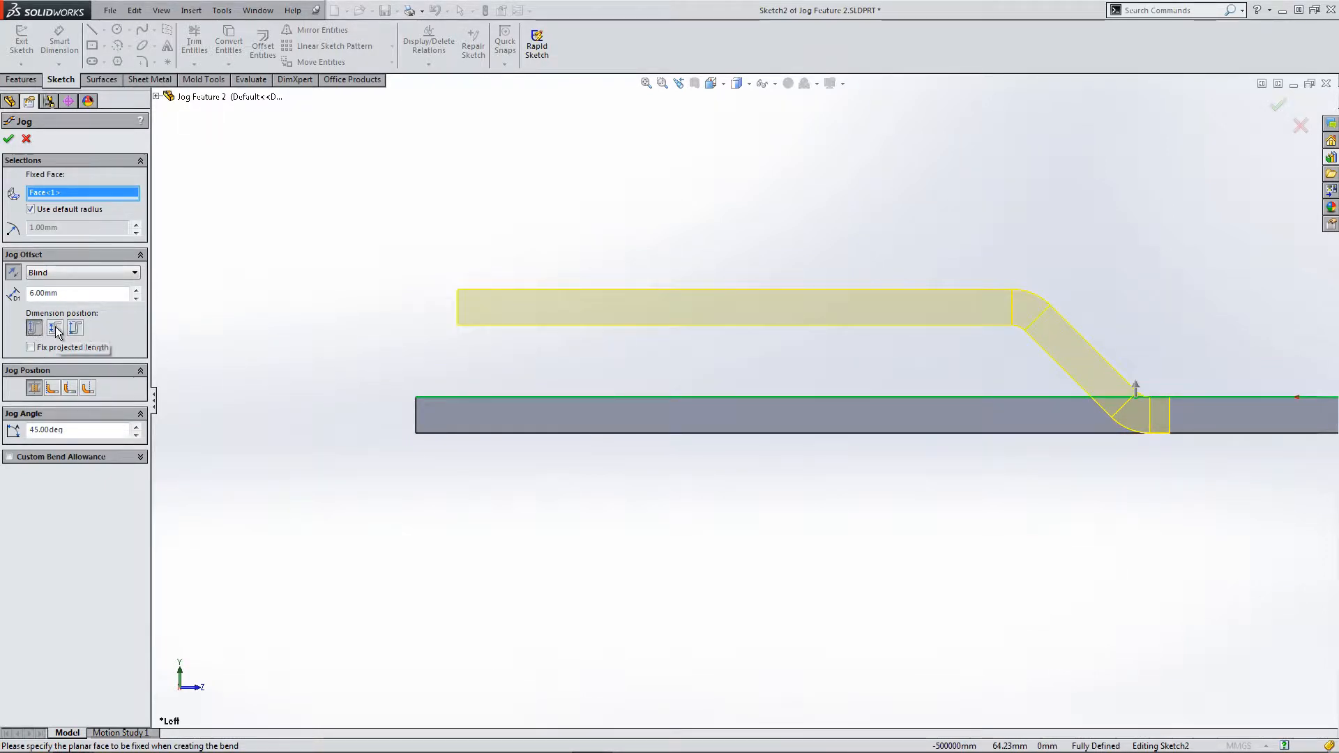
{"action": "left_click", "coordinate": [53, 329]}
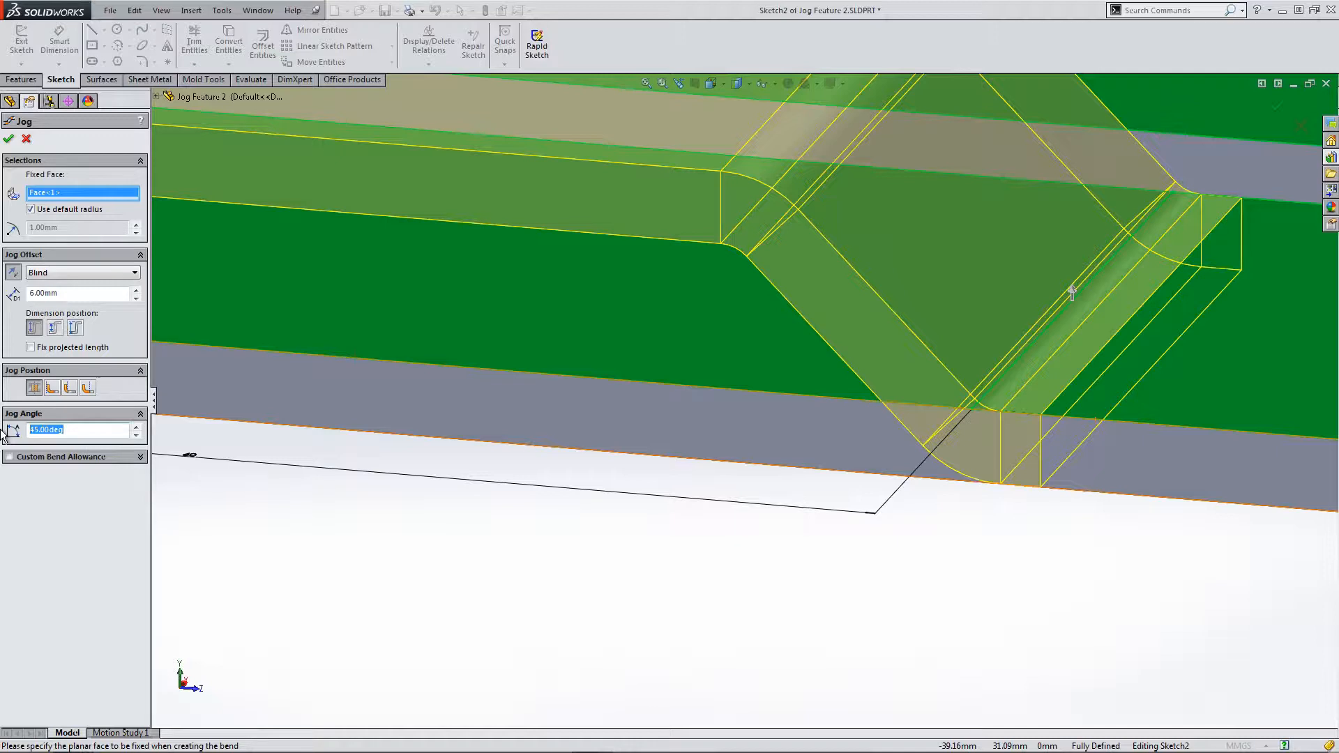
{"action": "type", "text": "90.00deg"}
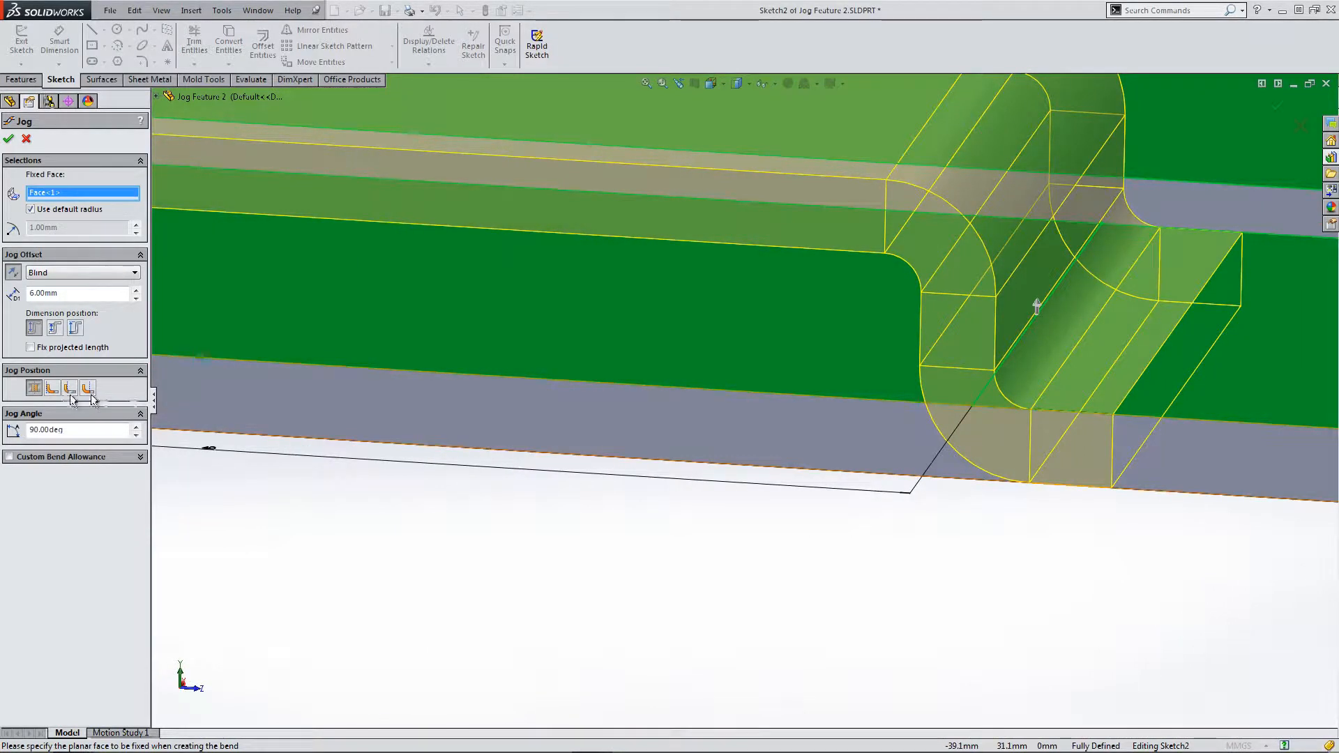
{"action": "left_click", "coordinate": [33, 388]}
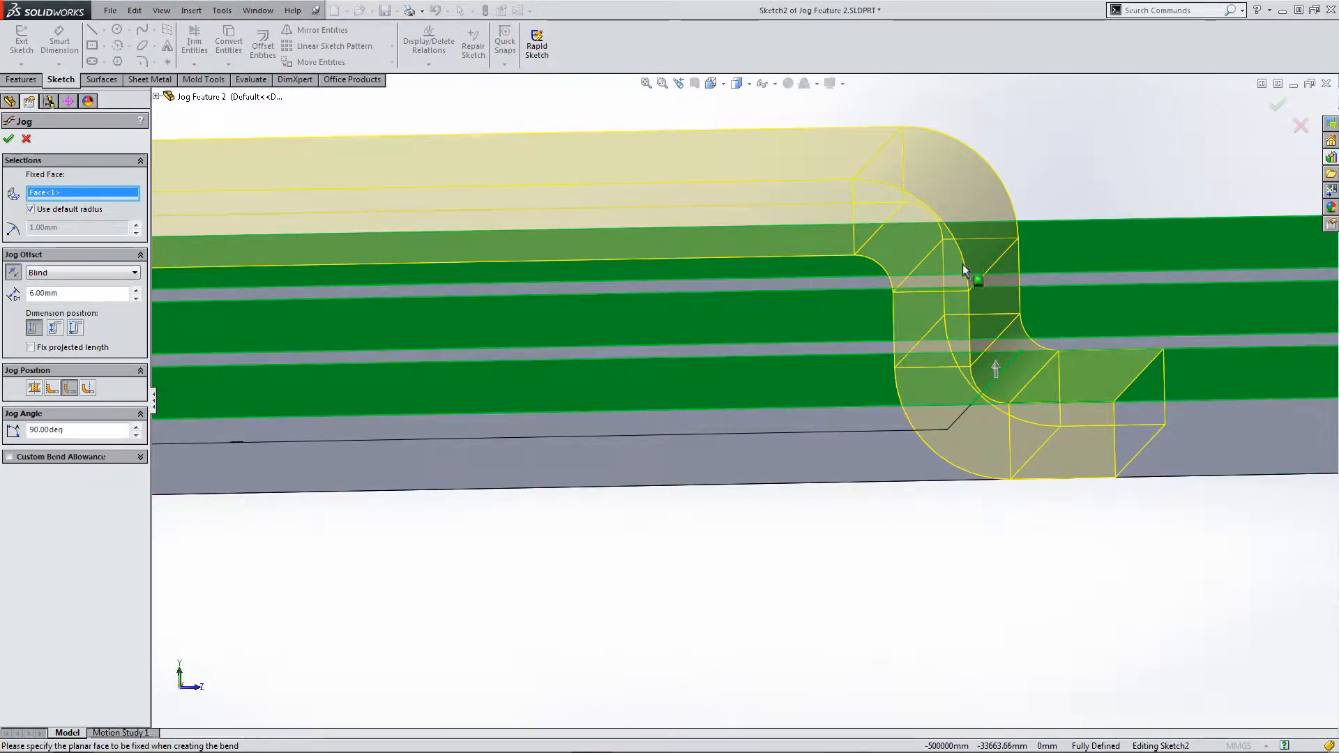
{"action": "left_click", "coordinate": [90, 388]}
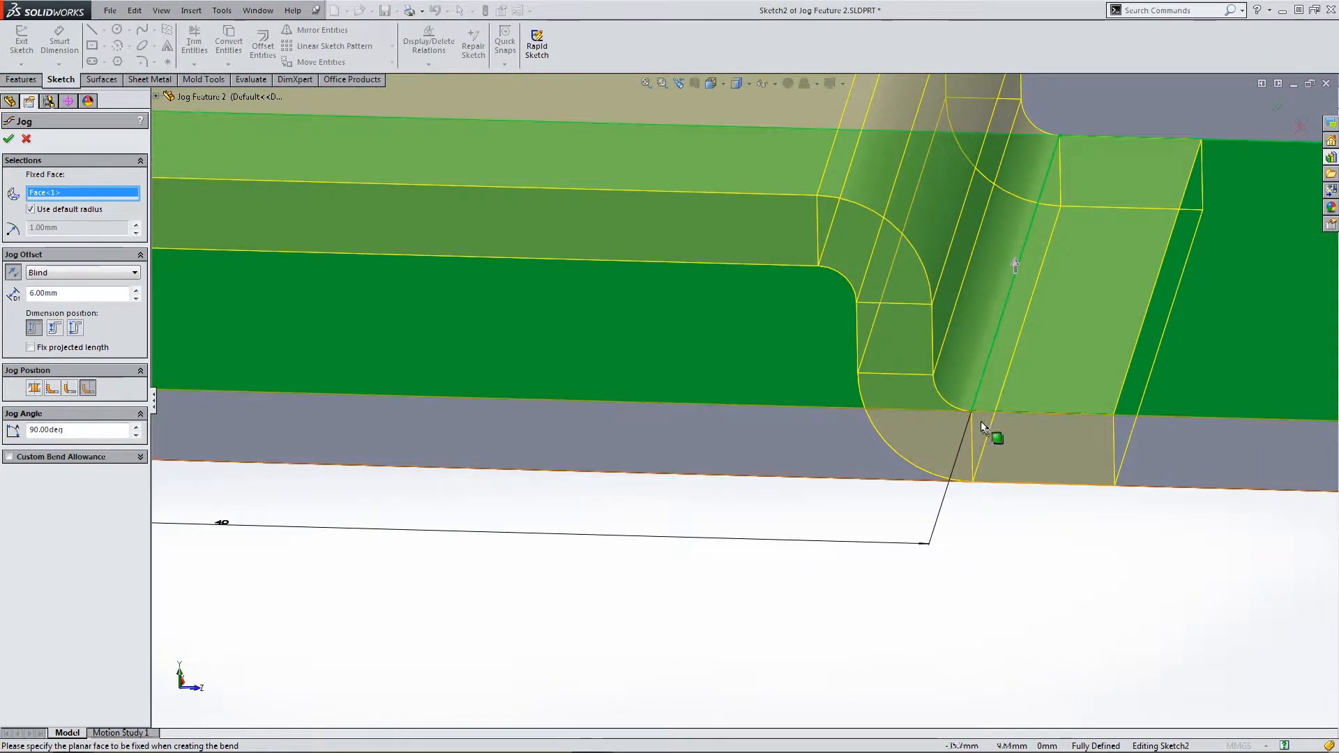
{"action": "mouse_move", "coordinate": [969, 410]}
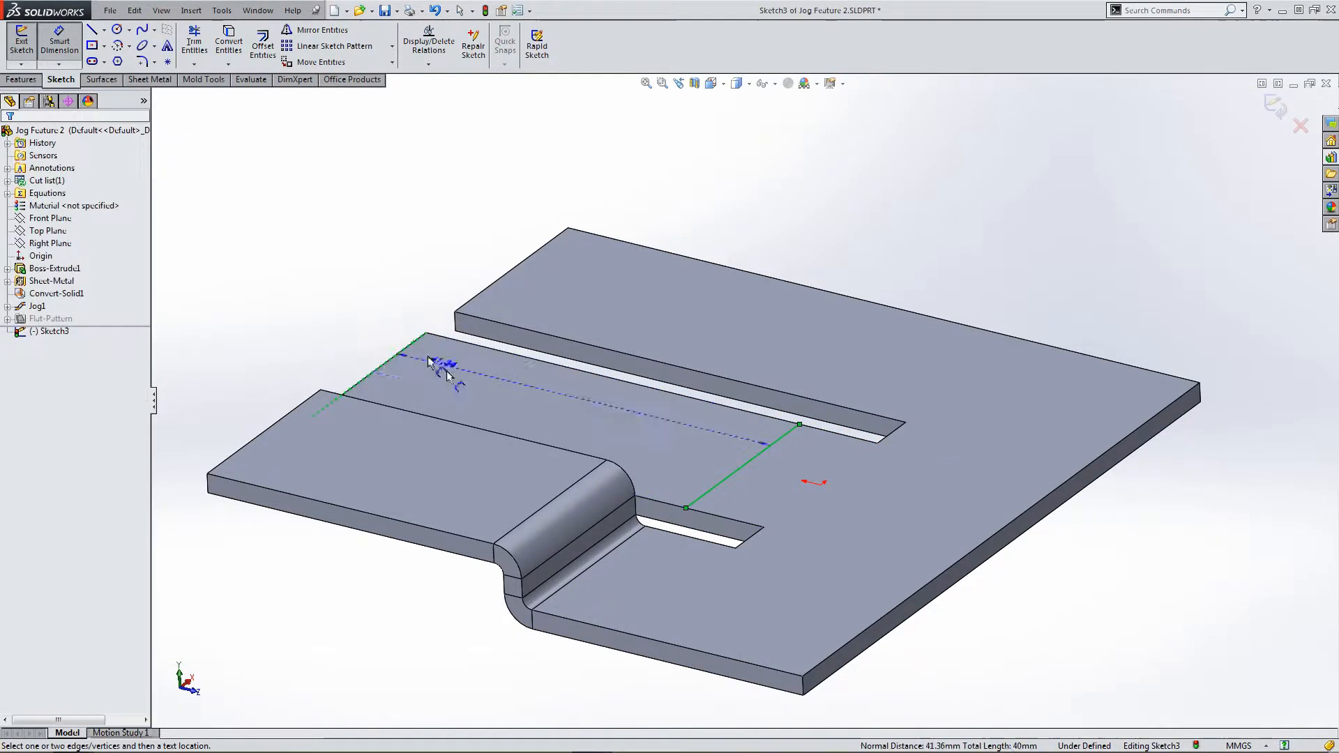
Dimension the line on the other strip and apply the second 90° jog, Jog2.
{"action": "left_click", "coordinate": [587, 431]}
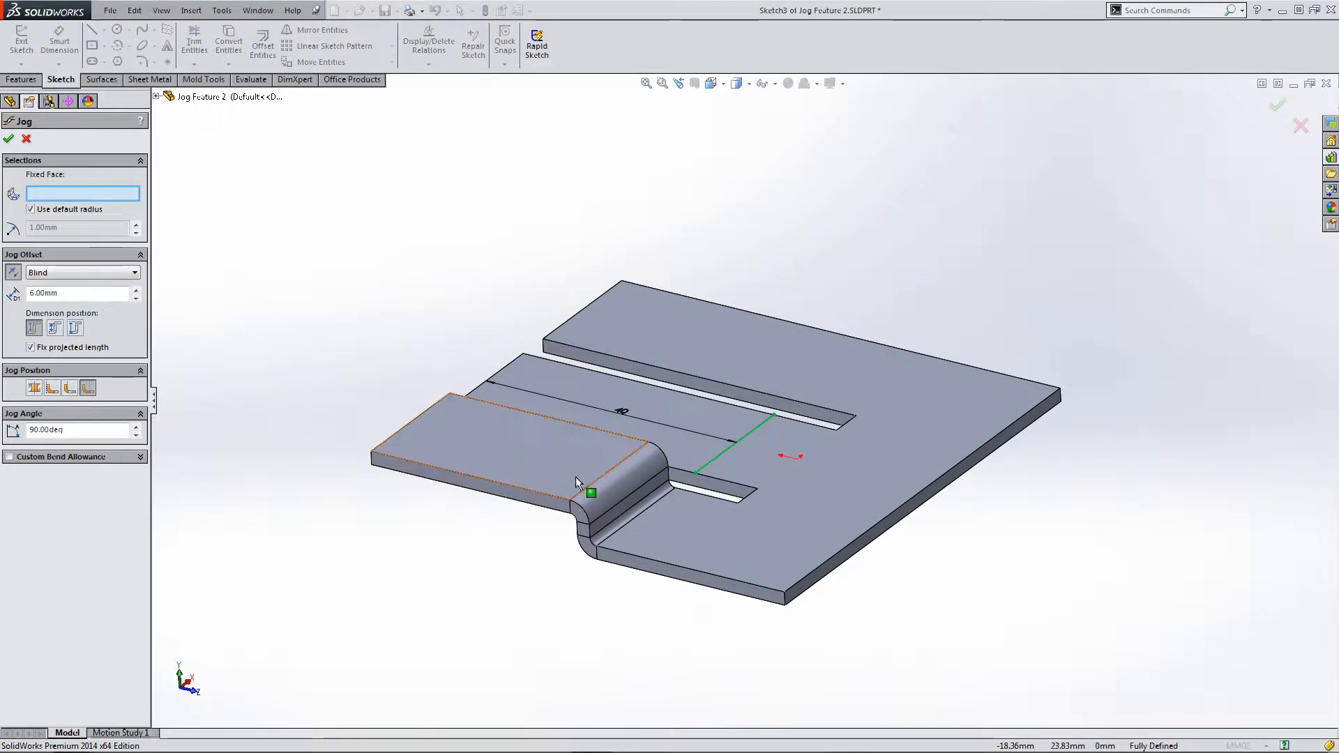
{"action": "mouse_move", "coordinate": [683, 416]}
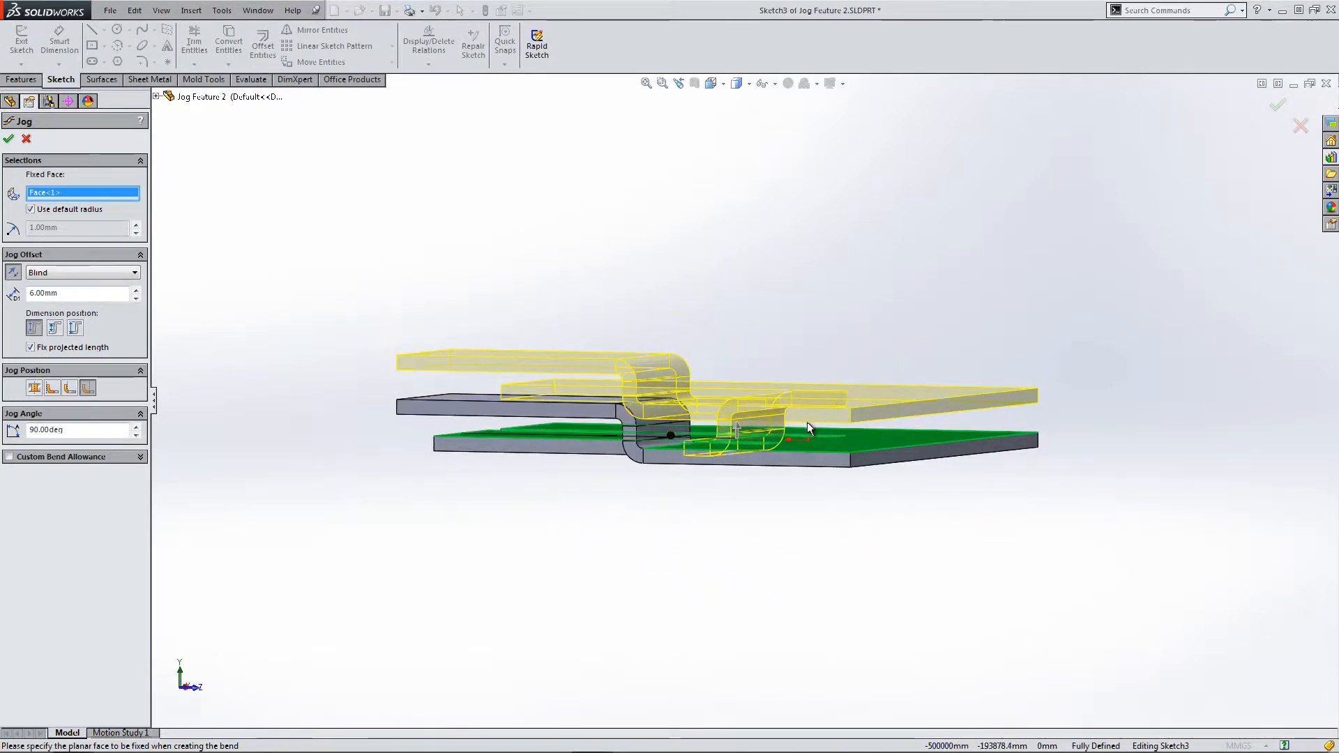
{"action": "left_click_drag", "start_coordinate": [809, 427], "coordinate": [684, 367]}
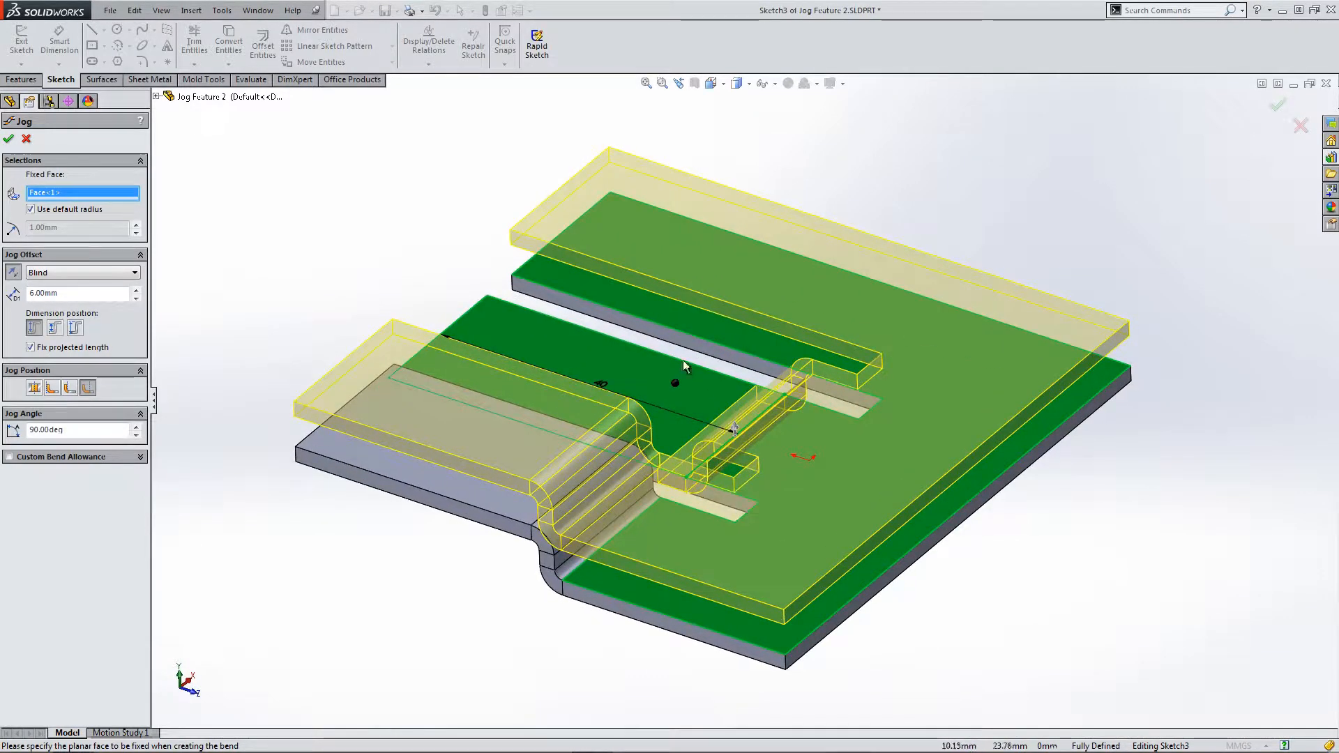
{"action": "mouse_move", "coordinate": [680, 386]}
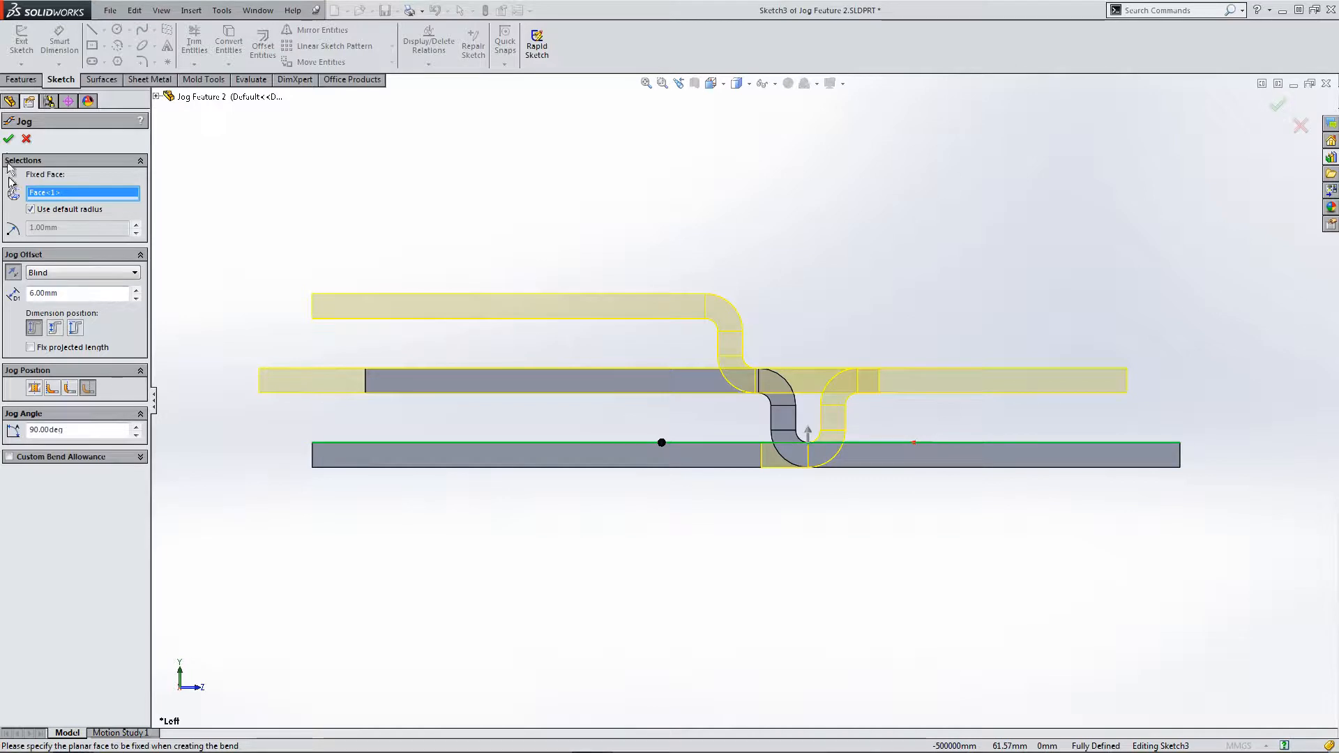
{"action": "left_click", "coordinate": [9, 138]}
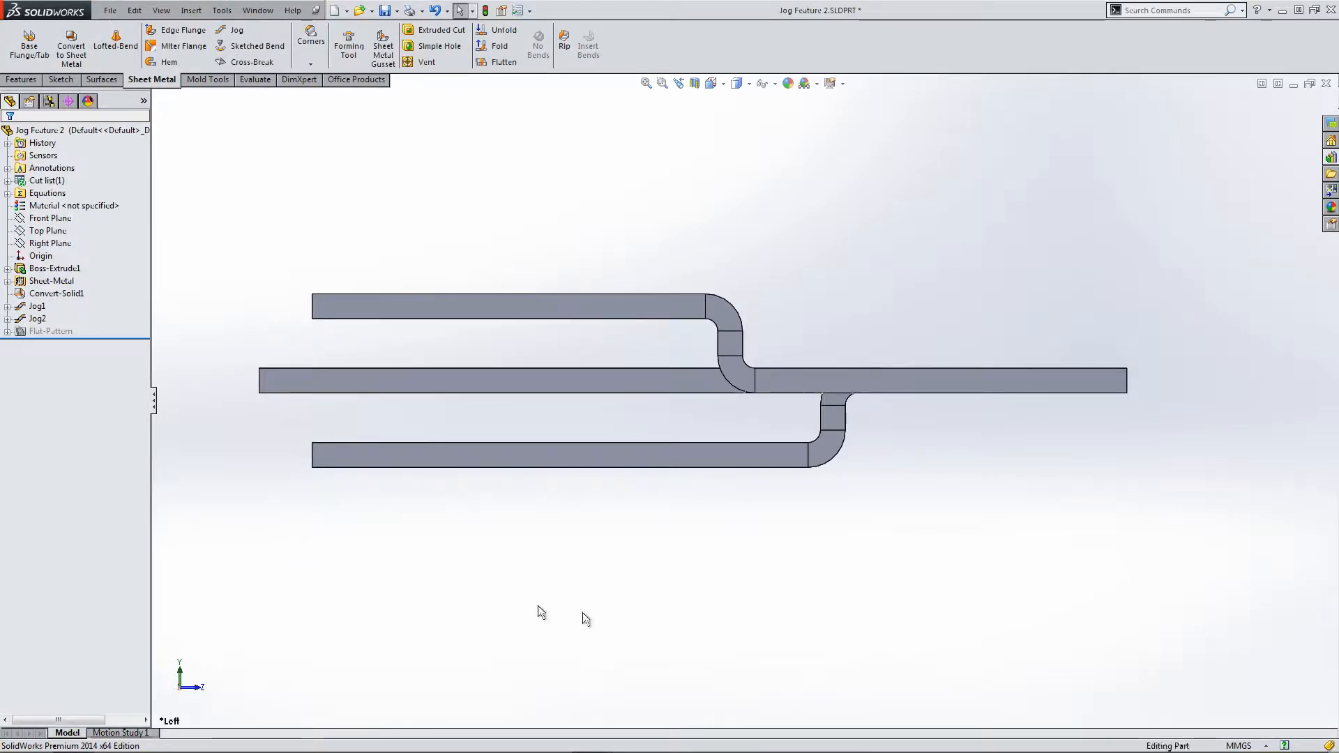
{"action": "mouse_move", "coordinate": [823, 406]}
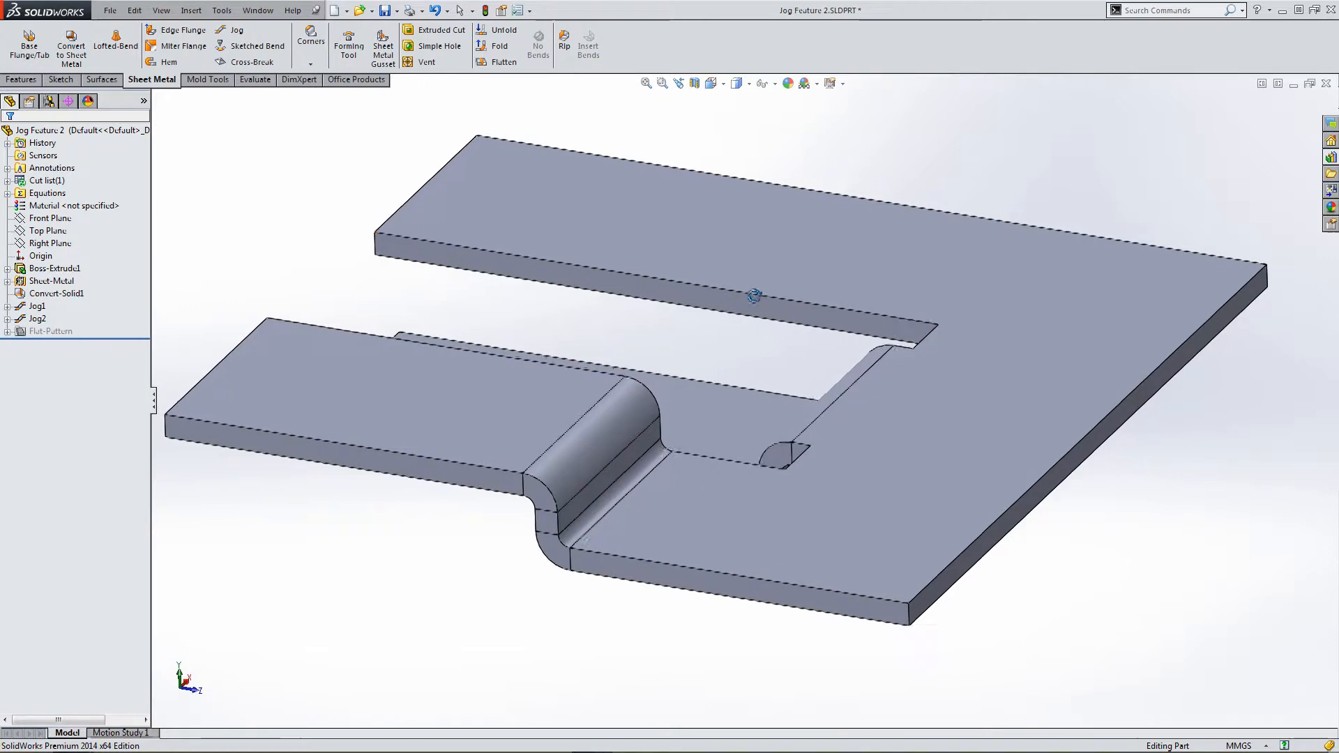
{"action": "right_click", "coordinate": [37, 318]}
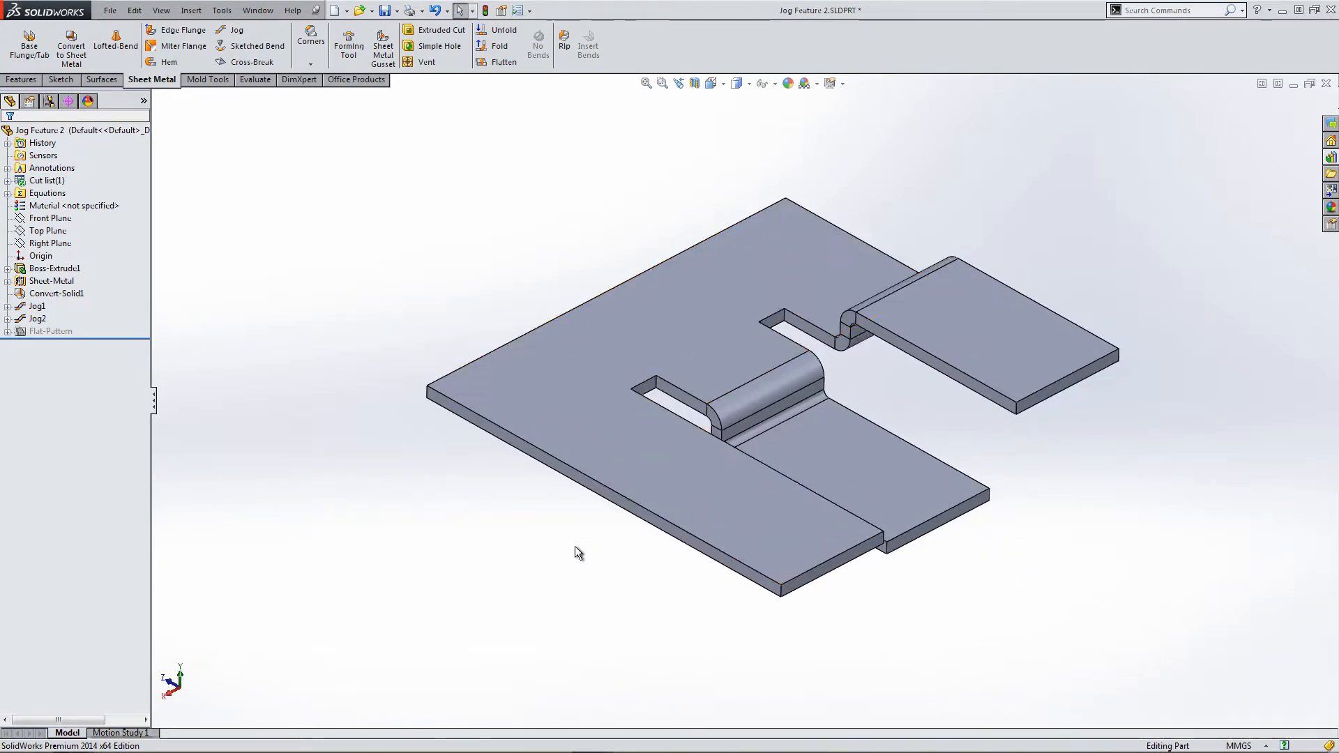
{"action": "mouse_move", "coordinate": [386, 446]}
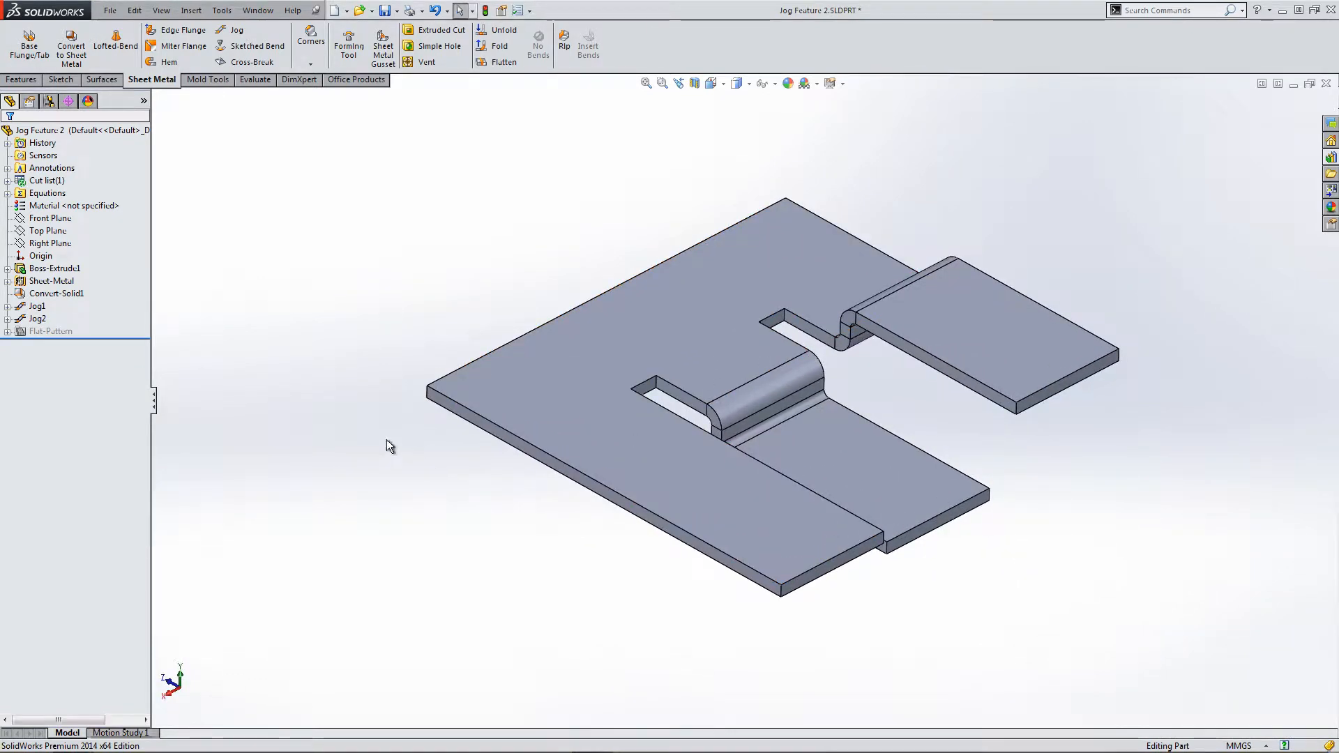
Sketch two parallel lines across the panel and dimension them from the edge until fully defined.
{"action": "left_click", "coordinate": [237, 29]}
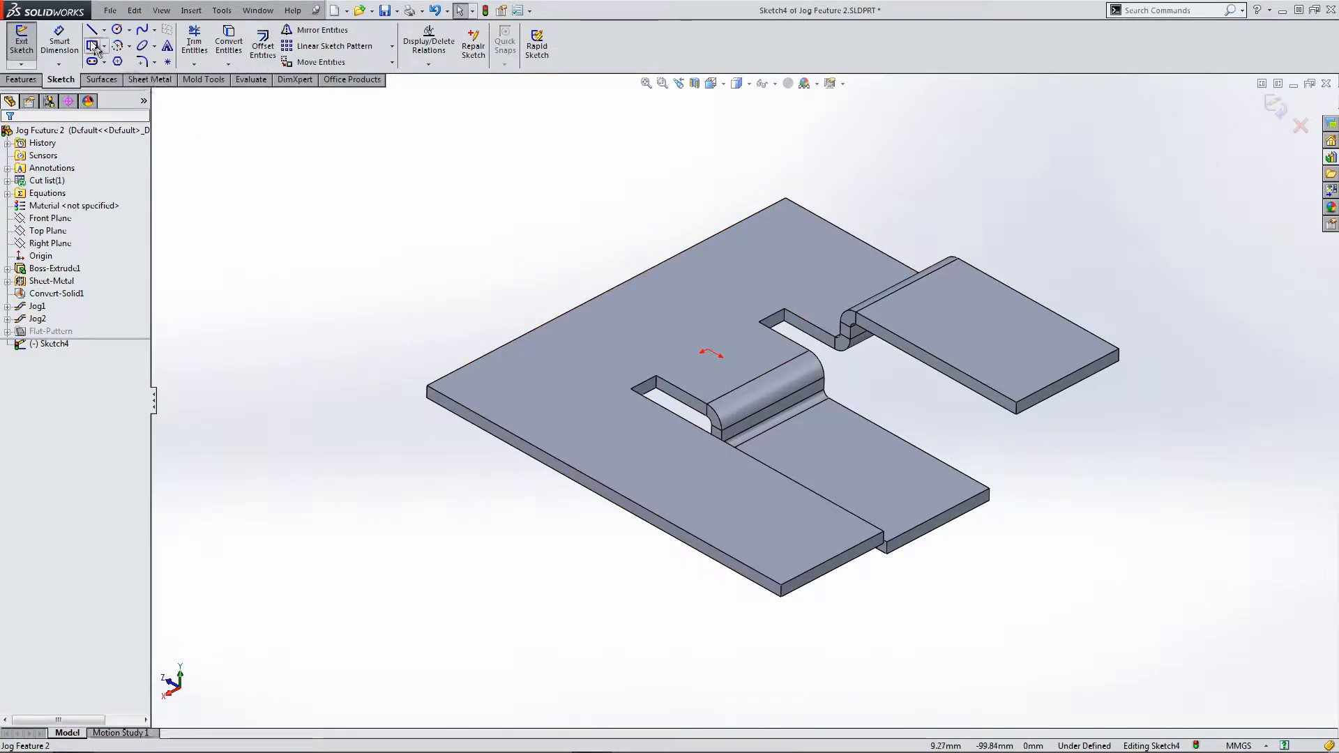
{"action": "left_click", "coordinate": [92, 46]}
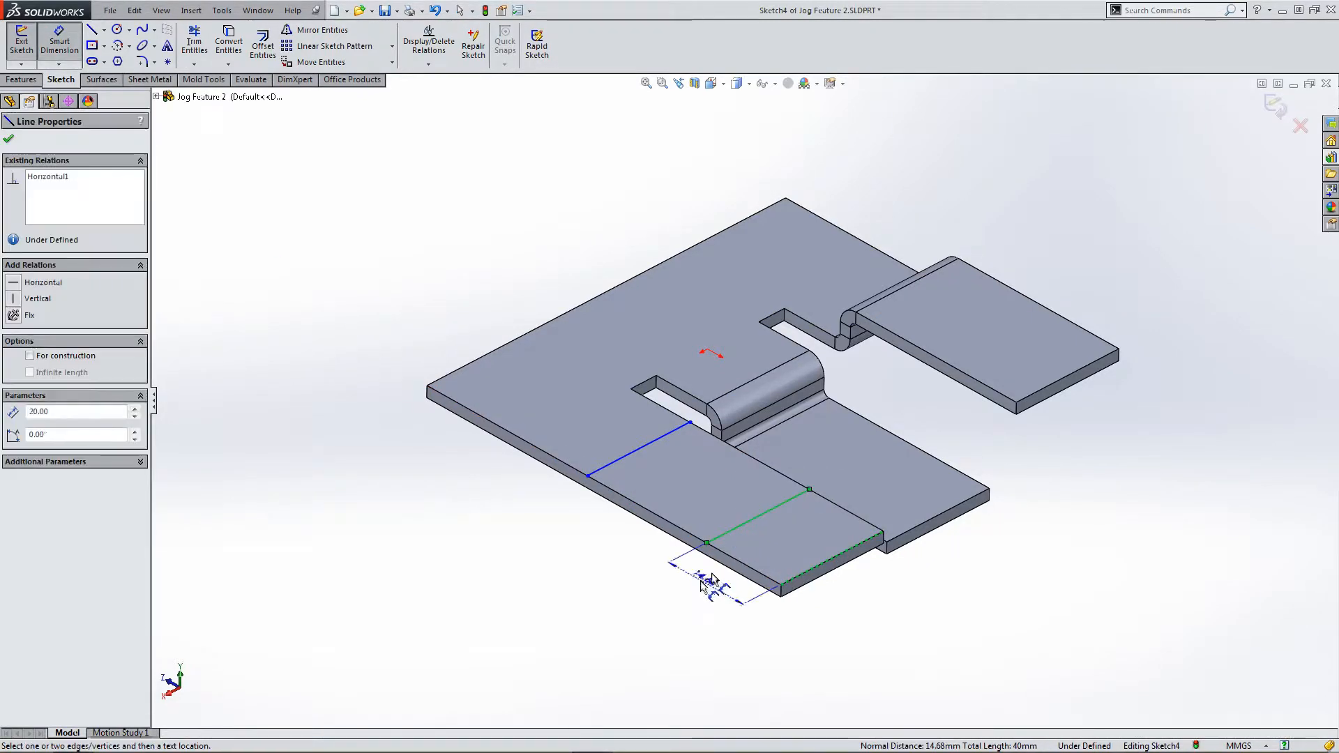
{"action": "left_click", "coordinate": [709, 586]}
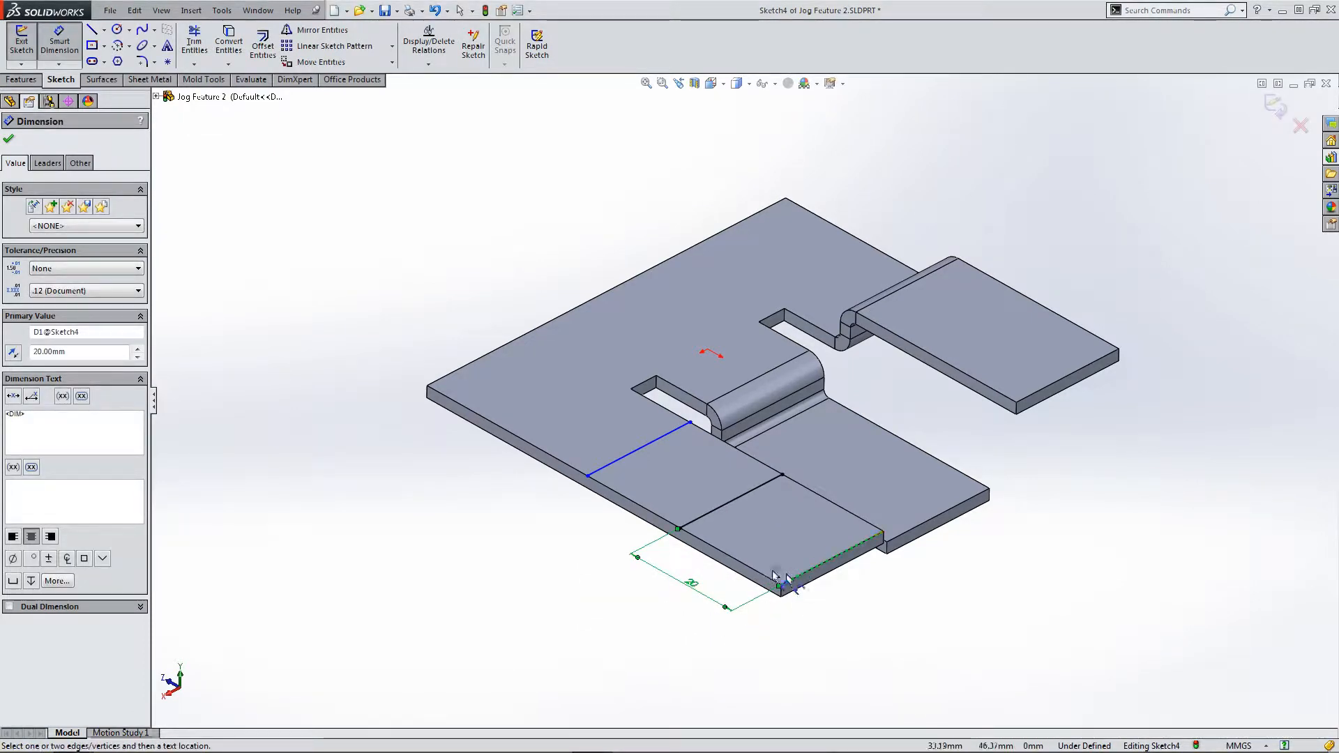
{"action": "left_click", "coordinate": [773, 580]}
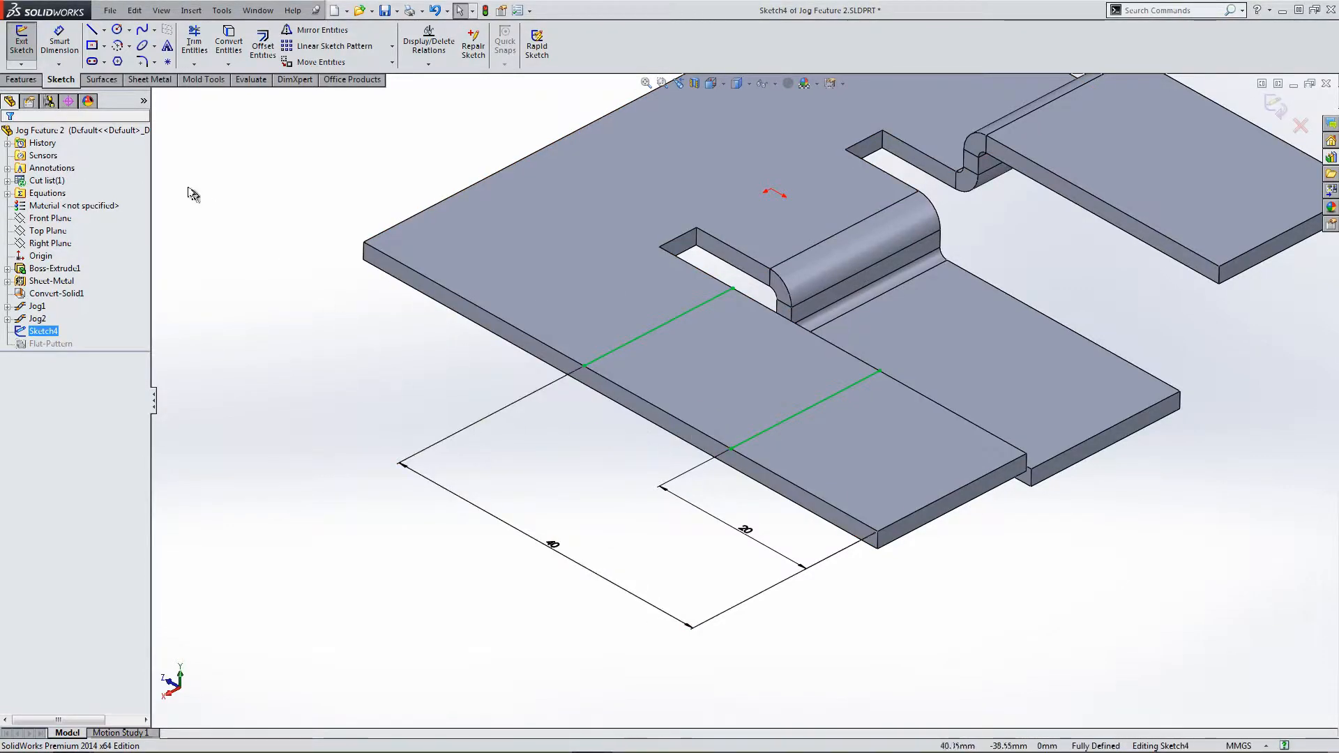
{"action": "left_click", "coordinate": [152, 80]}
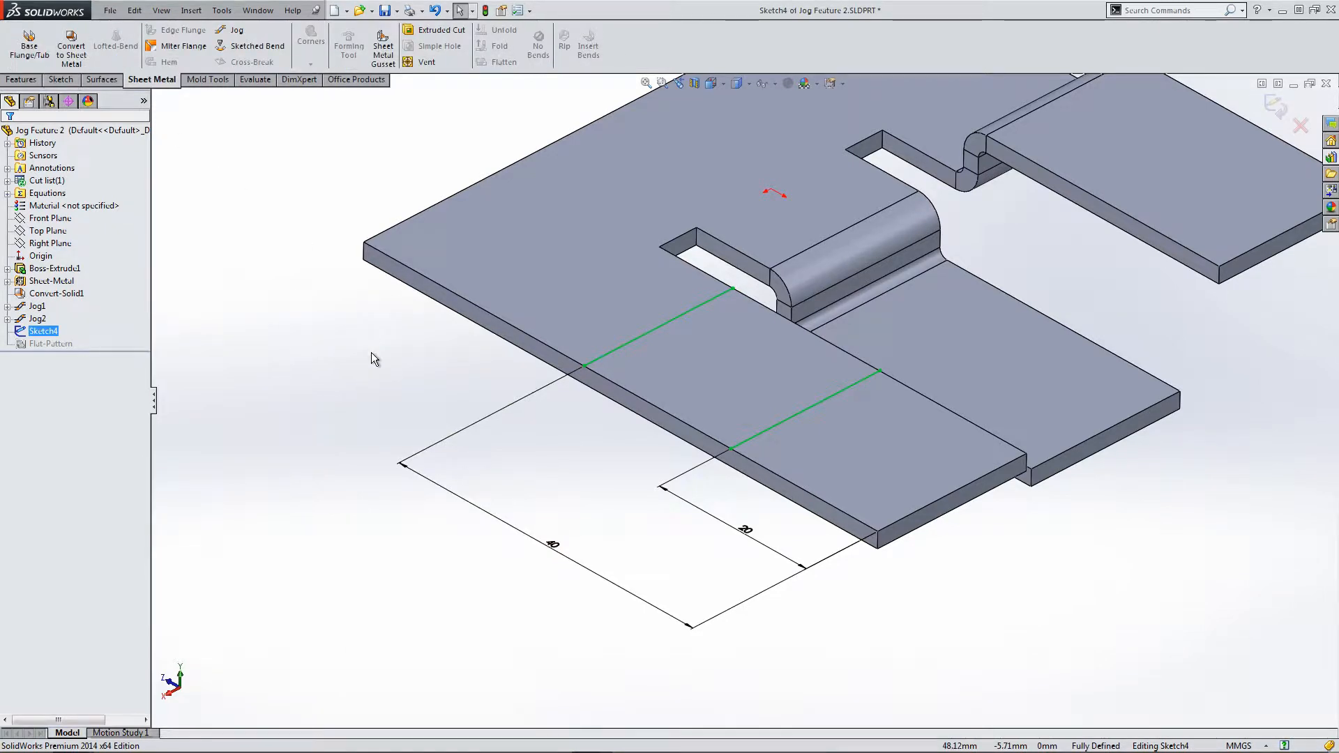
{"action": "mouse_move", "coordinate": [258, 46]}
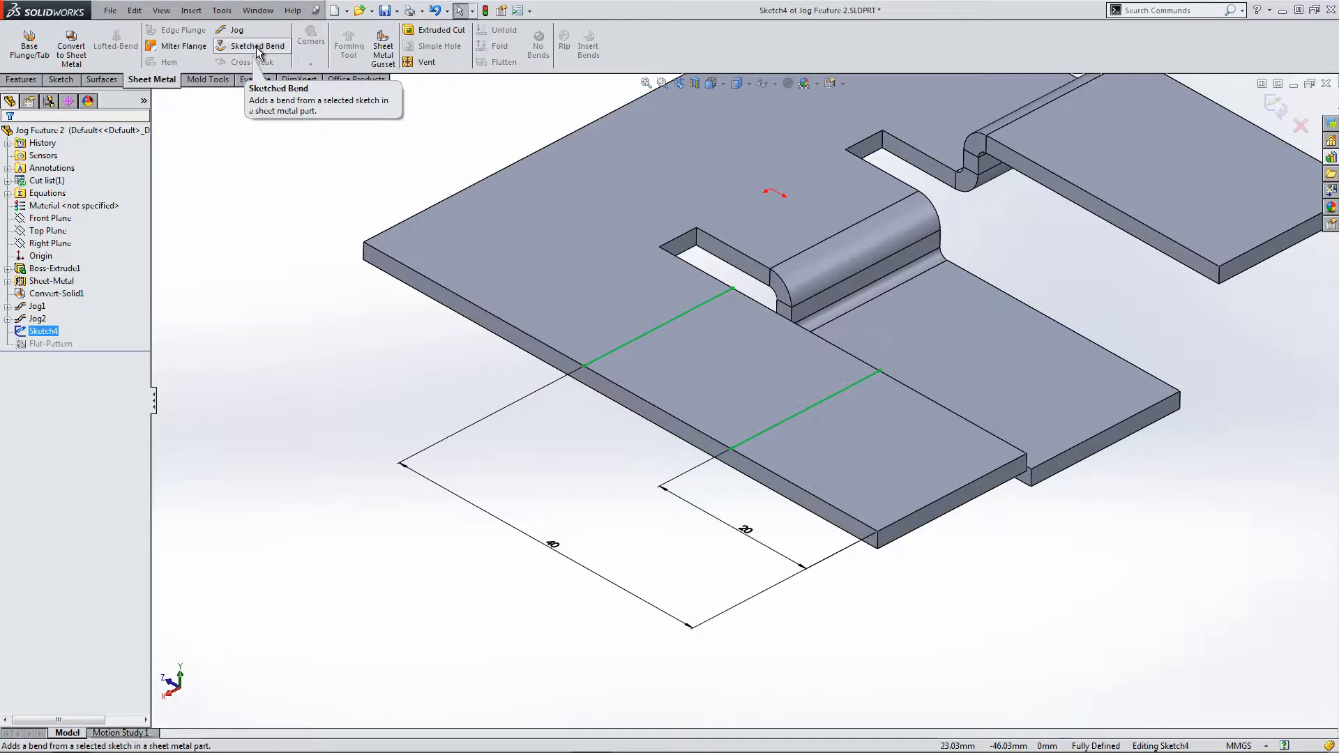
Start a Sketched Bend from the two-line sketch and focus the Fixed Face selection.
{"action": "left_click", "coordinate": [254, 44]}
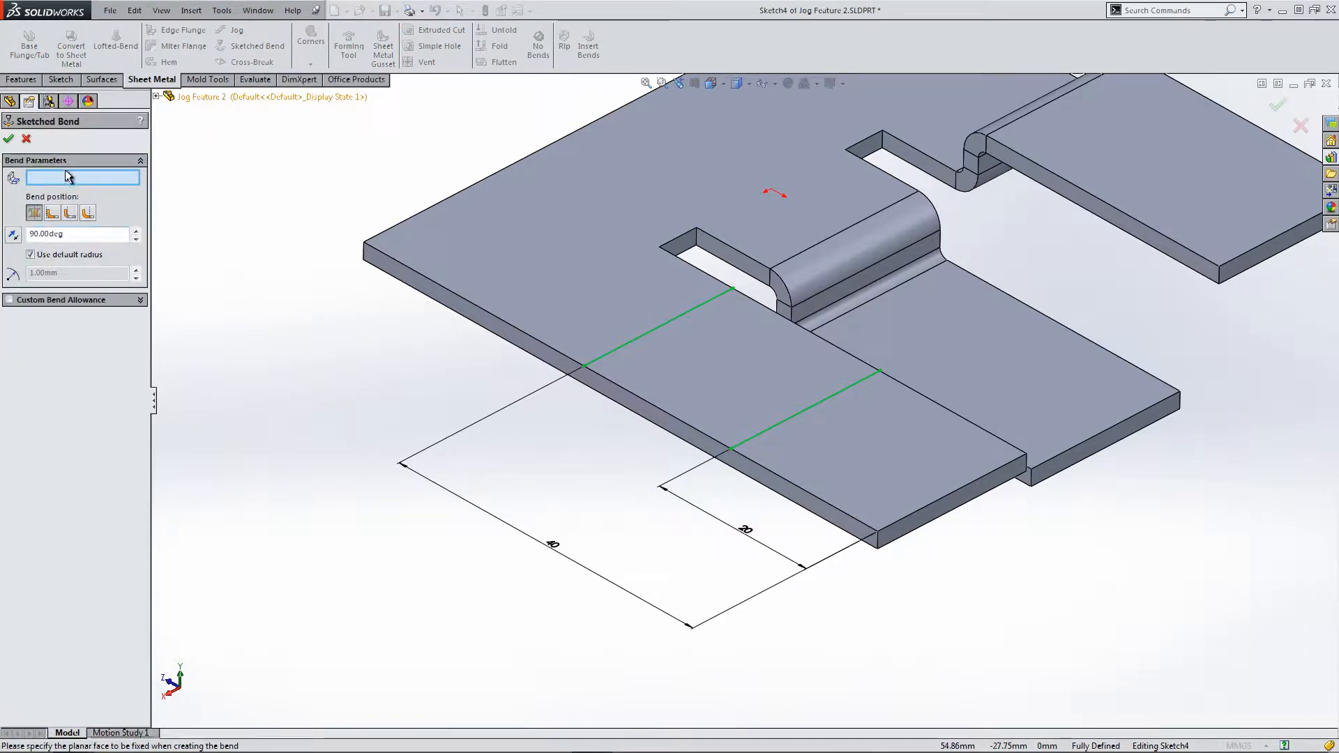
{"action": "left_click", "coordinate": [588, 317]}
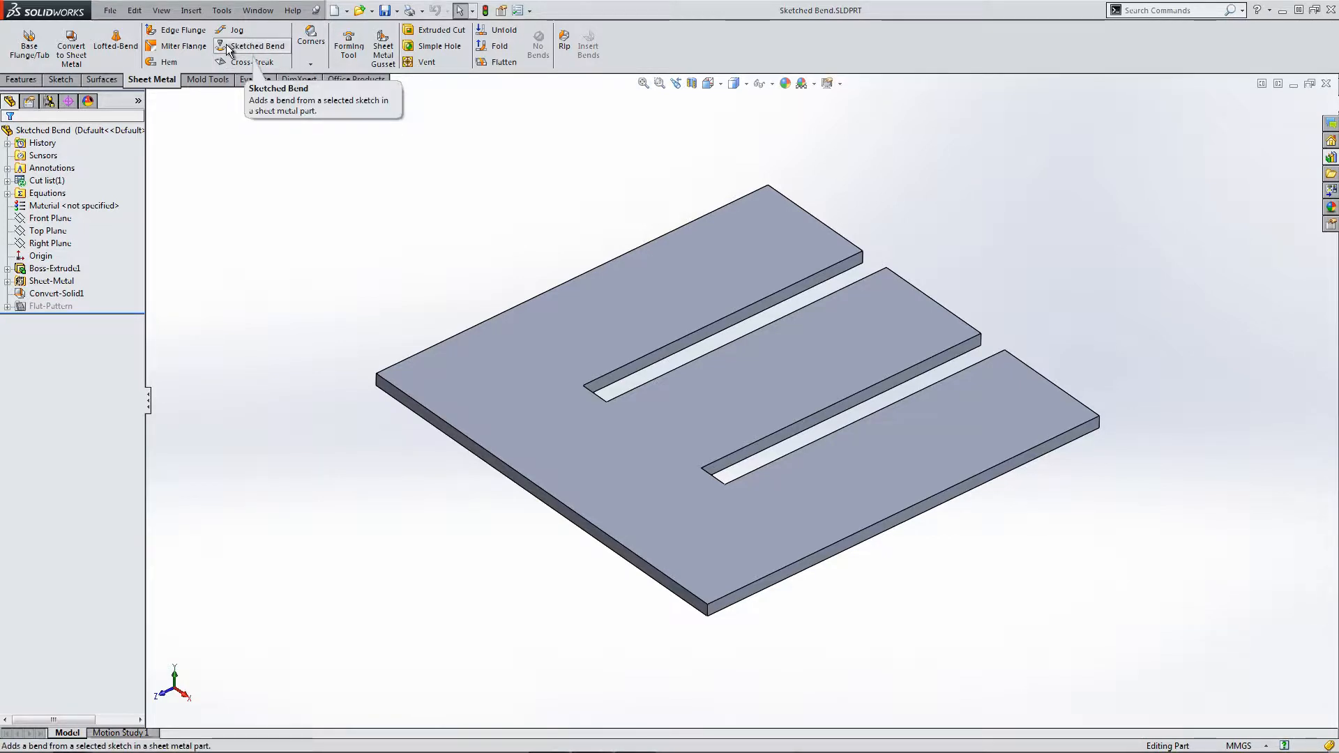
Start a Sketched Bend on the plate with two dimensioned bend lines across the upper strip.
{"action": "left_click", "coordinate": [252, 44]}
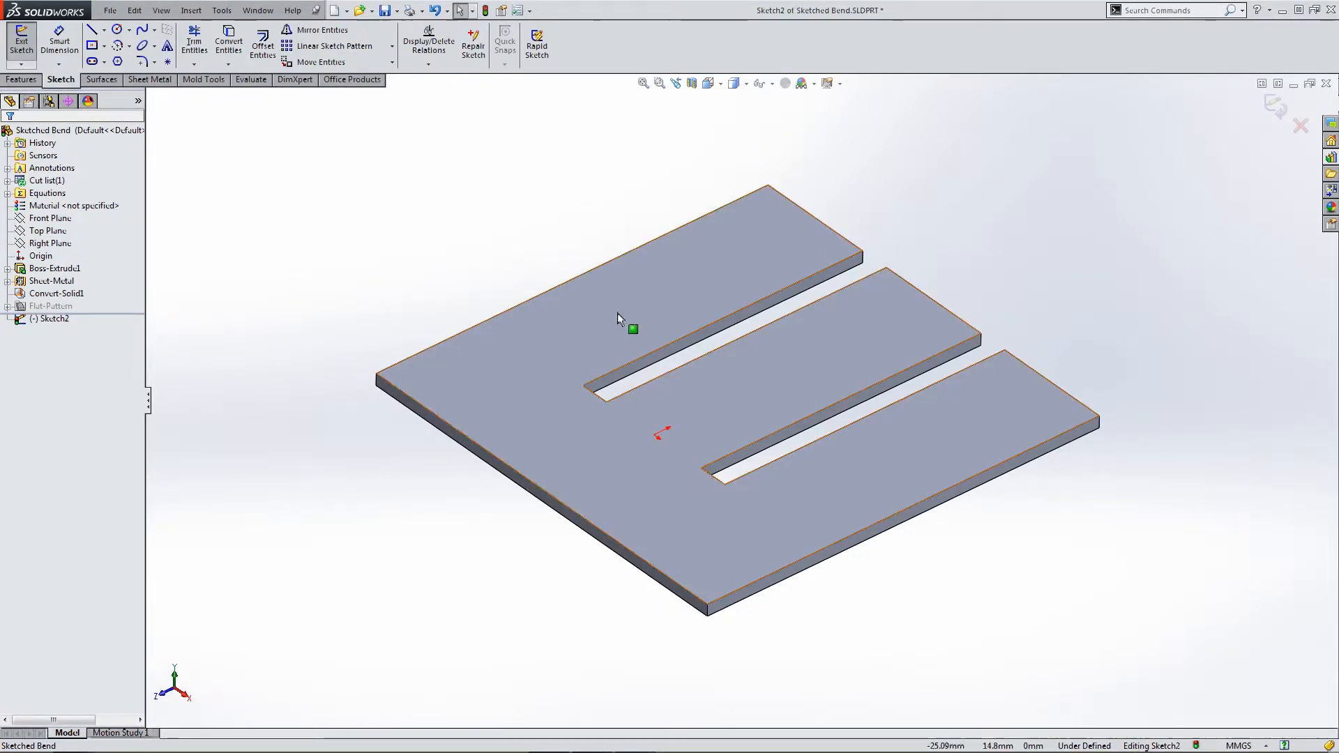
{"action": "left_click", "coordinate": [94, 28]}
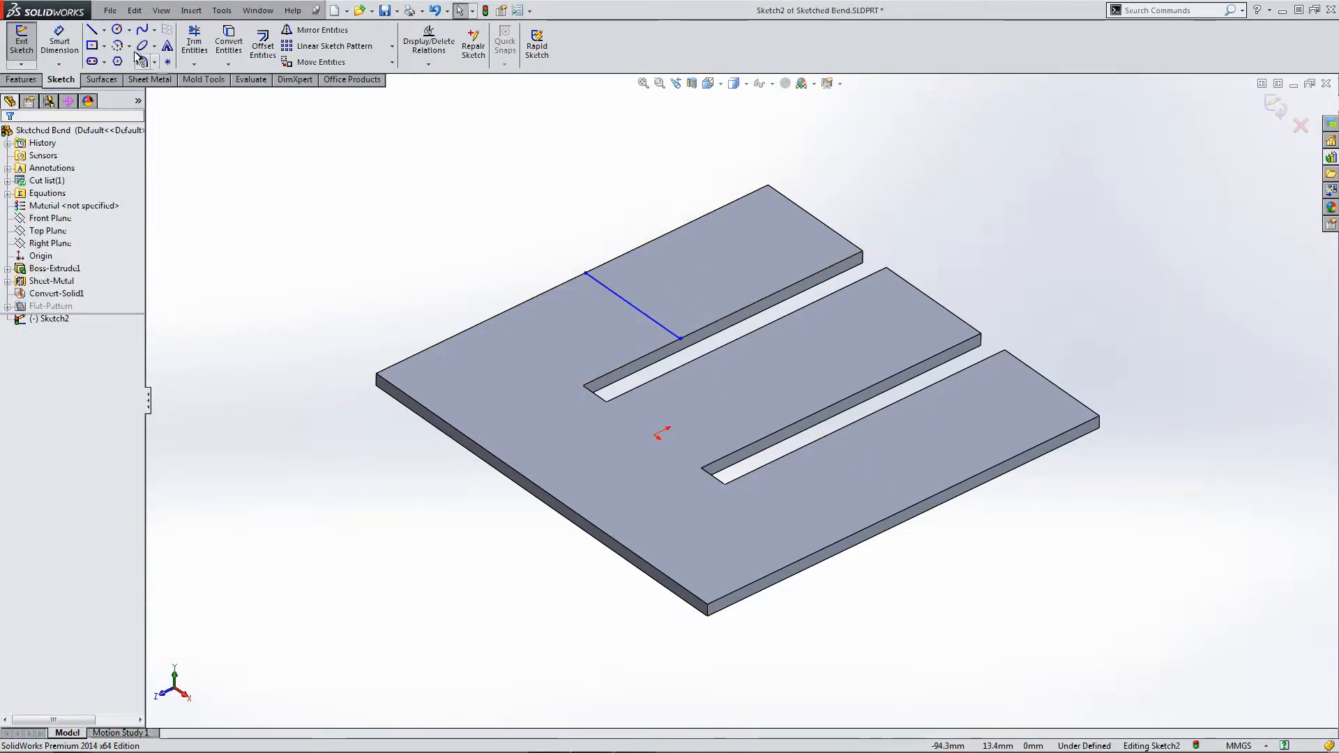
{"action": "left_click", "coordinate": [92, 30]}
{"action": "type", "text": "1"}
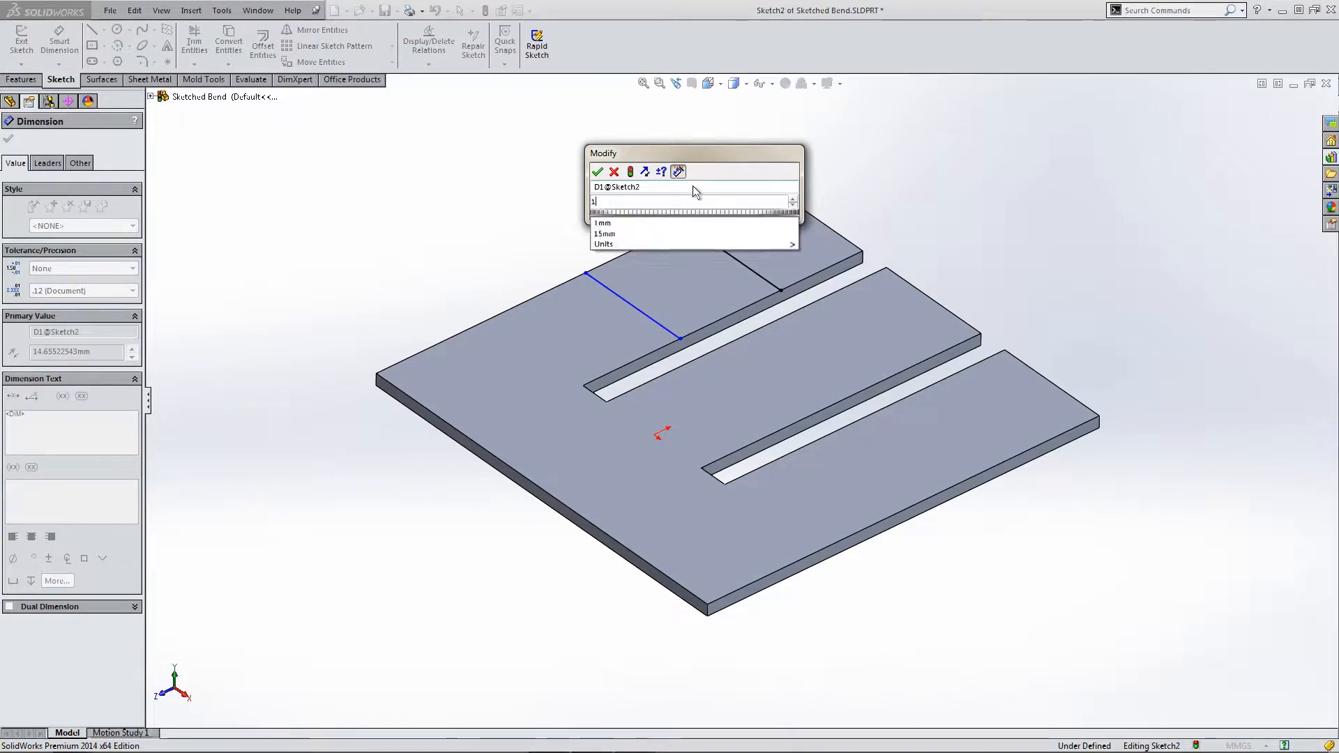
{"action": "left_click", "coordinate": [599, 172]}
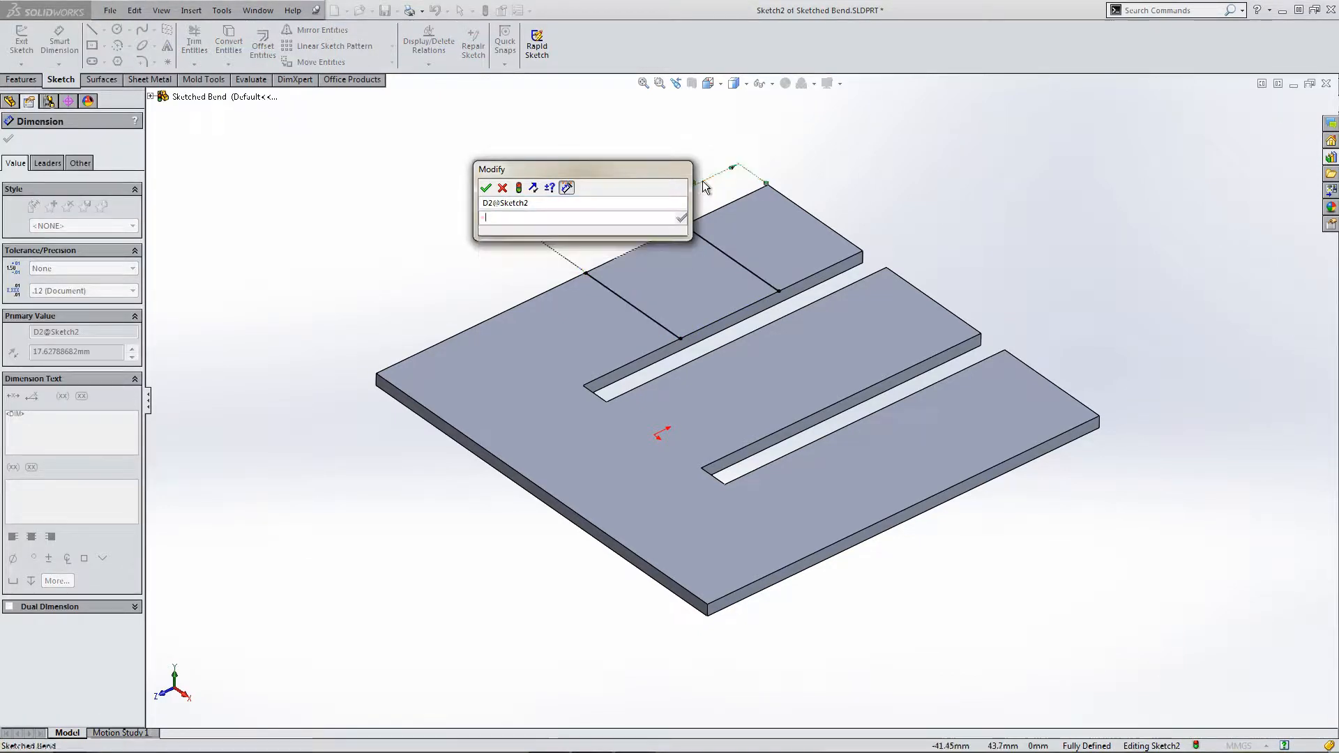
{"action": "left_click", "coordinate": [485, 187]}
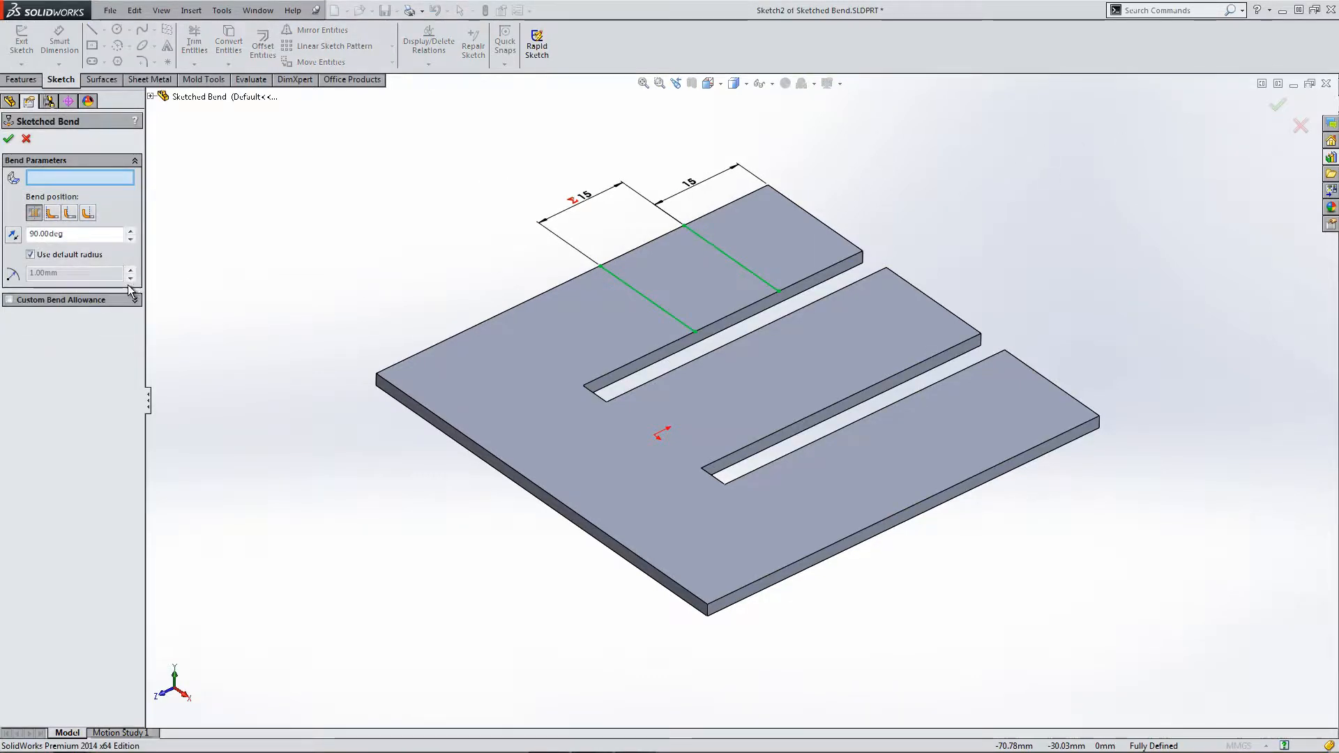
{"action": "mouse_move", "coordinate": [52, 212]}
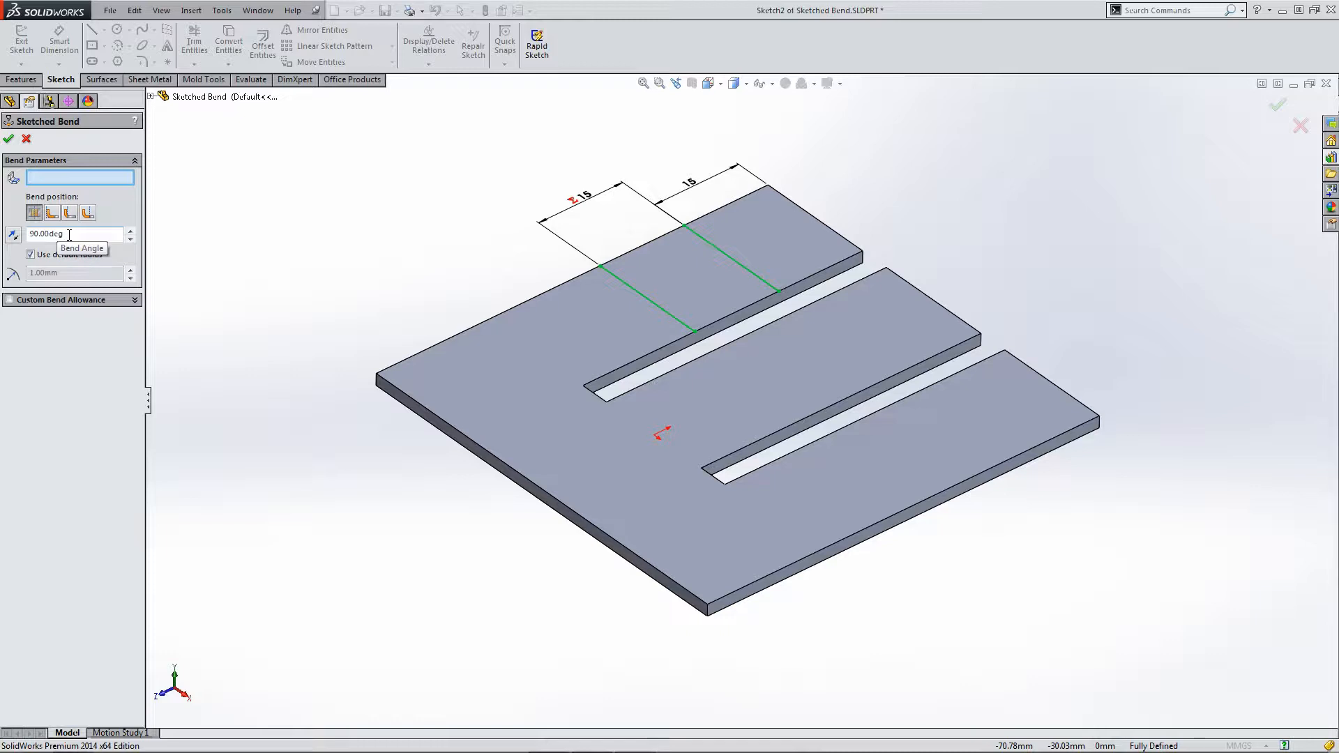
Bend the upper strip at 45° along both lines with the top face fixed, creating Sketched Bend1.
{"action": "type", "text": "45"}
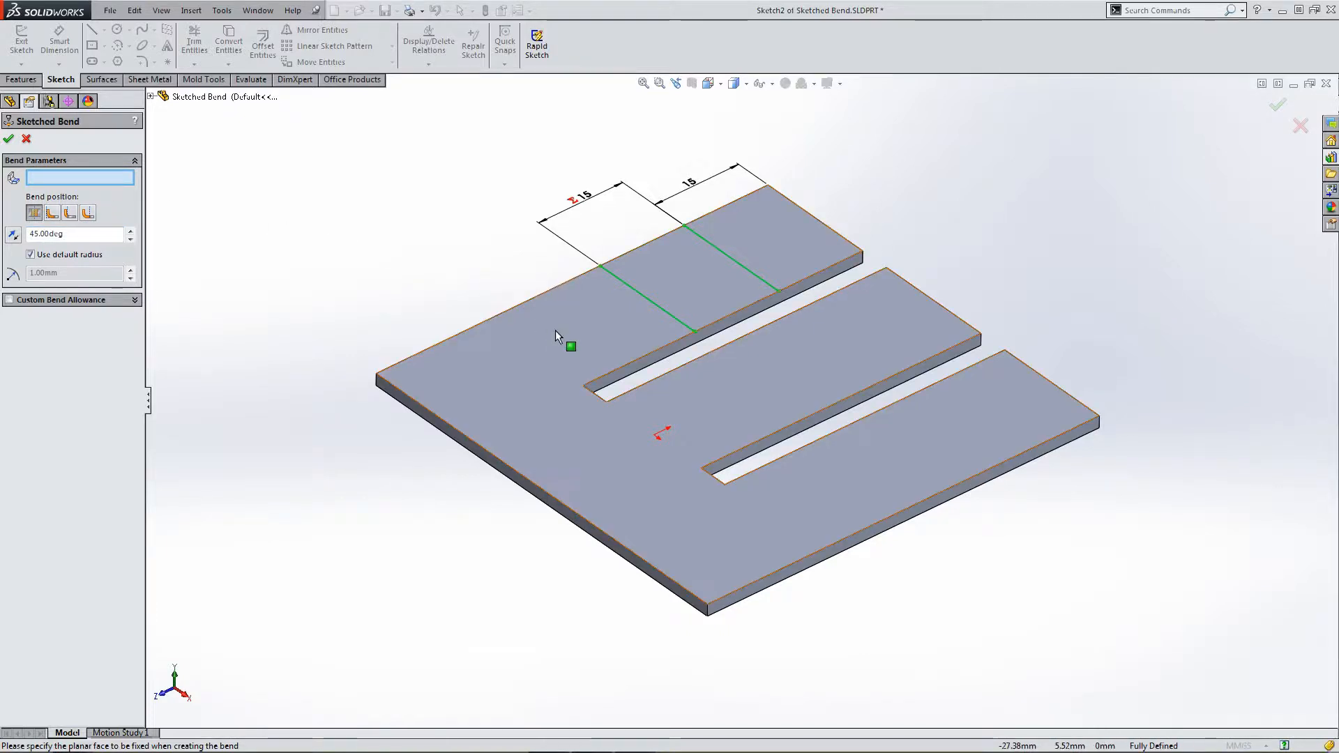
{"action": "left_click", "coordinate": [560, 338]}
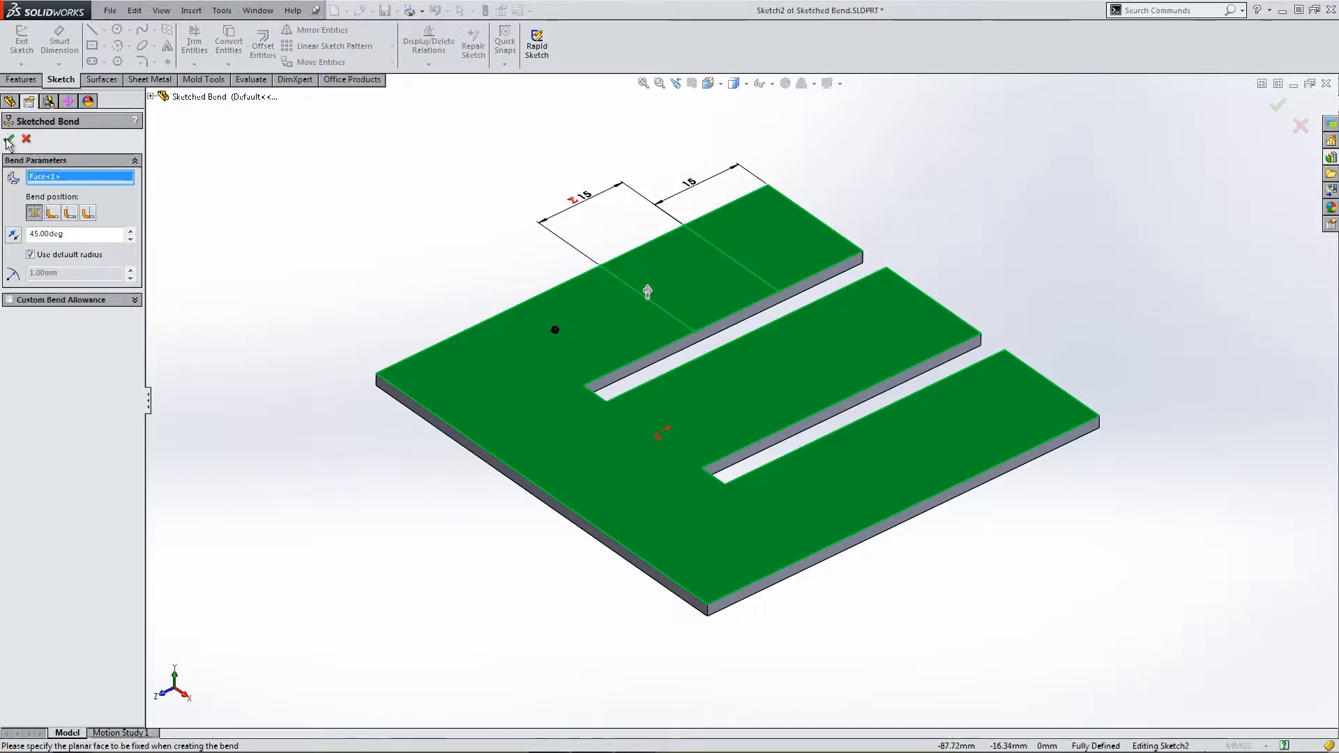
{"action": "left_click", "coordinate": [8, 140]}
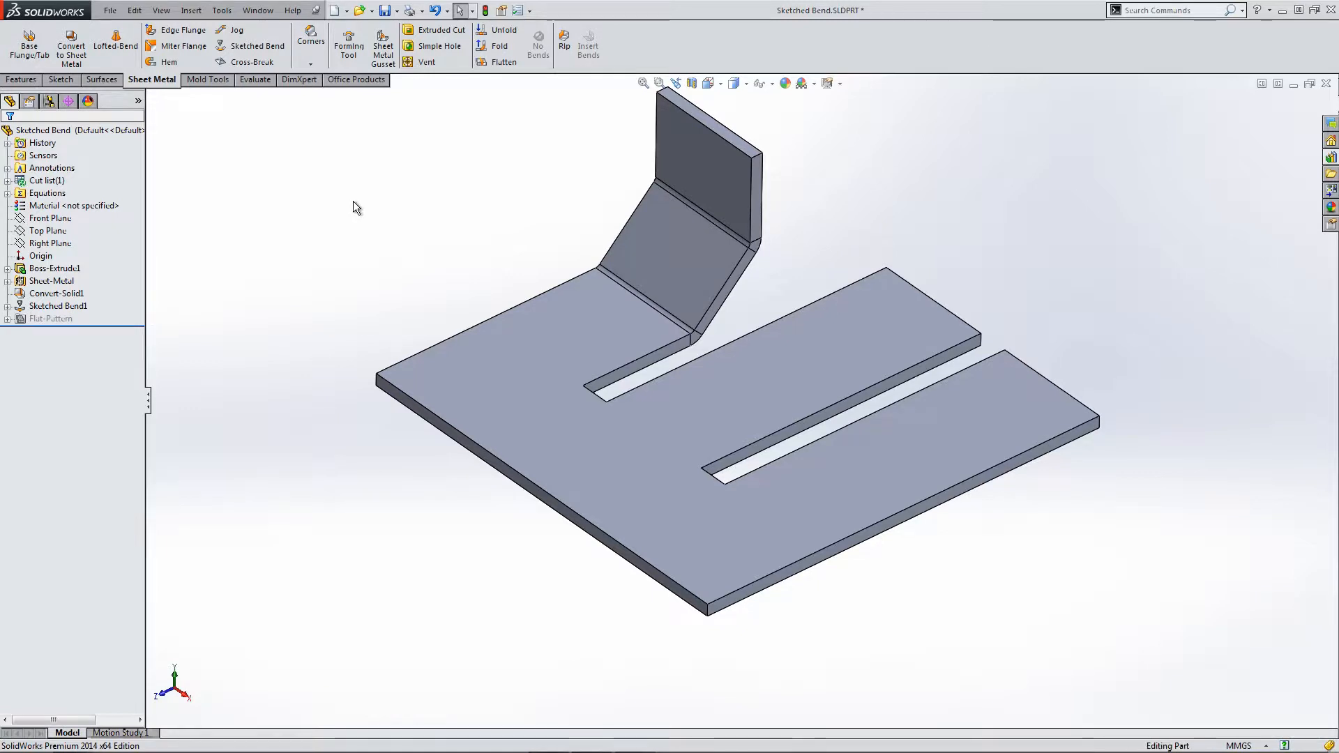
{"action": "mouse_move", "coordinate": [493, 249]}
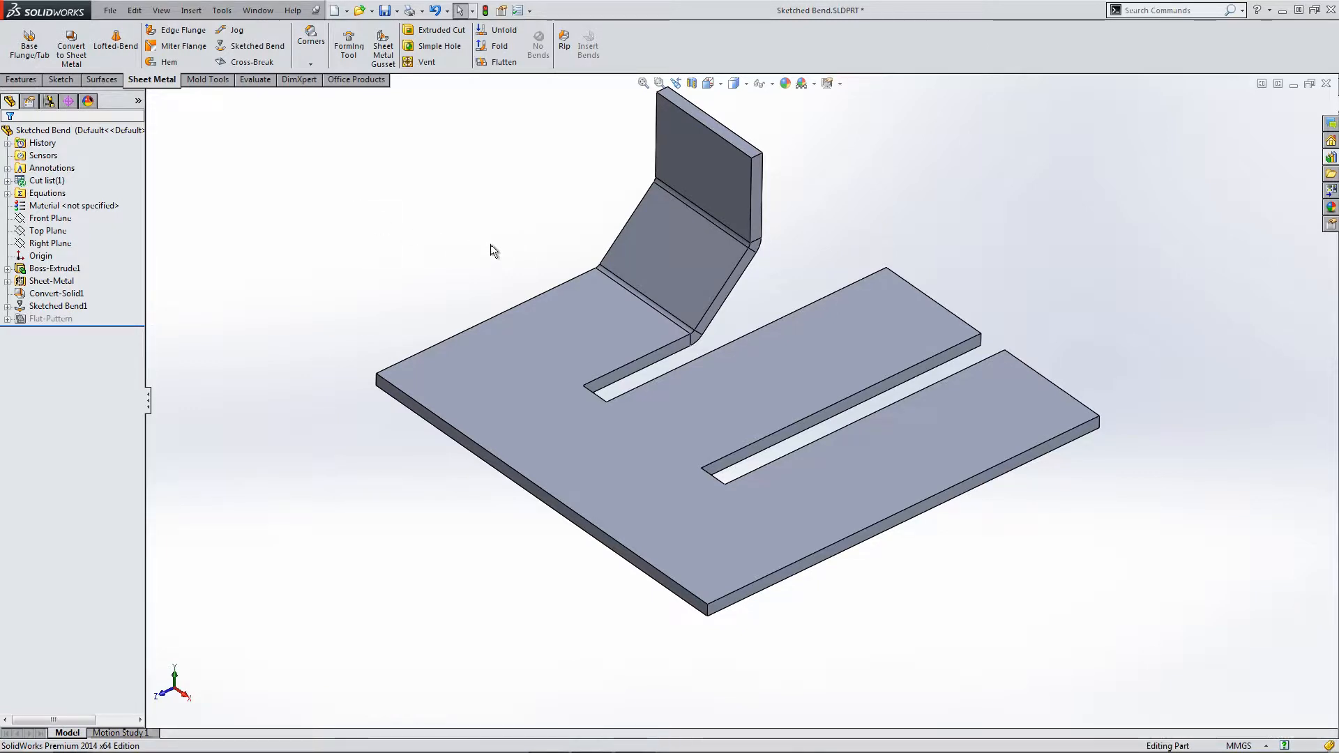
{"action": "left_click", "coordinate": [707, 82]}
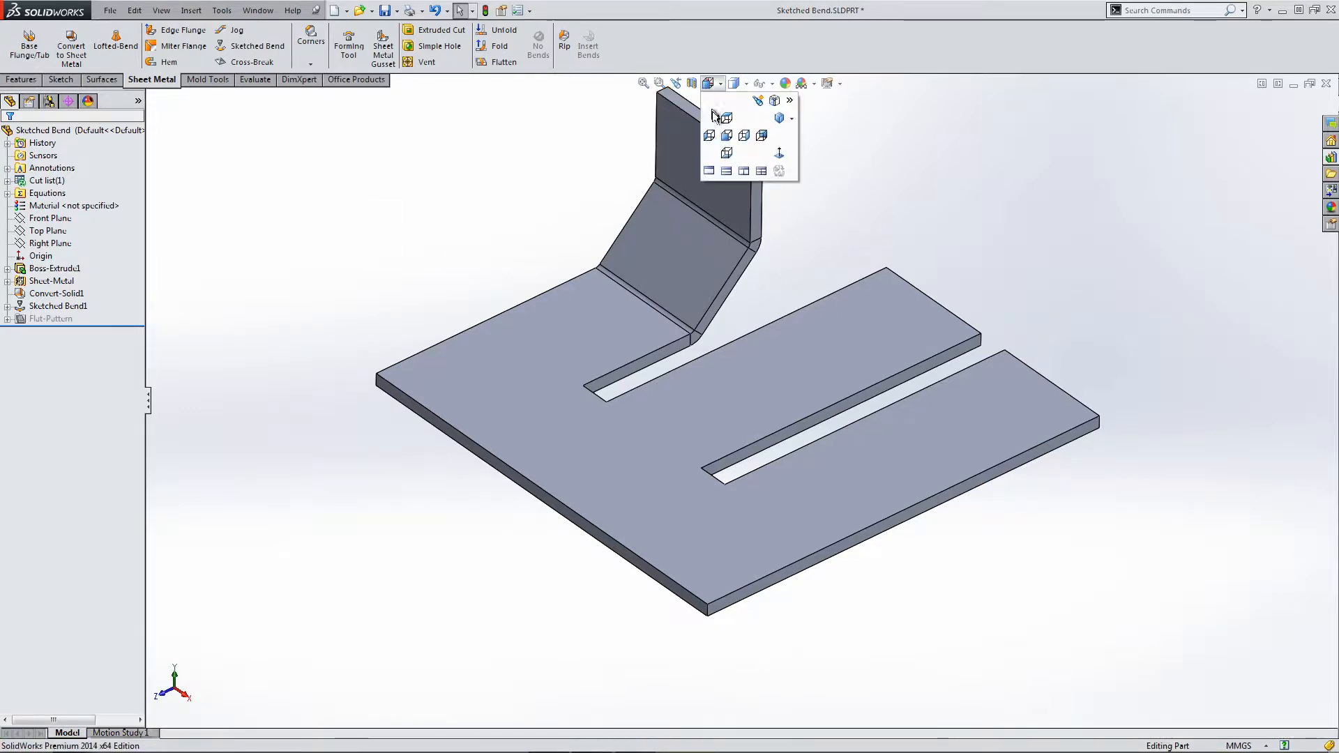
{"action": "left_click", "coordinate": [726, 136]}
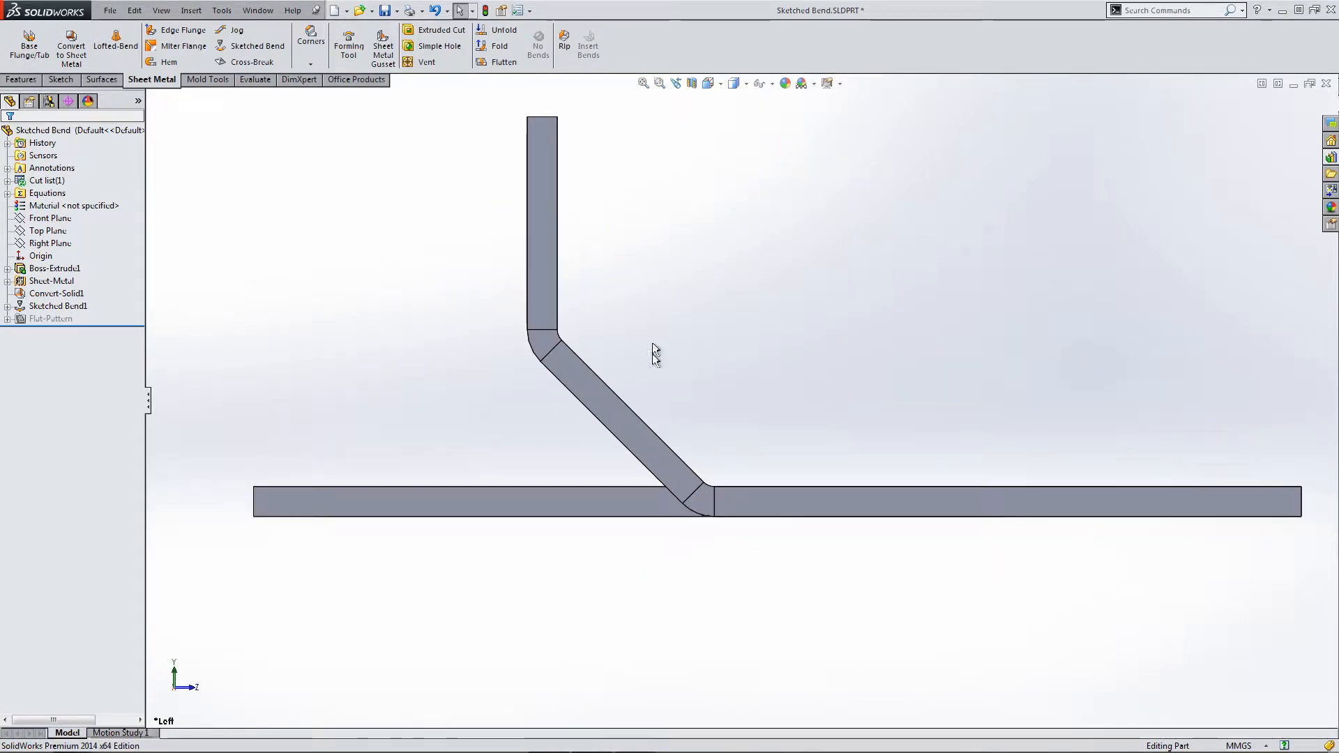
{"action": "left_click", "coordinate": [707, 82]}
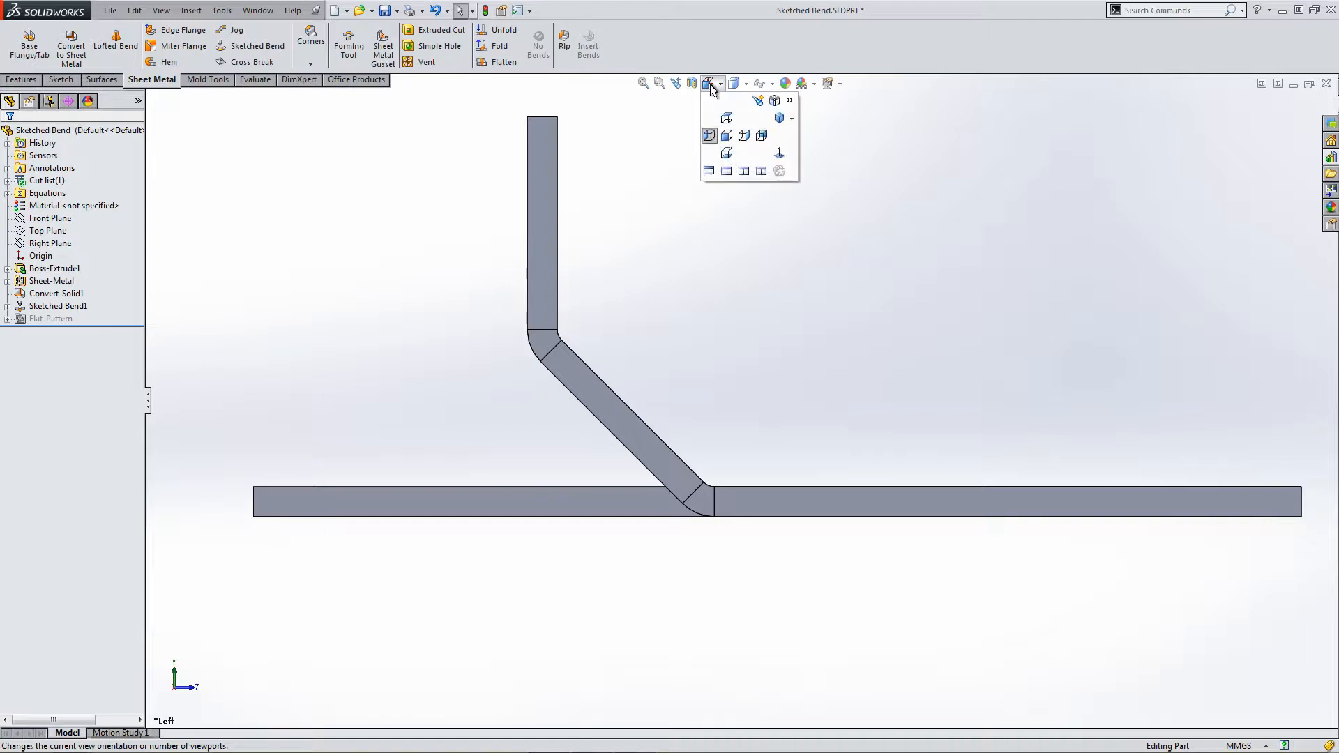
{"action": "left_click", "coordinate": [725, 117]}
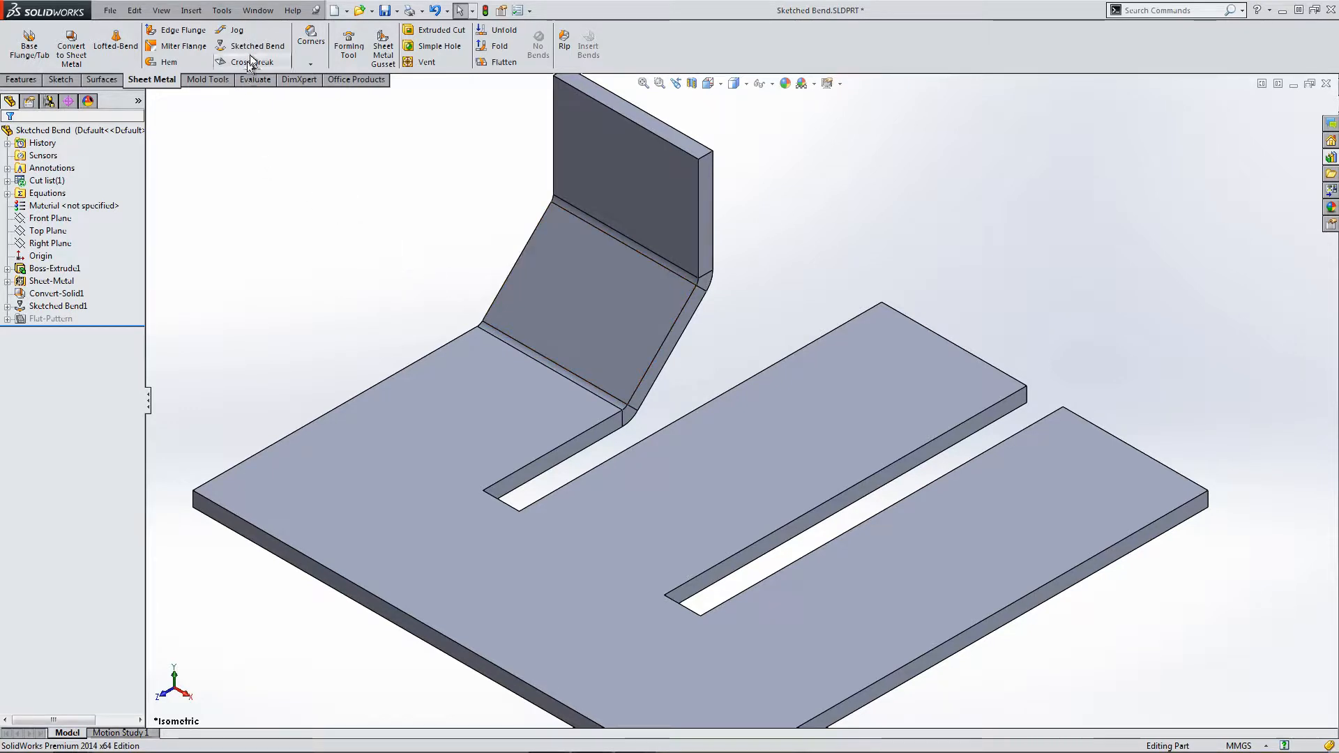
{"action": "left_click", "coordinate": [257, 44]}
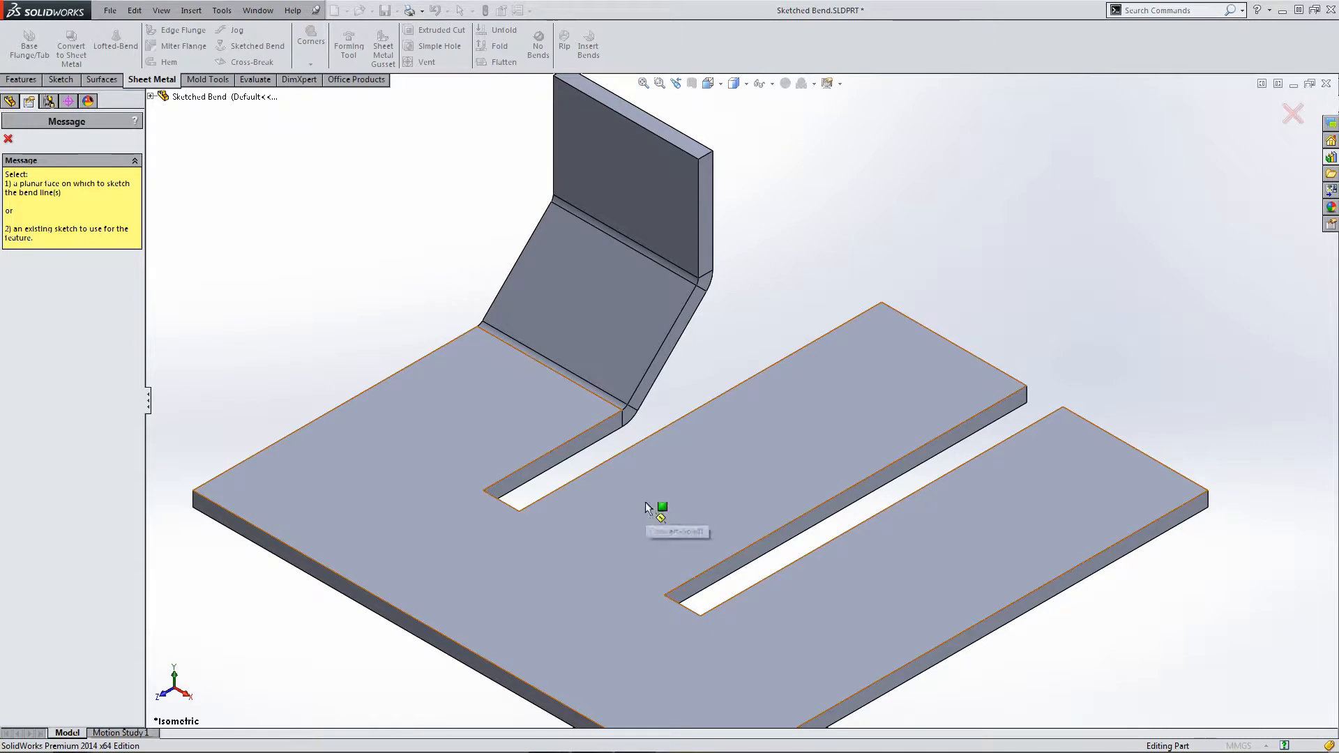
Sketch two lines across the middle strip for a jog and dimension them from the strip end.
{"action": "left_click", "coordinate": [661, 506]}
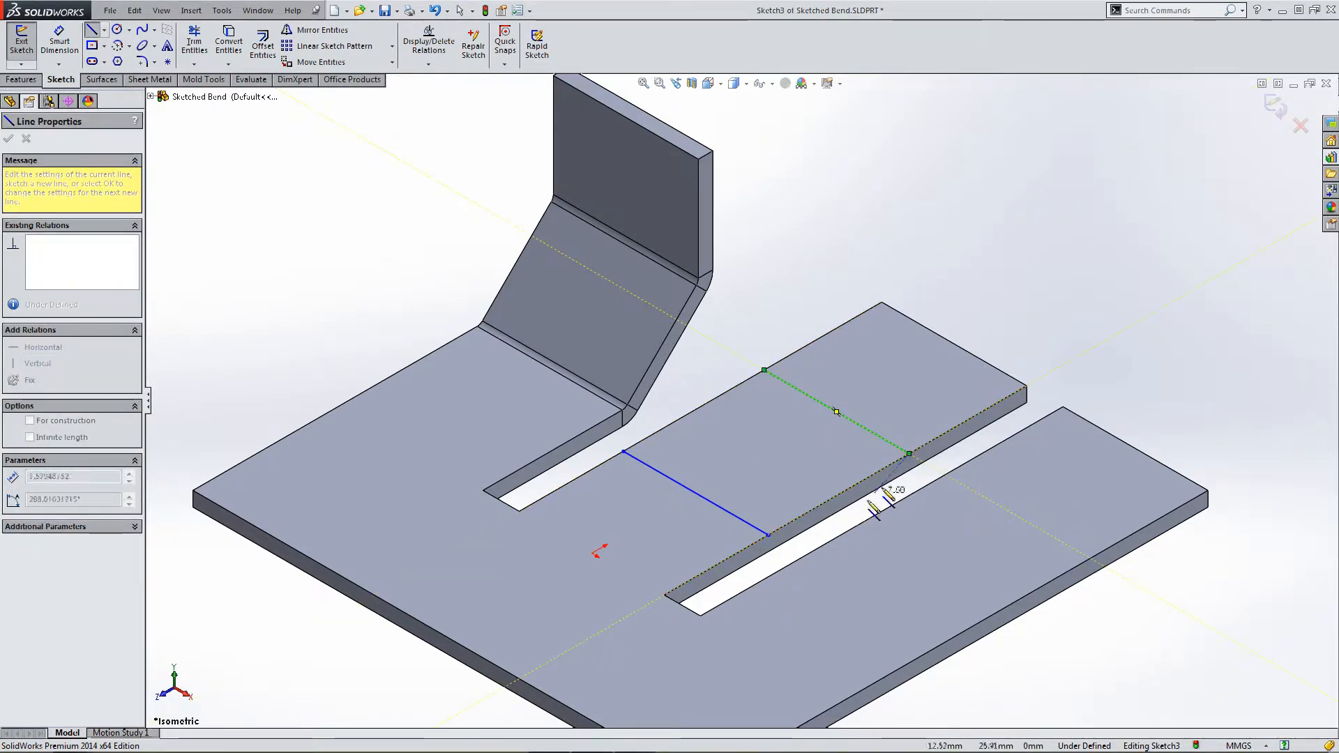
{"action": "left_click", "coordinate": [8, 138]}
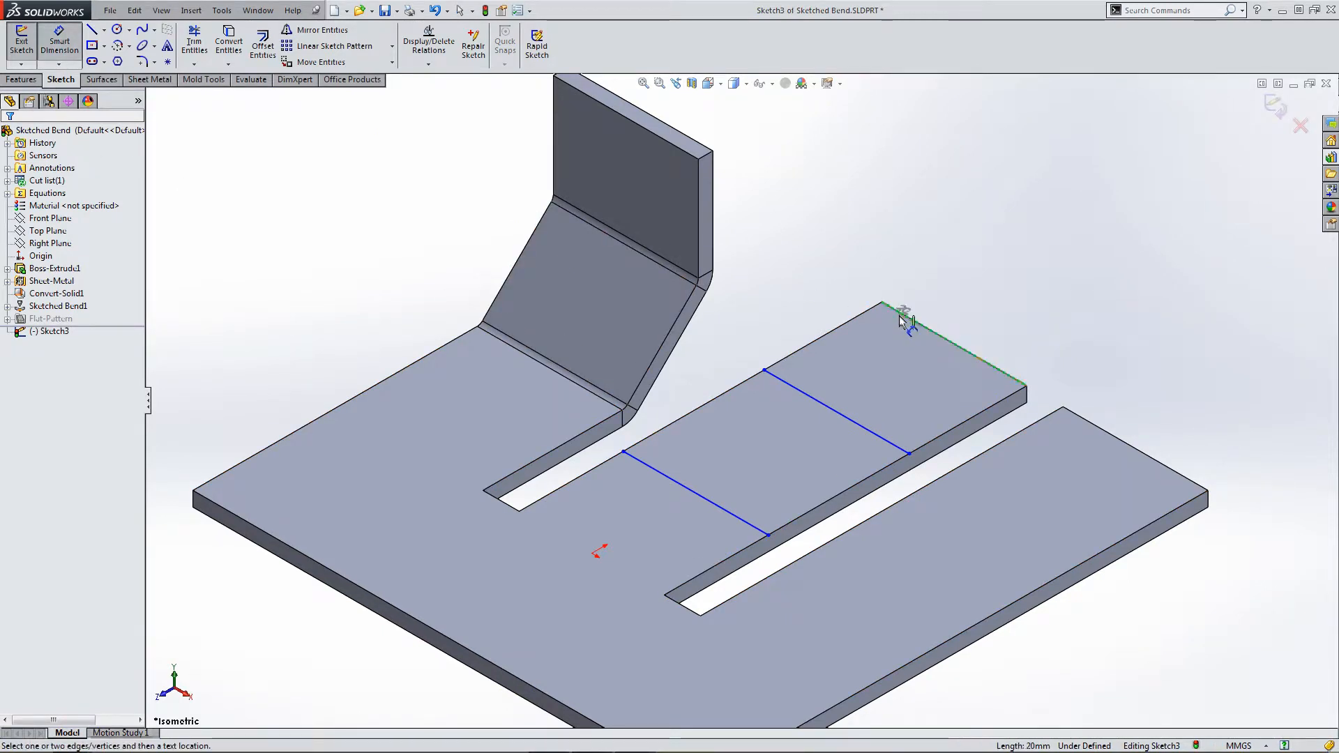
{"action": "left_click", "coordinate": [908, 318]}
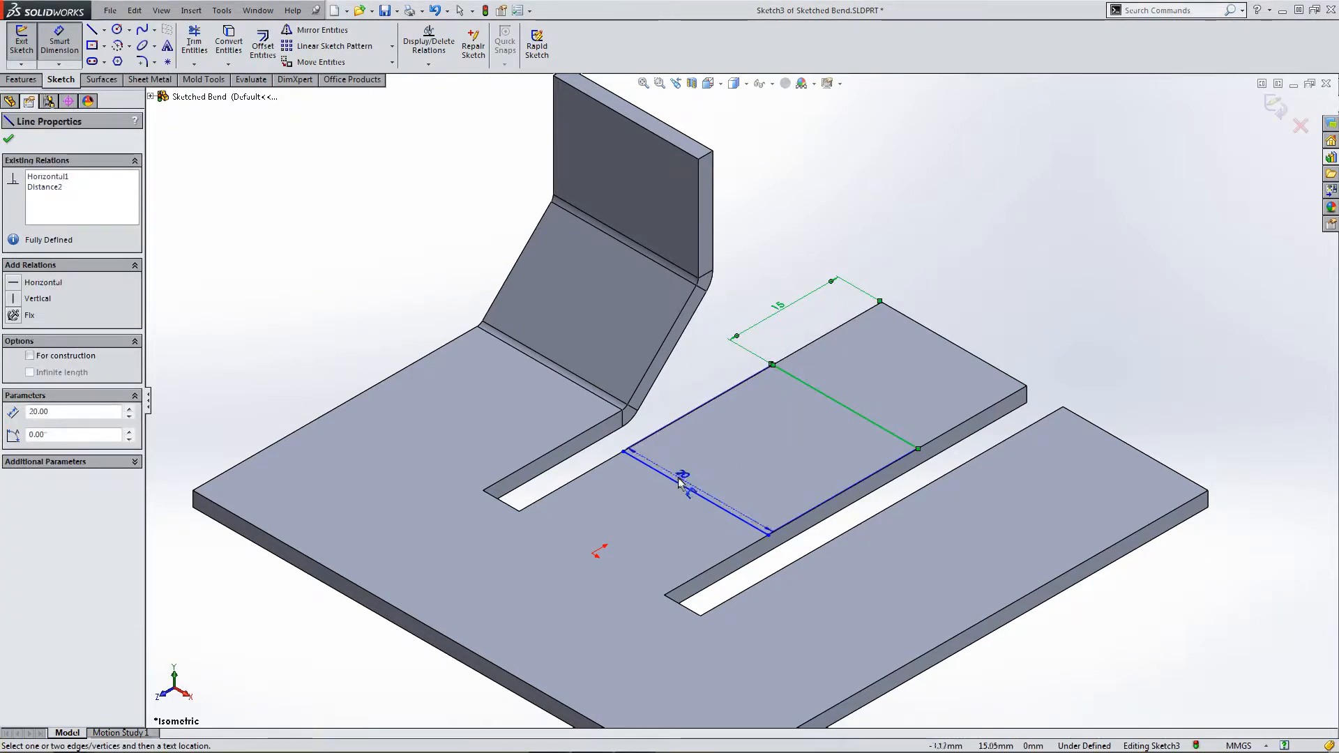
{"action": "double_click", "coordinate": [682, 477]}
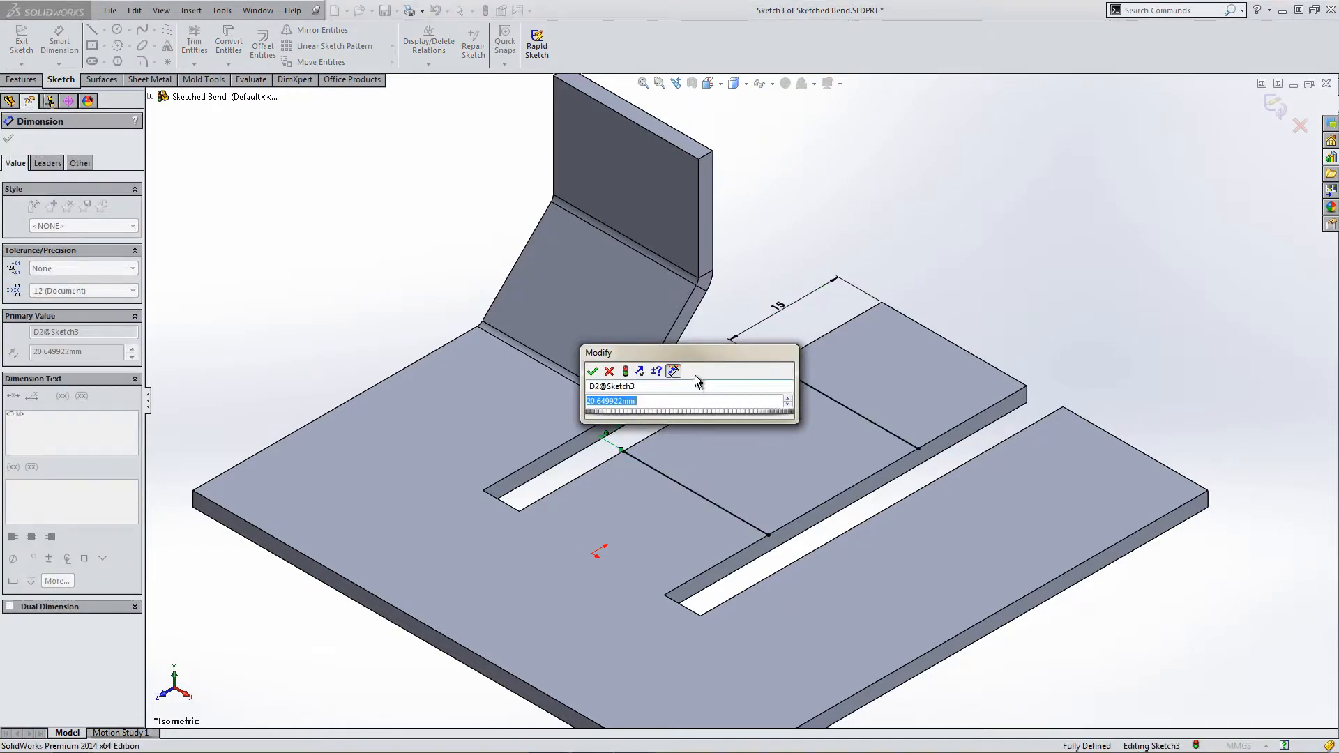
{"action": "left_click", "coordinate": [593, 371]}
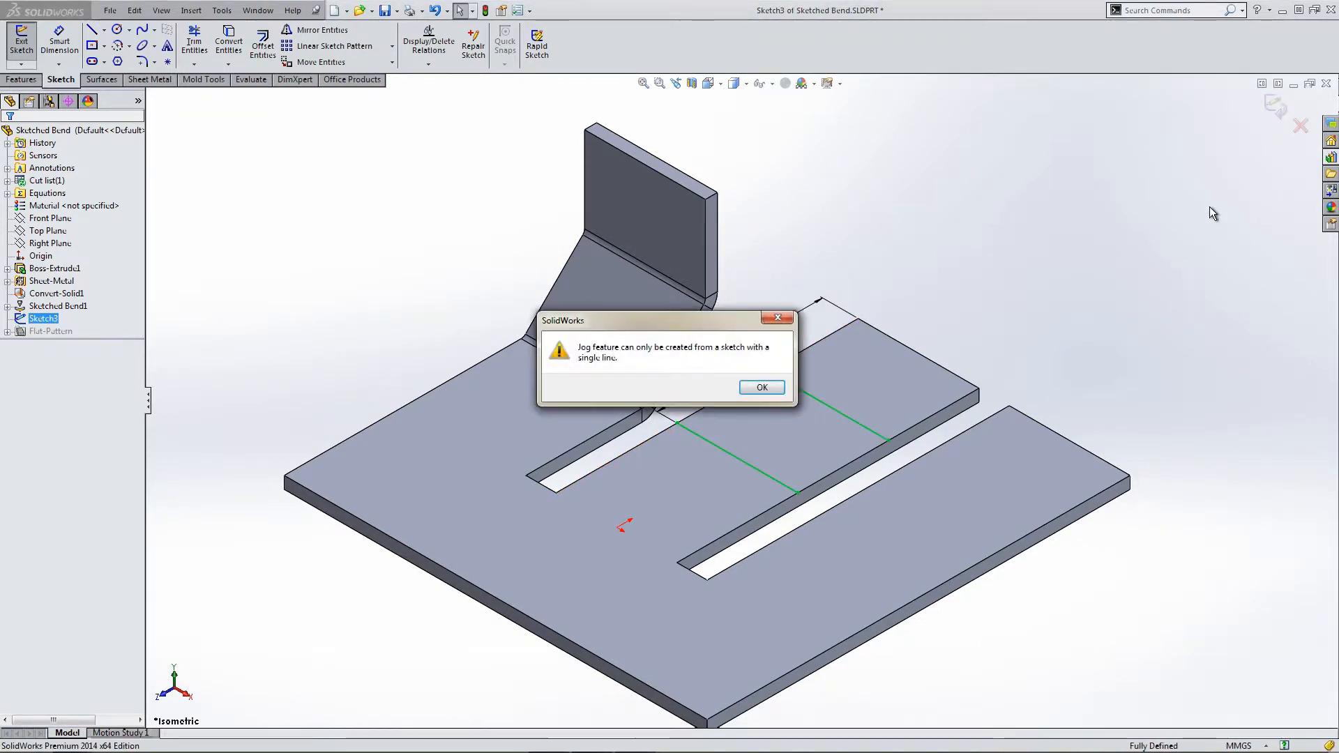
{"action": "mouse_move", "coordinate": [587, 361]}
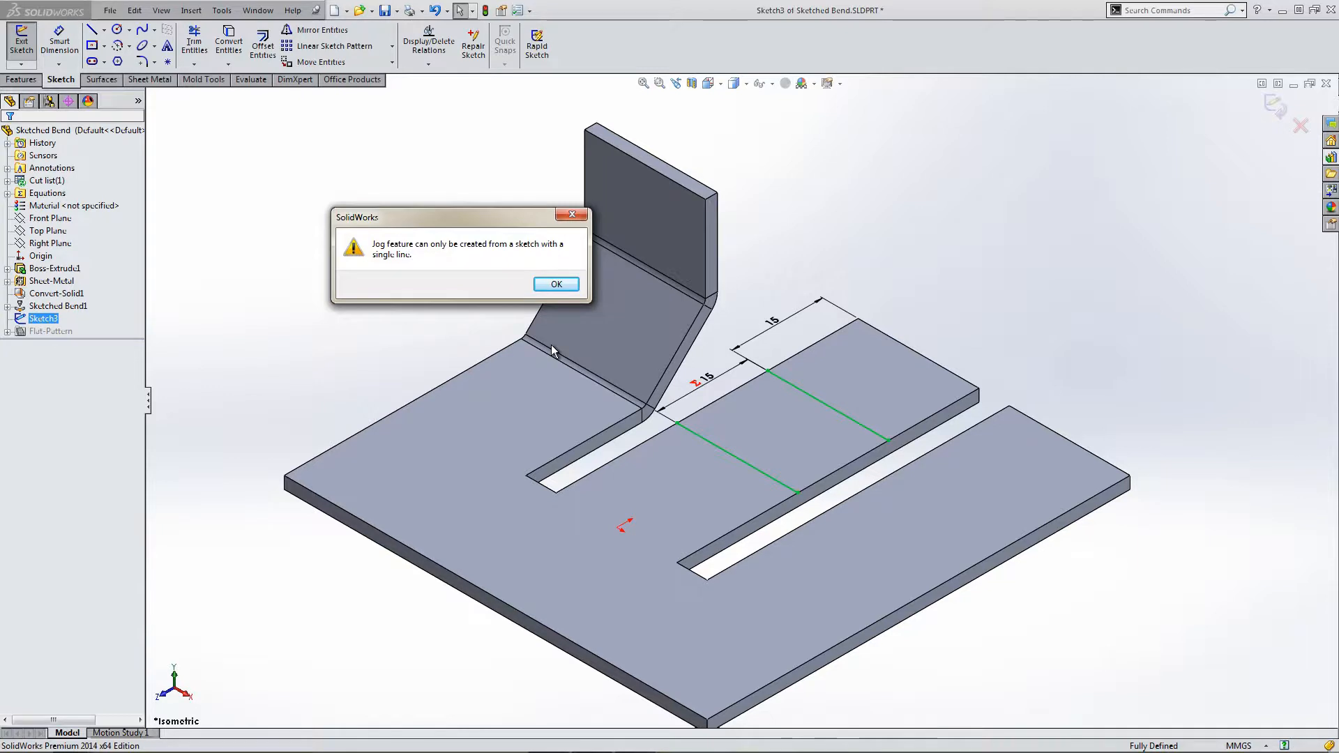
Dismiss the single-line jog warning and exit the sketch, discarding the changes.
{"action": "left_click", "coordinate": [557, 283]}
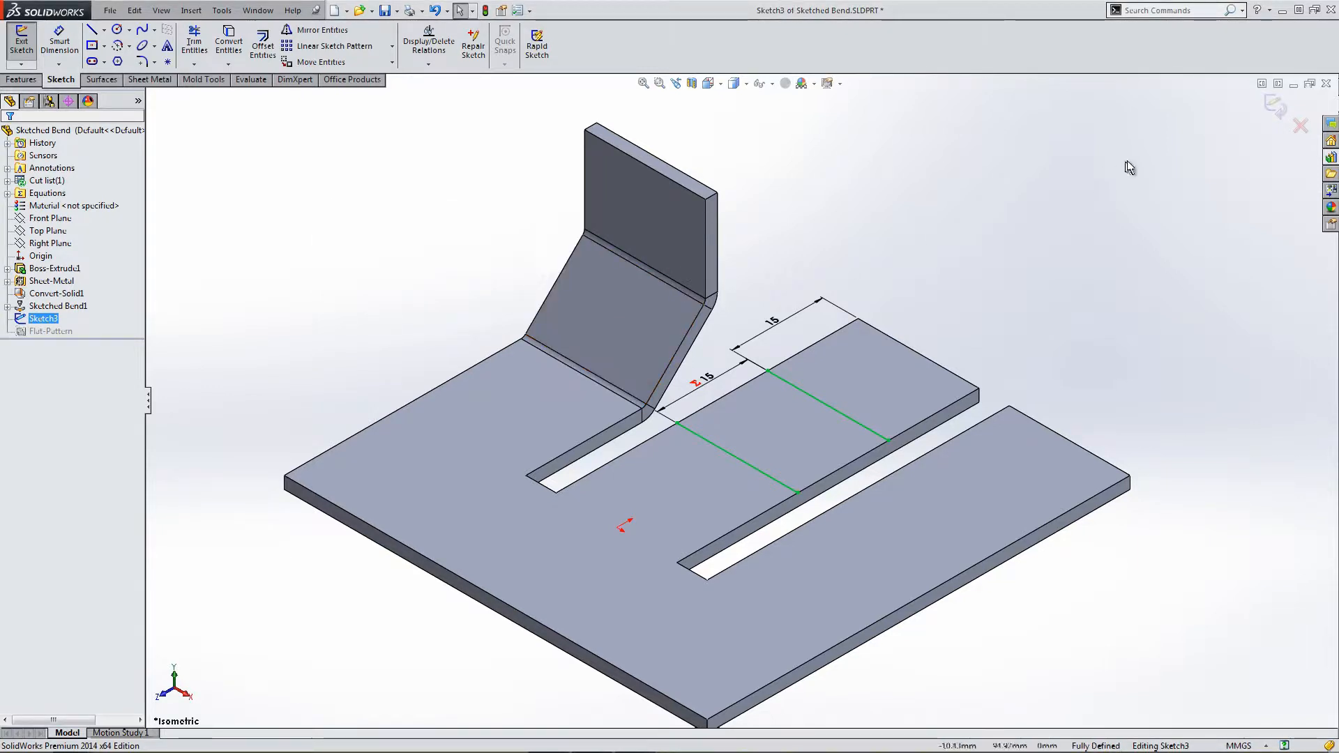
{"action": "left_click", "coordinate": [21, 43]}
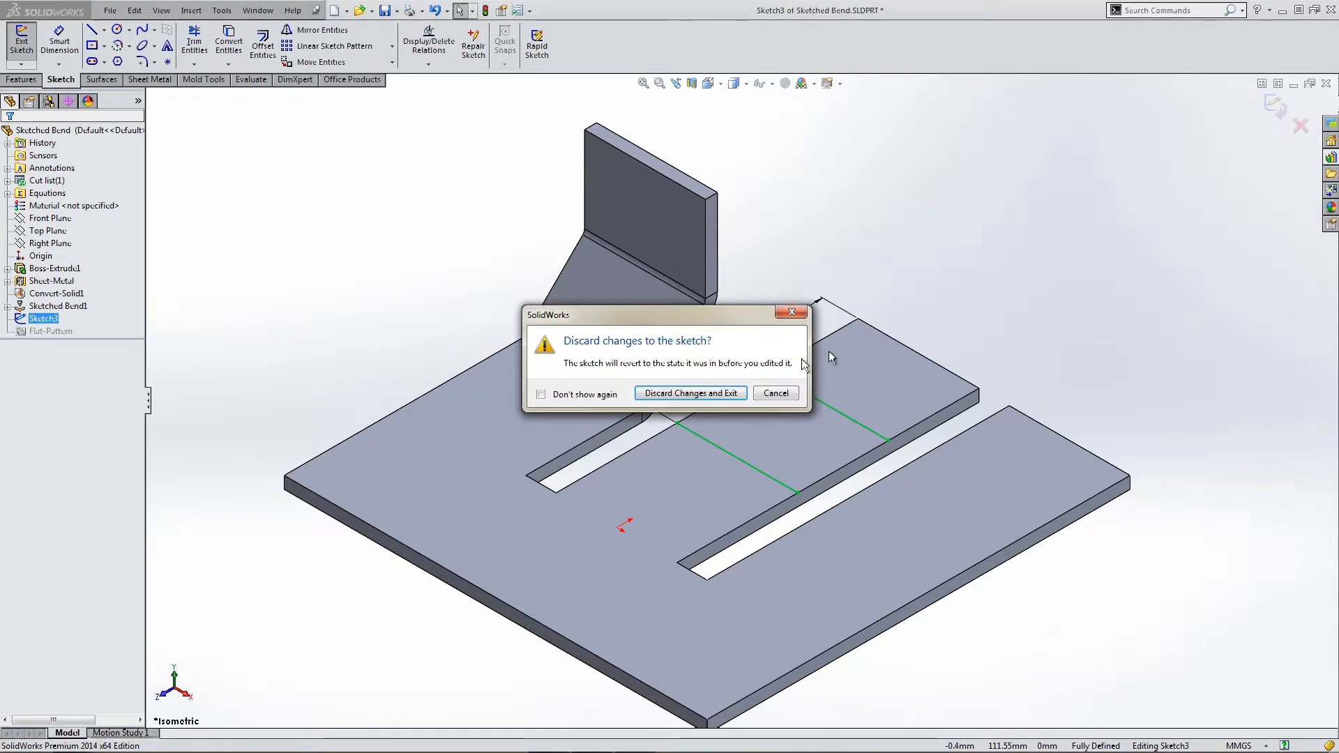
{"action": "left_click", "coordinate": [691, 394]}
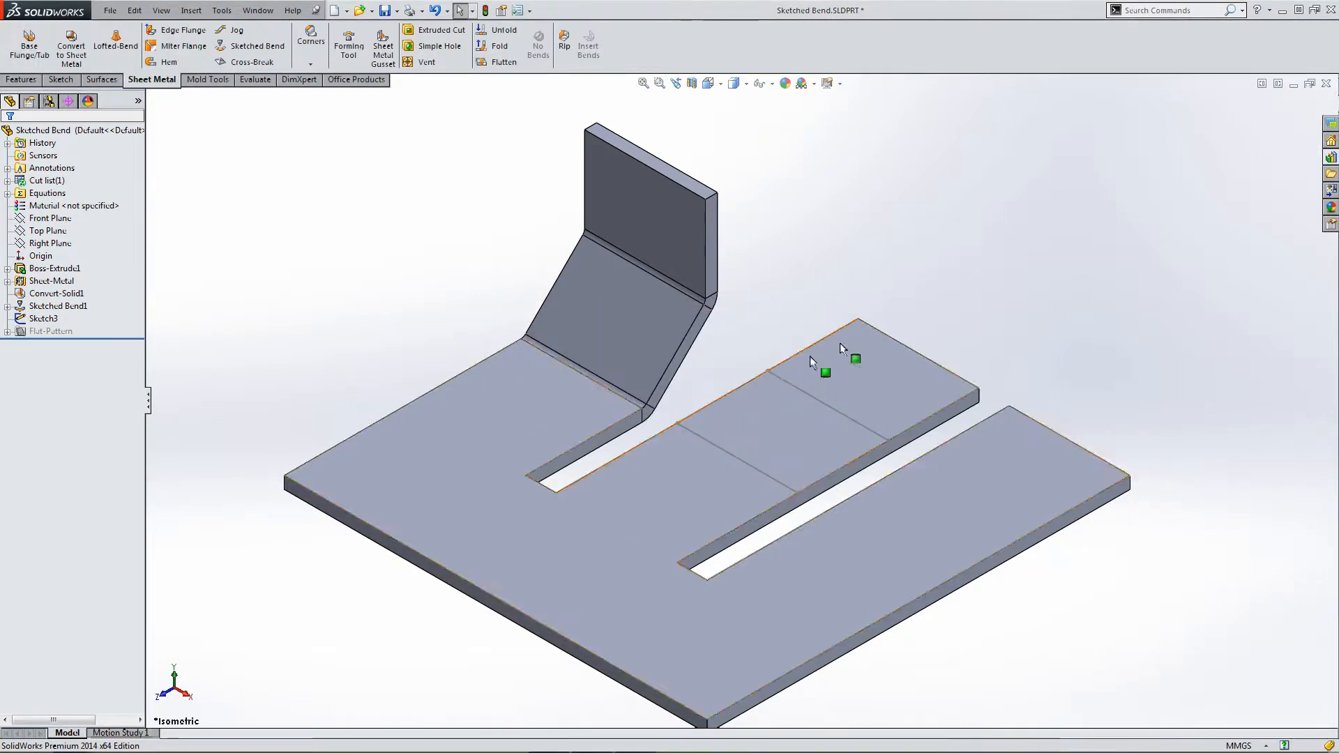
{"action": "left_click", "coordinate": [1025, 249]}
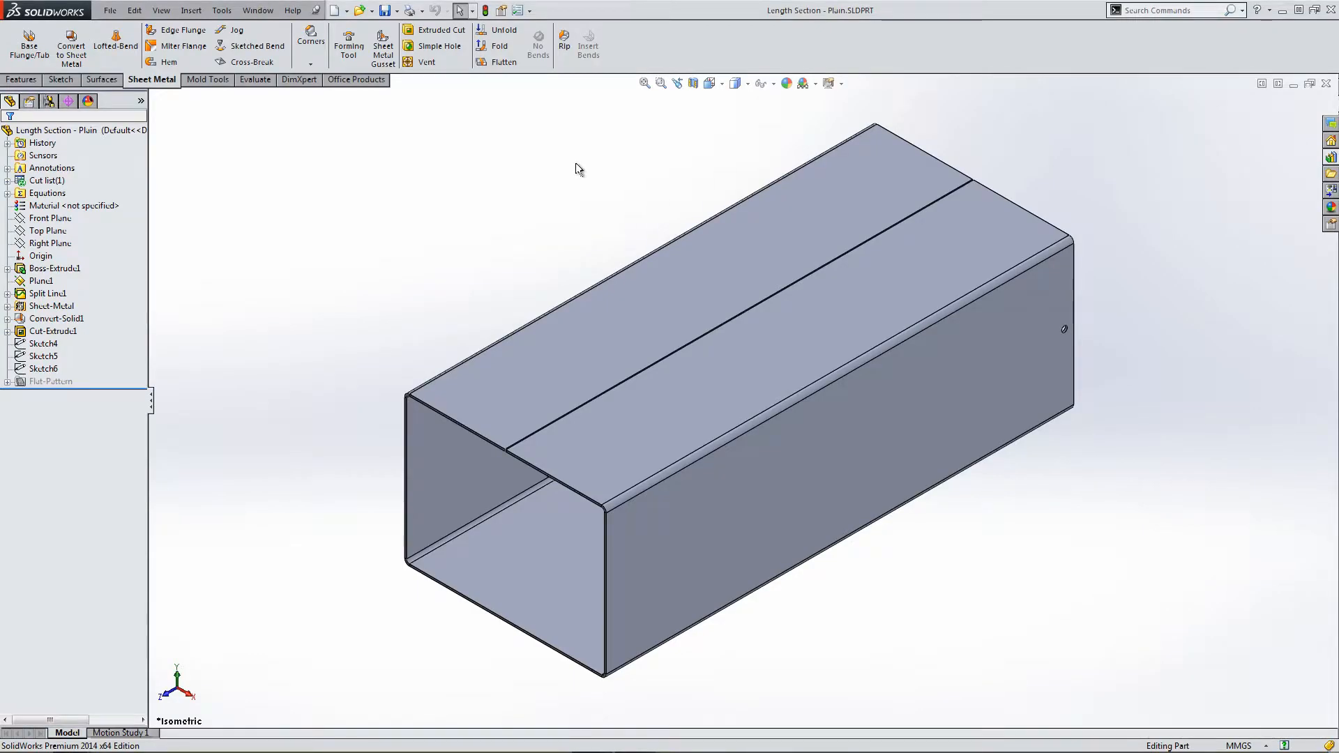
{"action": "mouse_move", "coordinate": [252, 61]}
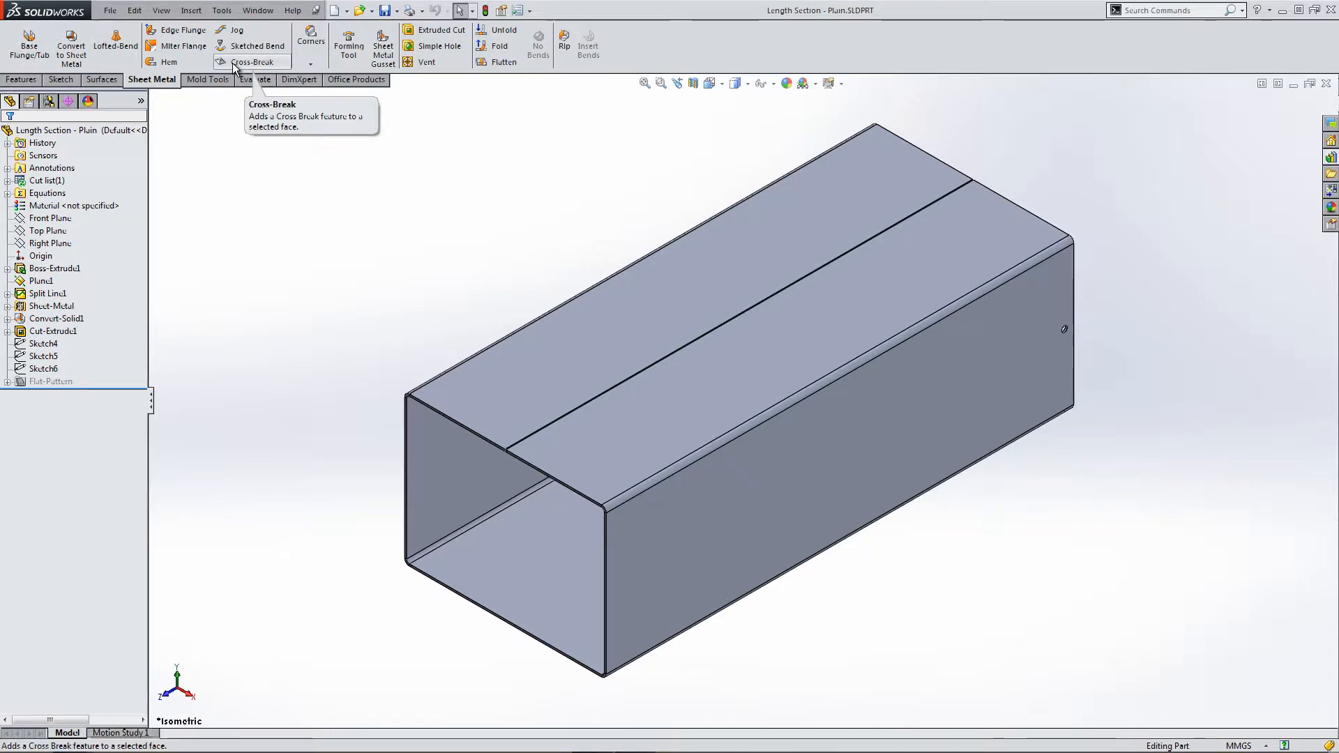
Add Cross Break1 to one side face of the Length Section - Plain tube.
{"action": "left_click", "coordinate": [252, 61]}
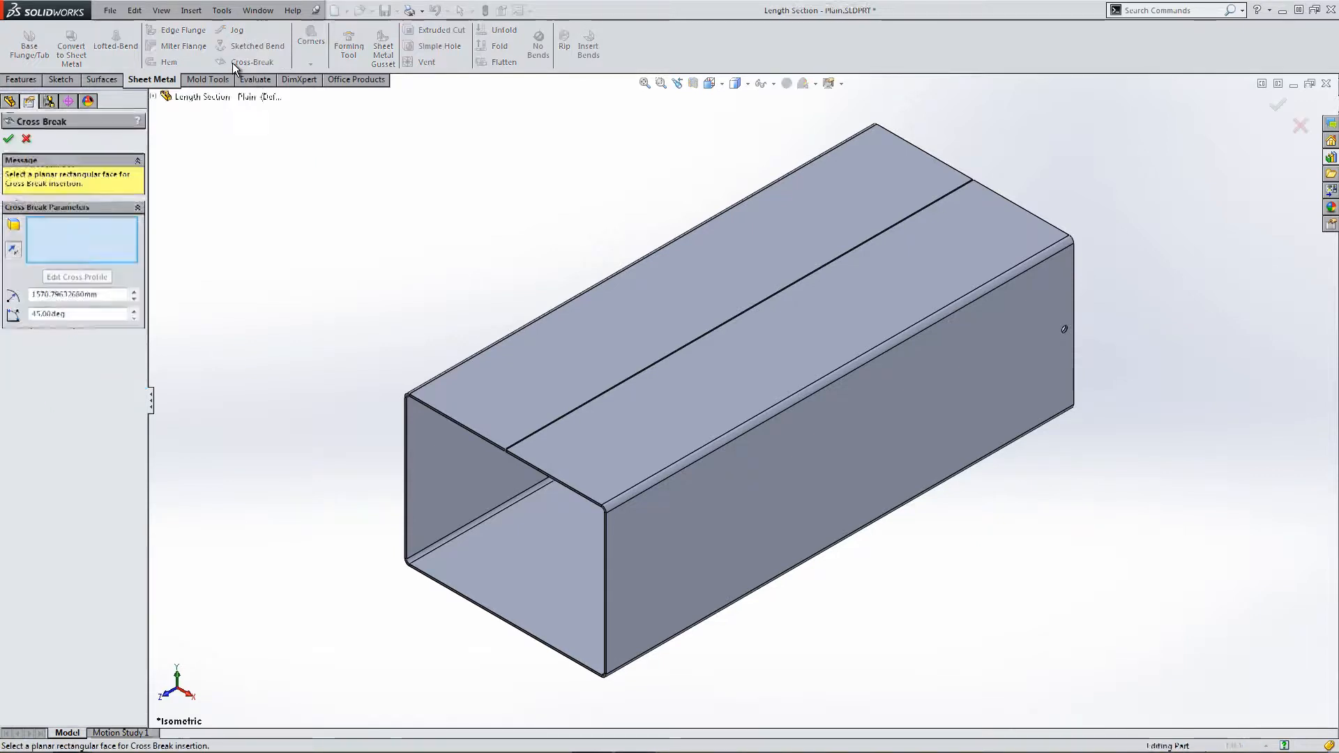
{"action": "mouse_move", "coordinate": [81, 239]}
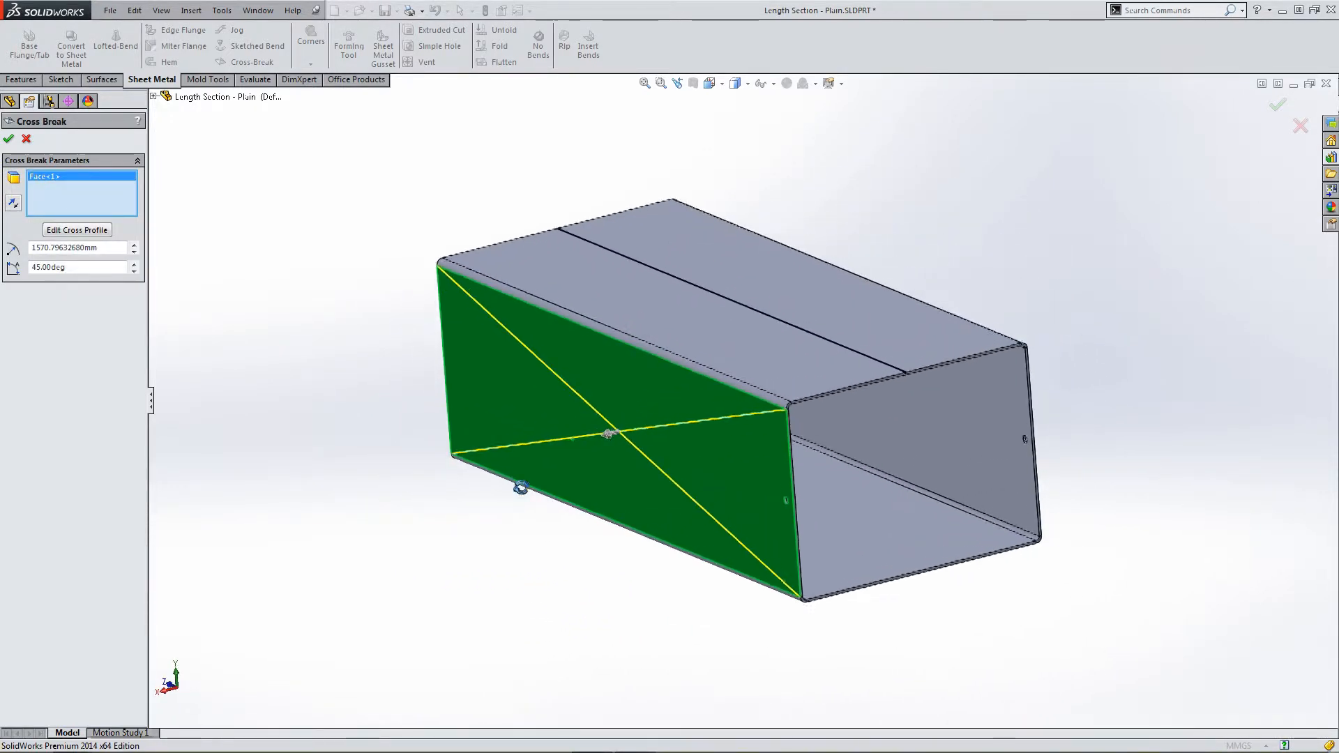
{"action": "left_click", "coordinate": [8, 139]}
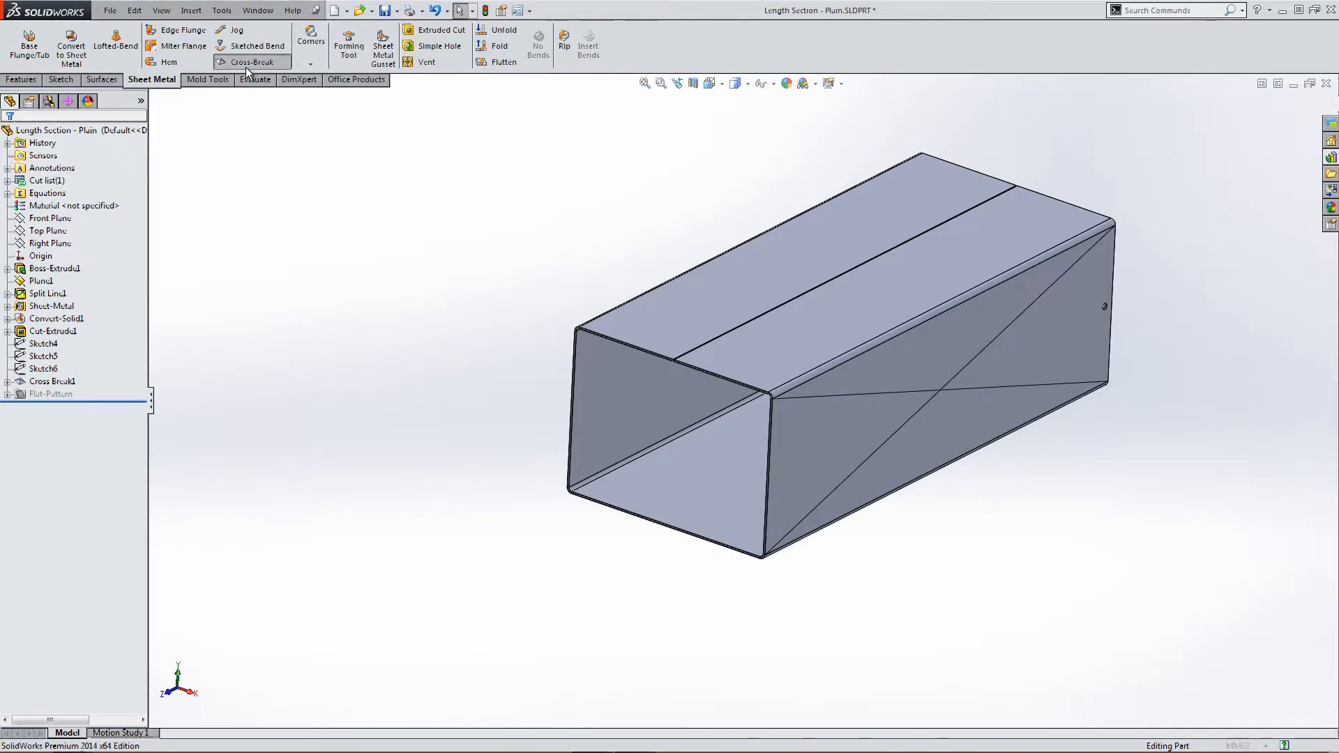
Add Cross Break2 and Cross Break3 to the remaining panels and return to isometric view.
{"action": "left_click", "coordinate": [253, 61]}
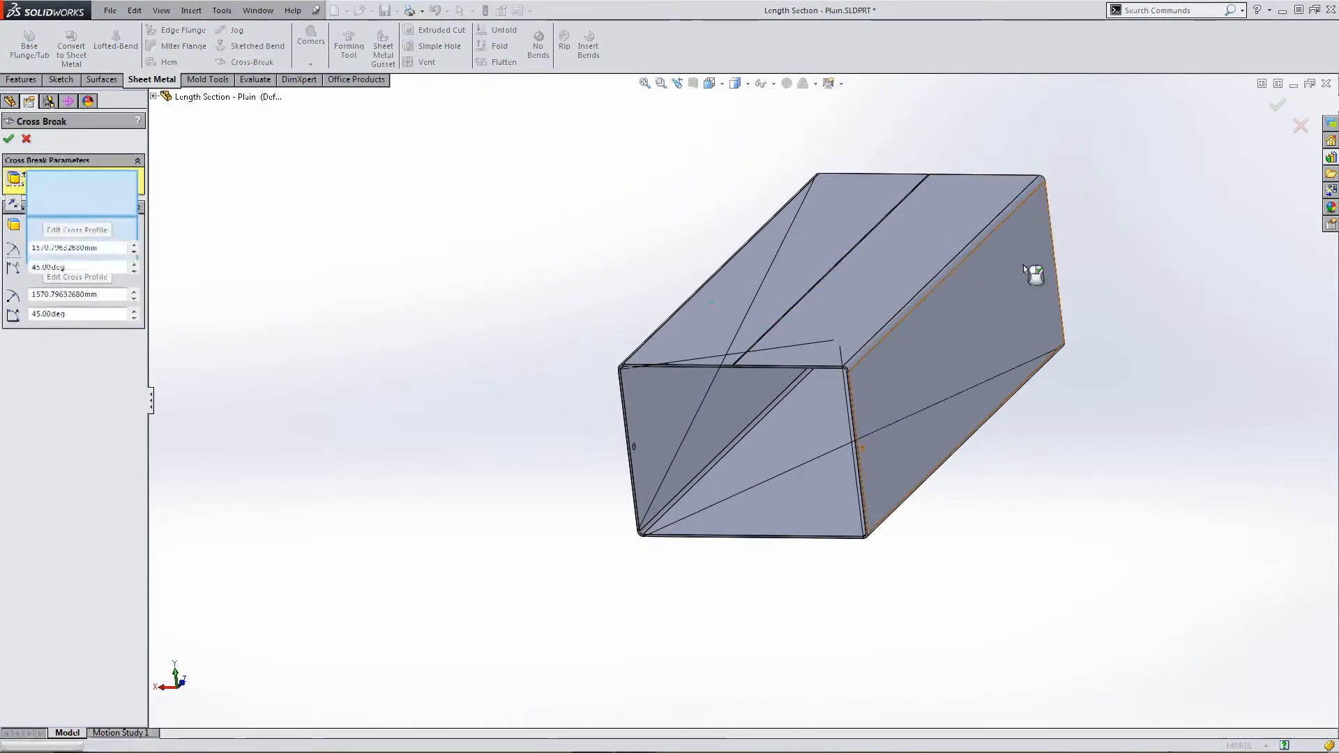
{"action": "left_click", "coordinate": [8, 138]}
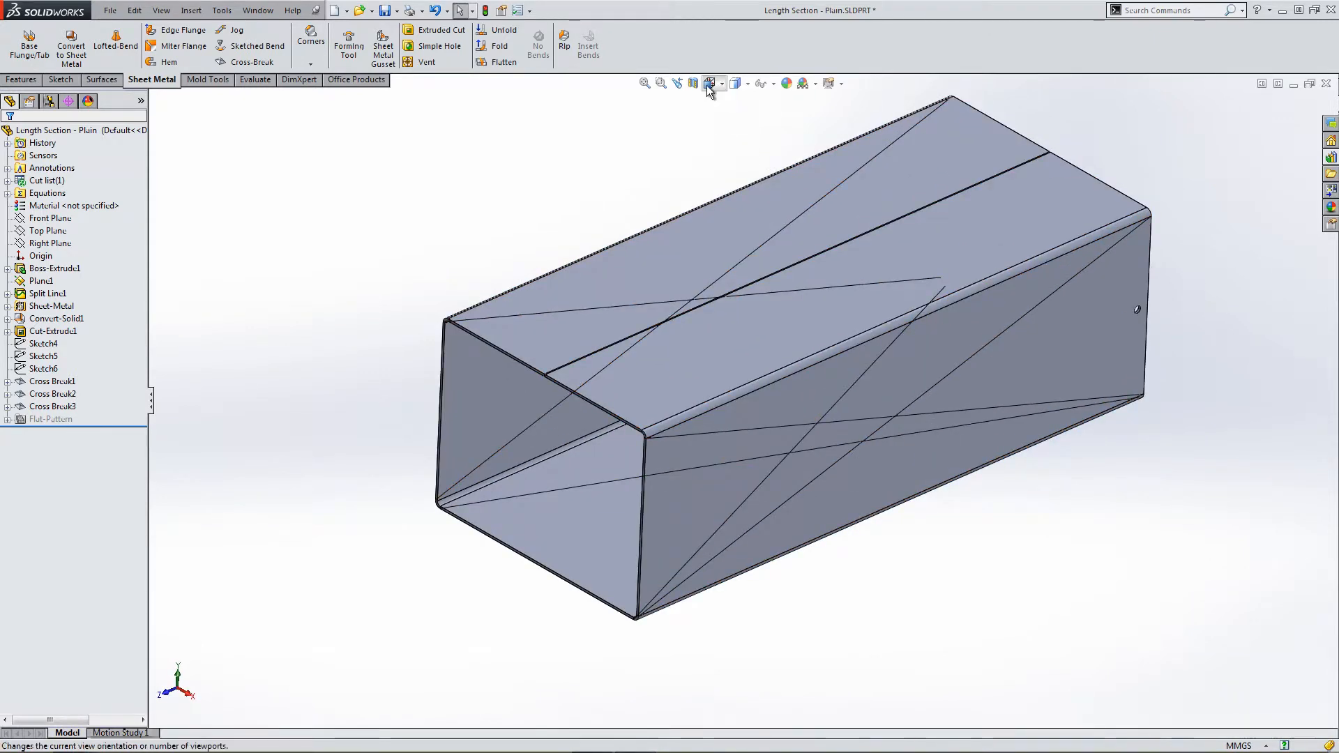
{"action": "left_click", "coordinate": [709, 83]}
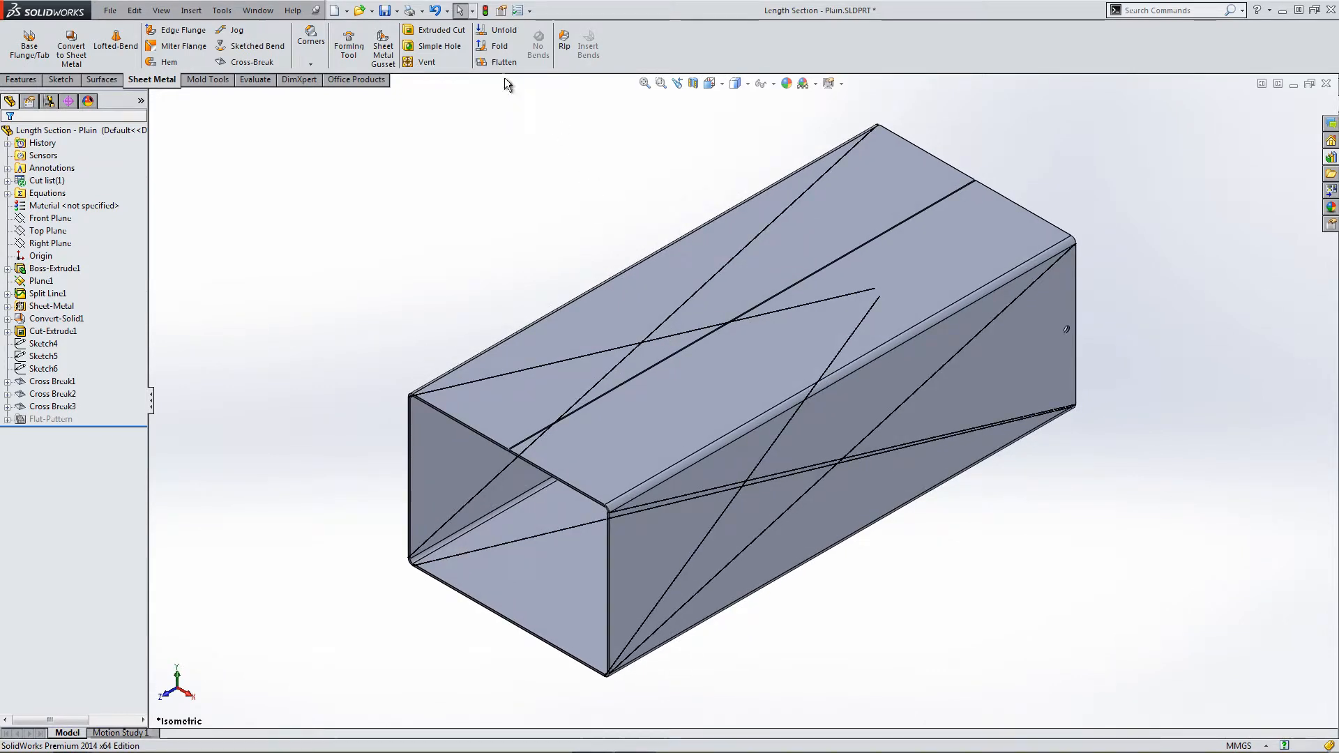
{"action": "left_click", "coordinate": [498, 44]}
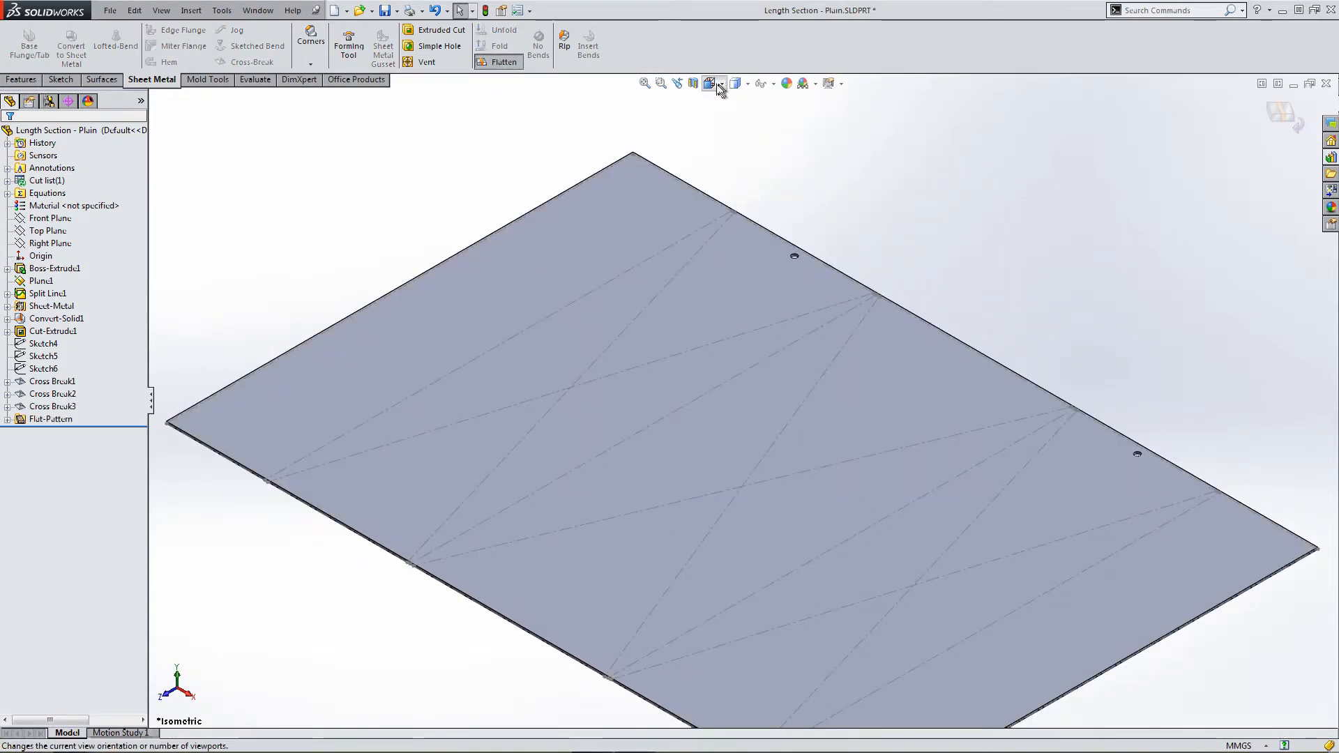
{"action": "left_click", "coordinate": [707, 82]}
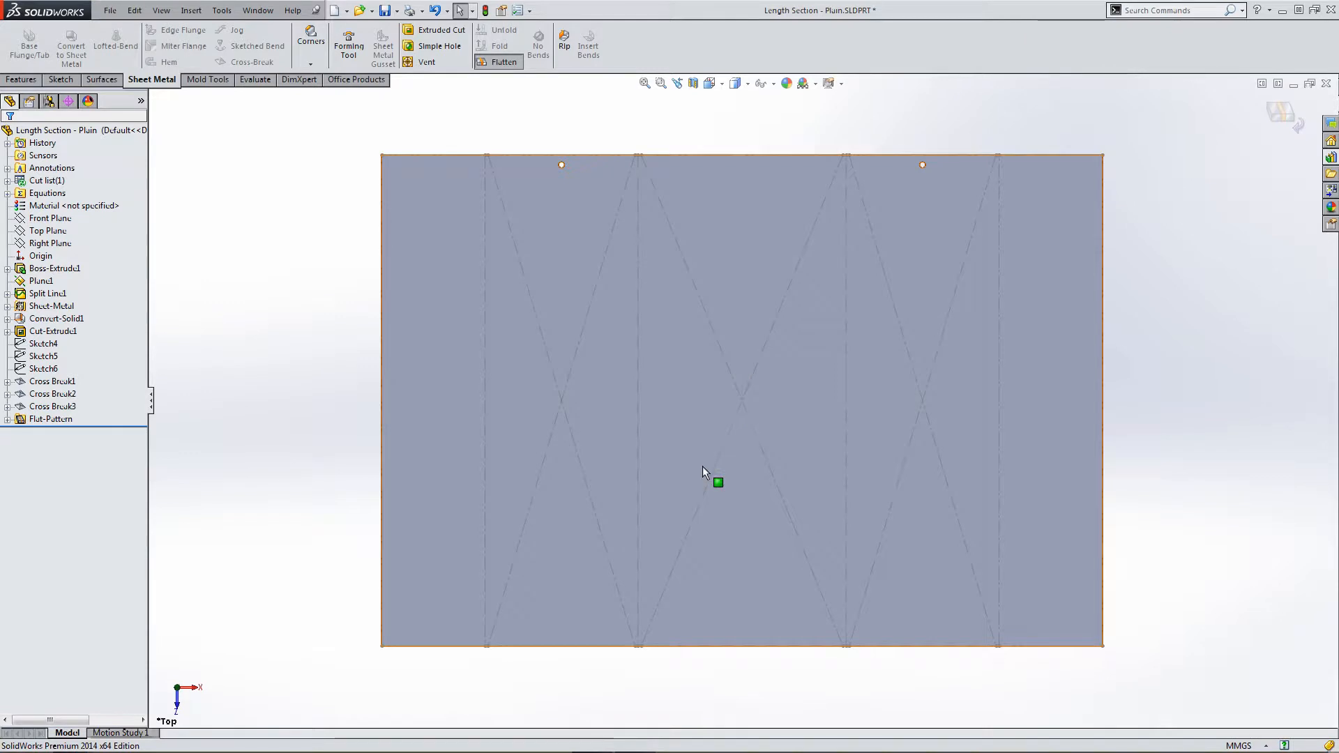
{"action": "mouse_move", "coordinate": [963, 237]}
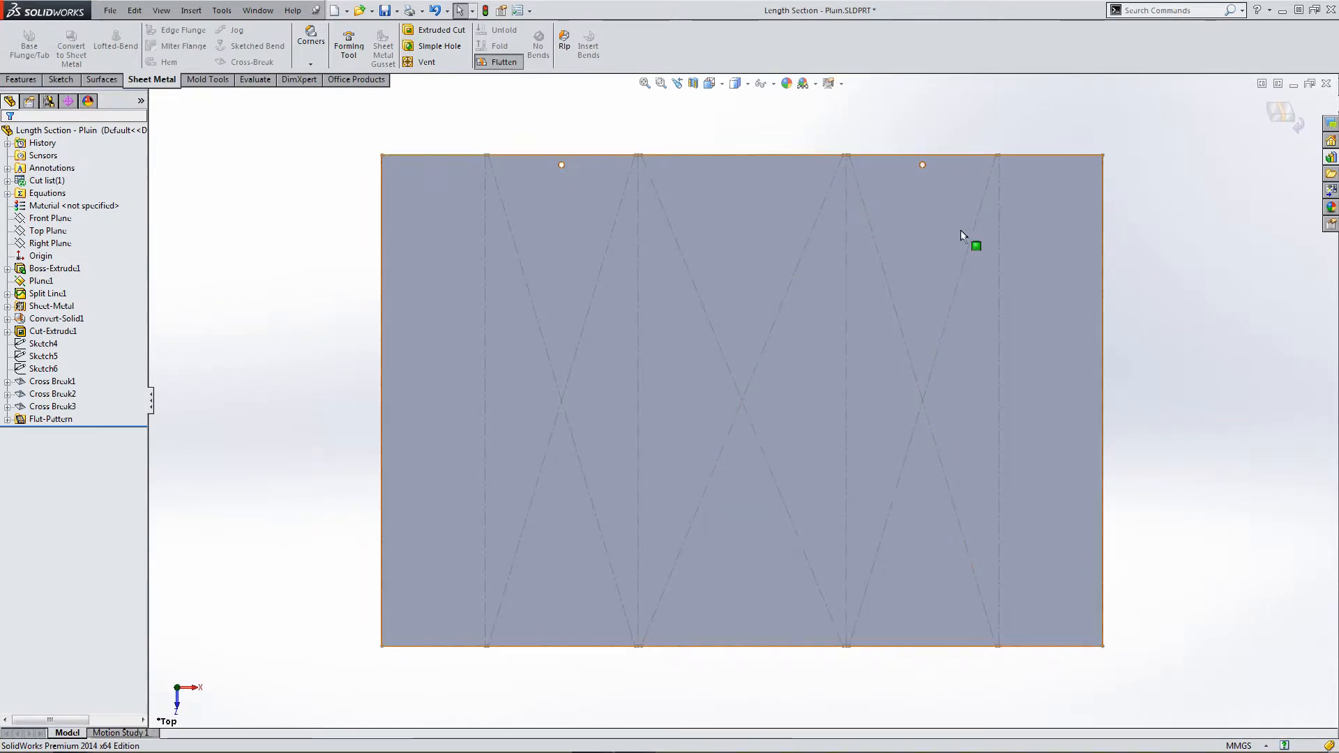
{"action": "mouse_move", "coordinate": [869, 477]}
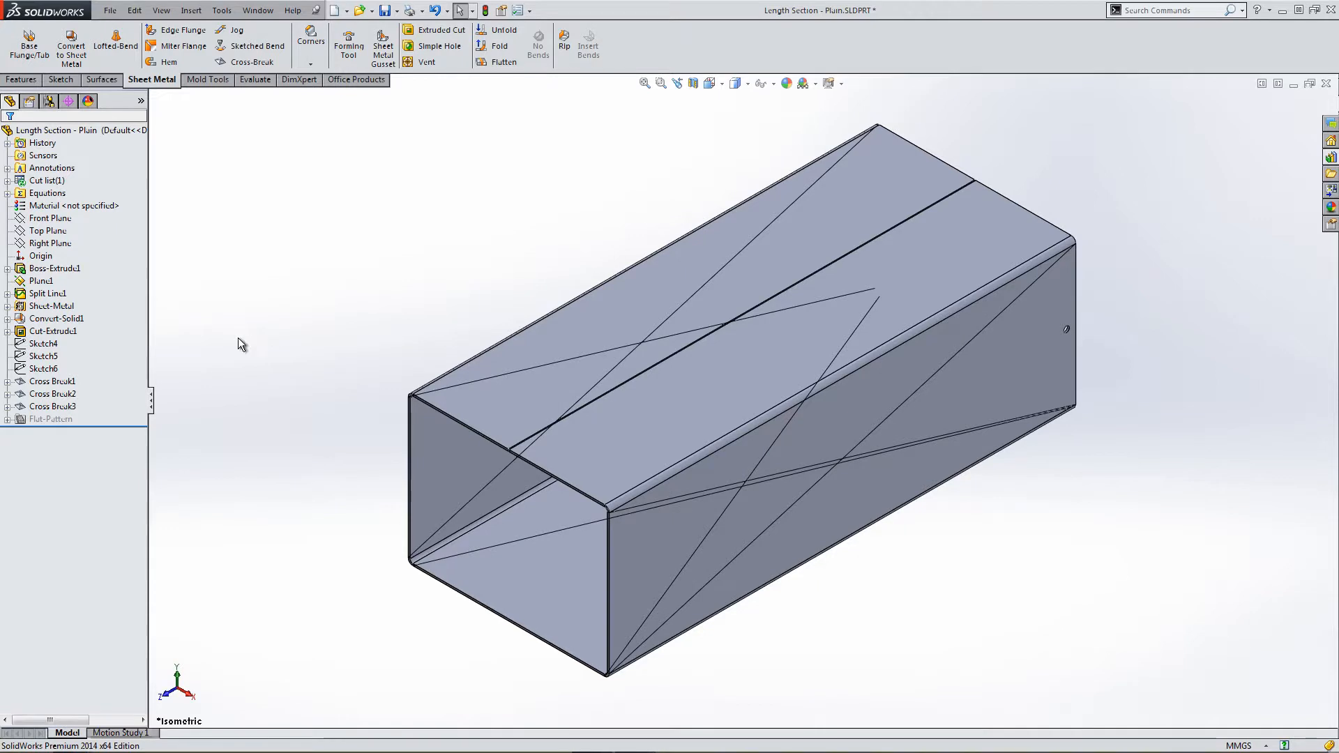
{"action": "left_click", "coordinate": [52, 406]}
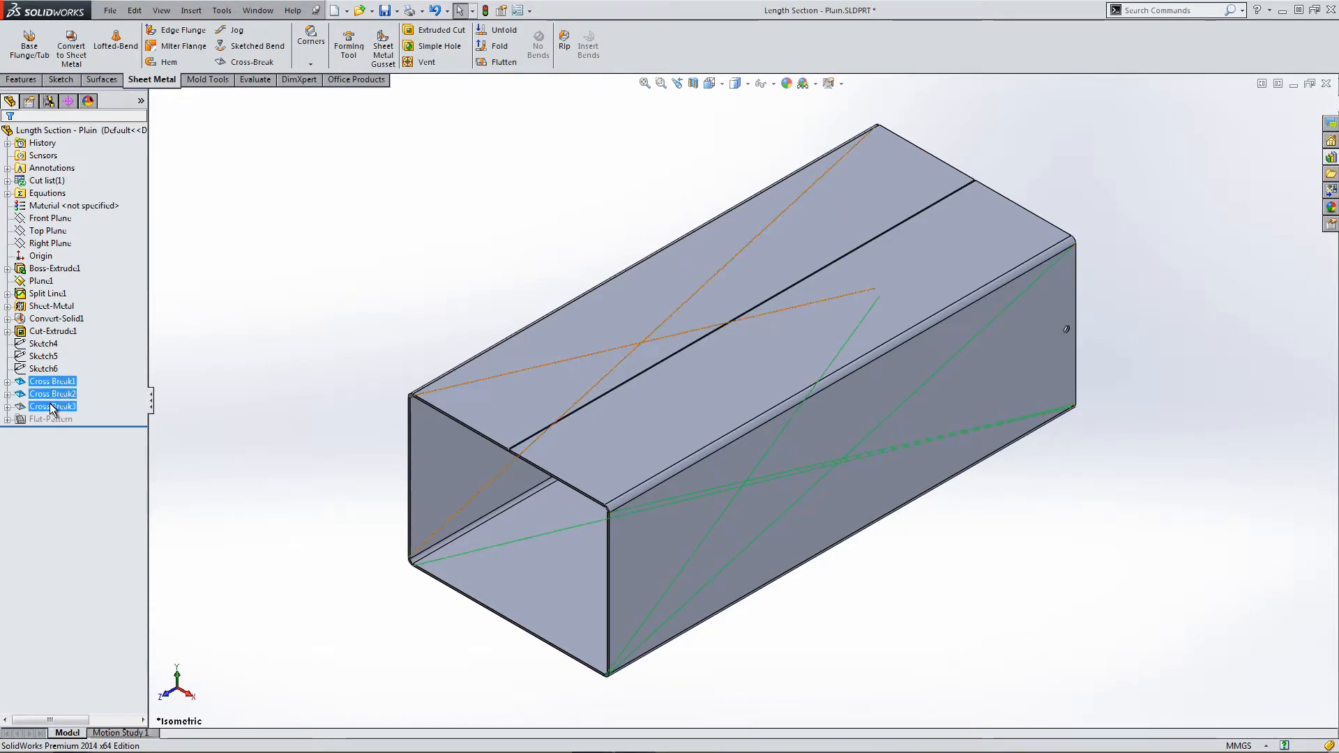
Delete Cross Break1–3 from the FeatureManager tree, confirming Yes to All.
{"action": "right_click", "coordinate": [52, 406]}
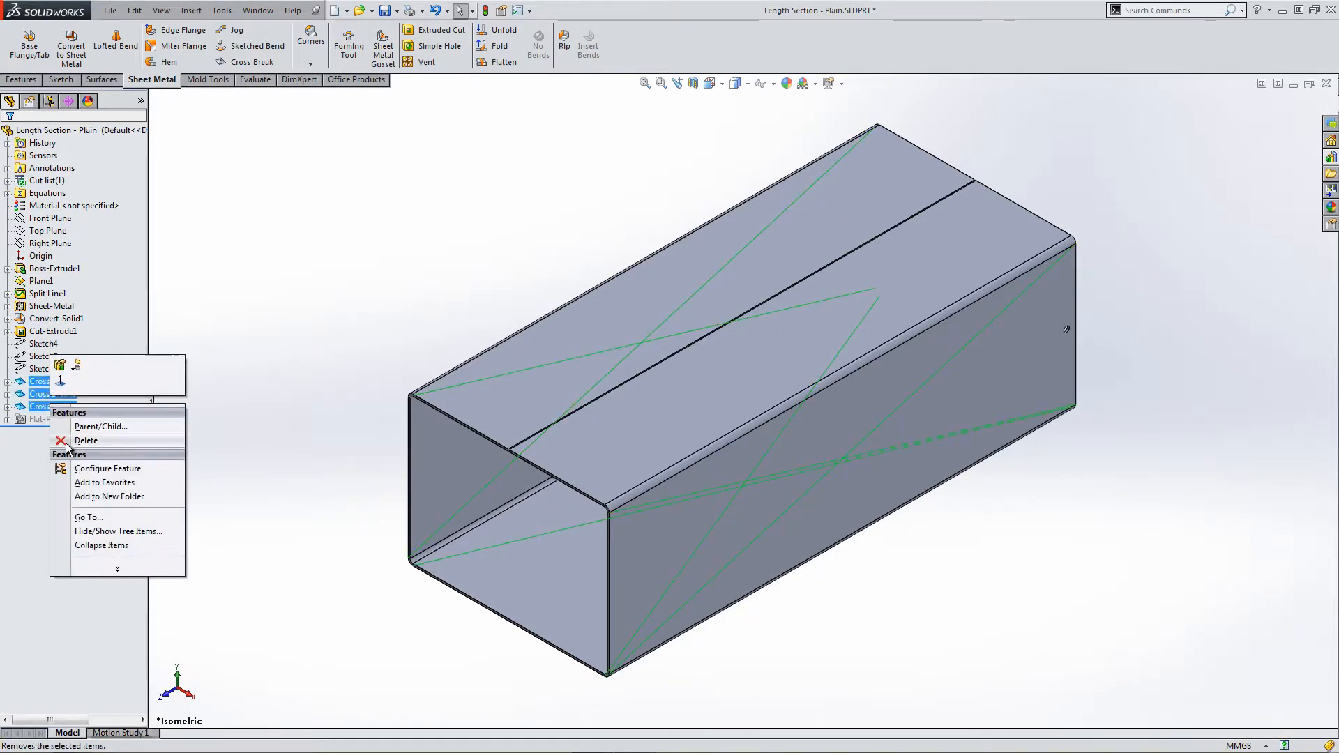
{"action": "left_click", "coordinate": [85, 441]}
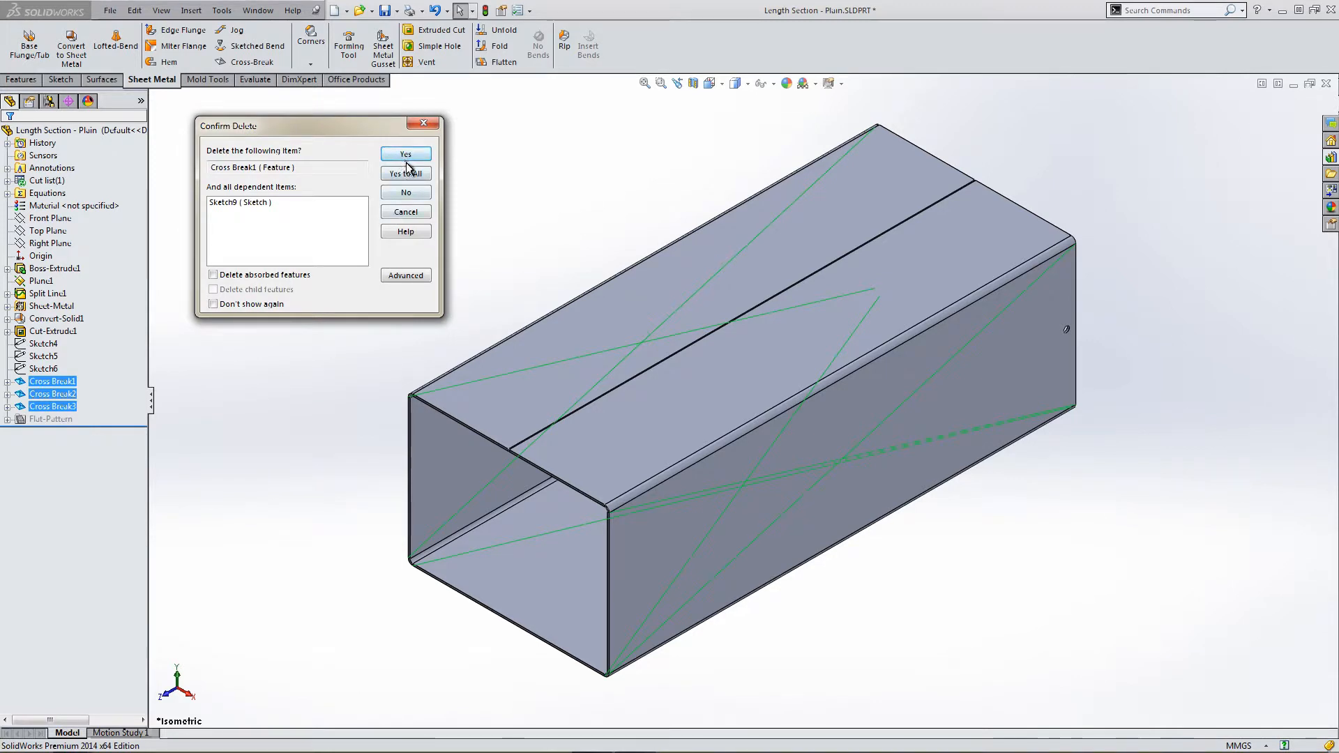
{"action": "left_click", "coordinate": [406, 173]}
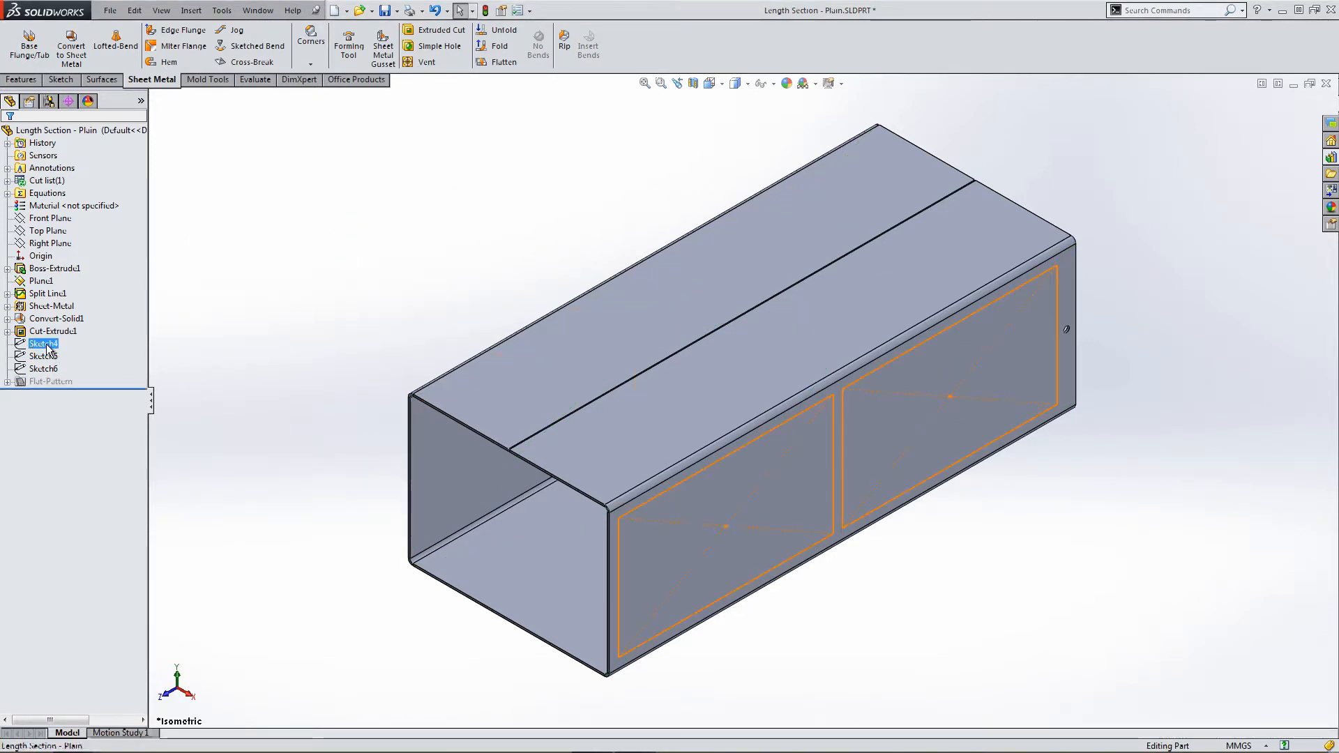
Edit Sketch4, the two dimensioned rectangles on the tube's side panel.
{"action": "right_click", "coordinate": [43, 343]}
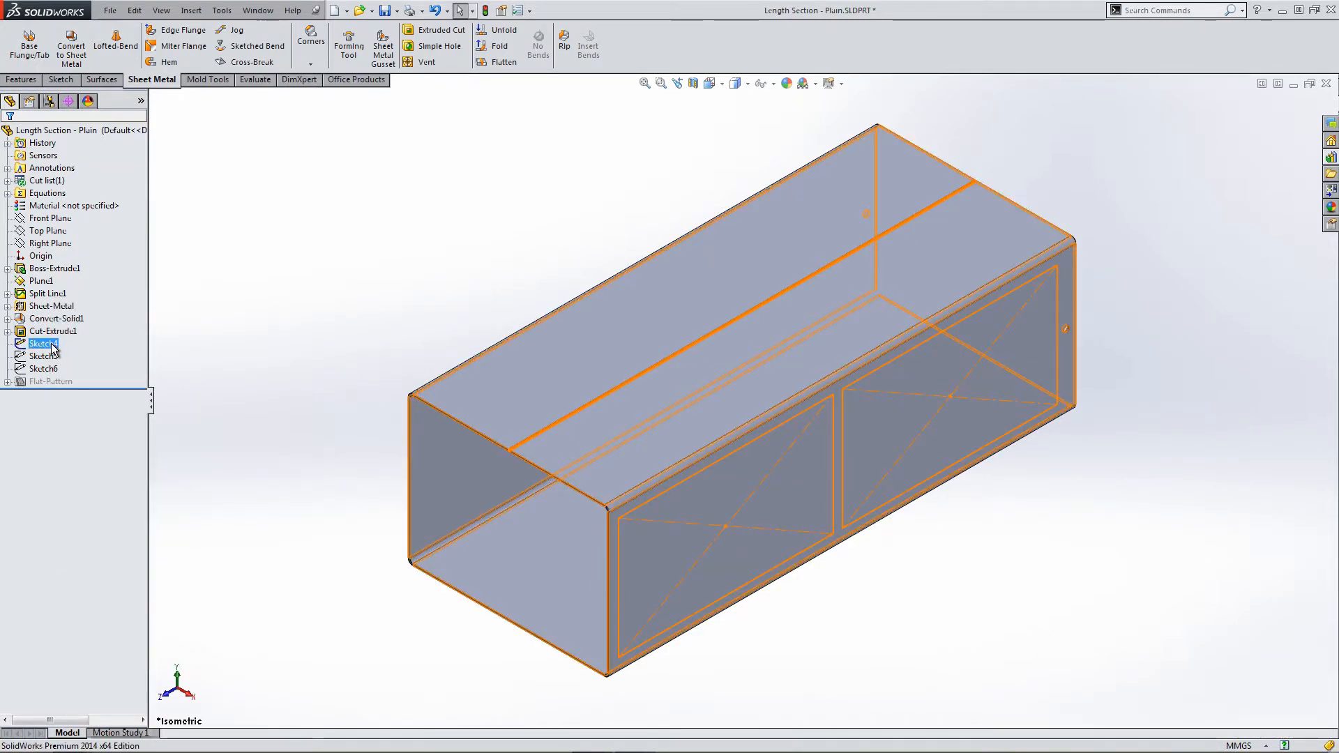
{"action": "double_click", "coordinate": [40, 344]}
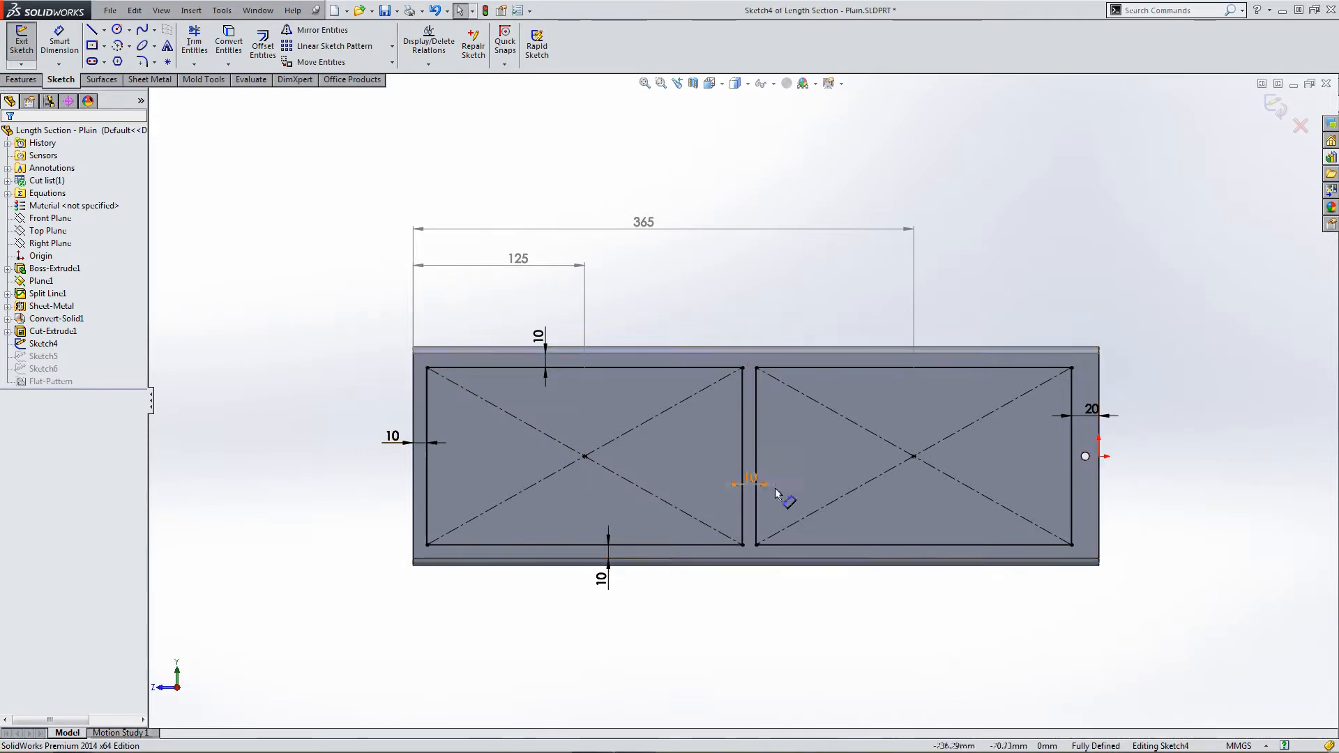
{"action": "left_click", "coordinate": [750, 484]}
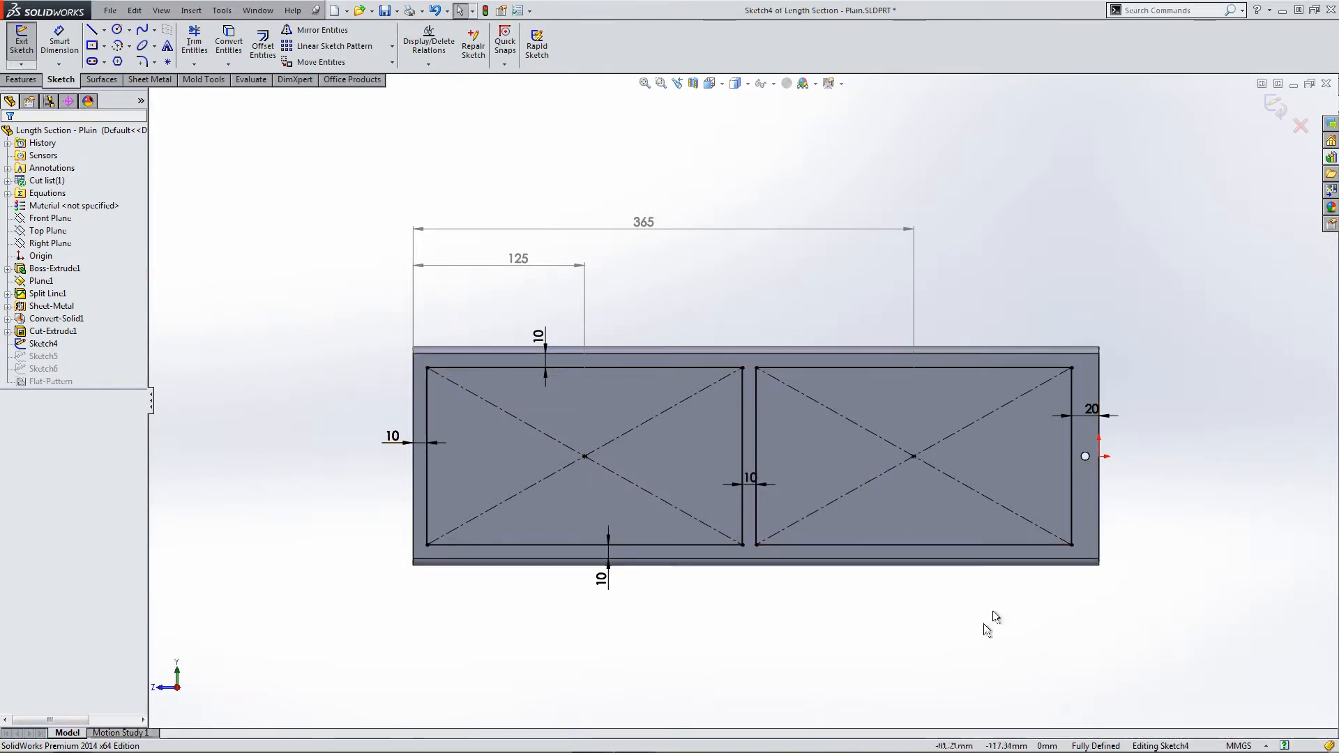
{"action": "mouse_move", "coordinate": [978, 671]}
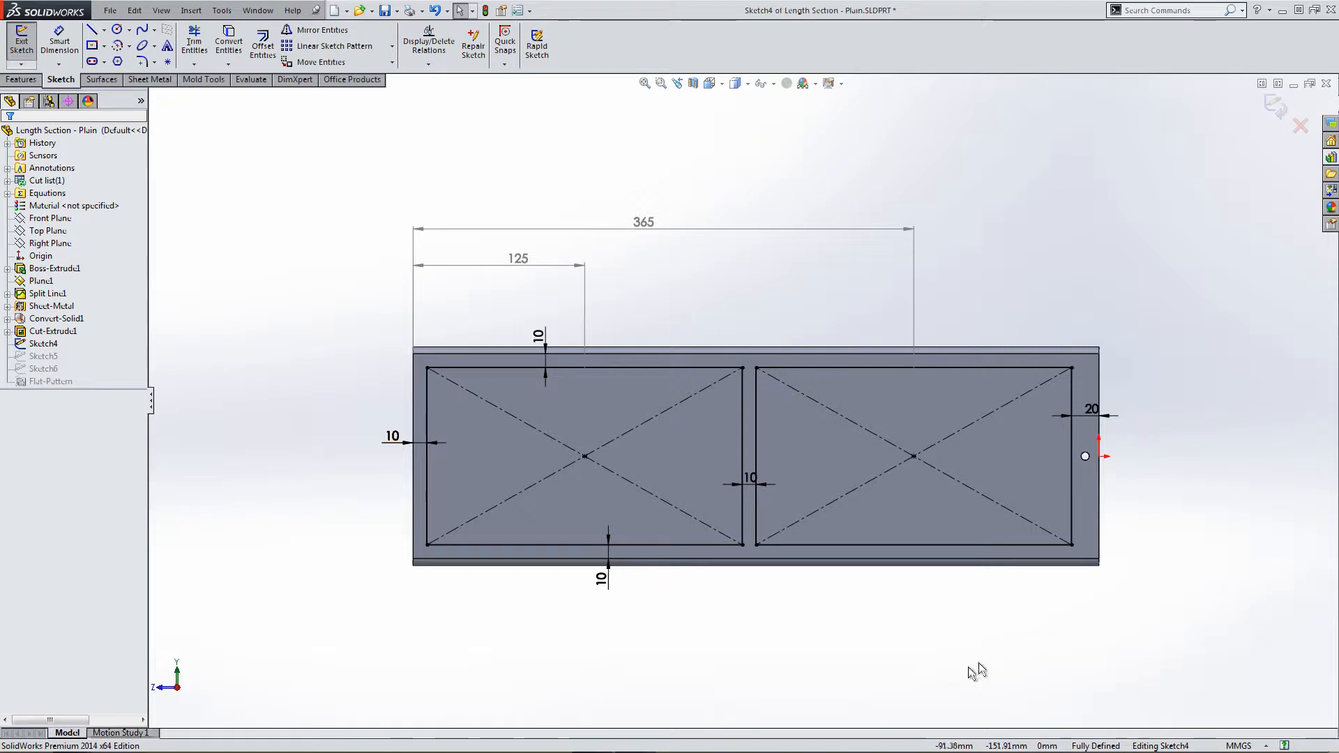
{"action": "mouse_move", "coordinate": [424, 117]}
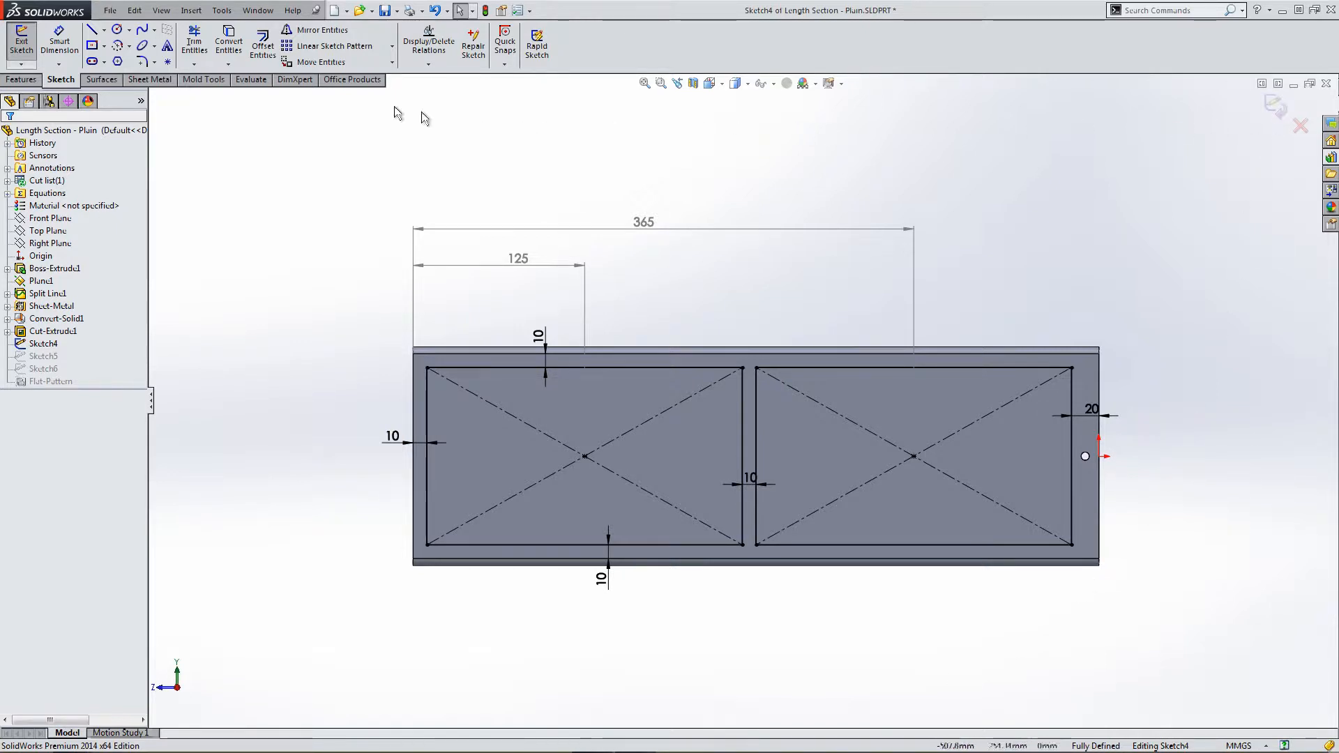
{"action": "left_click", "coordinate": [151, 80]}
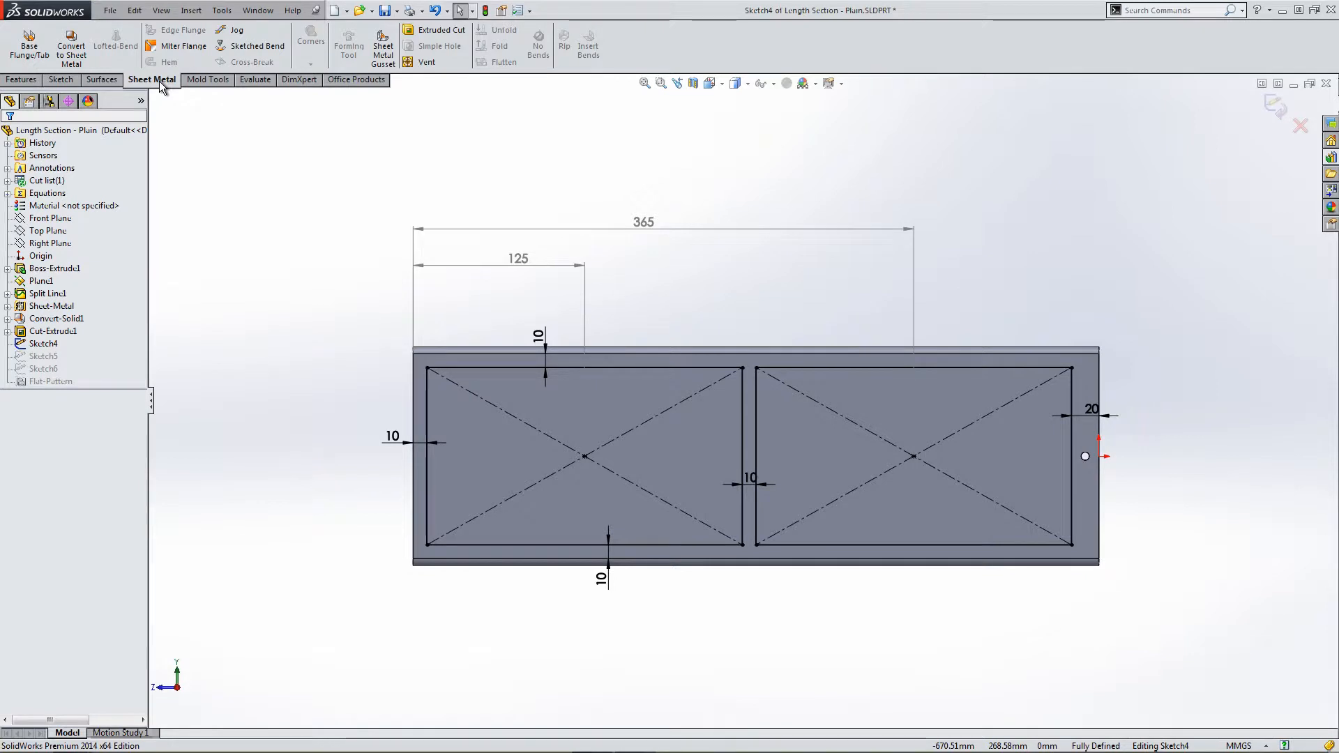
{"action": "mouse_move", "coordinate": [732, 188]}
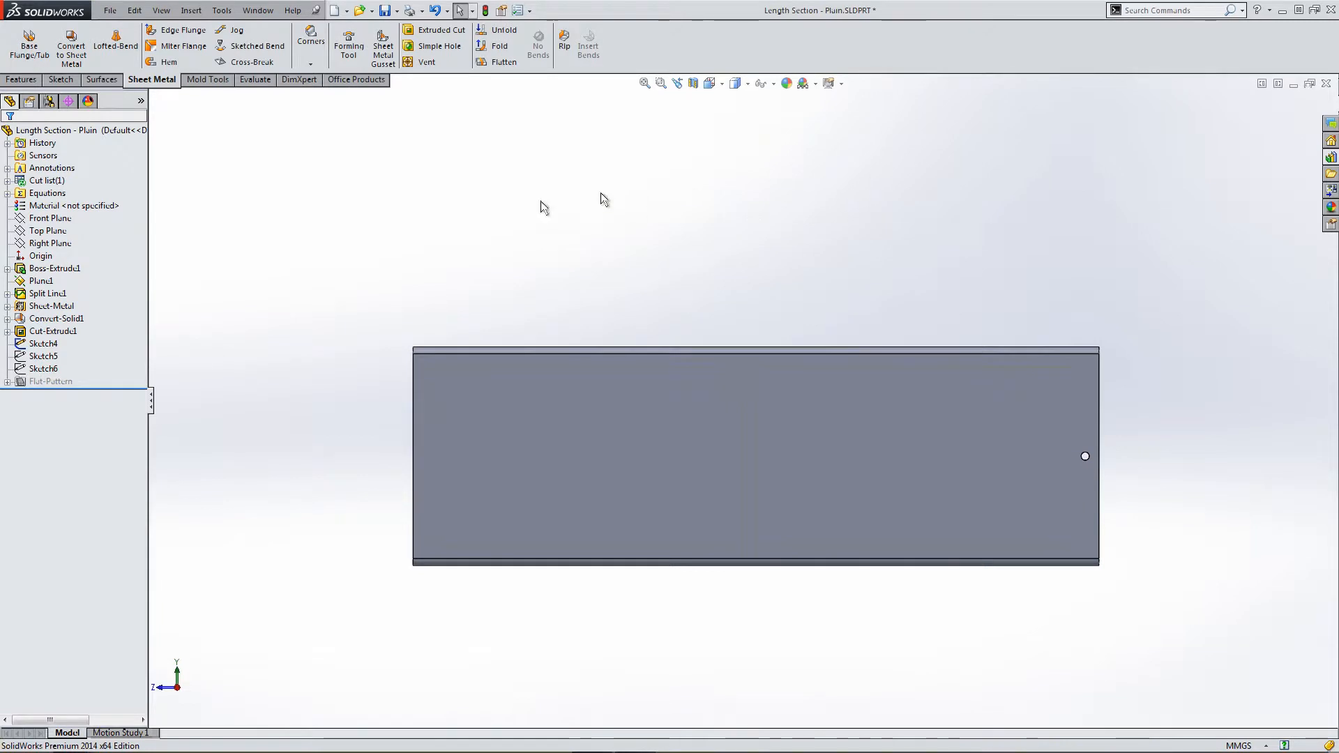
{"action": "mouse_move", "coordinate": [252, 61]}
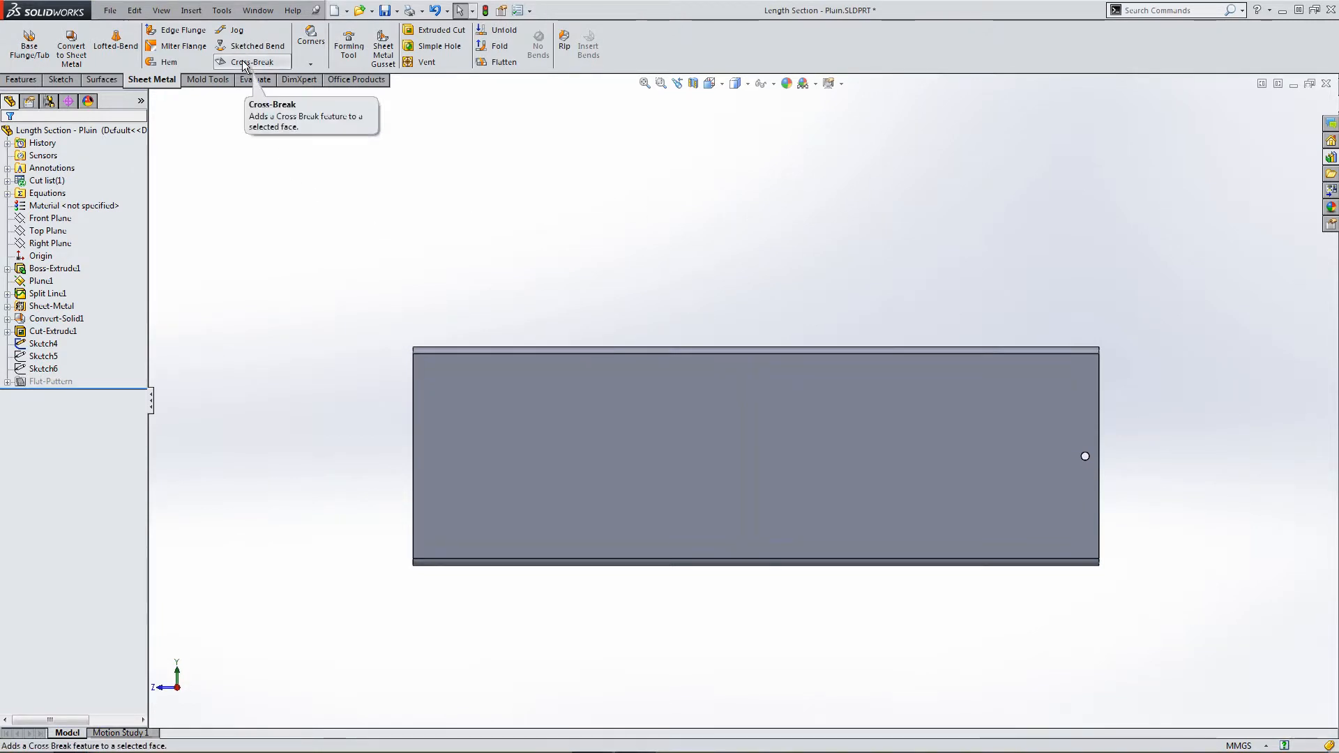
{"action": "left_click", "coordinate": [251, 61]}
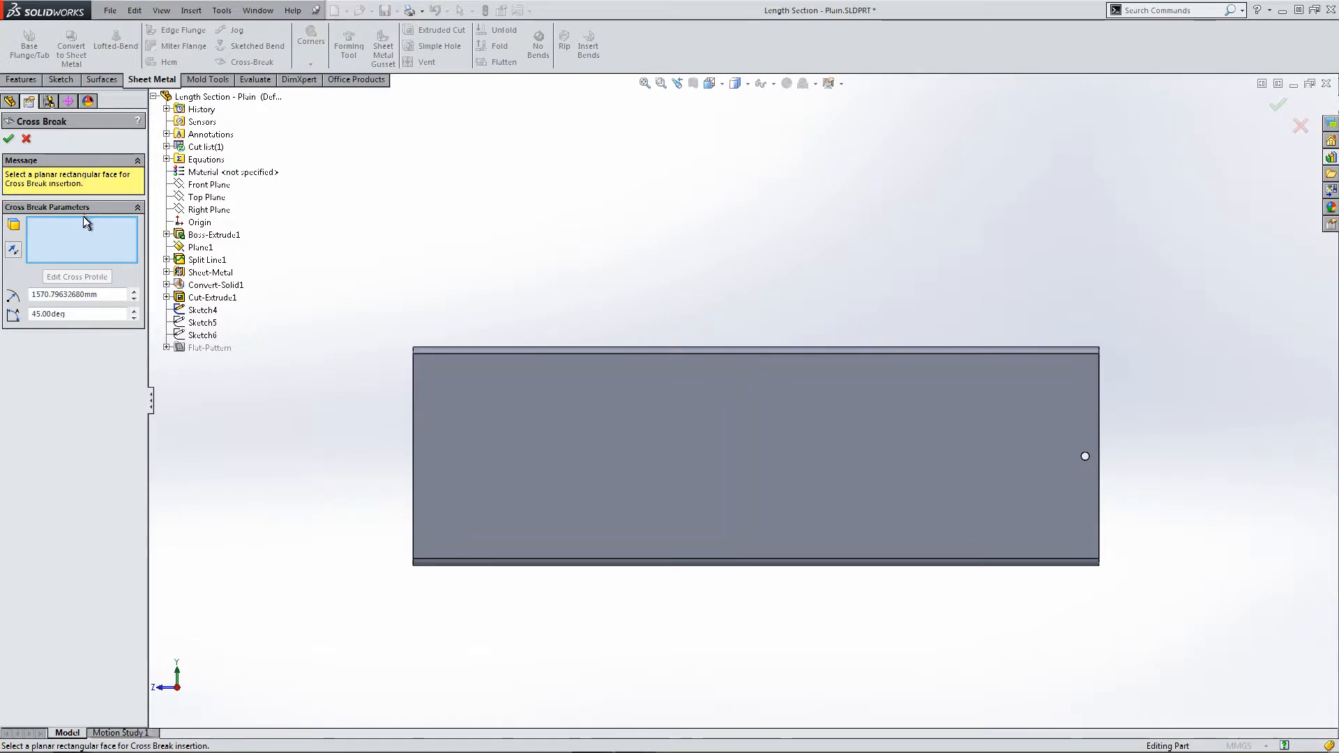
{"action": "mouse_move", "coordinate": [81, 226]}
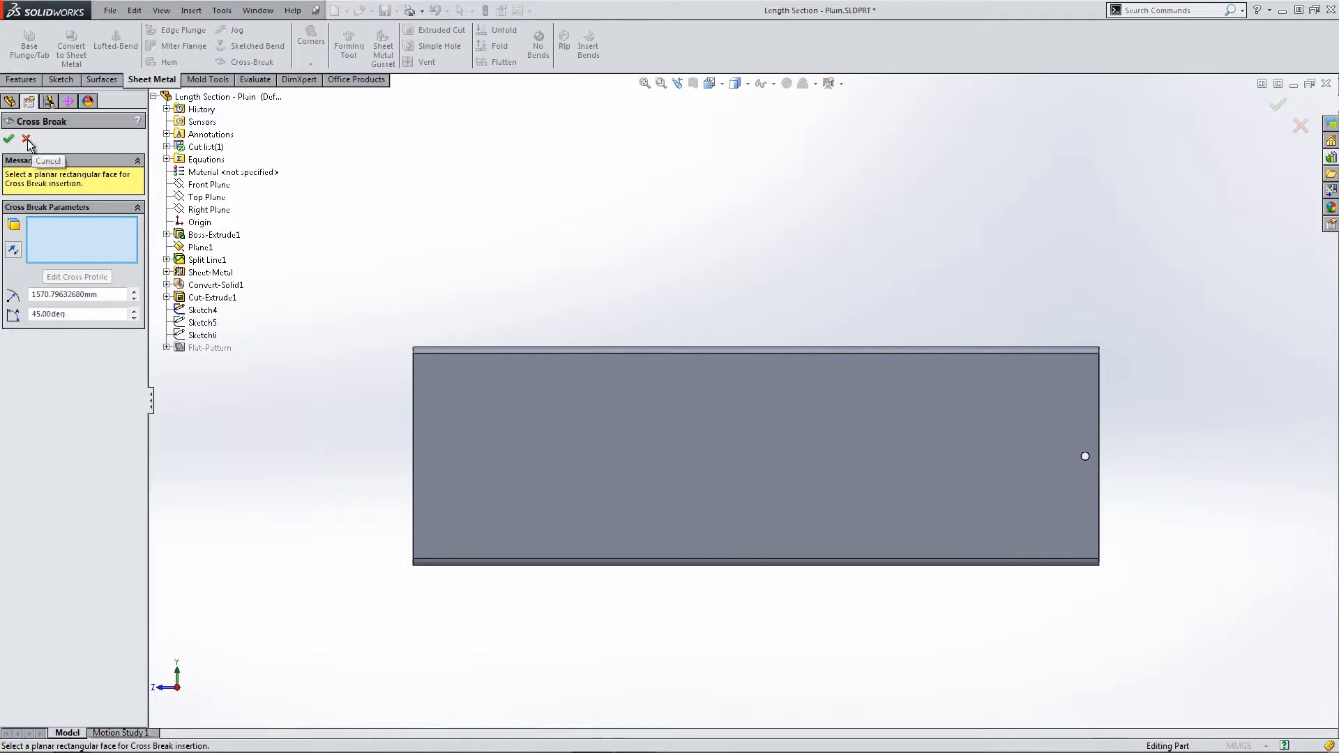
{"action": "left_click", "coordinate": [28, 139]}
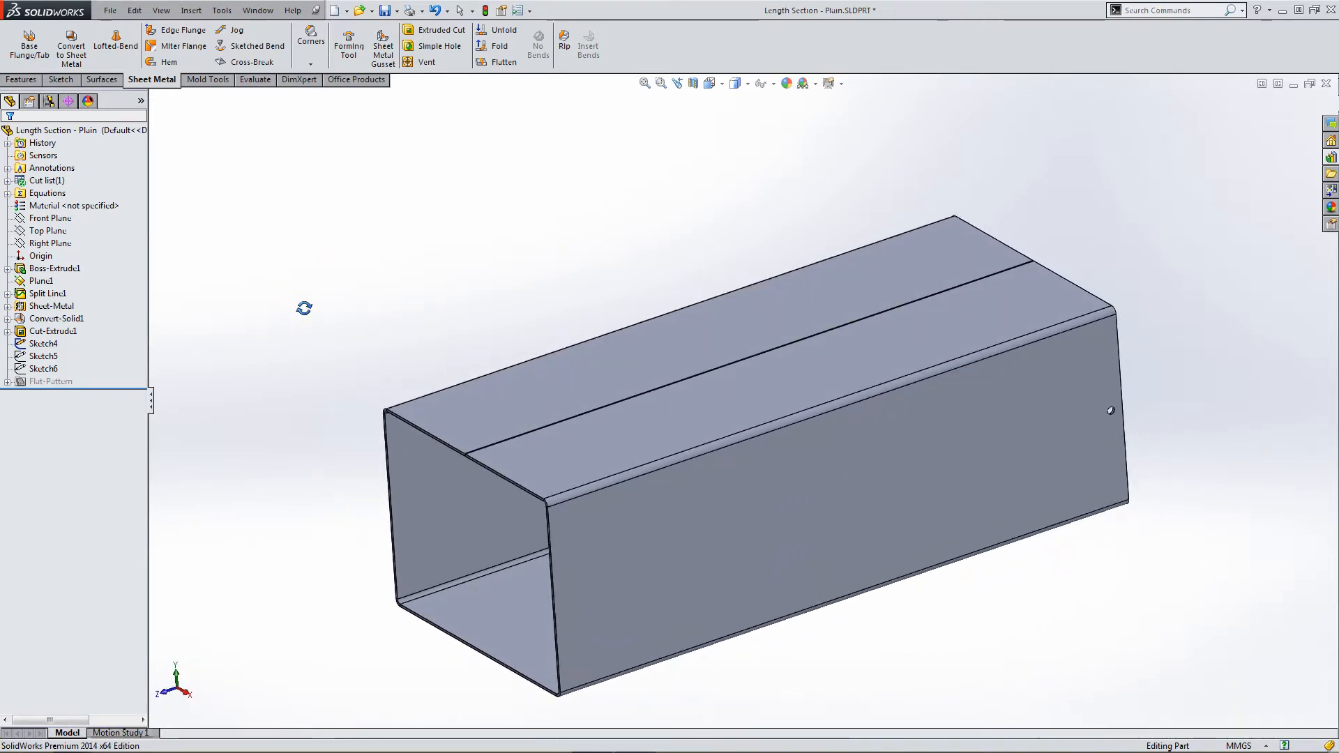
Show Sketch4's rectangles with dimensions and switch to the Mold Tools commands.
{"action": "left_click", "coordinate": [44, 343]}
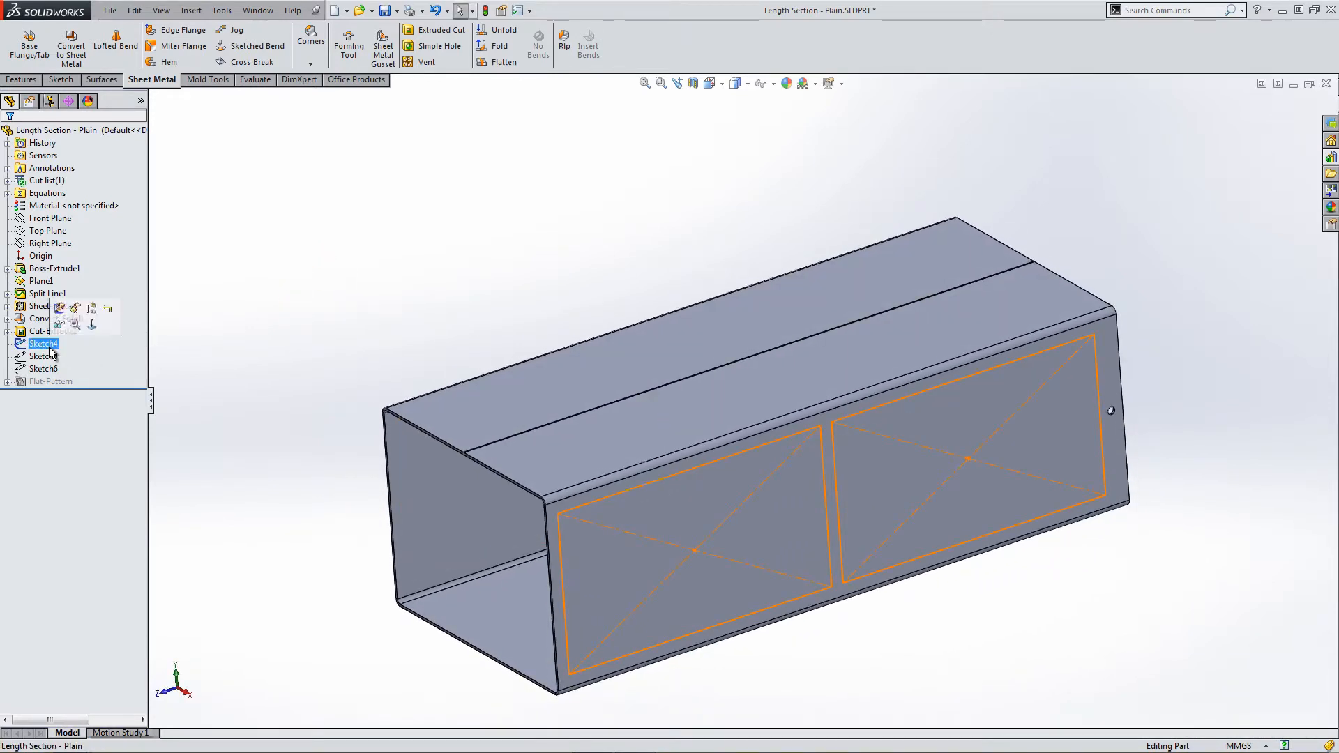
{"action": "double_click", "coordinate": [43, 343]}
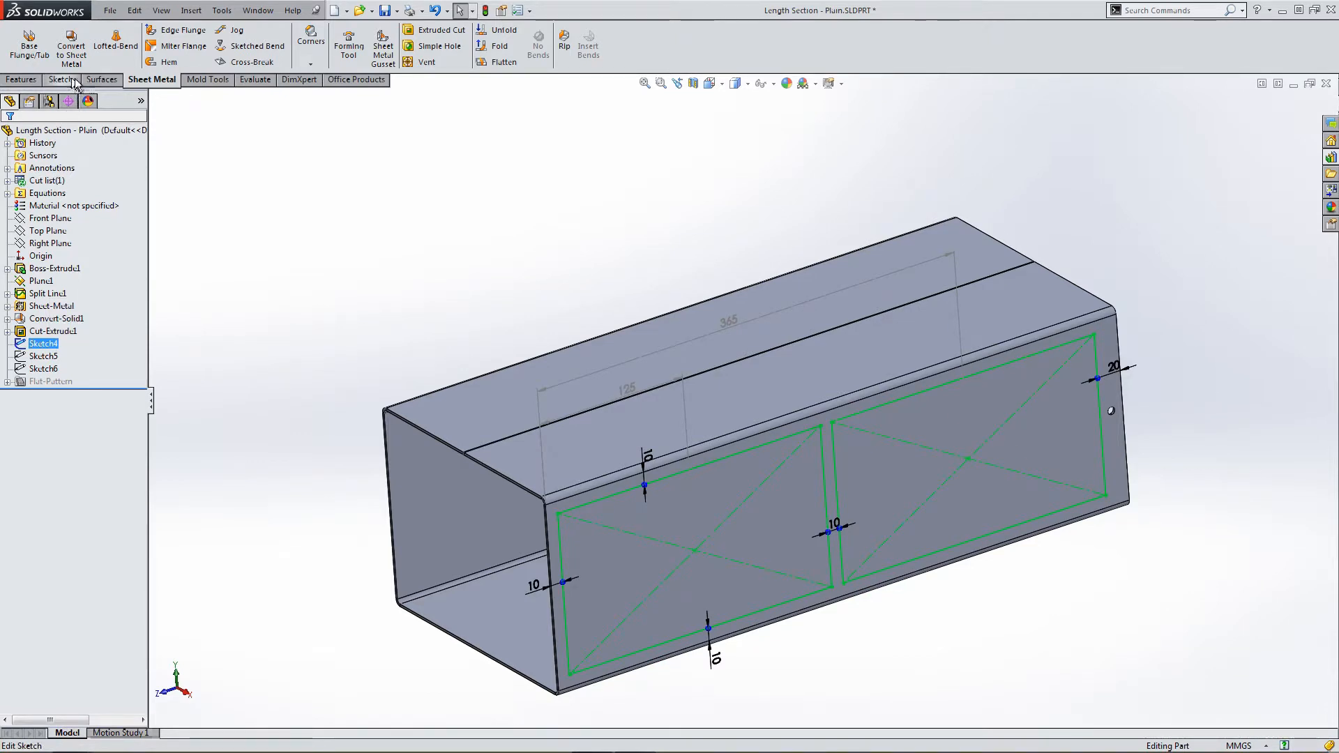
{"action": "left_click", "coordinate": [204, 79]}
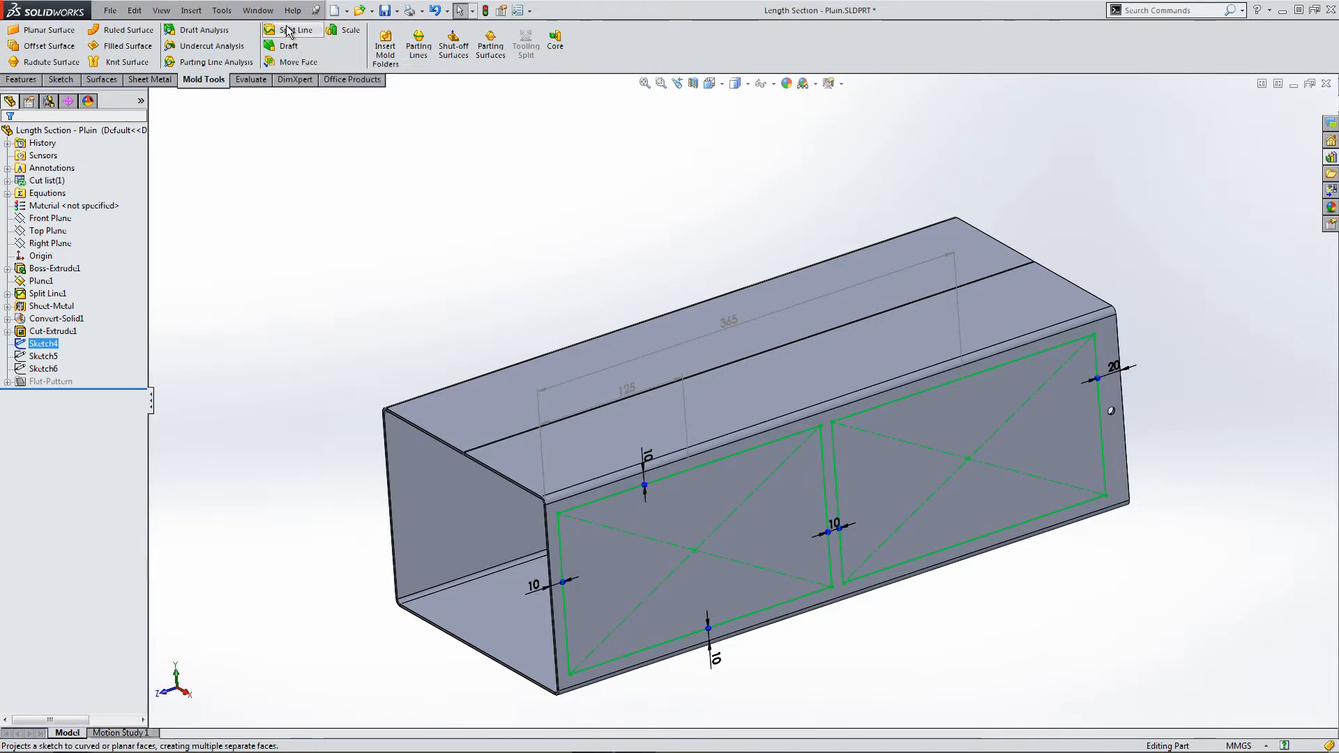
Create Split Line2 projecting Sketch4 onto the side panel, dividing it into two rectangular faces.
{"action": "left_click", "coordinate": [299, 29]}
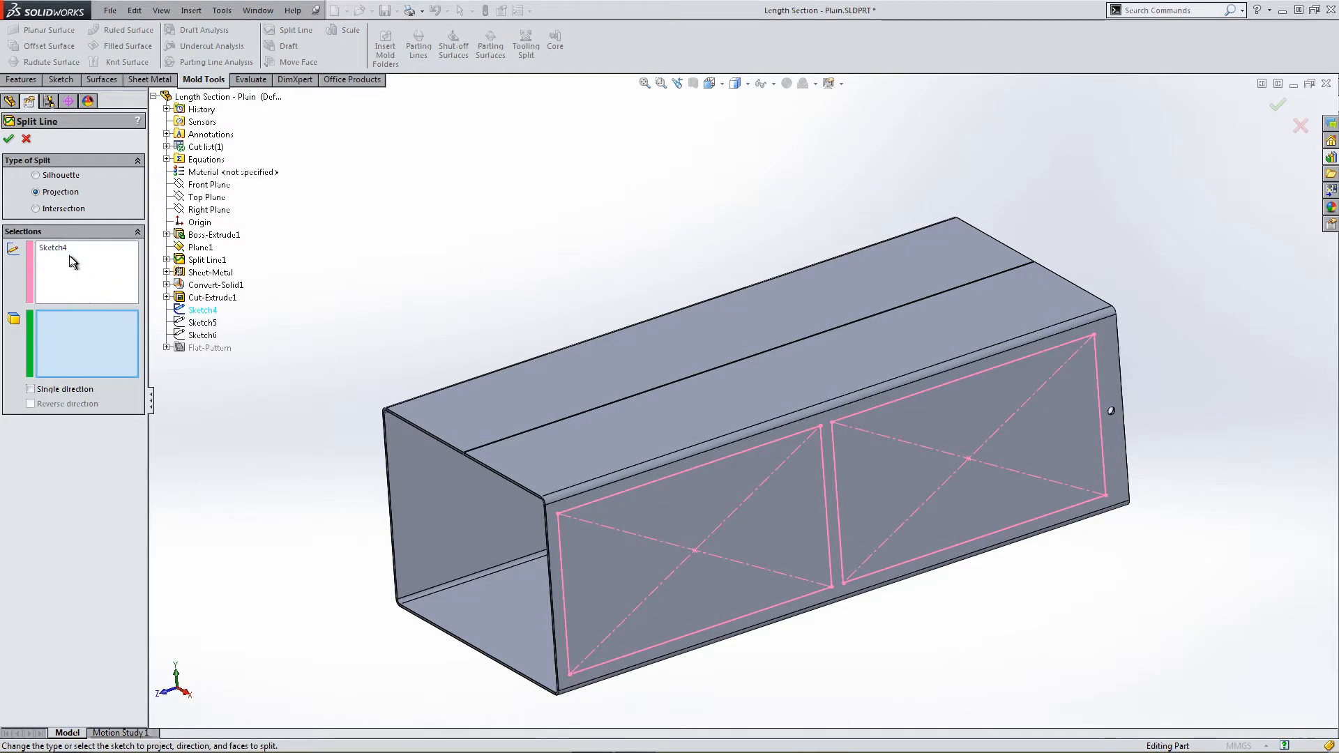
{"action": "mouse_move", "coordinate": [65, 257]}
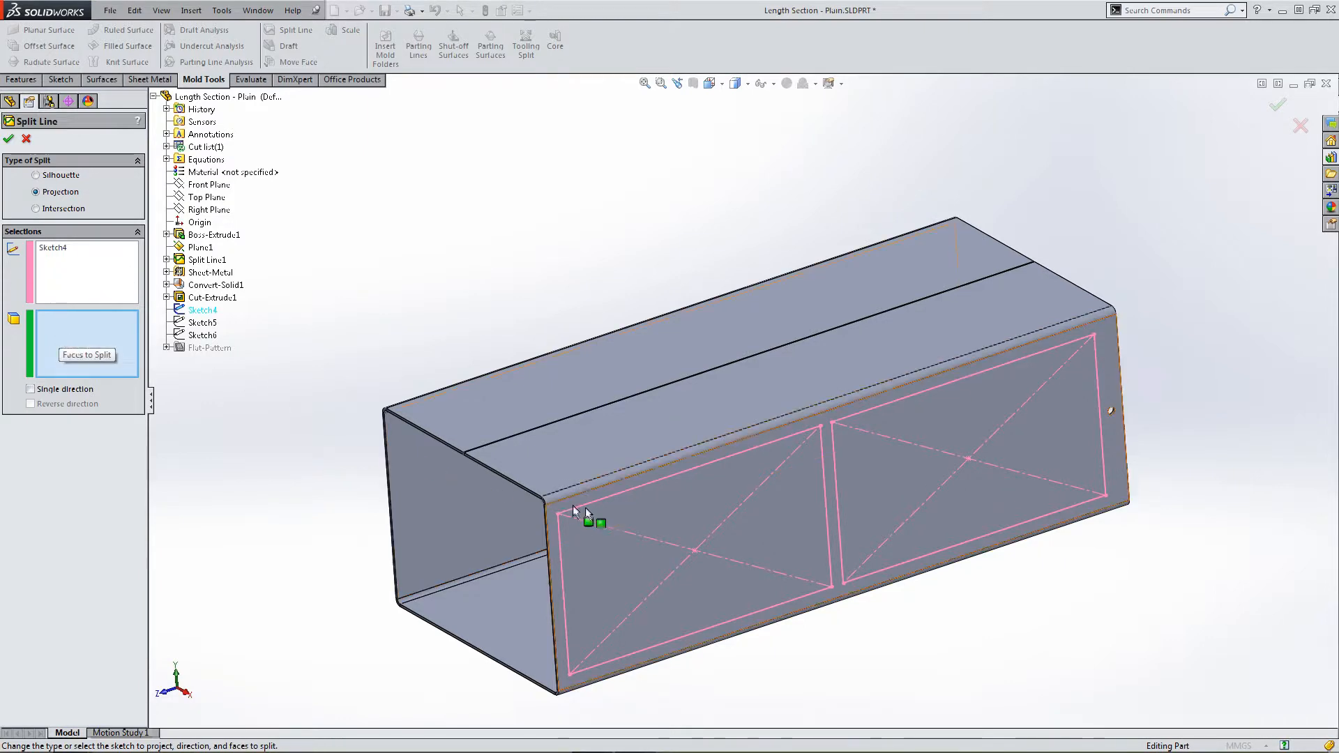
{"action": "left_click", "coordinate": [636, 519]}
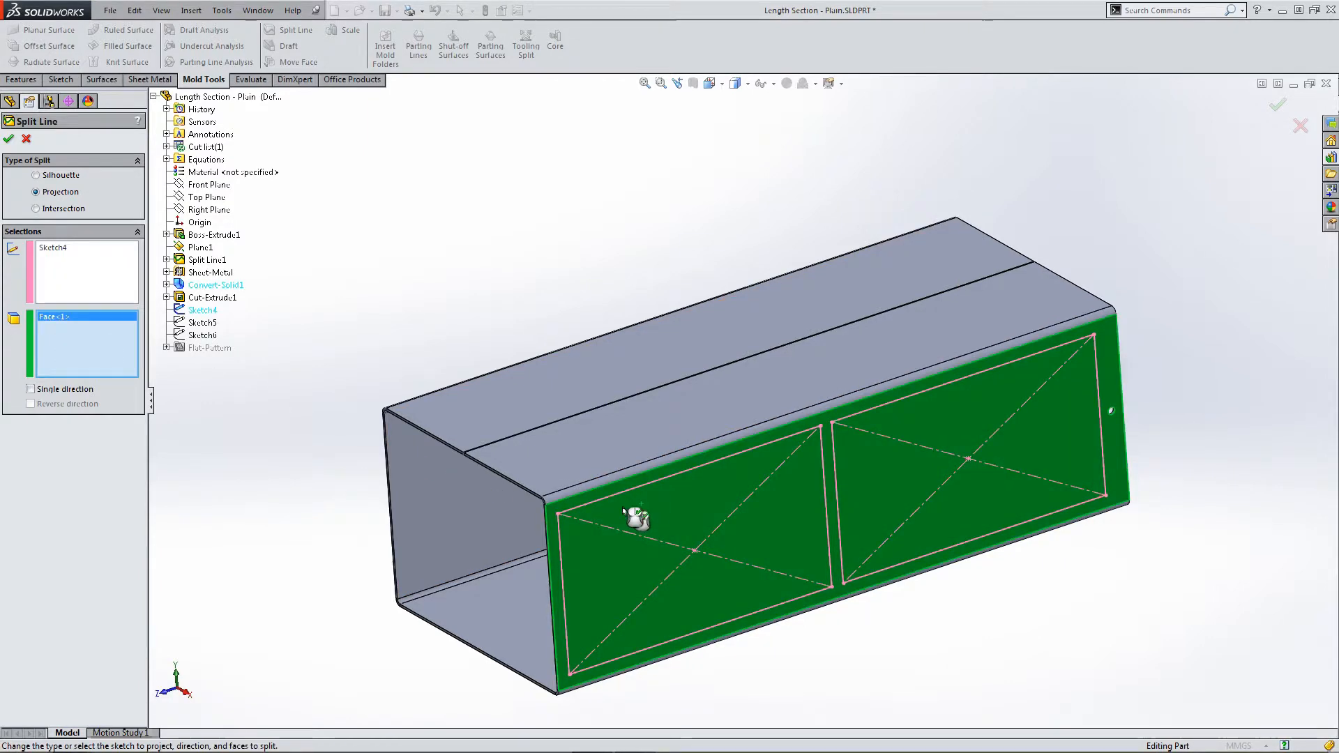
{"action": "left_click", "coordinate": [8, 138]}
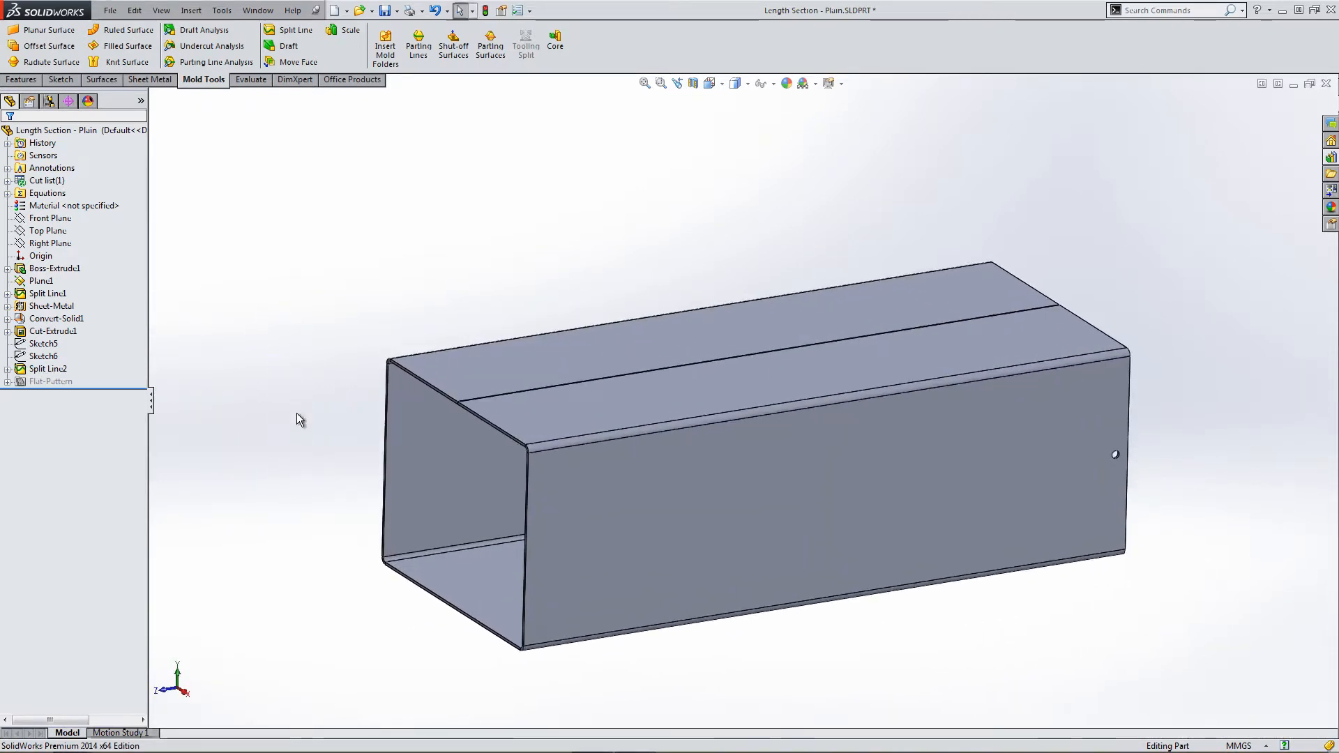
{"action": "left_click", "coordinate": [56, 381]}
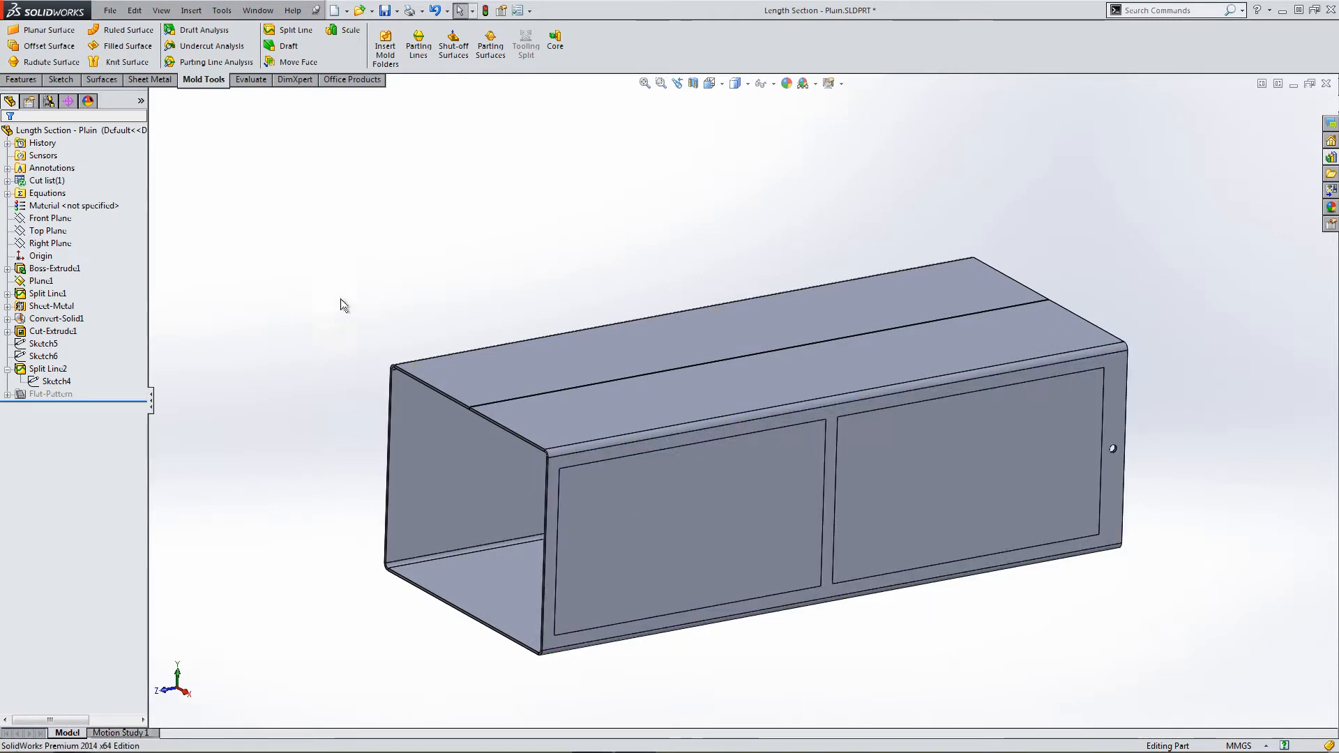
Add Cross Break4 to the left rectangular face of Split Line2.
{"action": "left_click", "coordinate": [150, 79]}
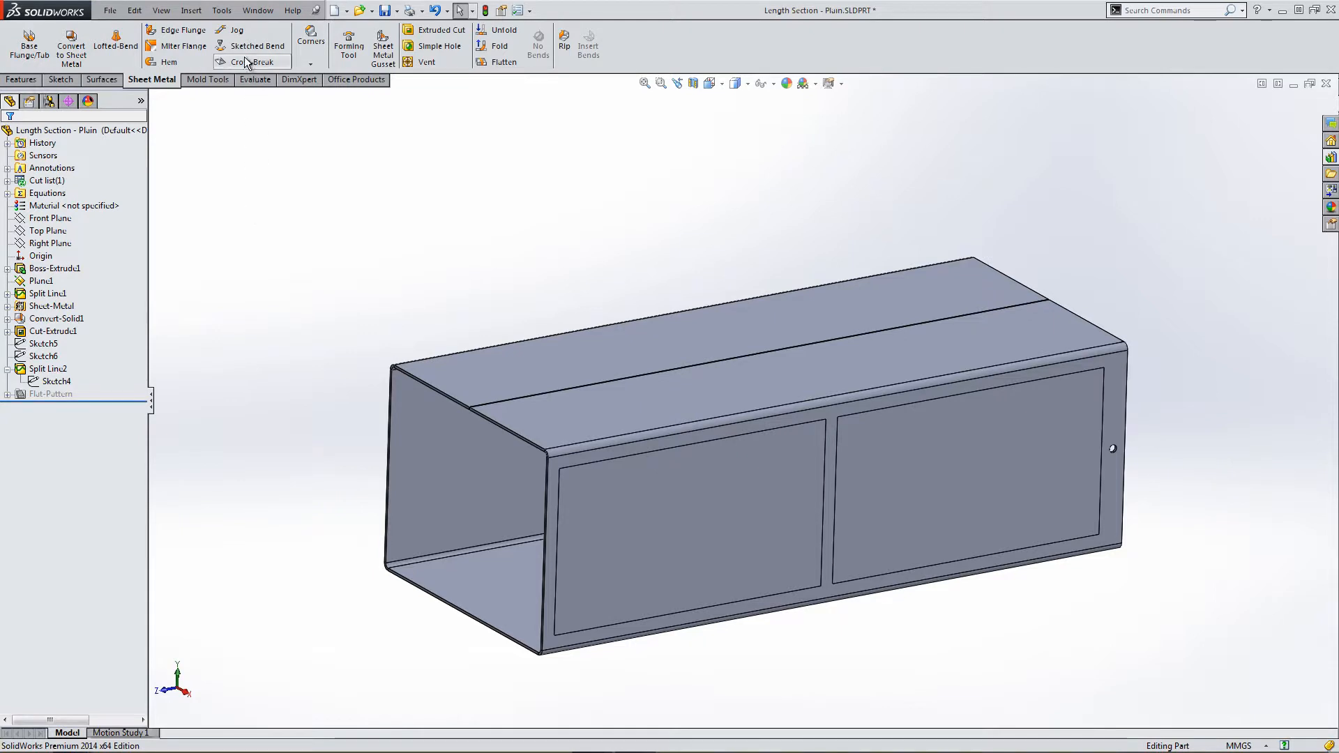
{"action": "left_click", "coordinate": [252, 61]}
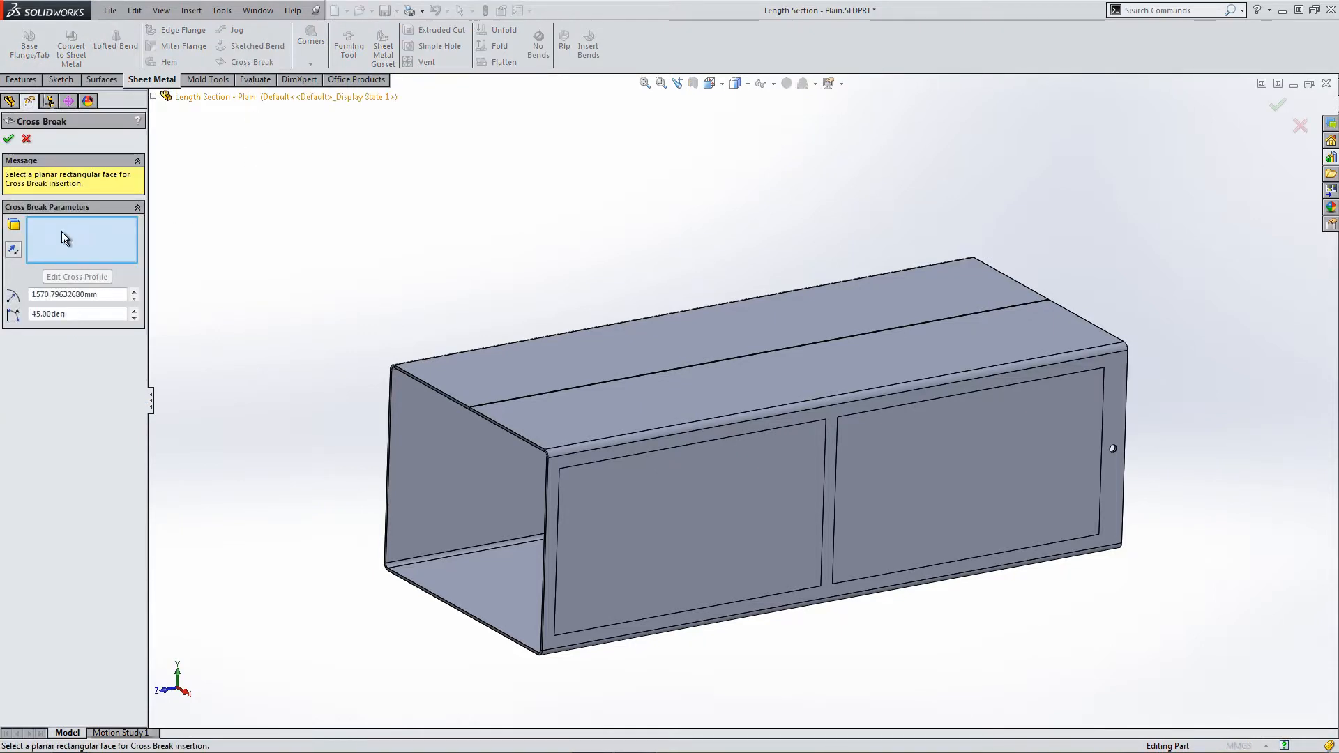
{"action": "left_click", "coordinate": [595, 516]}
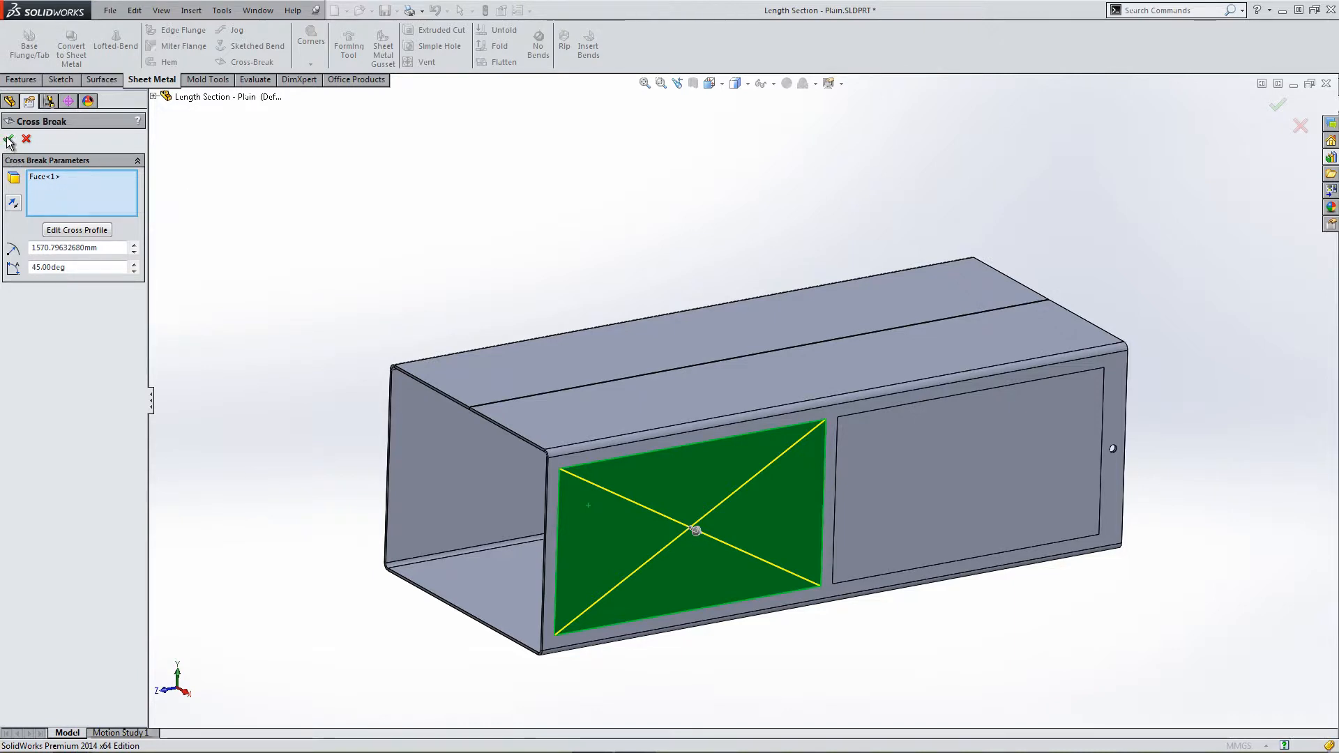
{"action": "left_click", "coordinate": [10, 140]}
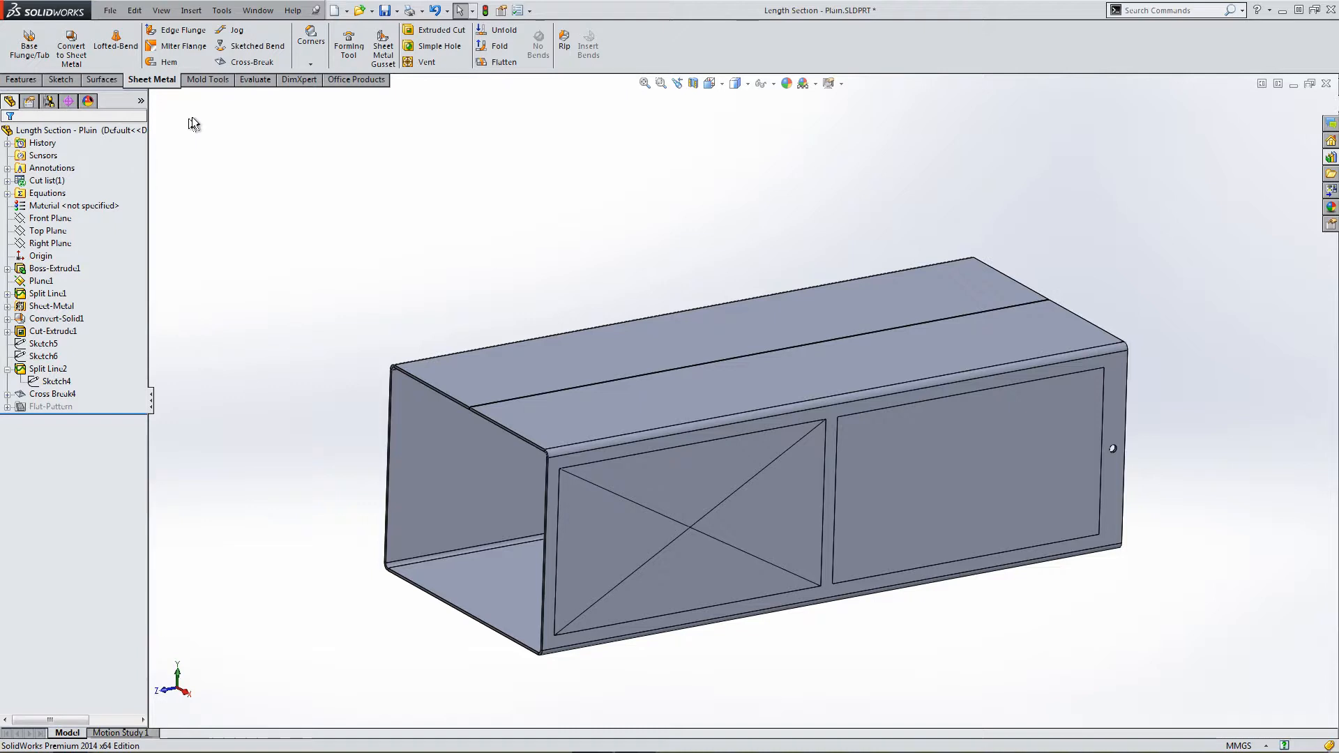
Add Cross Break5 to the right rectangular face of Split Line2.
{"action": "left_click", "coordinate": [253, 62]}
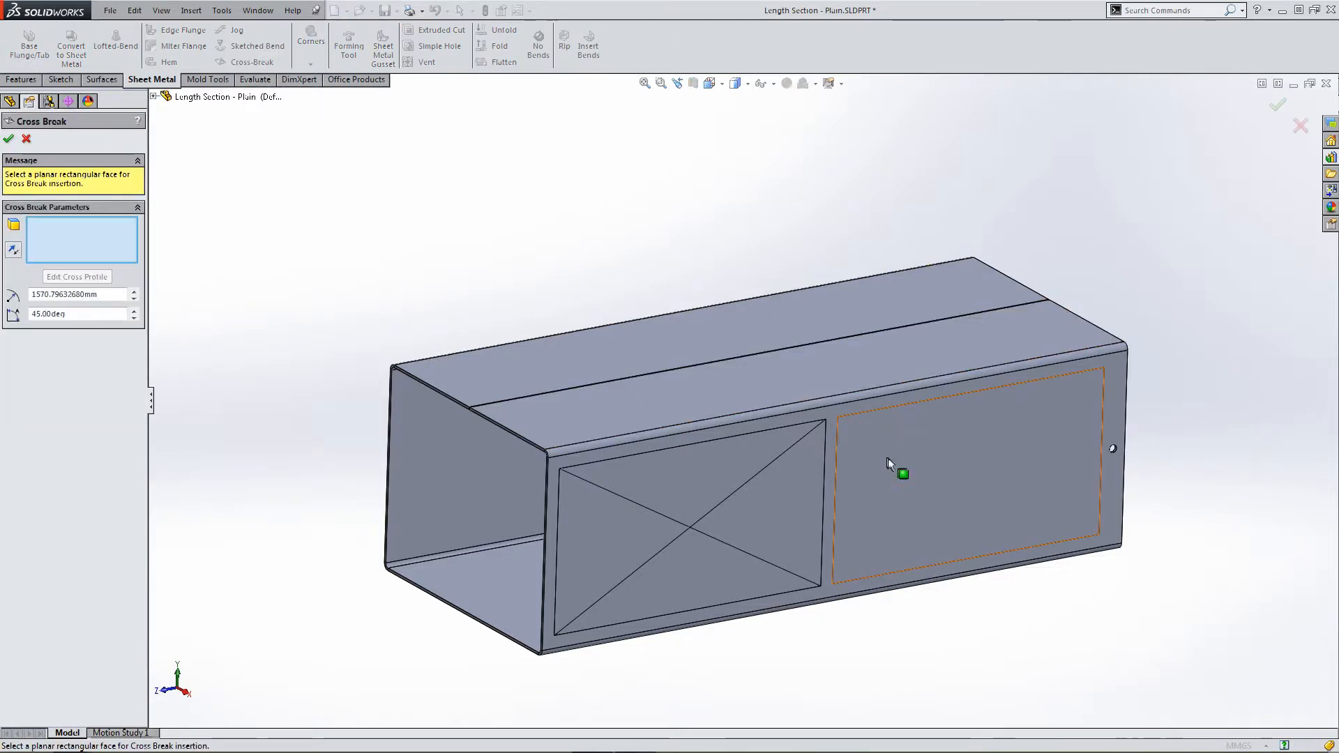
{"action": "left_click", "coordinate": [973, 474]}
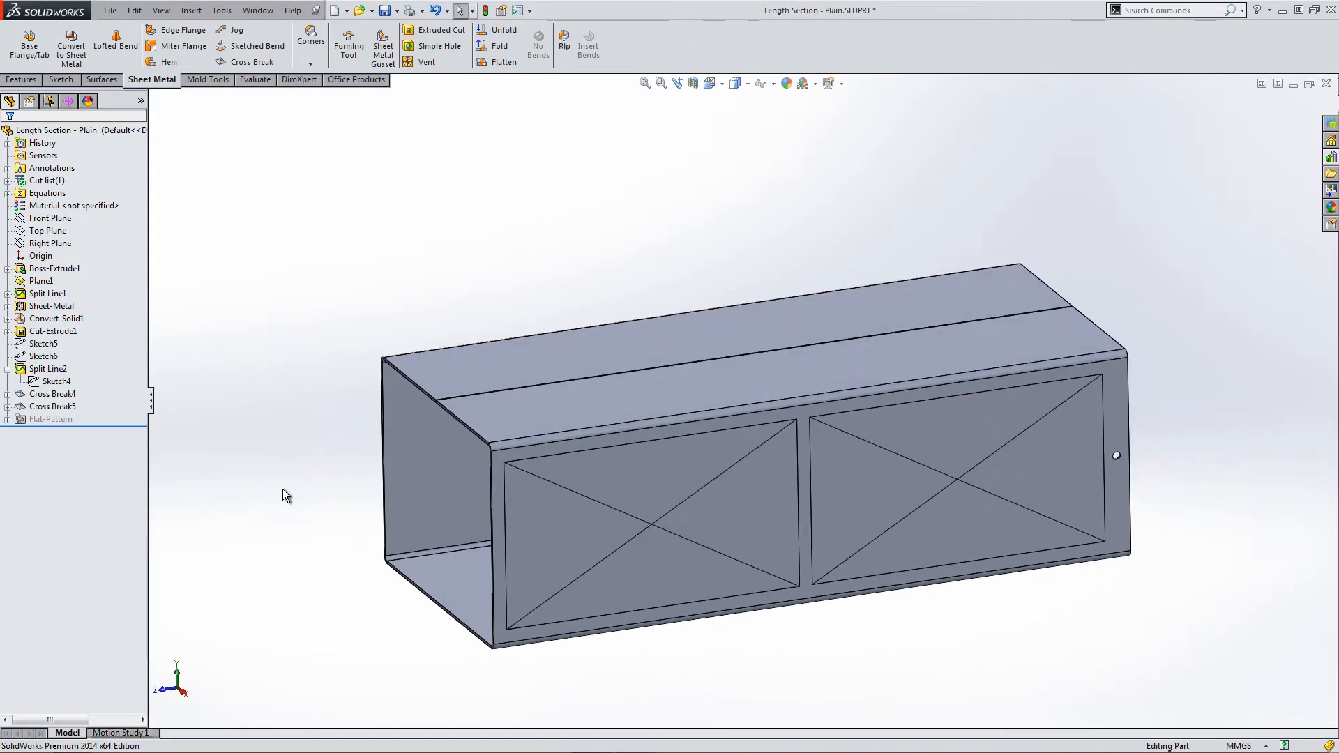
{"action": "mouse_move", "coordinate": [292, 508]}
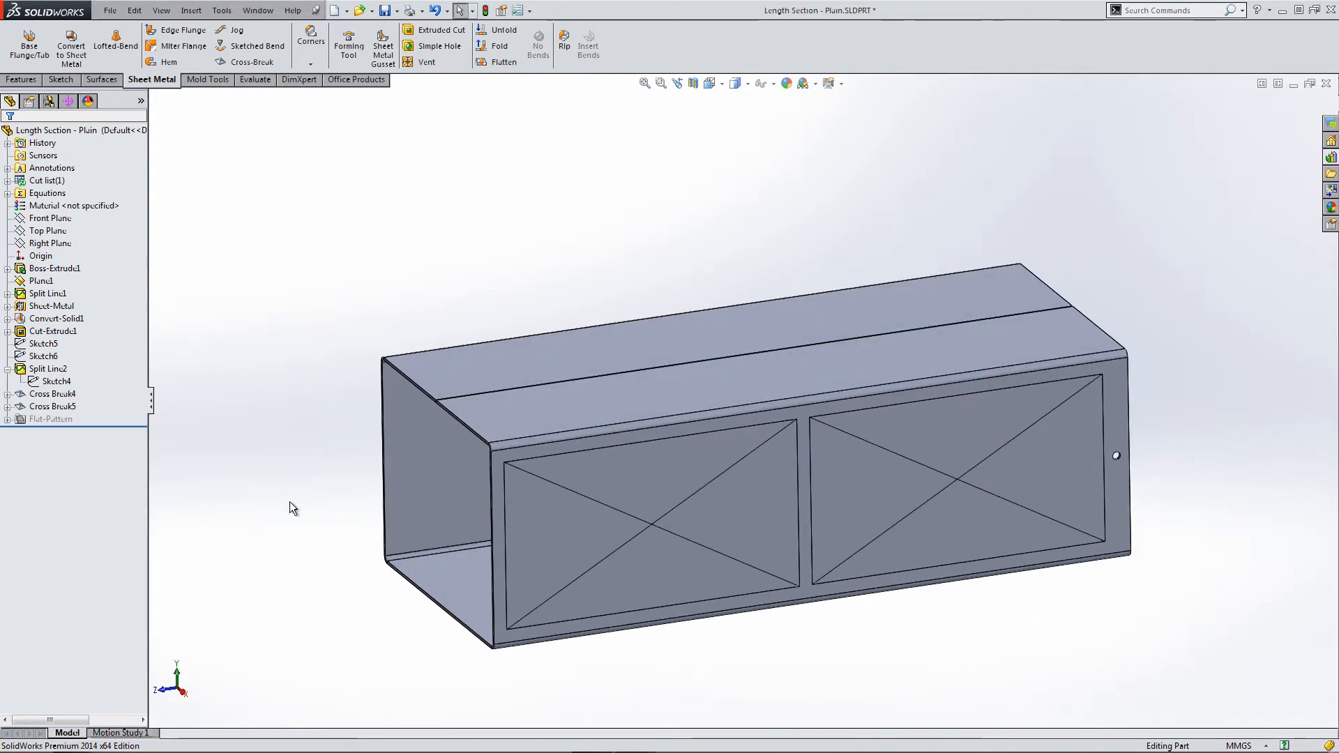
{"action": "mouse_move", "coordinate": [345, 577]}
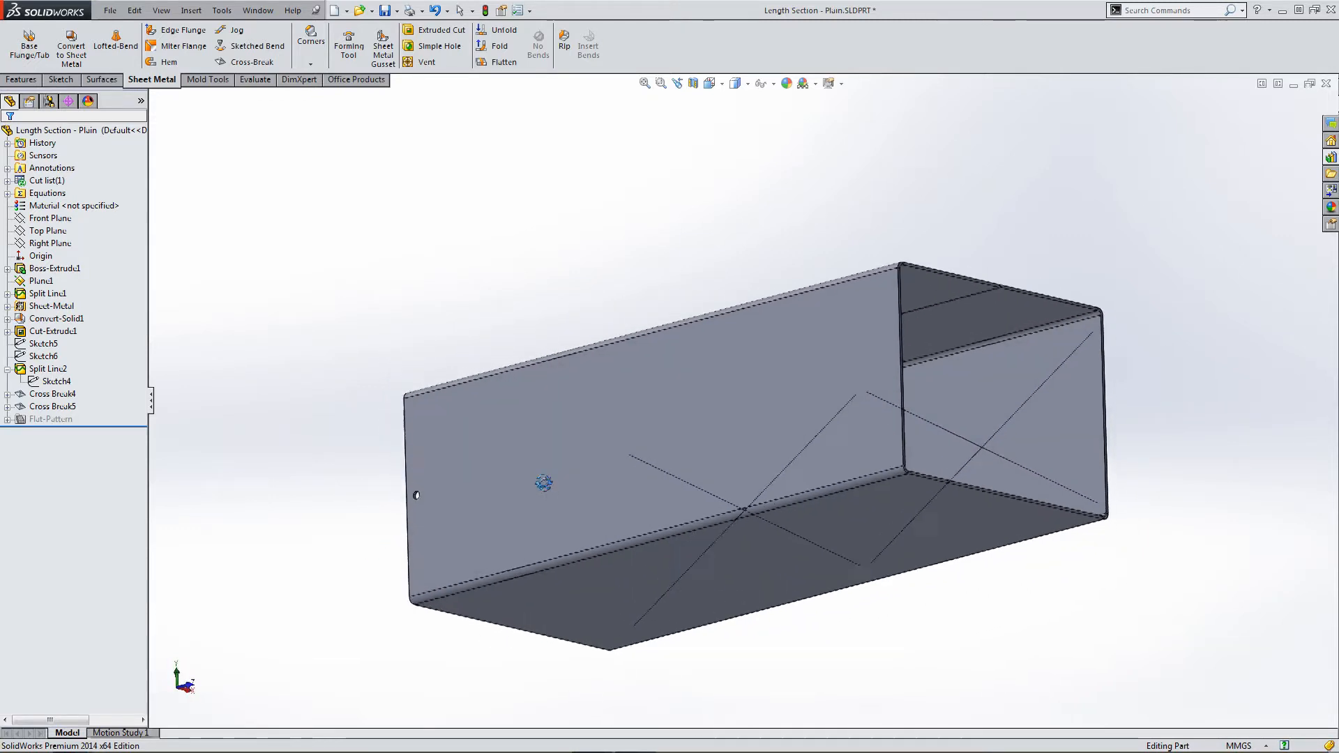
Orbit to the tube's underside, select the panel sketches and bring up Mold Tools.
{"action": "left_click_drag", "start_coordinate": [547, 483], "coordinate": [508, 375]}
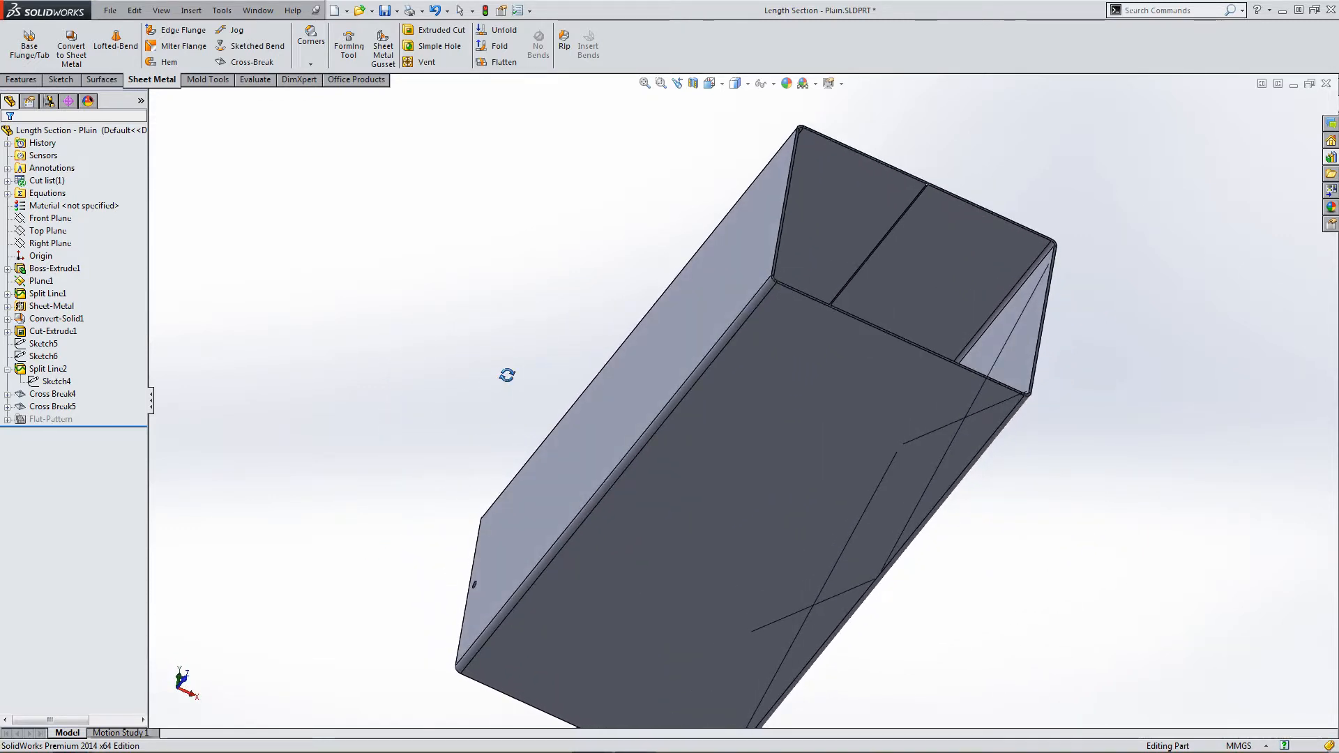
{"action": "left_click", "coordinate": [52, 393]}
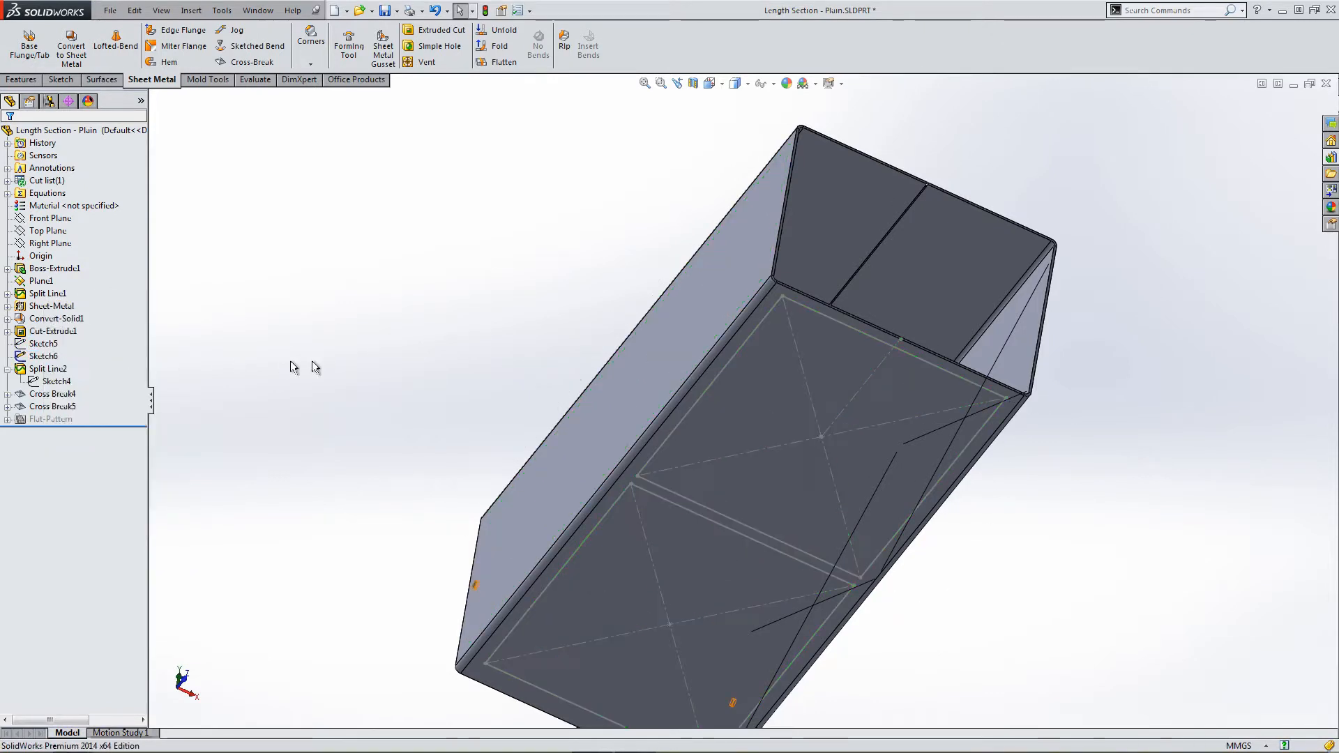
{"action": "left_click", "coordinate": [43, 343]}
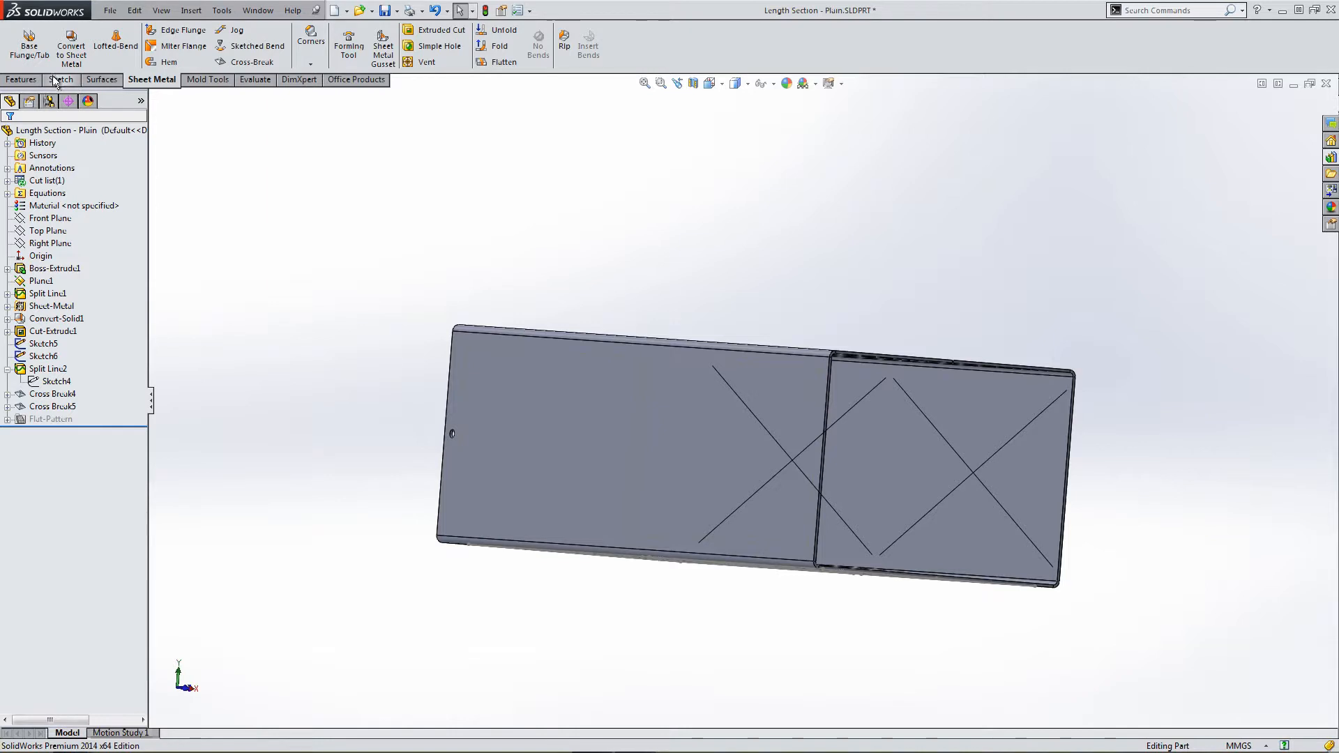
{"action": "left_click", "coordinate": [203, 80]}
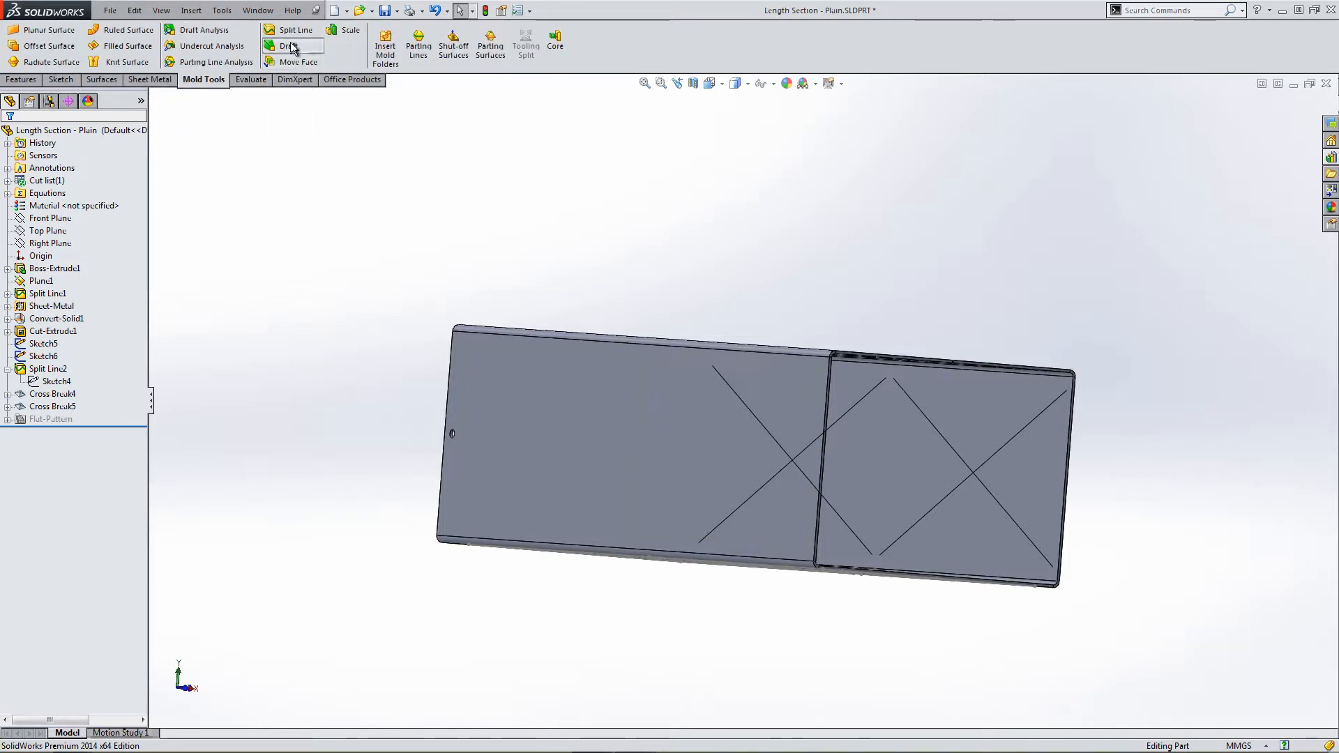
Create Split Line3 and Split Line4 projecting Sketch5 and Sketch6 onto further panels.
{"action": "left_click", "coordinate": [294, 29]}
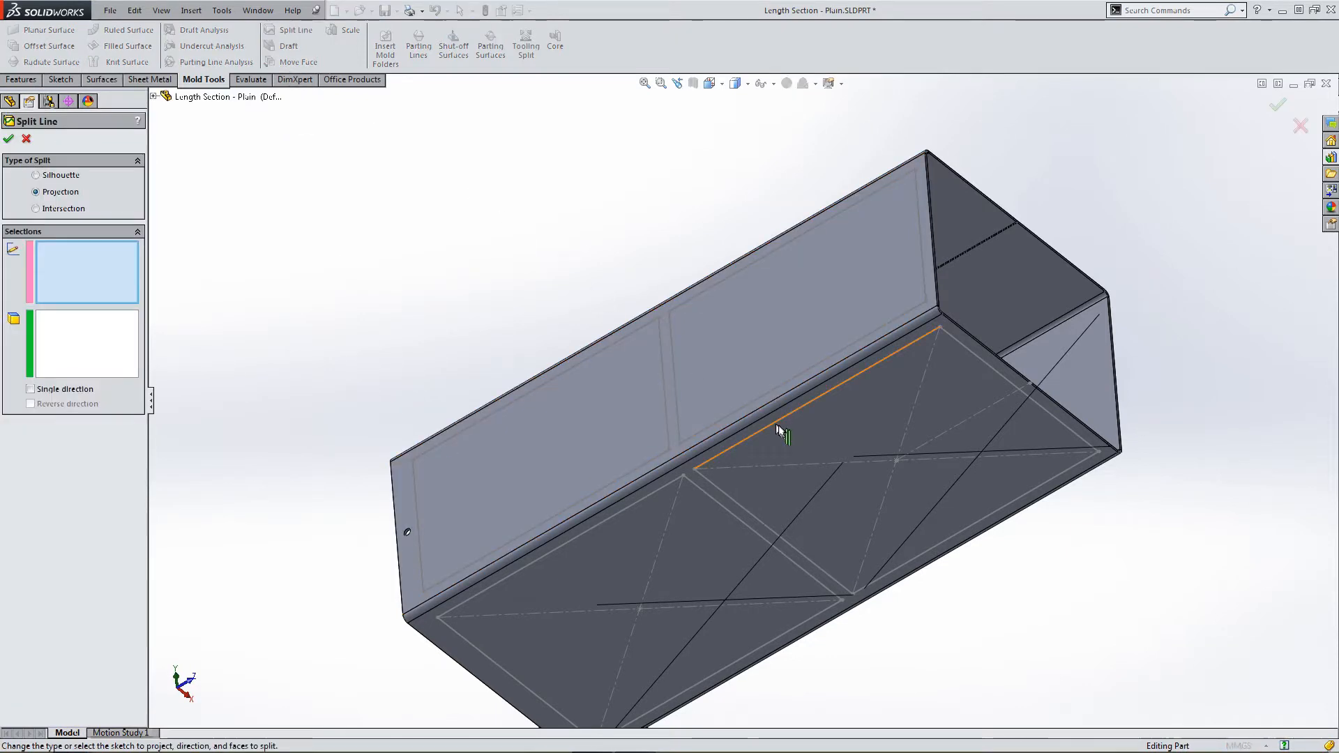
{"action": "left_click", "coordinate": [735, 448]}
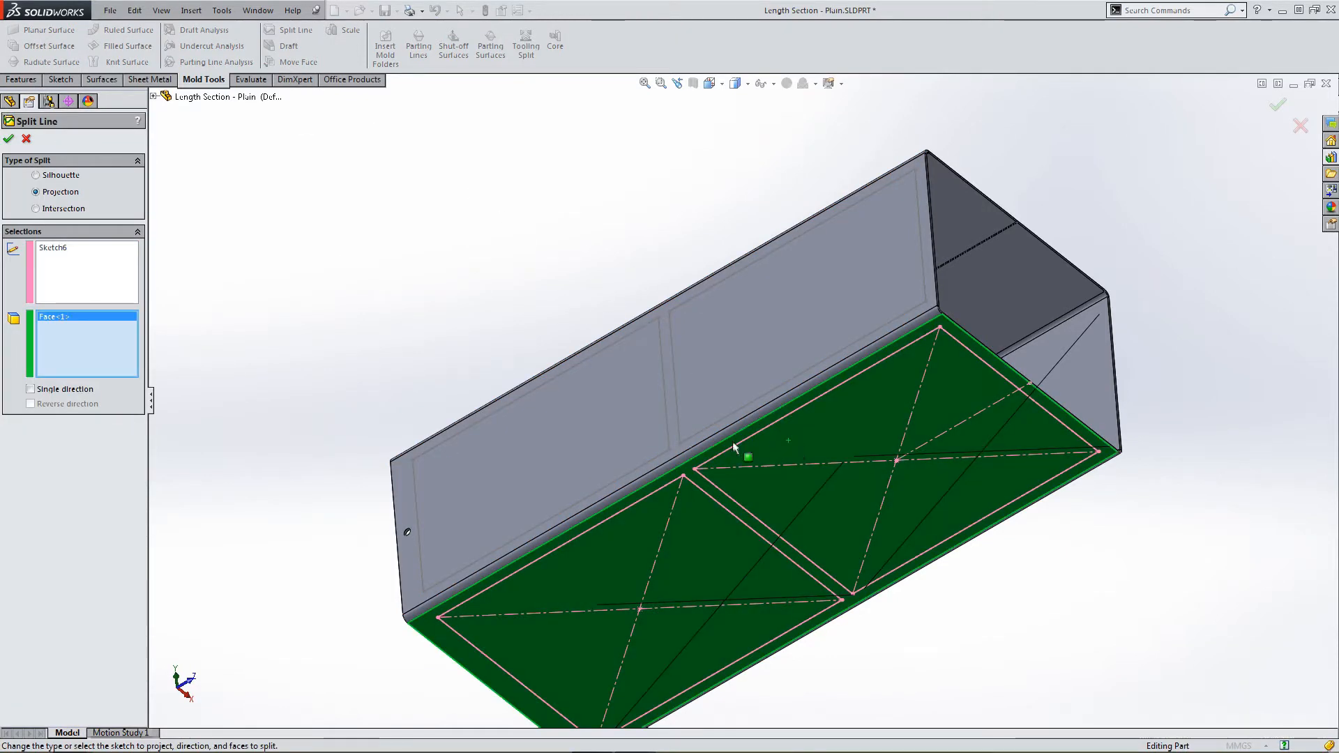
{"action": "left_click", "coordinate": [8, 138]}
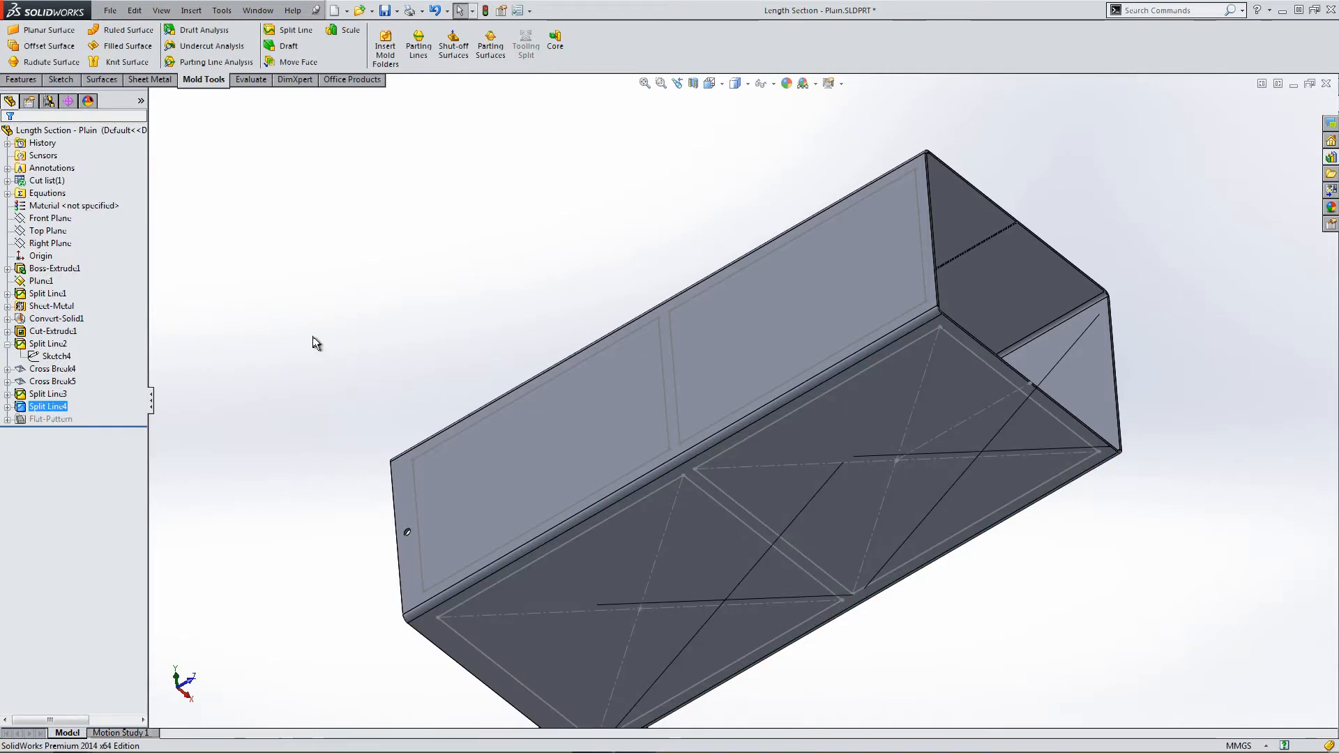
{"action": "left_click", "coordinate": [47, 406]}
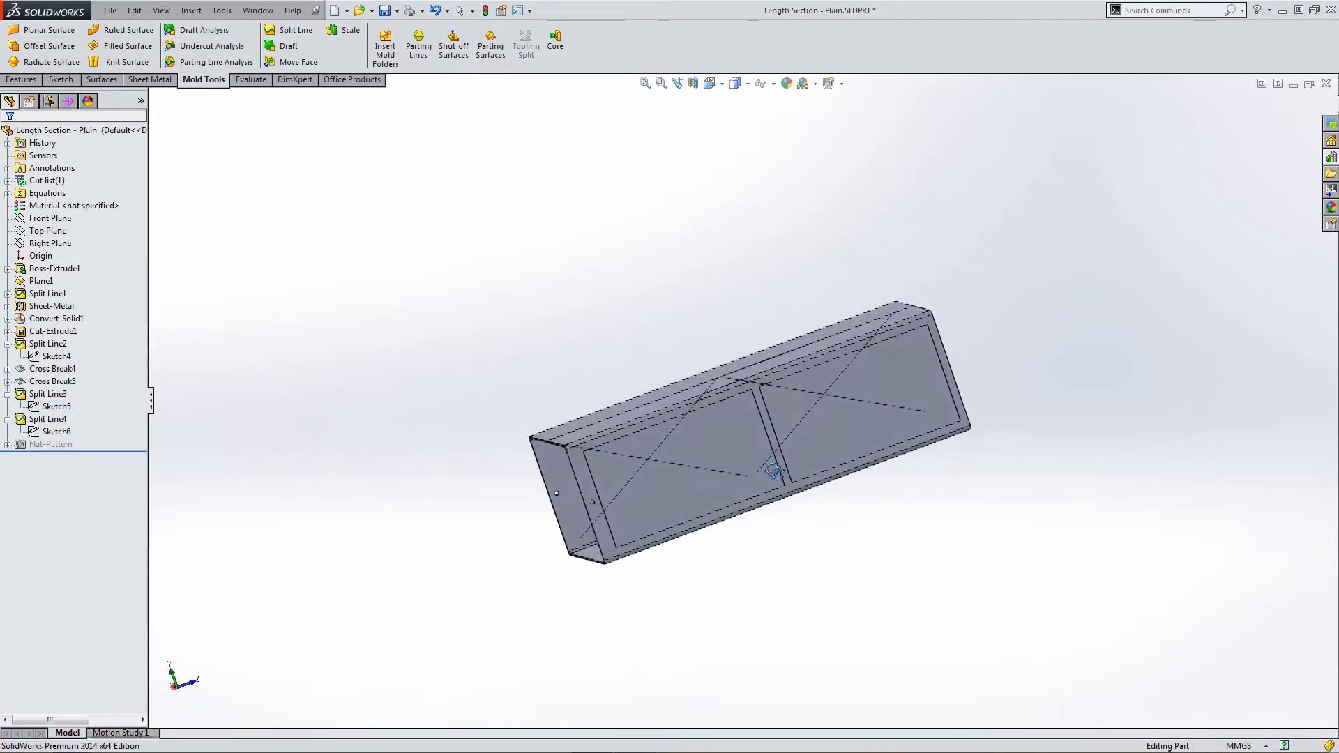
{"action": "left_click_drag", "start_coordinate": [768, 470], "coordinate": [644, 439]}
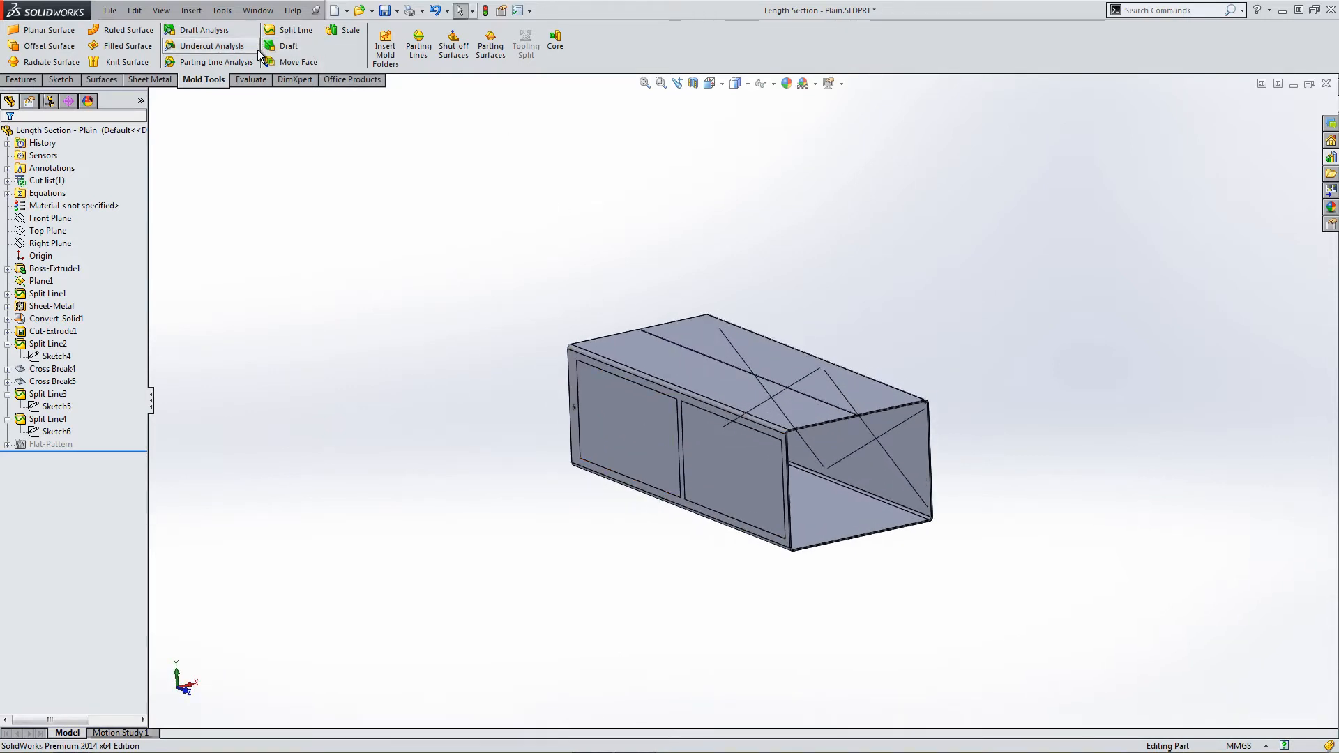
Add Cross Break6 through Cross Break9 to the split rectangular faces on the remaining panels.
{"action": "left_click", "coordinate": [152, 80]}
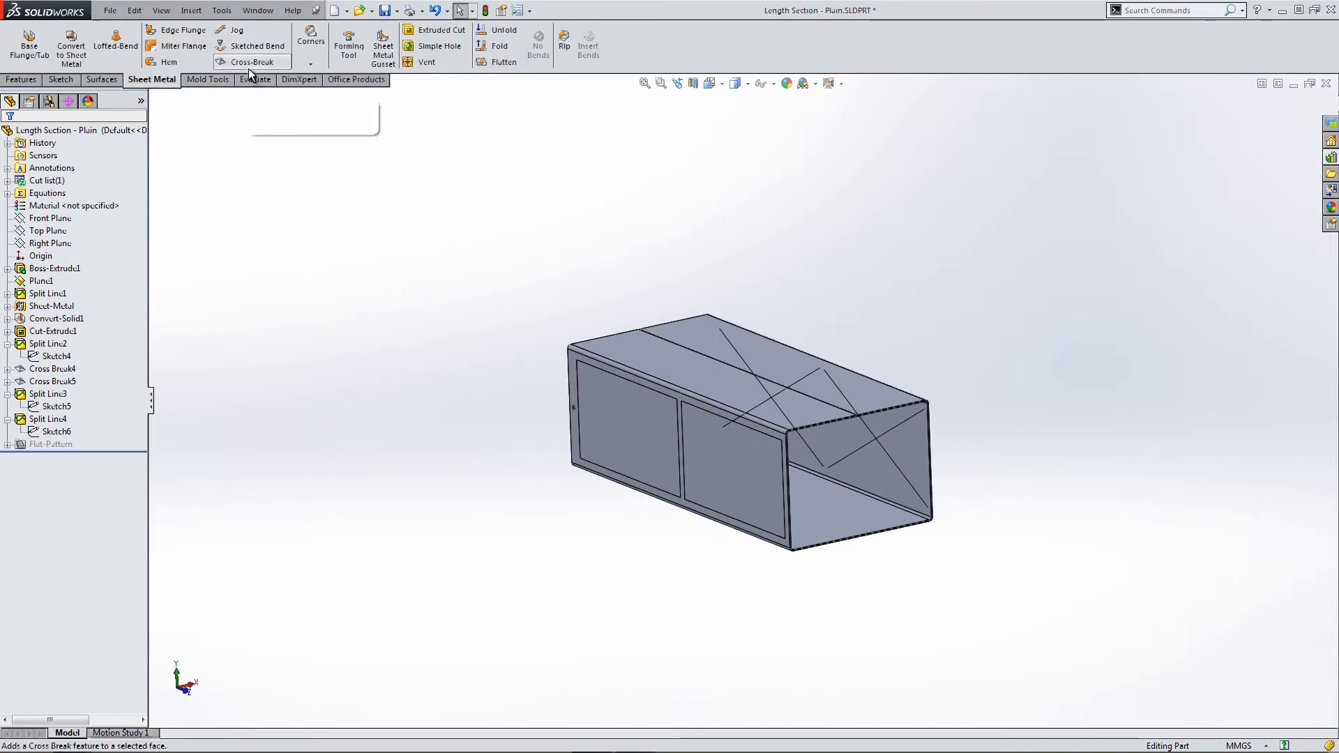
{"action": "left_click", "coordinate": [251, 61]}
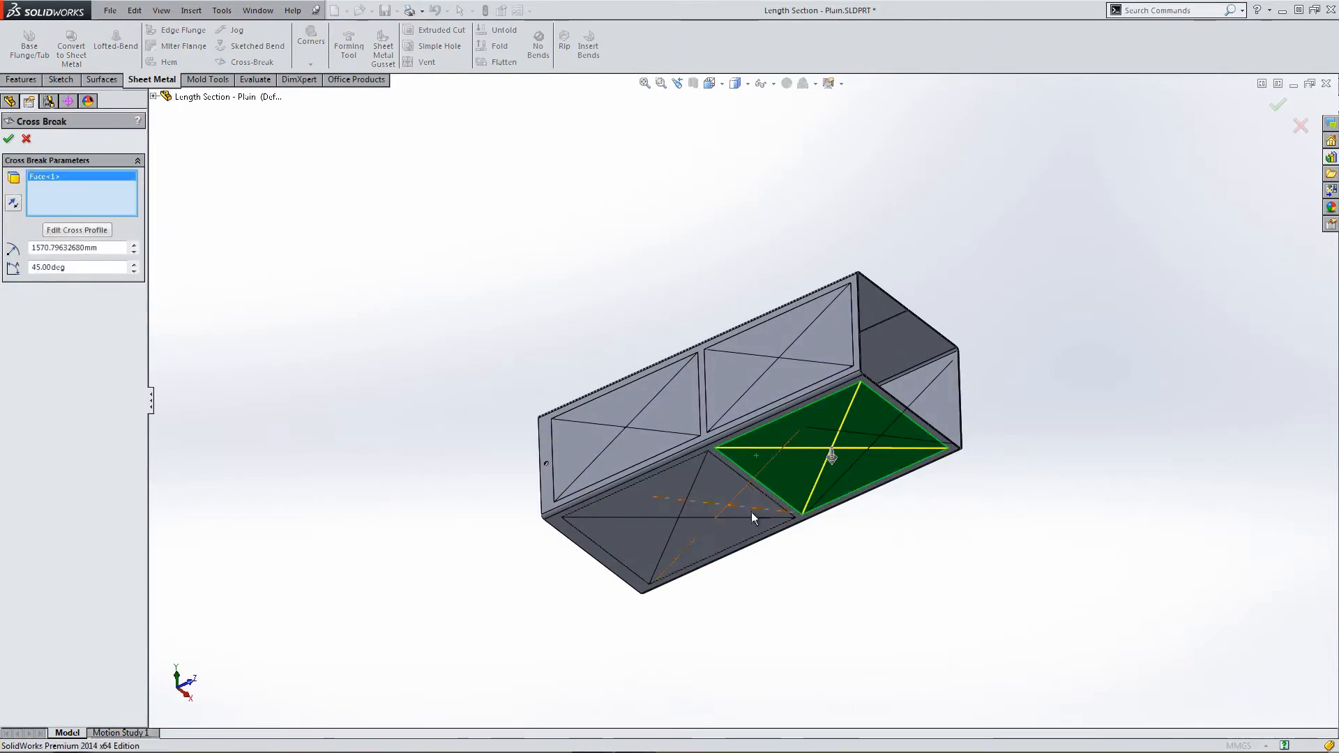
{"action": "left_click", "coordinate": [8, 138]}
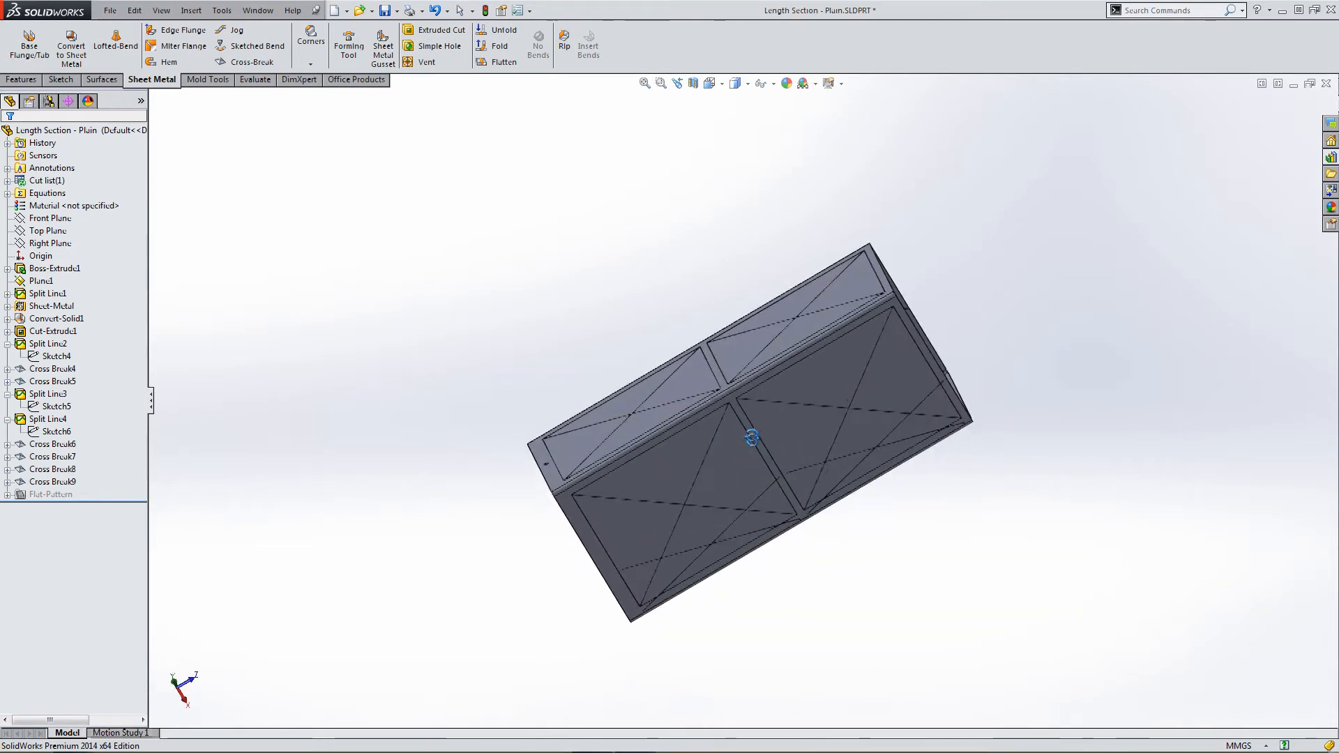
Orbit the duct to check the cross breaks and return to isometric view.
{"action": "left_click_drag", "start_coordinate": [752, 436], "coordinate": [640, 512]}
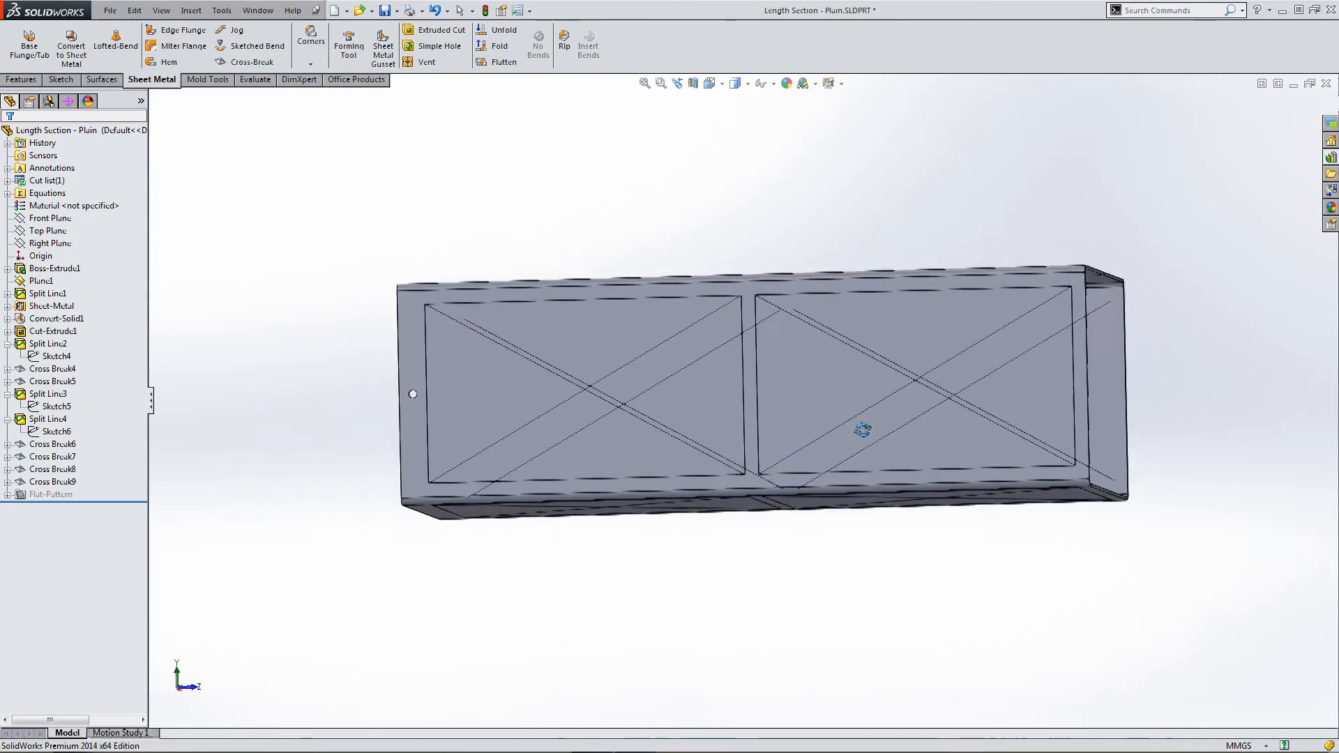
{"action": "left_click", "coordinate": [708, 82]}
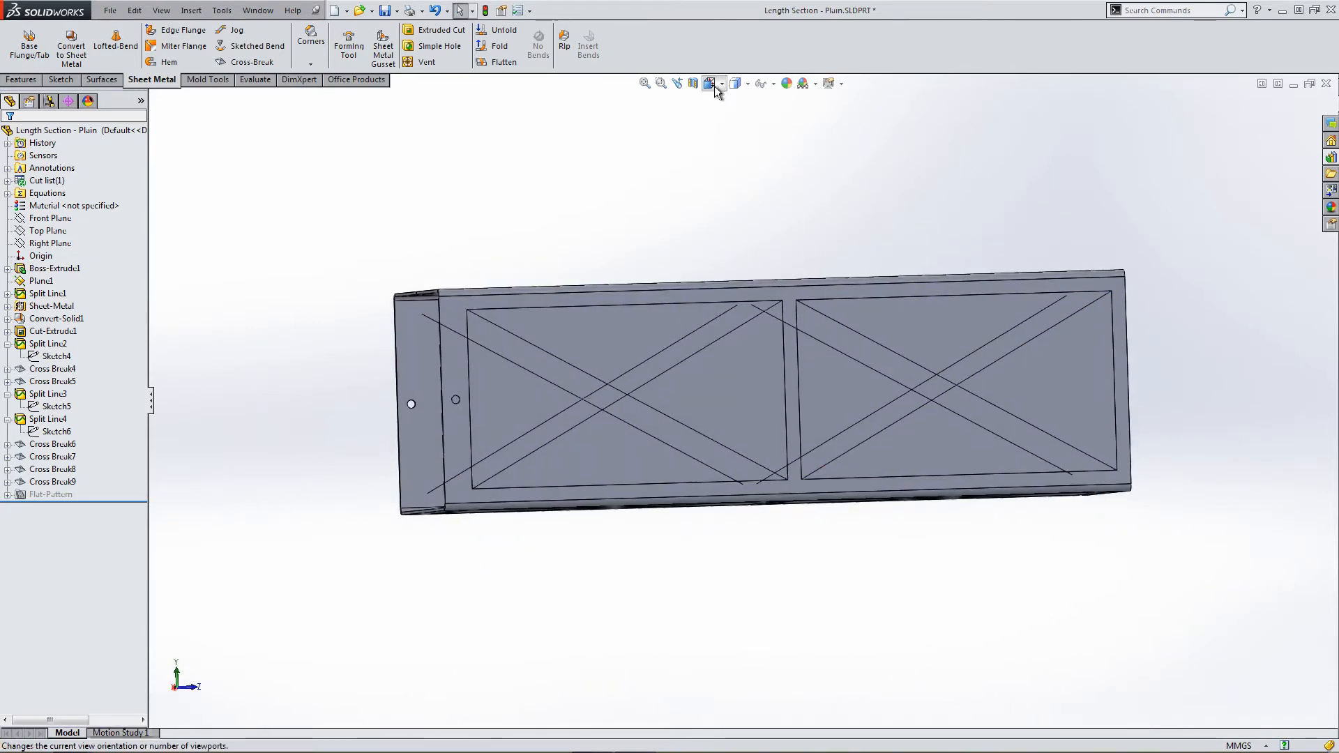
{"action": "left_click", "coordinate": [709, 82]}
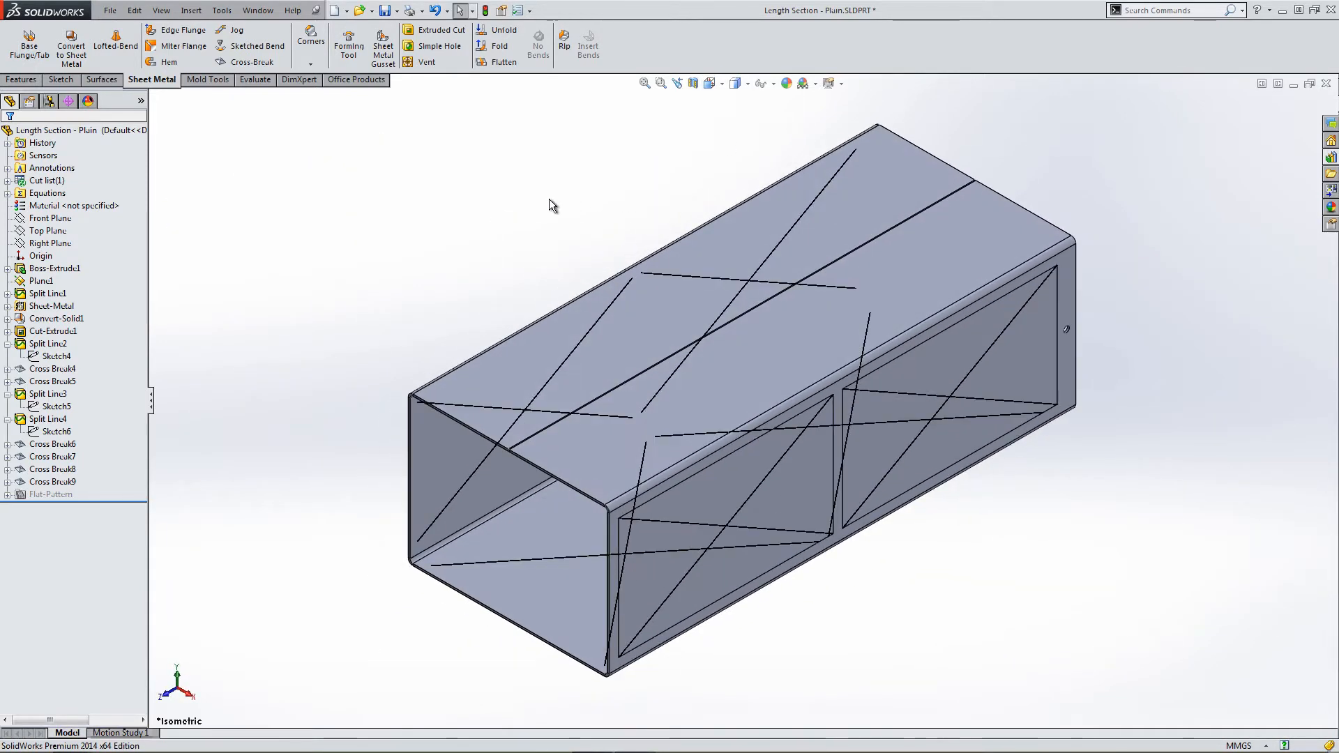
Flatten the Plain tube, view the flat pattern from above, refold it and close the part.
{"action": "left_click", "coordinate": [504, 62]}
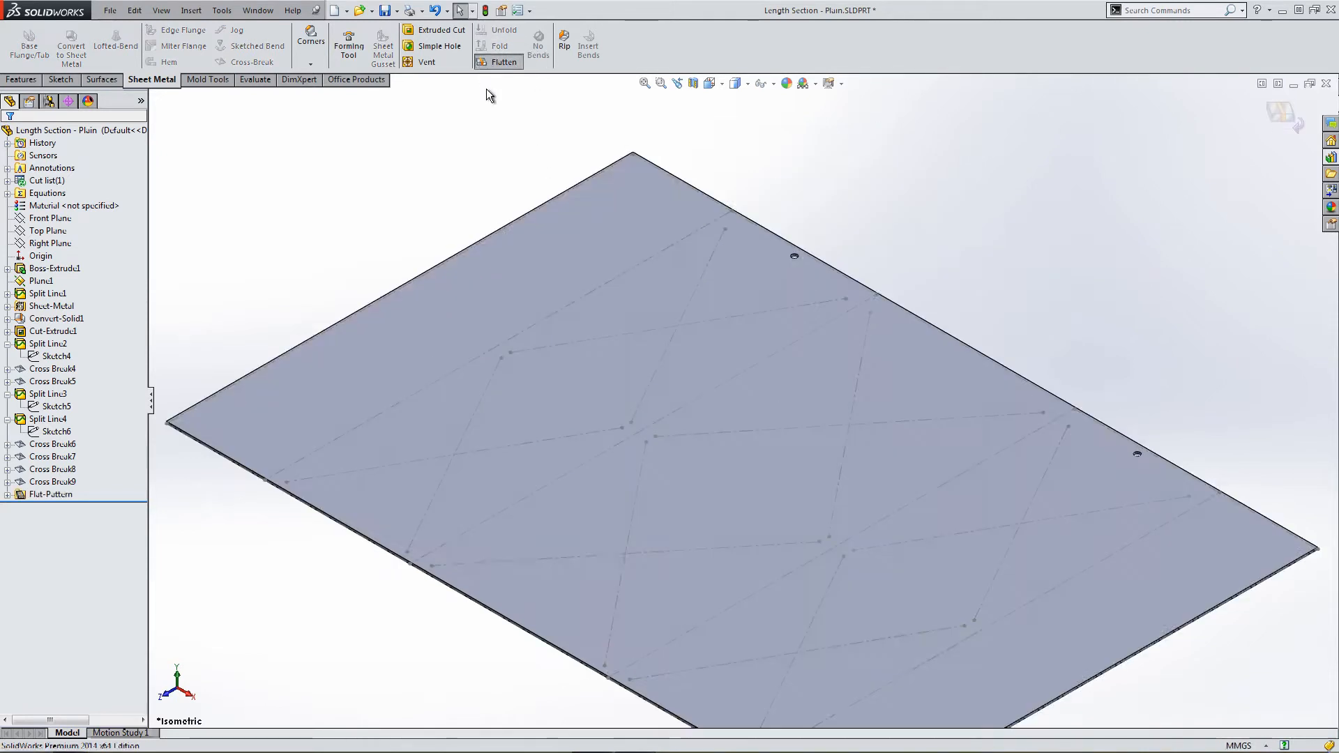
{"action": "left_click", "coordinate": [710, 82]}
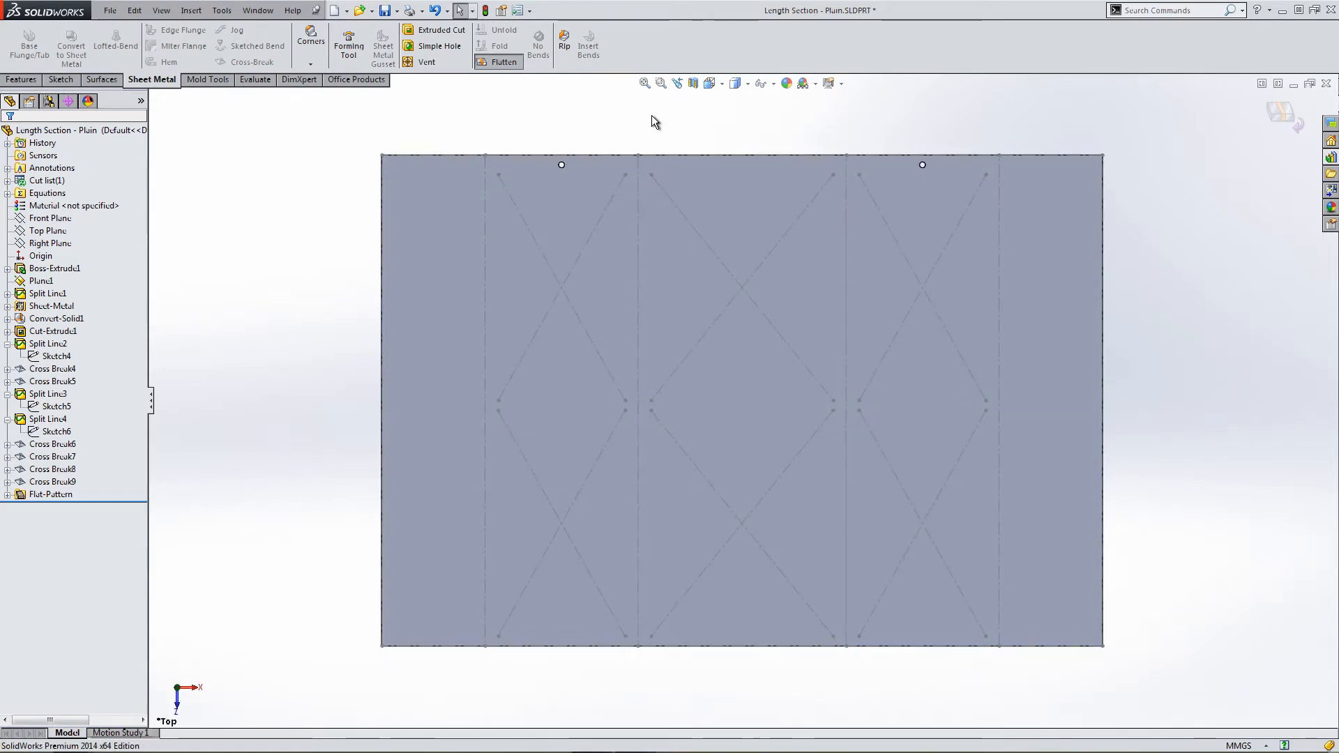
{"action": "mouse_move", "coordinate": [672, 117]}
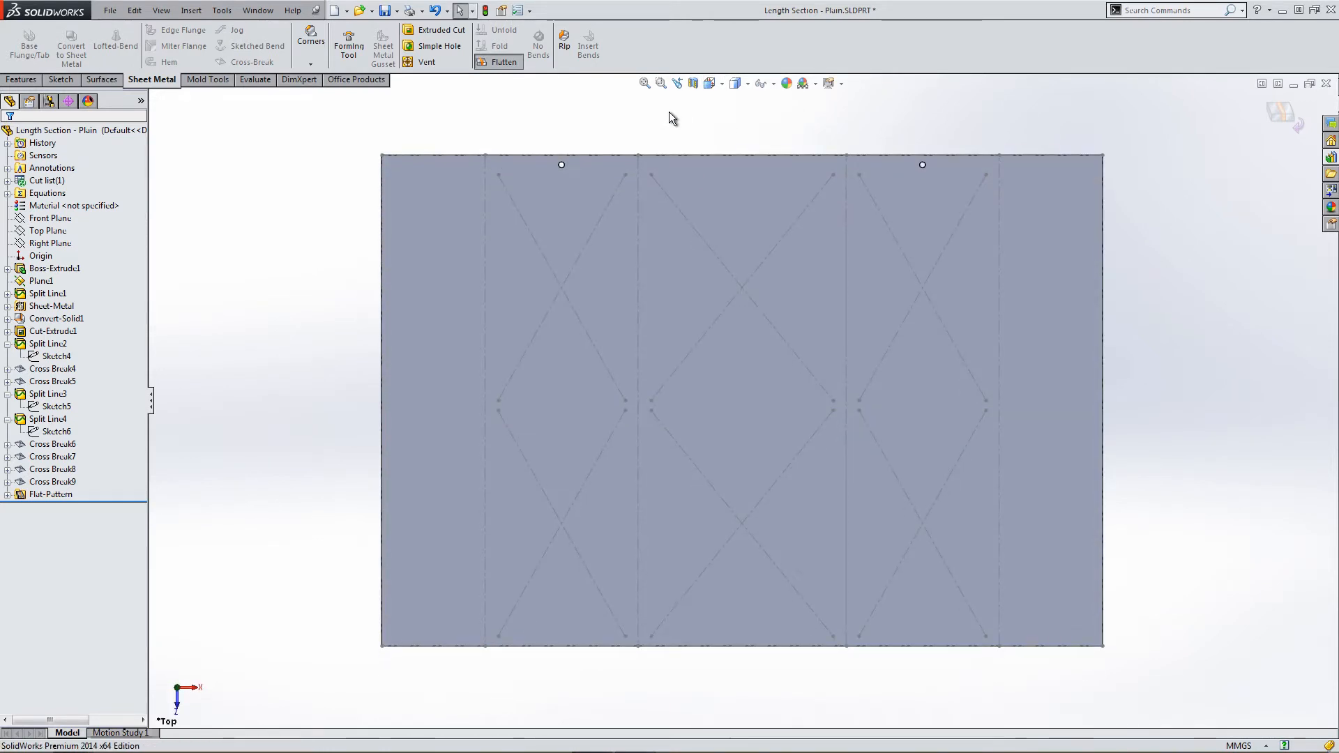
{"action": "left_click", "coordinate": [503, 61]}
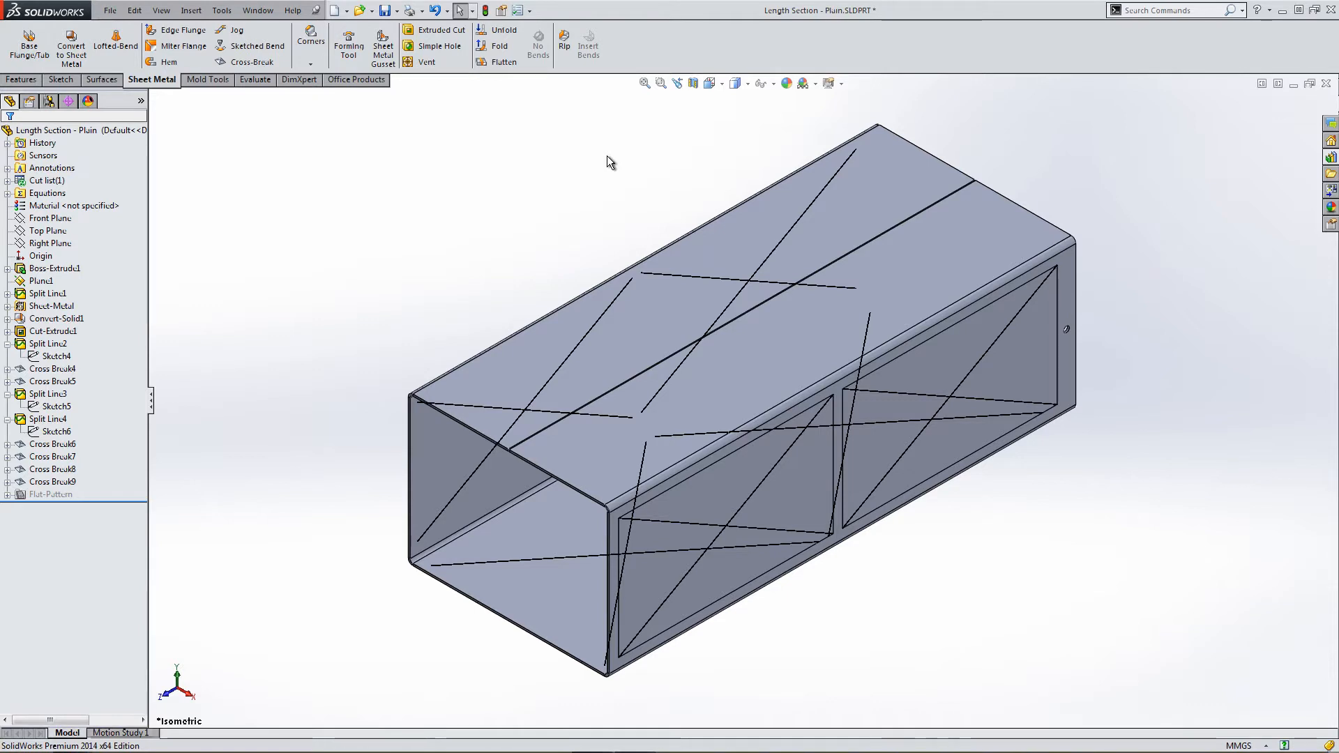
{"action": "mouse_move", "coordinate": [617, 161]}
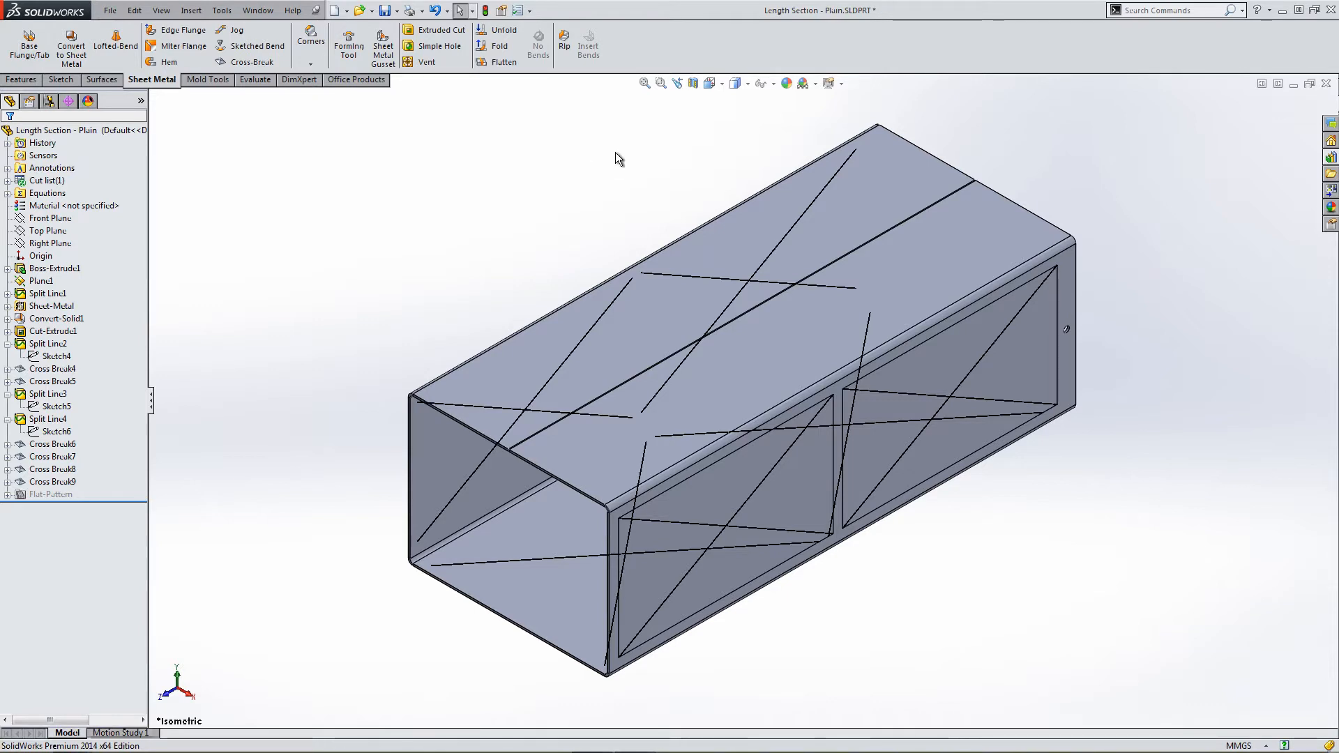
{"action": "left_click", "coordinate": [109, 9]}
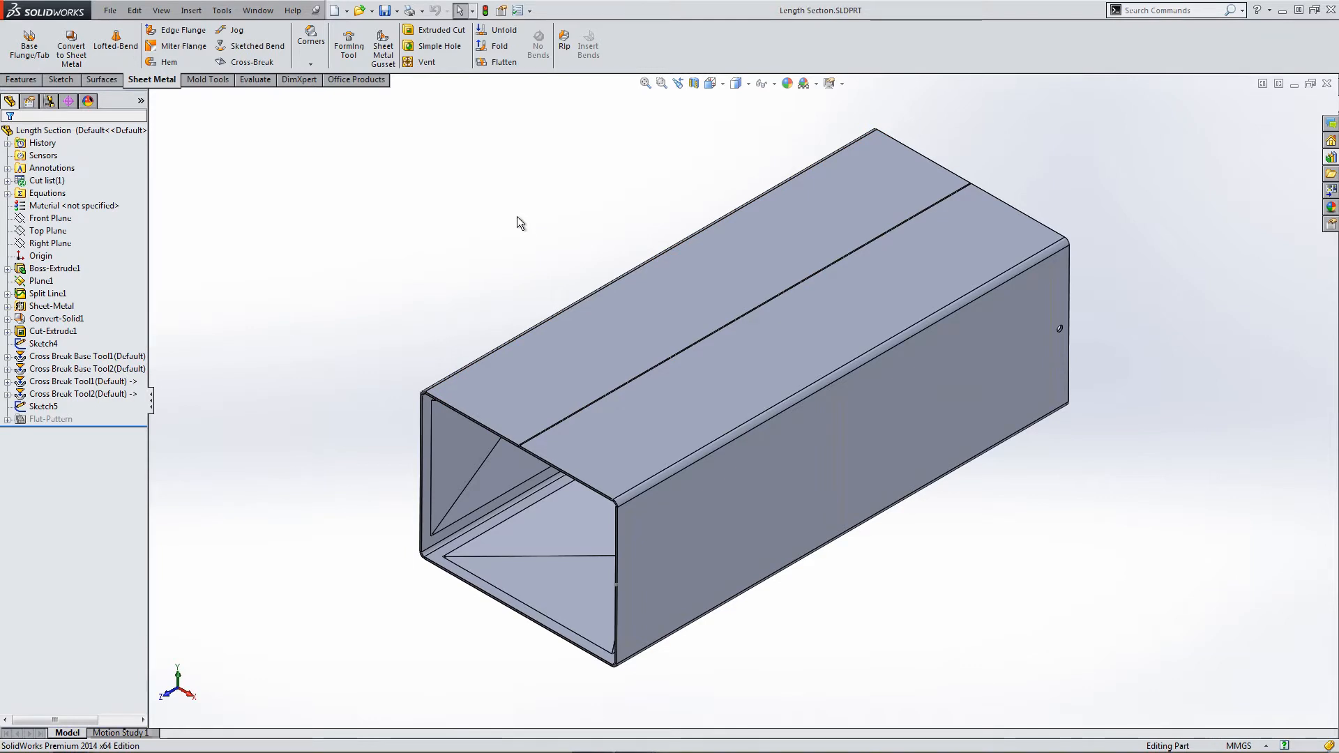
{"action": "mouse_move", "coordinate": [717, 181]}
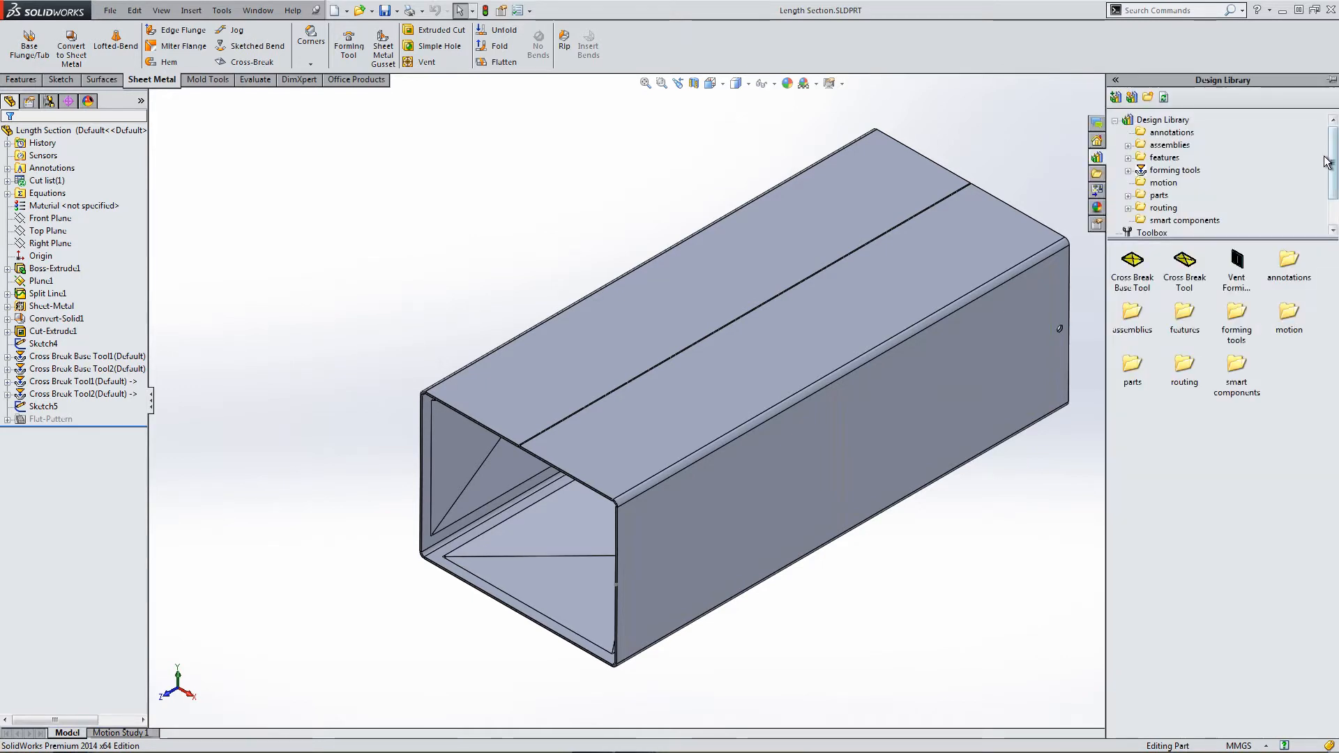
{"action": "mouse_move", "coordinate": [1119, 286]}
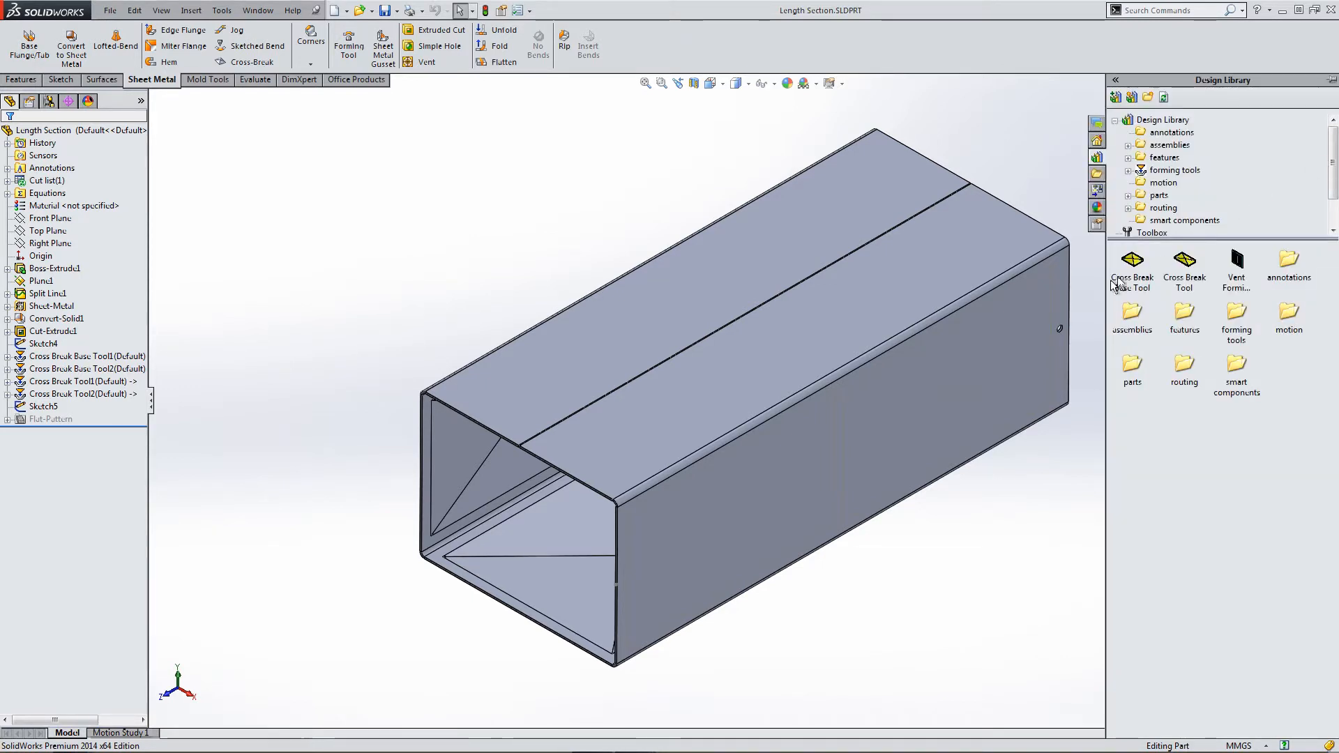
Drag the Cross Break Tool from the Design Library forming tools onto an end panel.
{"action": "left_click", "coordinate": [1132, 260]}
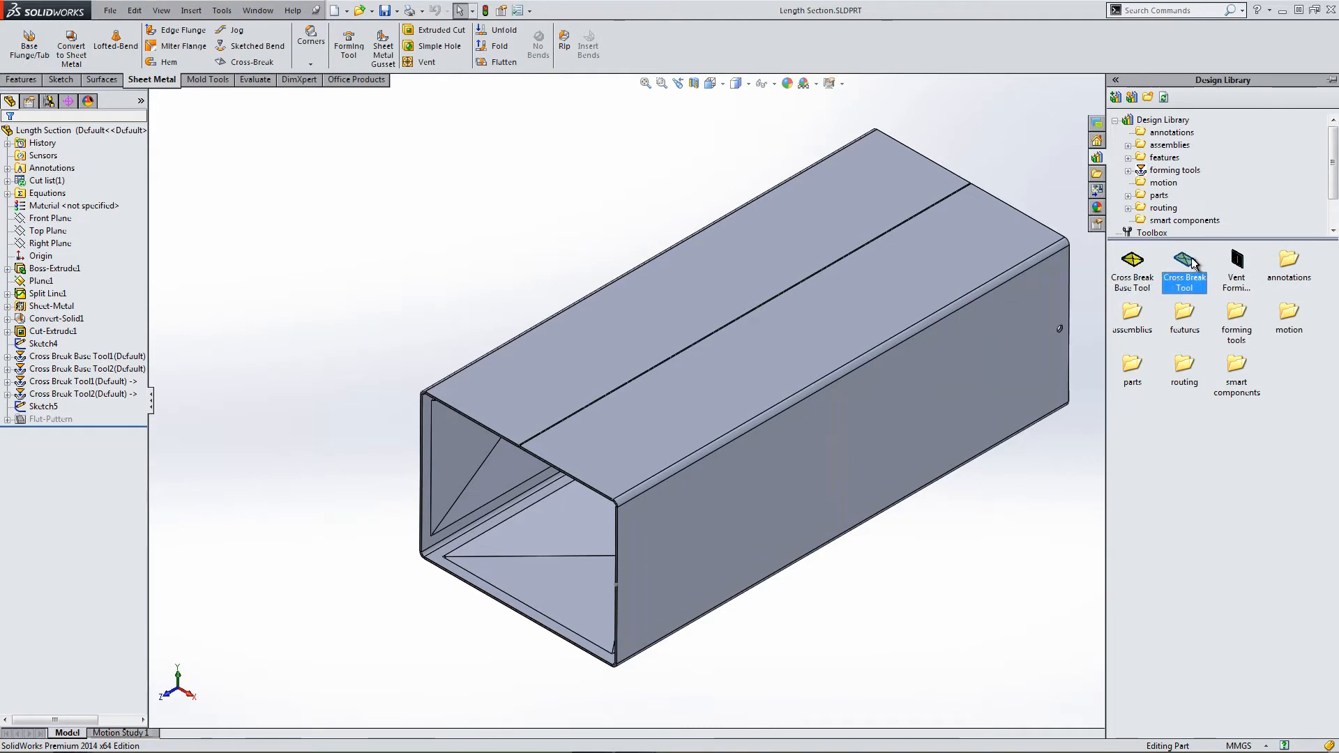
{"action": "left_click_drag", "start_coordinate": [1184, 265], "coordinate": [748, 517]}
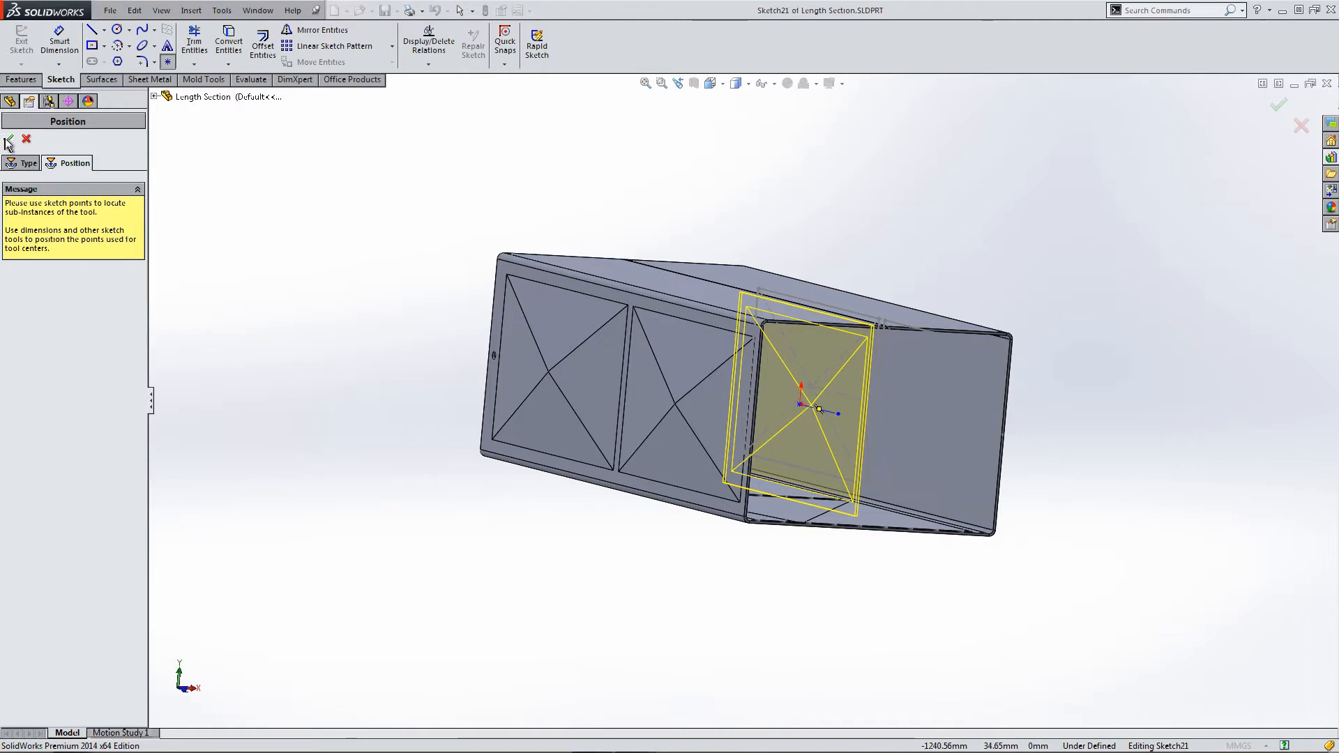
Accept Cross Break Tool3, then edit its position sketch with the panel outline Sketch4 shown.
{"action": "left_click", "coordinate": [8, 140]}
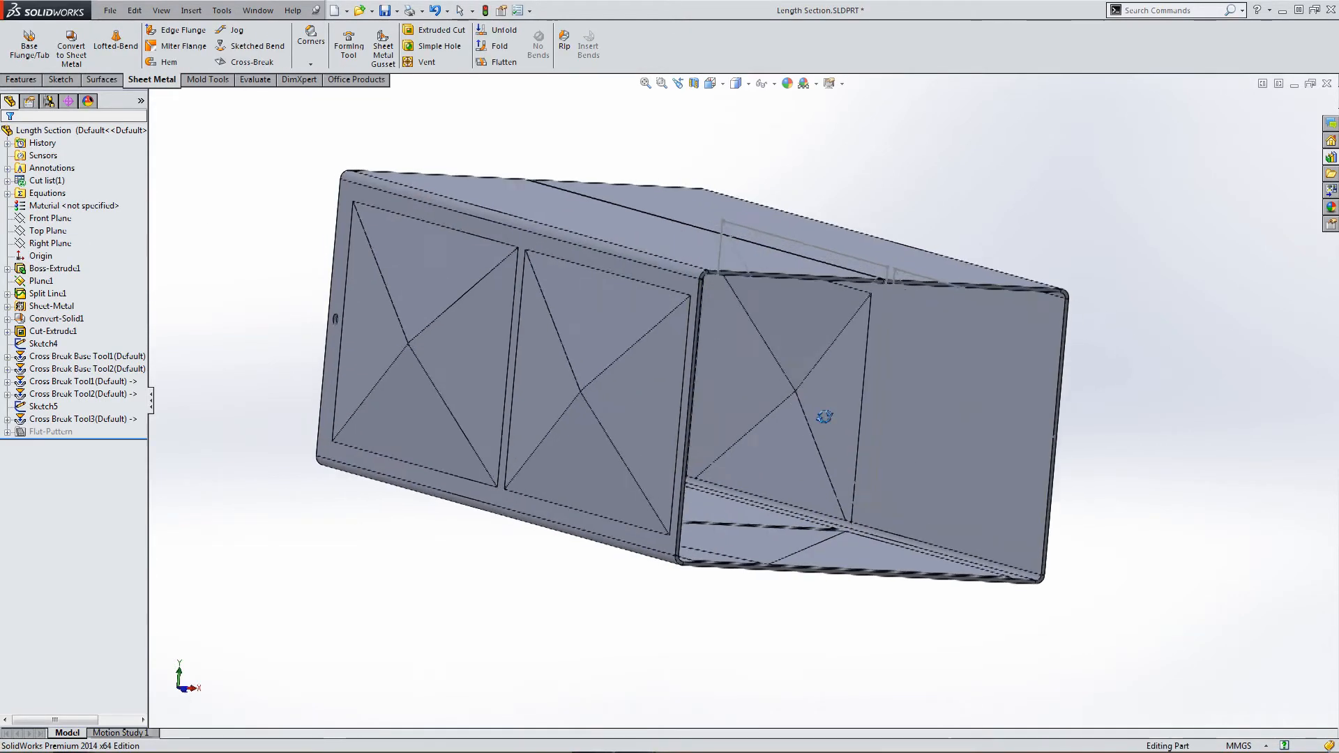
{"action": "left_click", "coordinate": [43, 406]}
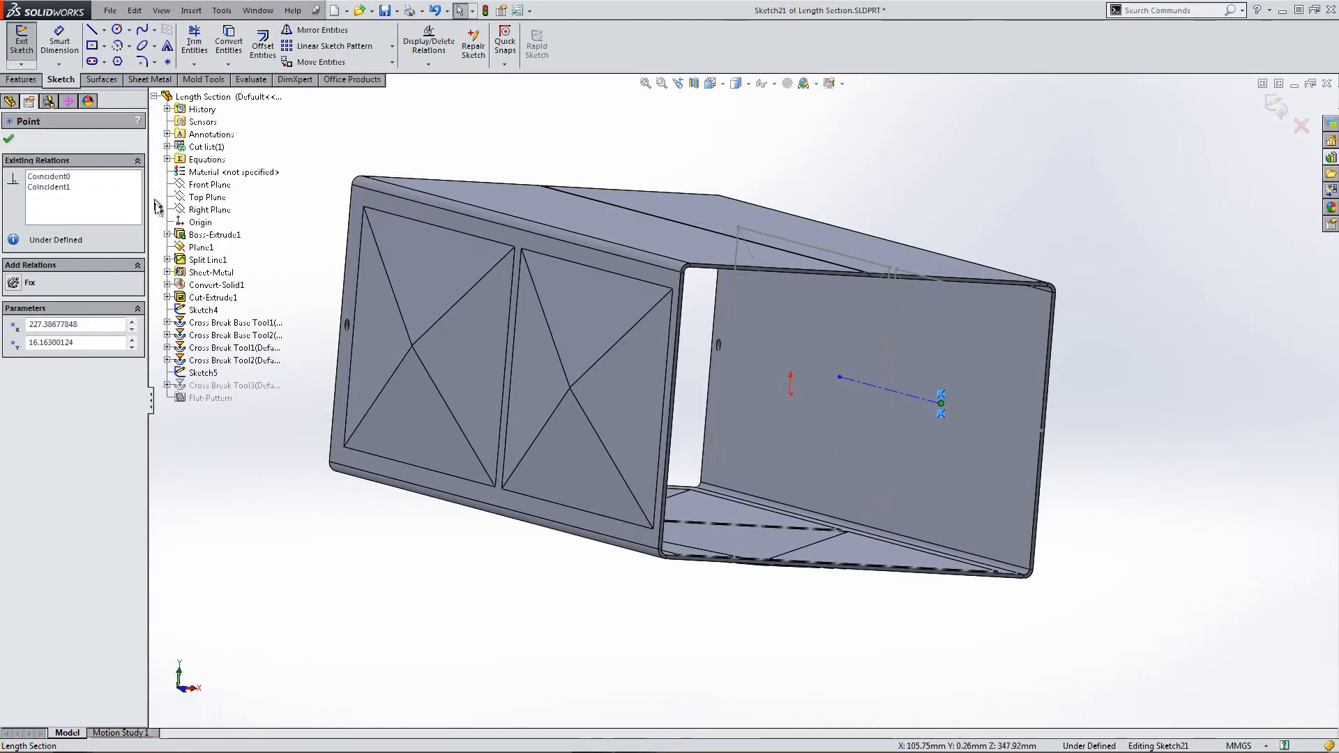
{"action": "left_click", "coordinate": [204, 310]}
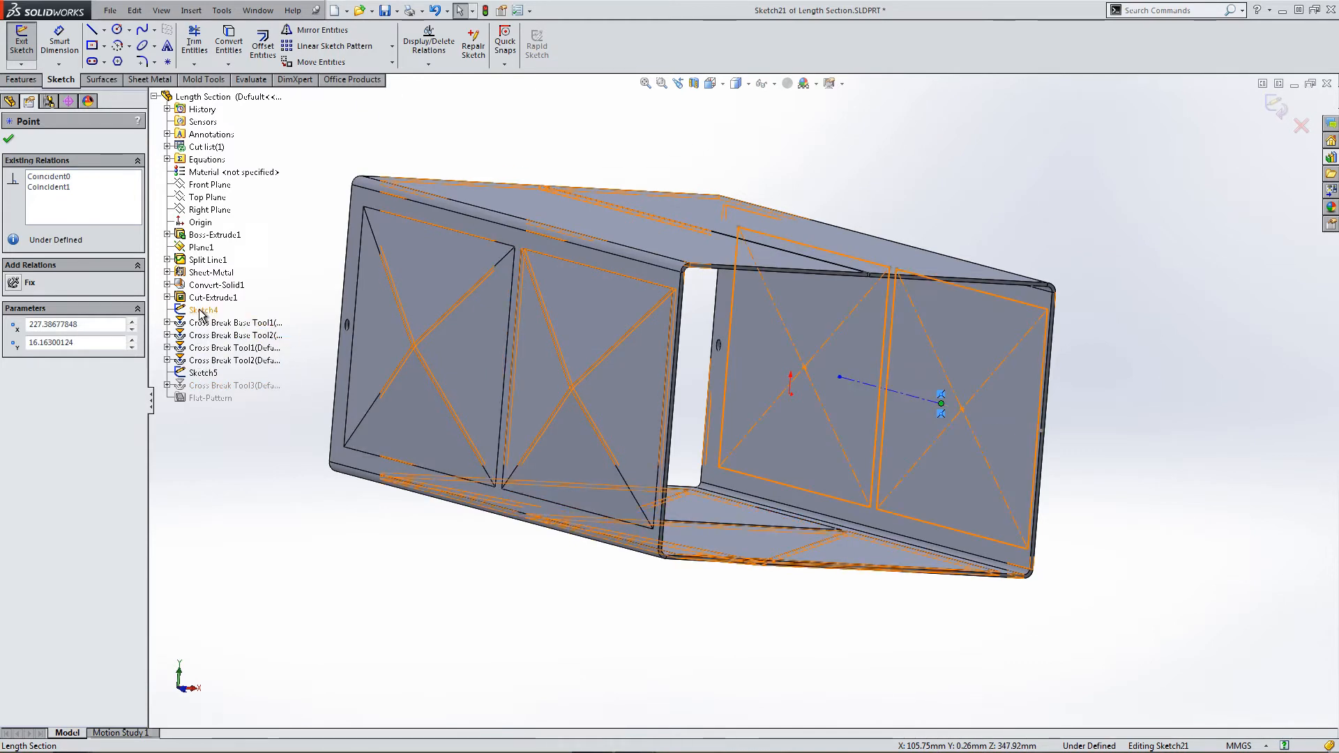
{"action": "left_click", "coordinate": [763, 82]}
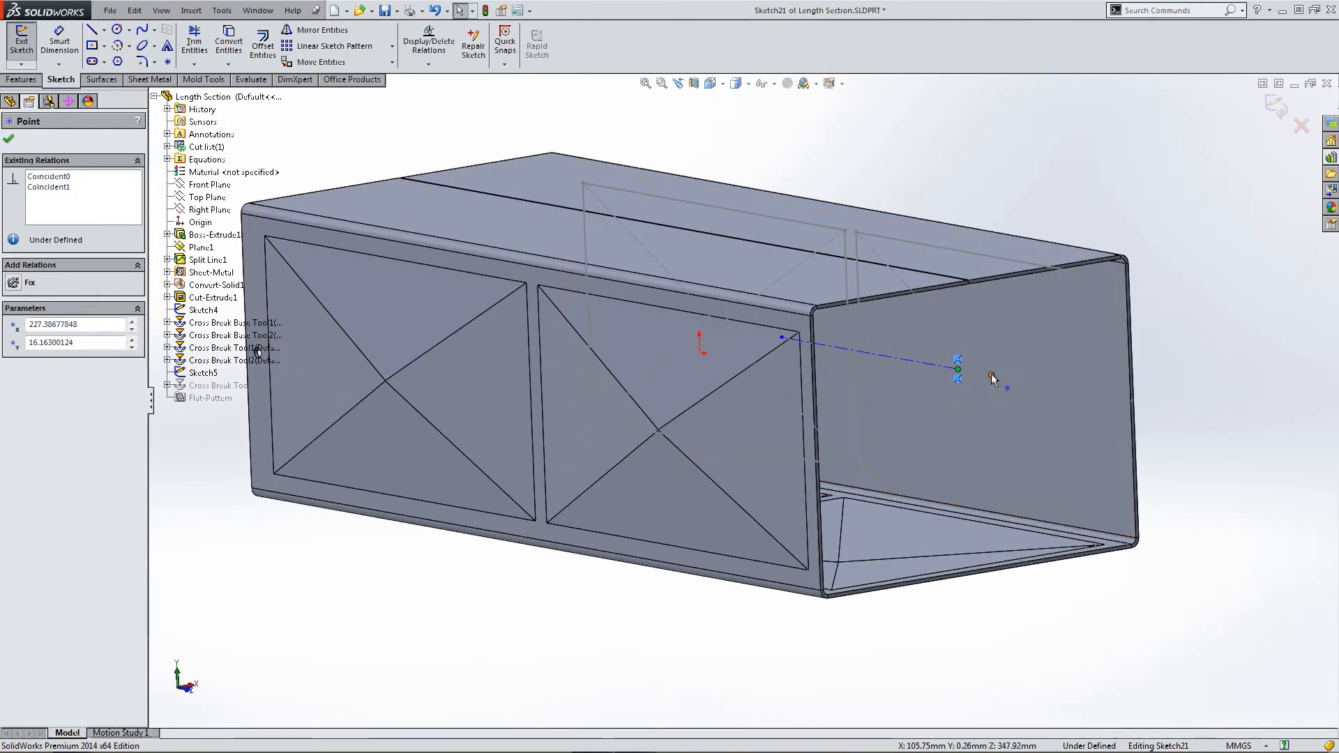
Make the tool centre point coincident with the Sketch4 panel point.
{"action": "left_click", "coordinate": [957, 371]}
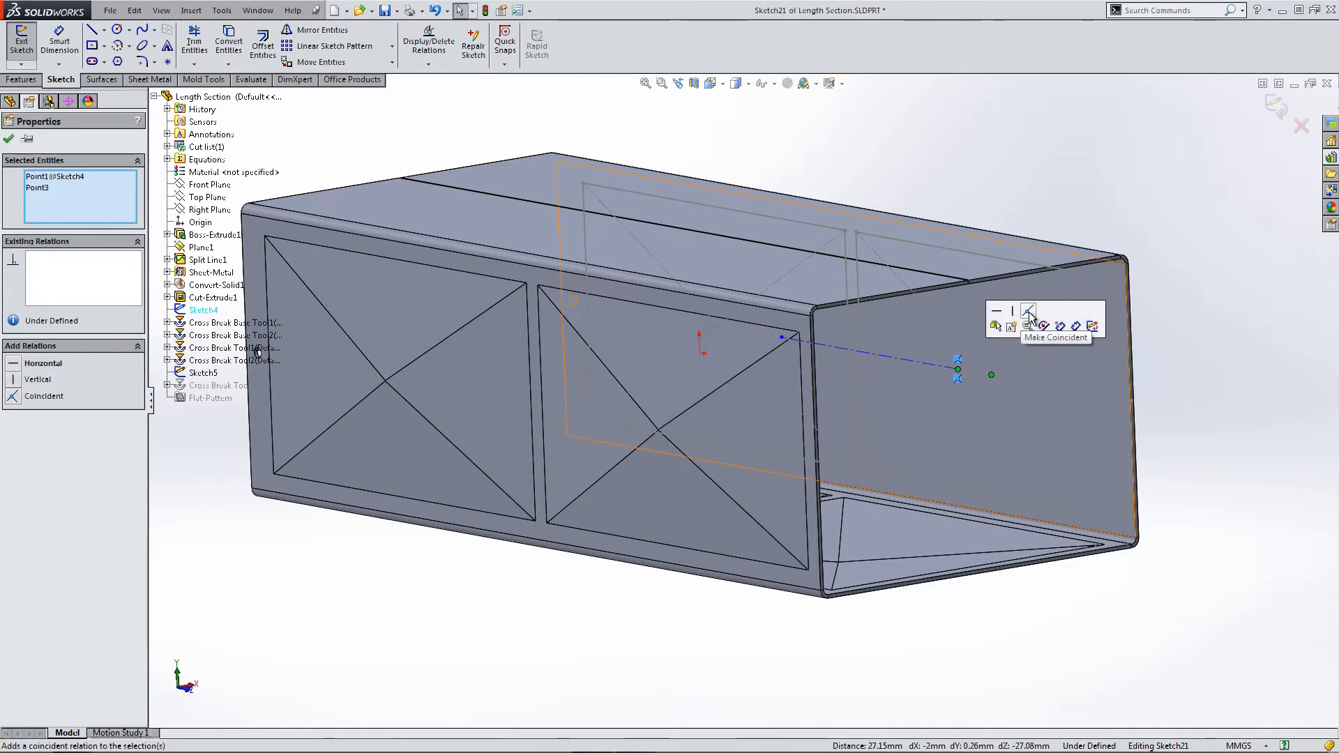
{"action": "left_click", "coordinate": [1028, 310]}
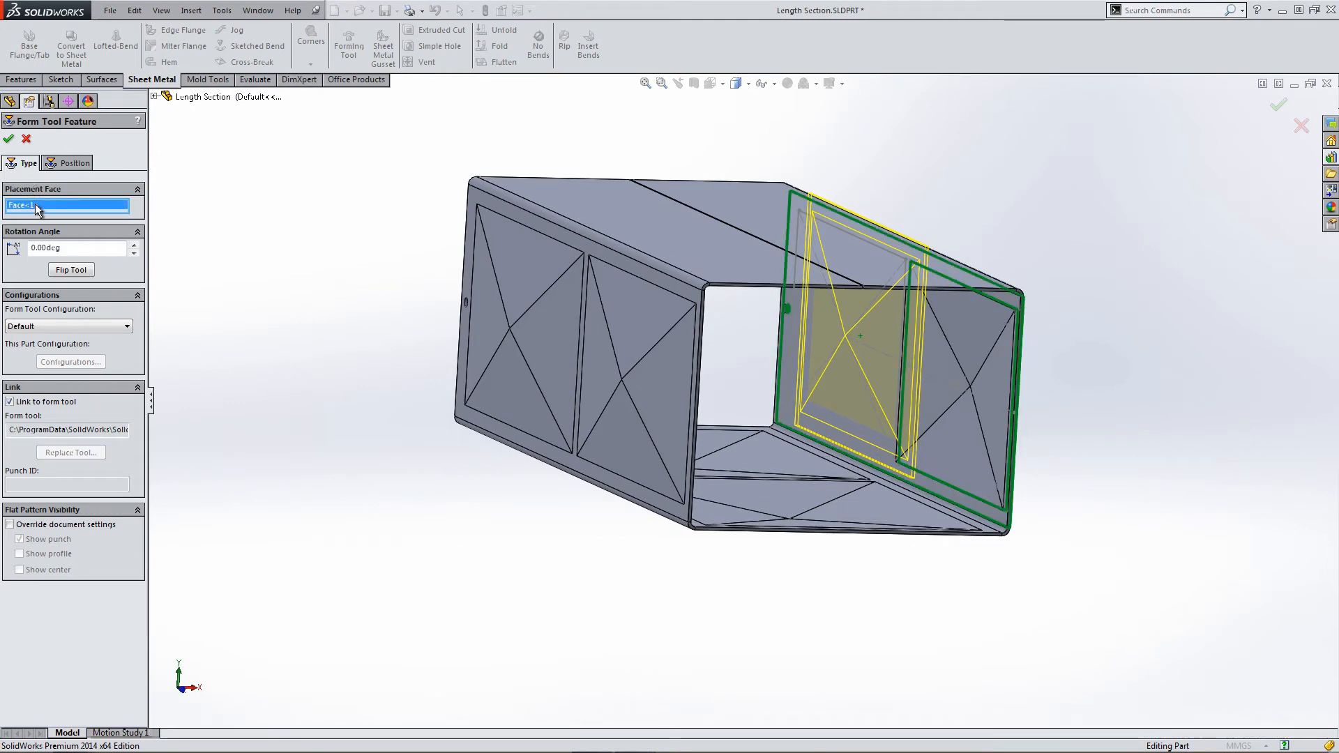
Centre the next imprint by making its centre point coincident with the Sketch4 point and accept it.
{"action": "left_click", "coordinate": [811, 320]}
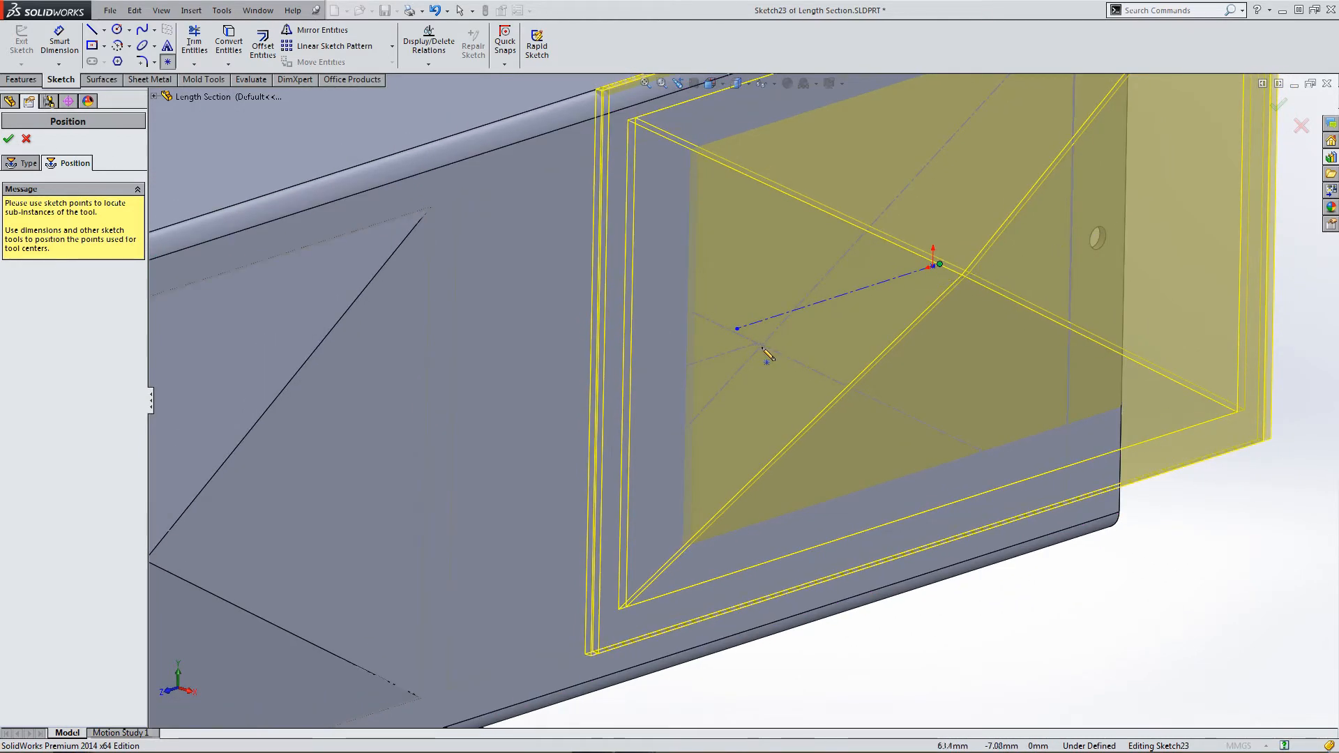
{"action": "left_click", "coordinate": [760, 347]}
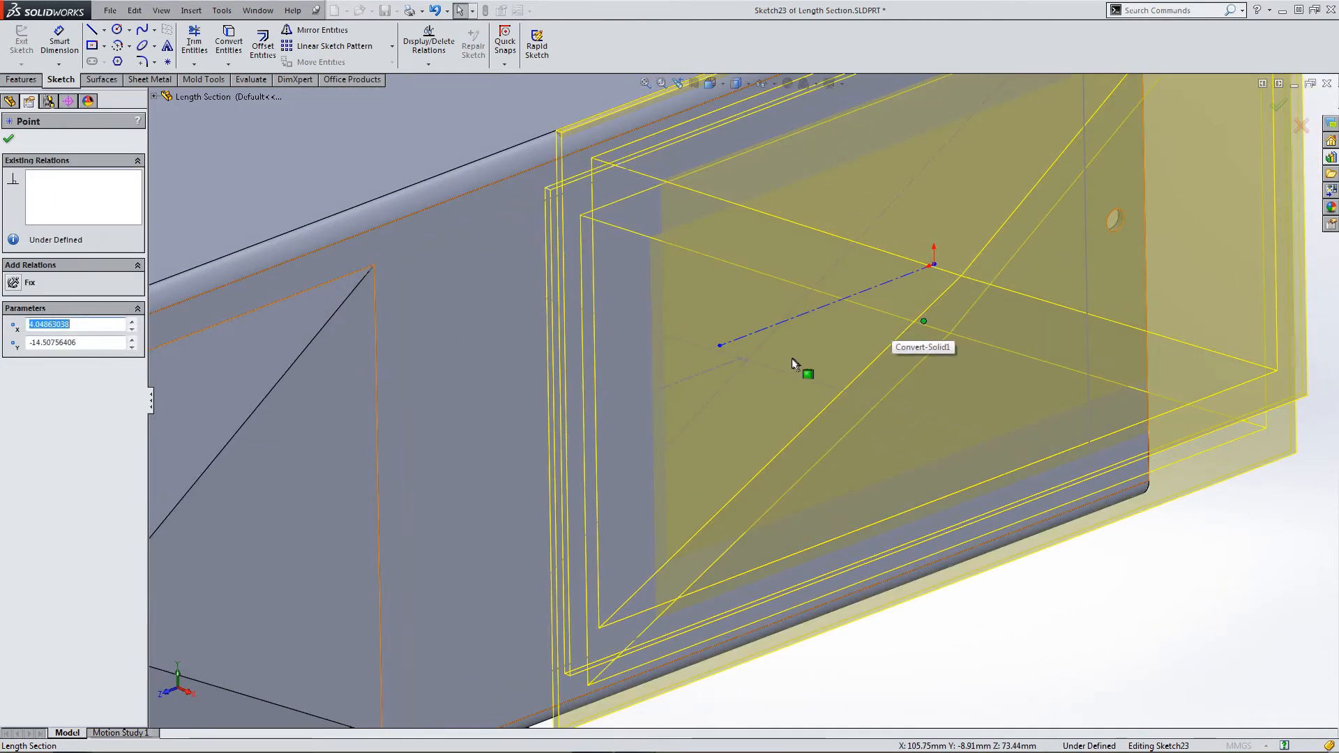
{"action": "left_click", "coordinate": [745, 363]}
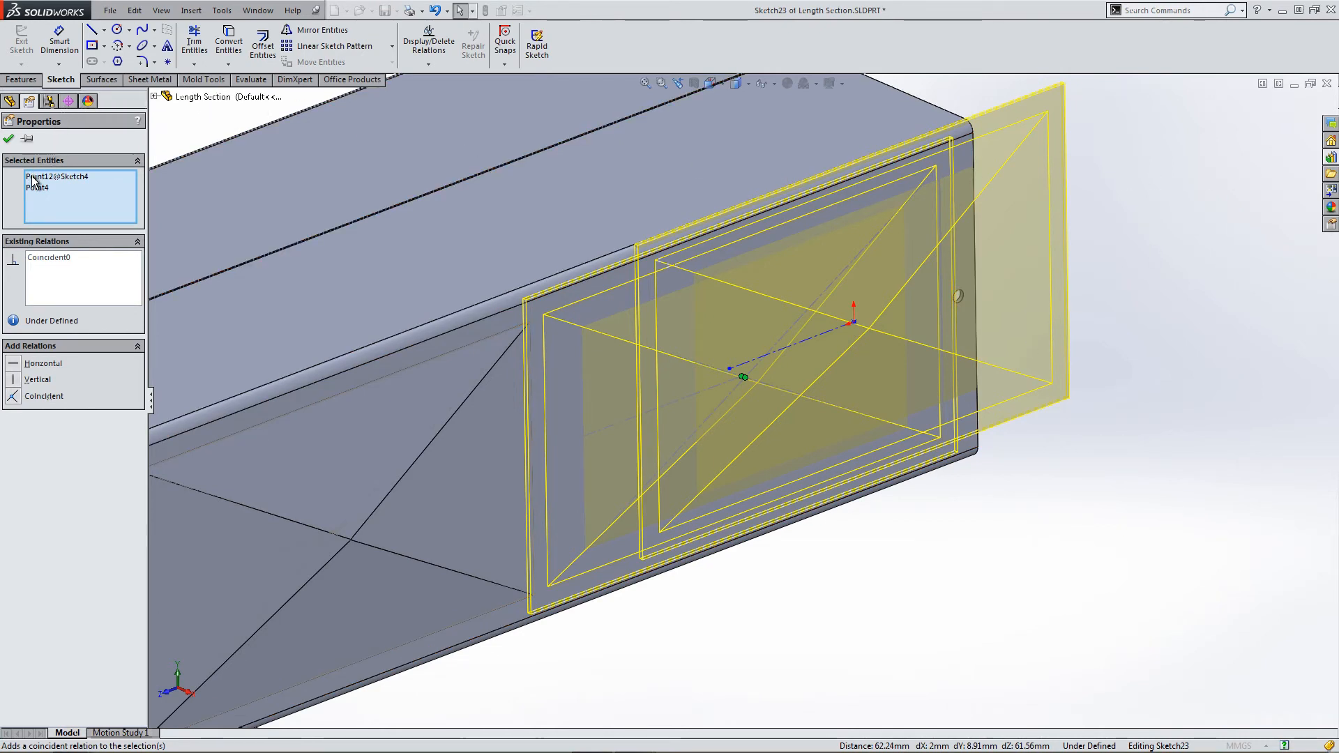
{"action": "left_click", "coordinate": [8, 139]}
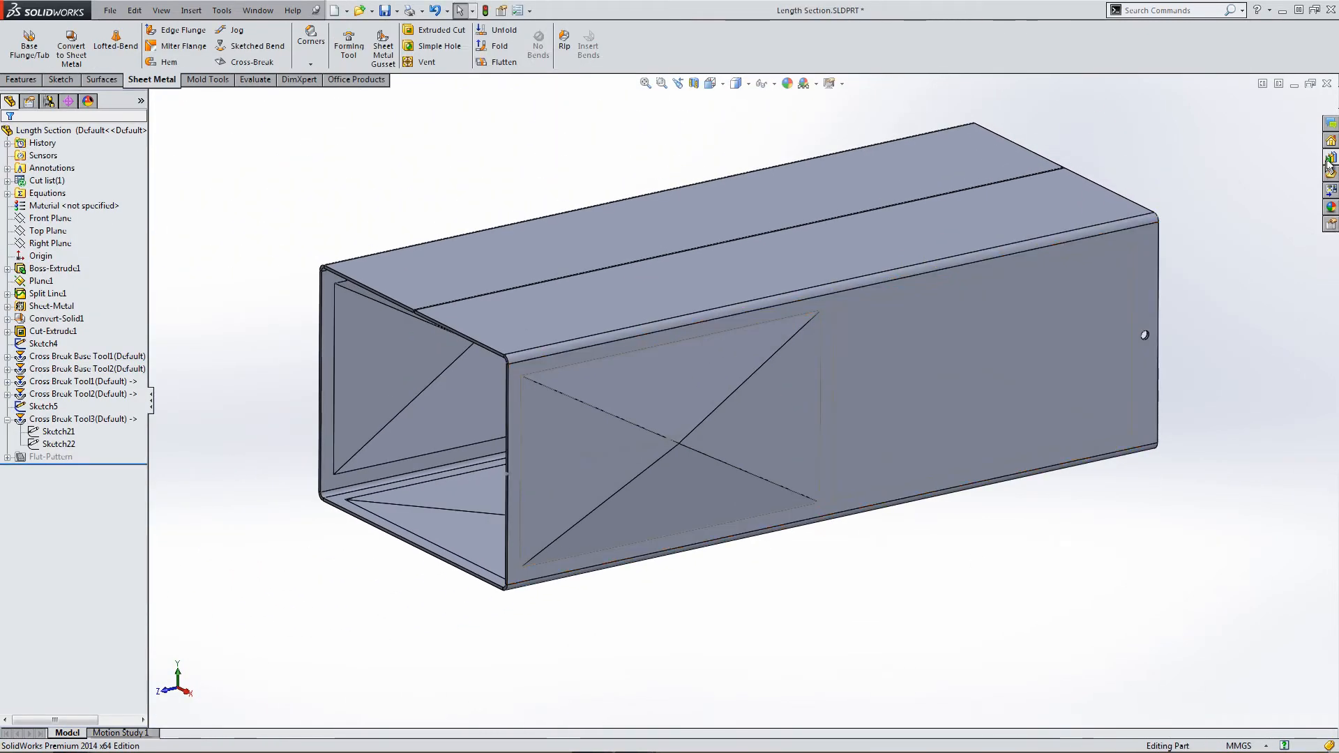
Place Cross Break Tool4 on the second panel, centred coincident with the Sketch4 point, and accept it.
{"action": "left_click", "coordinate": [1330, 159]}
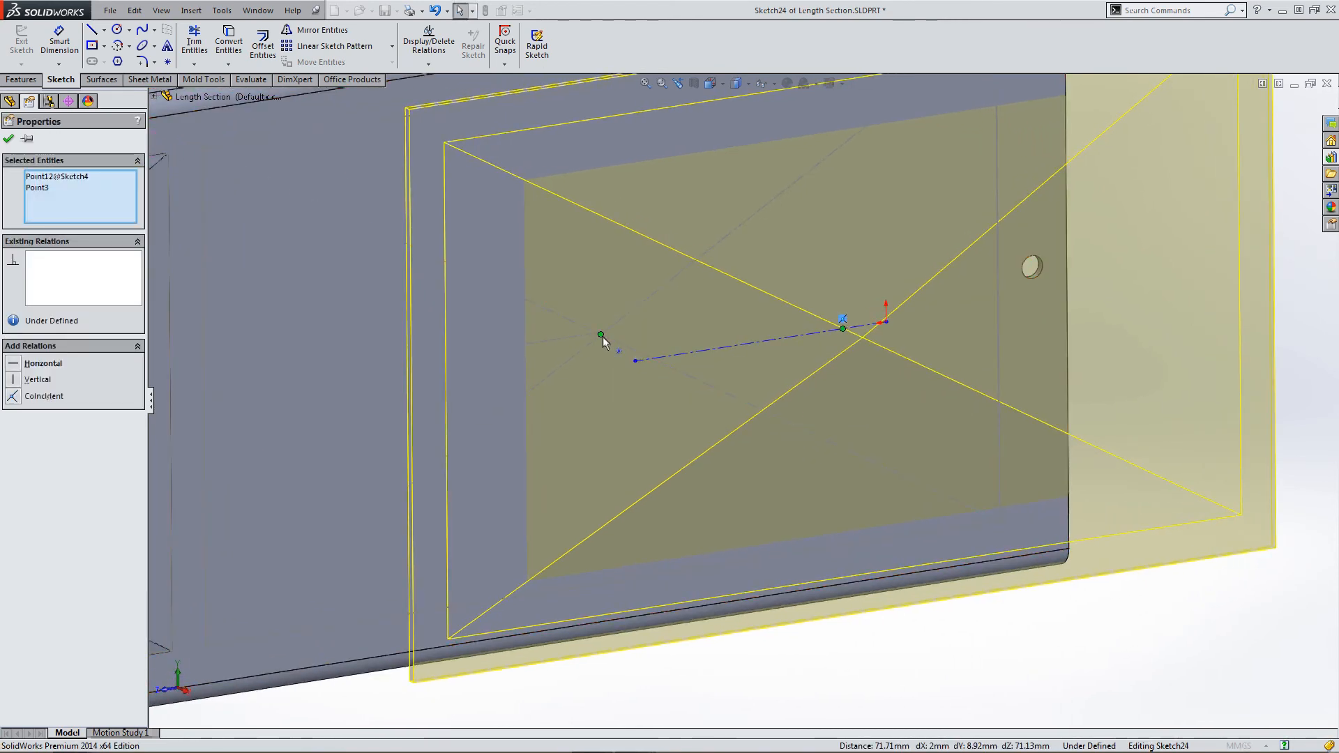
{"action": "left_click", "coordinate": [43, 395]}
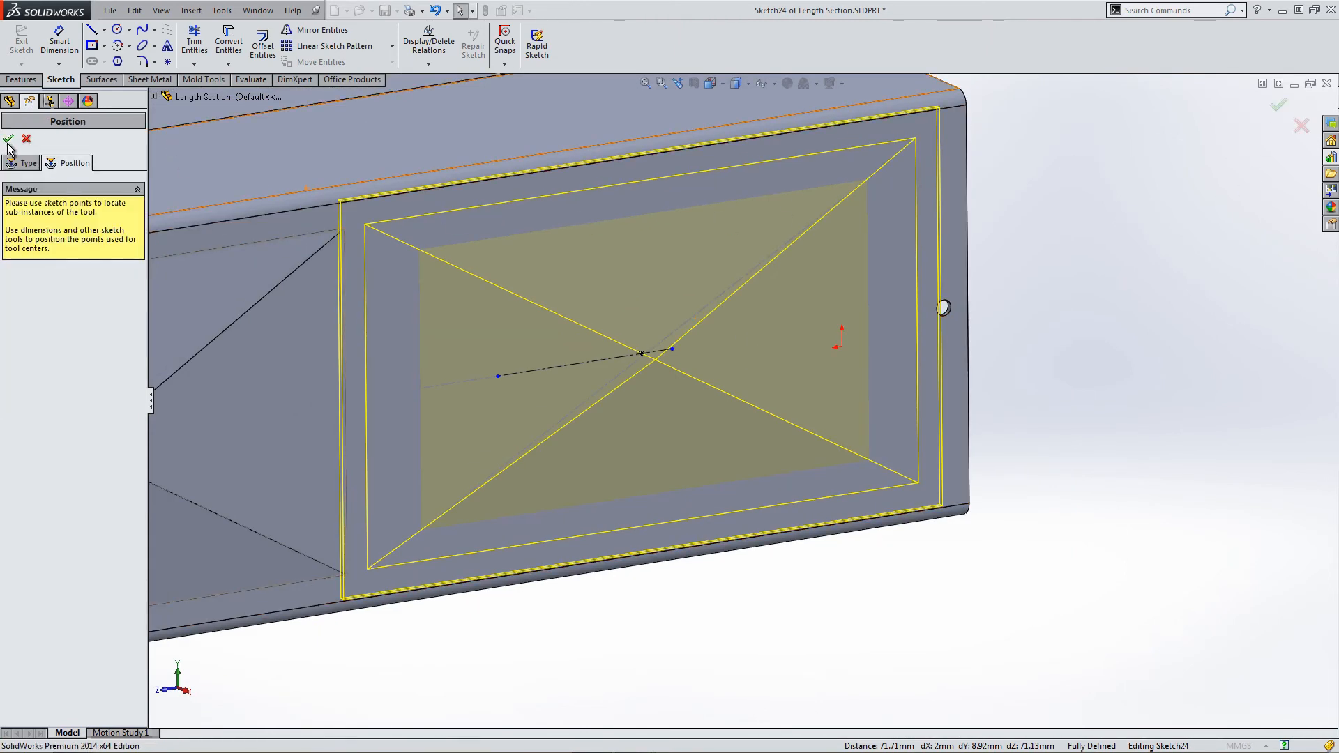
{"action": "left_click", "coordinate": [7, 139]}
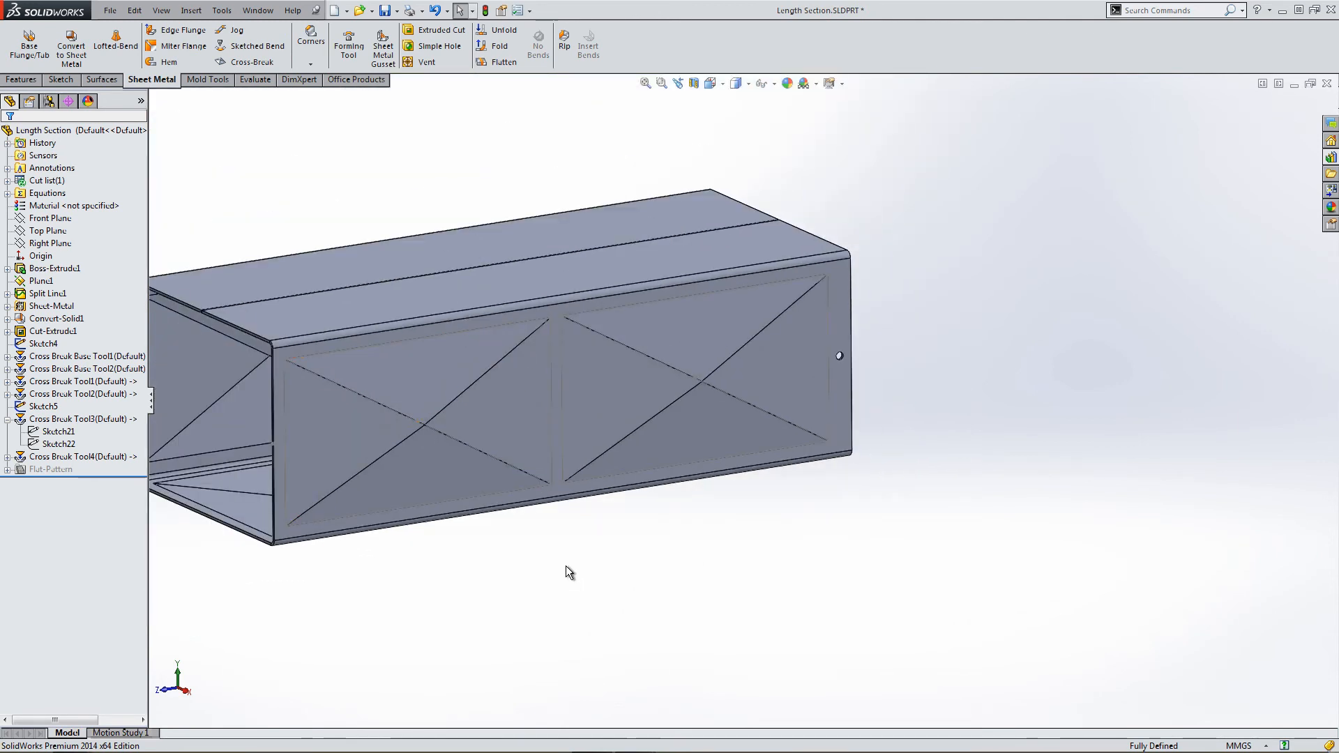
{"action": "left_click", "coordinate": [43, 343]}
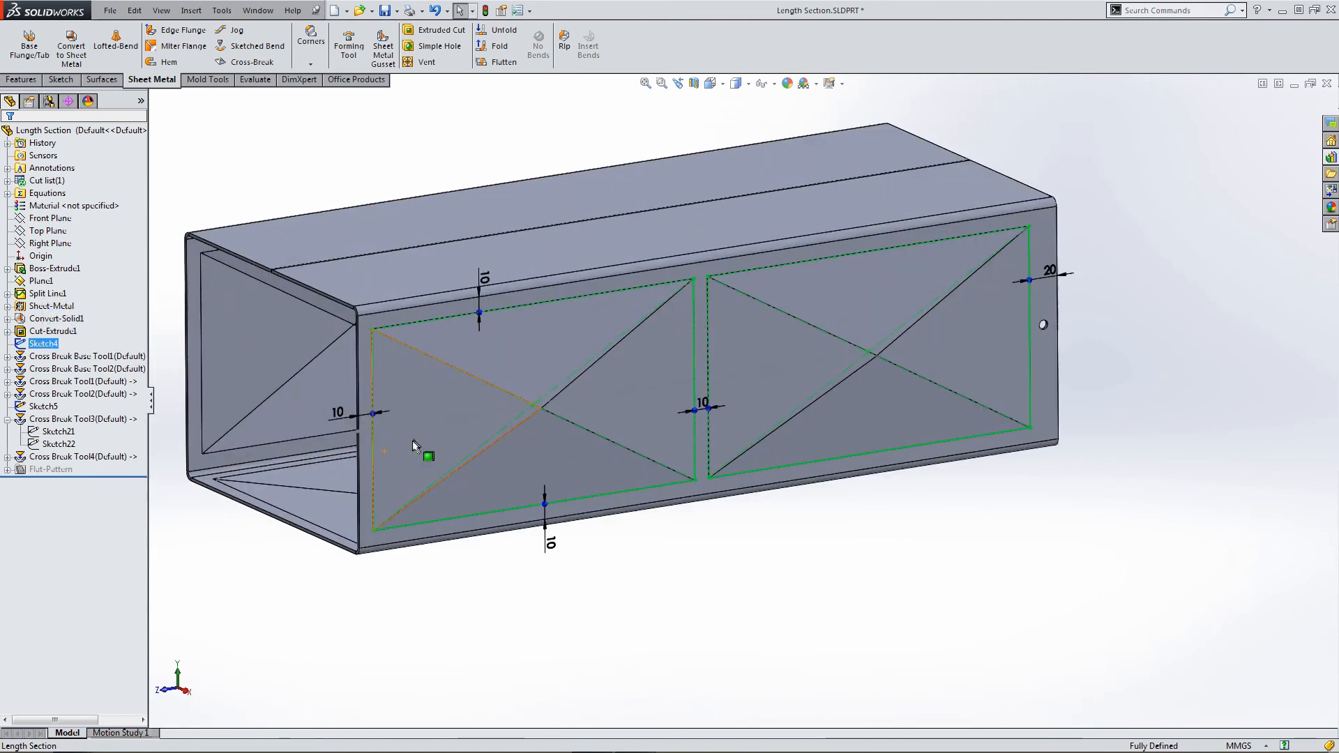
{"action": "mouse_move", "coordinate": [424, 455]}
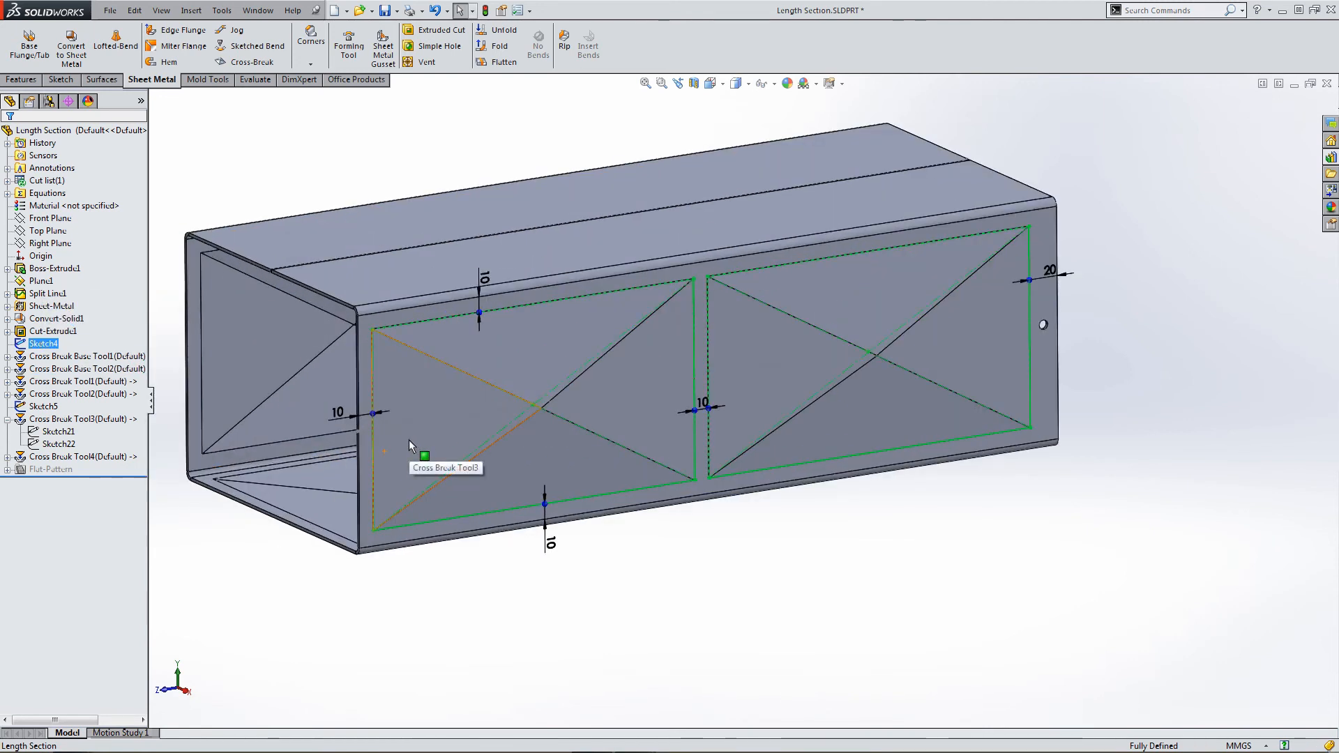
{"action": "right_click", "coordinate": [43, 343]}
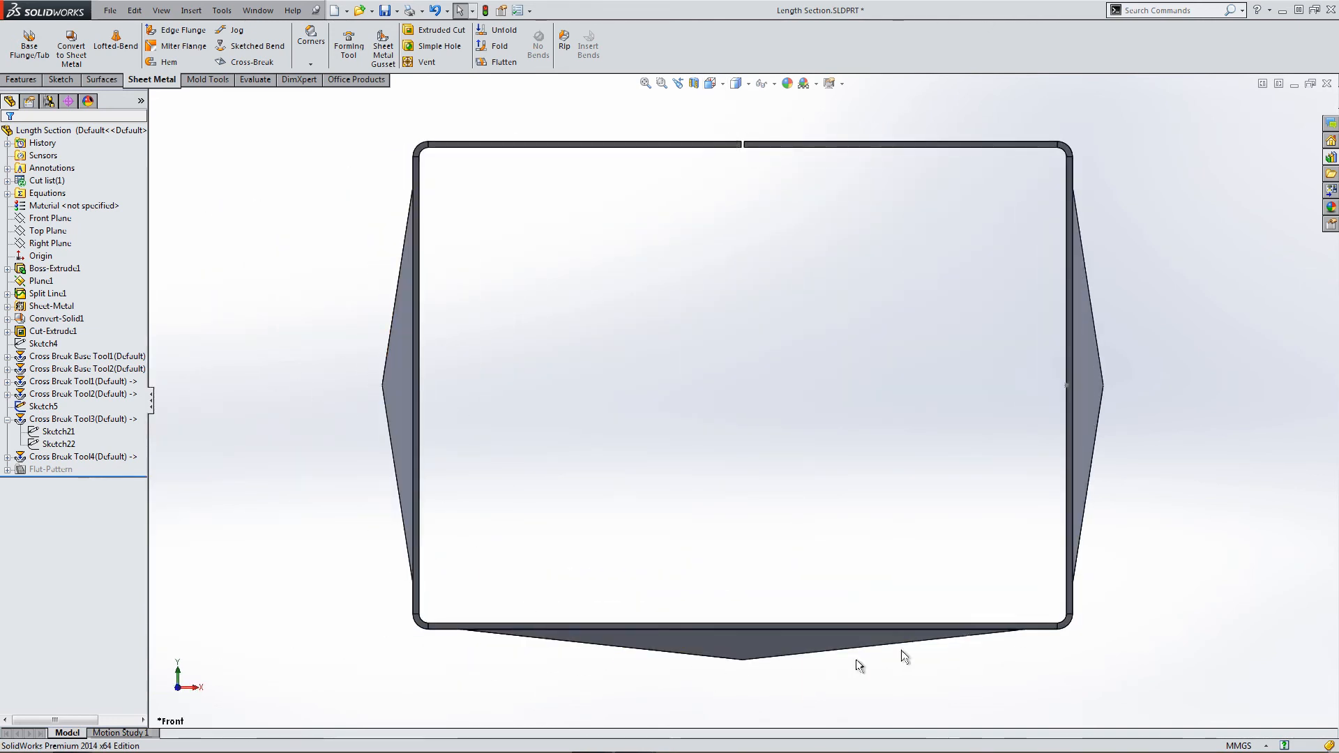
{"action": "mouse_move", "coordinate": [808, 190]}
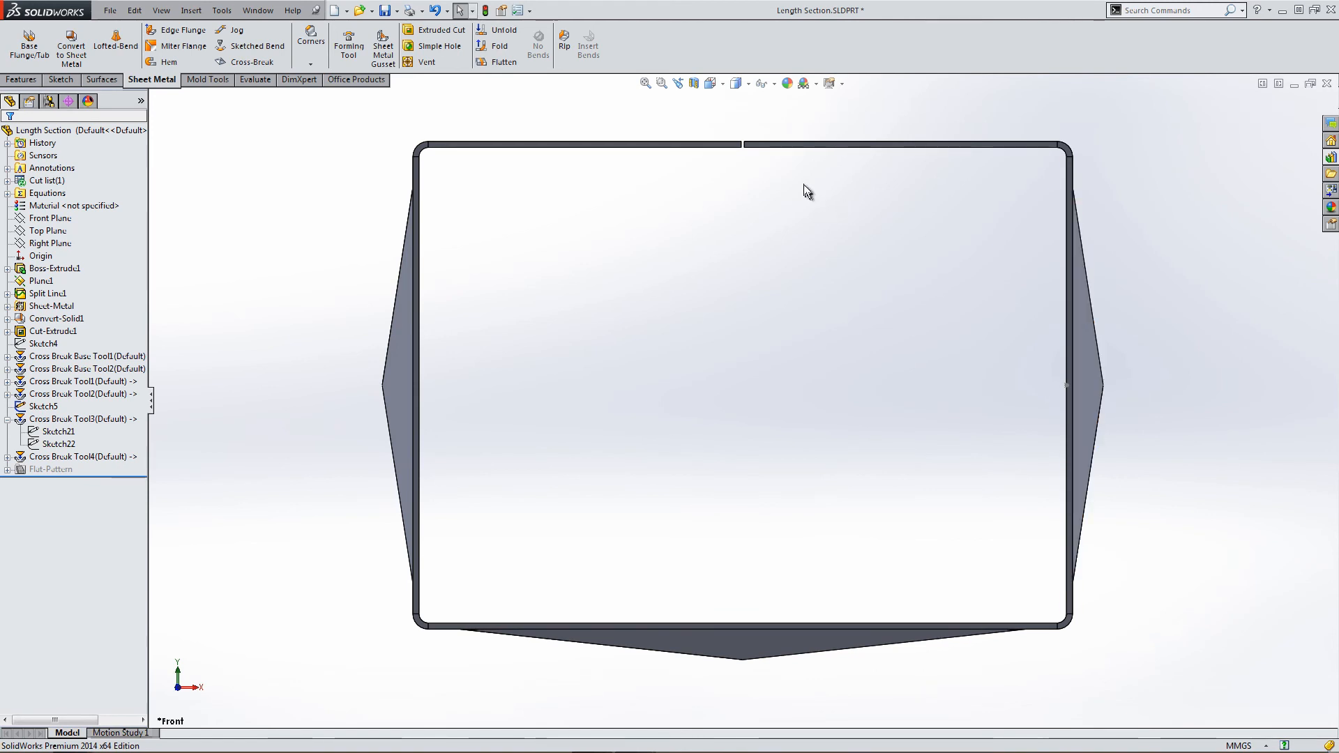
View the duct from the Top and zoom to fit to see the imprints on both sides.
{"action": "left_click", "coordinate": [710, 82]}
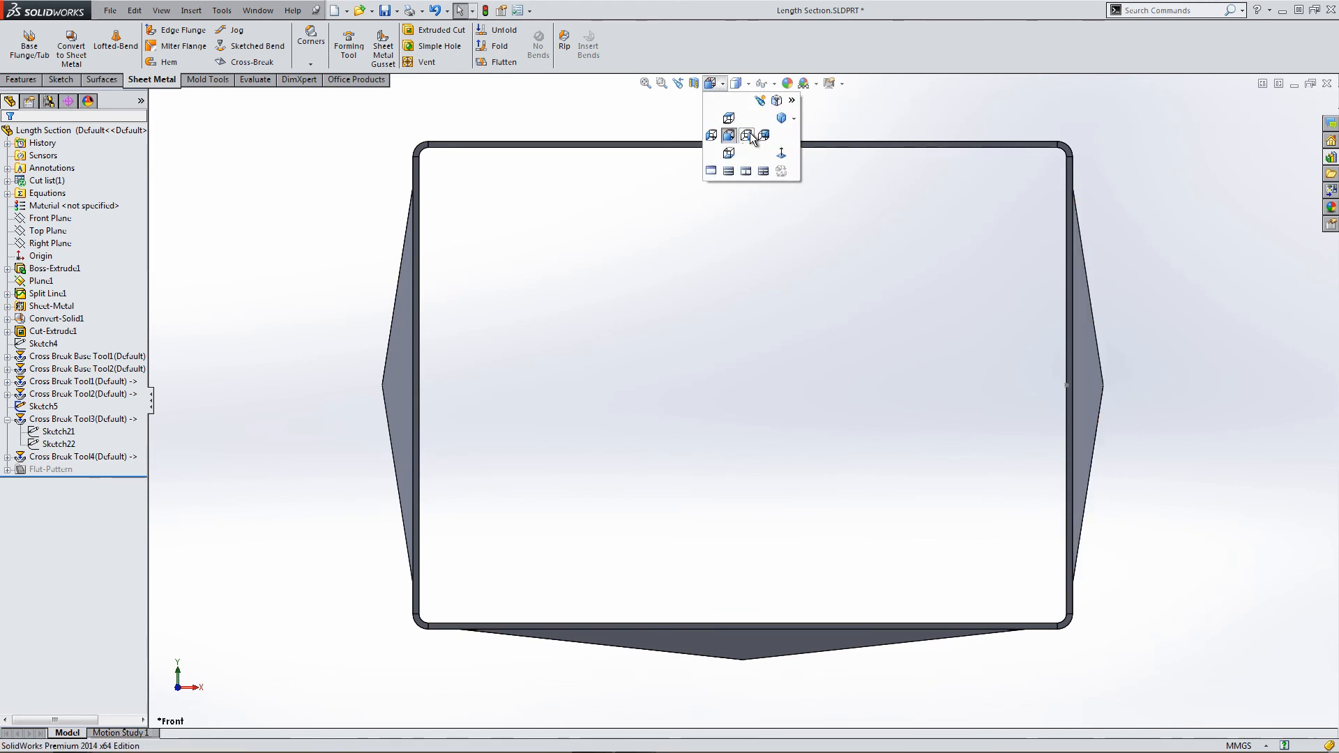
{"action": "left_click", "coordinate": [748, 136]}
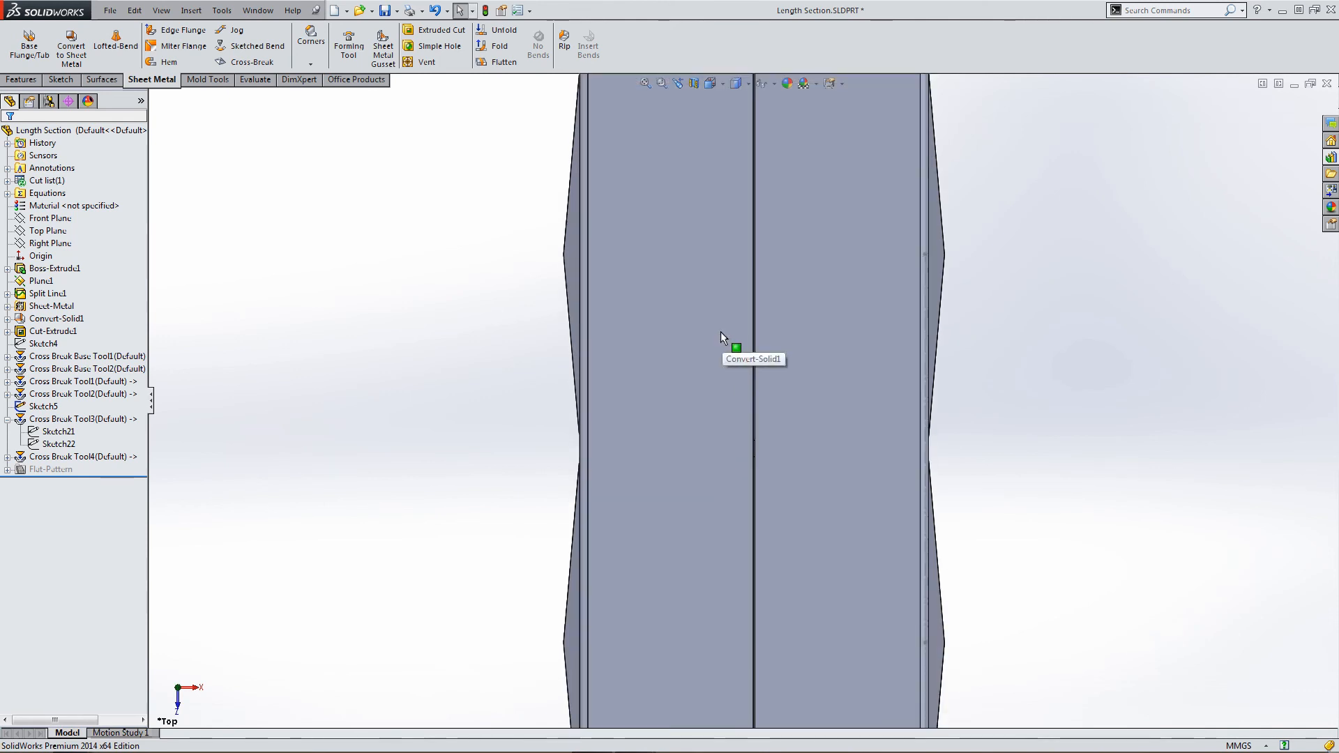
{"action": "left_click", "coordinate": [710, 82]}
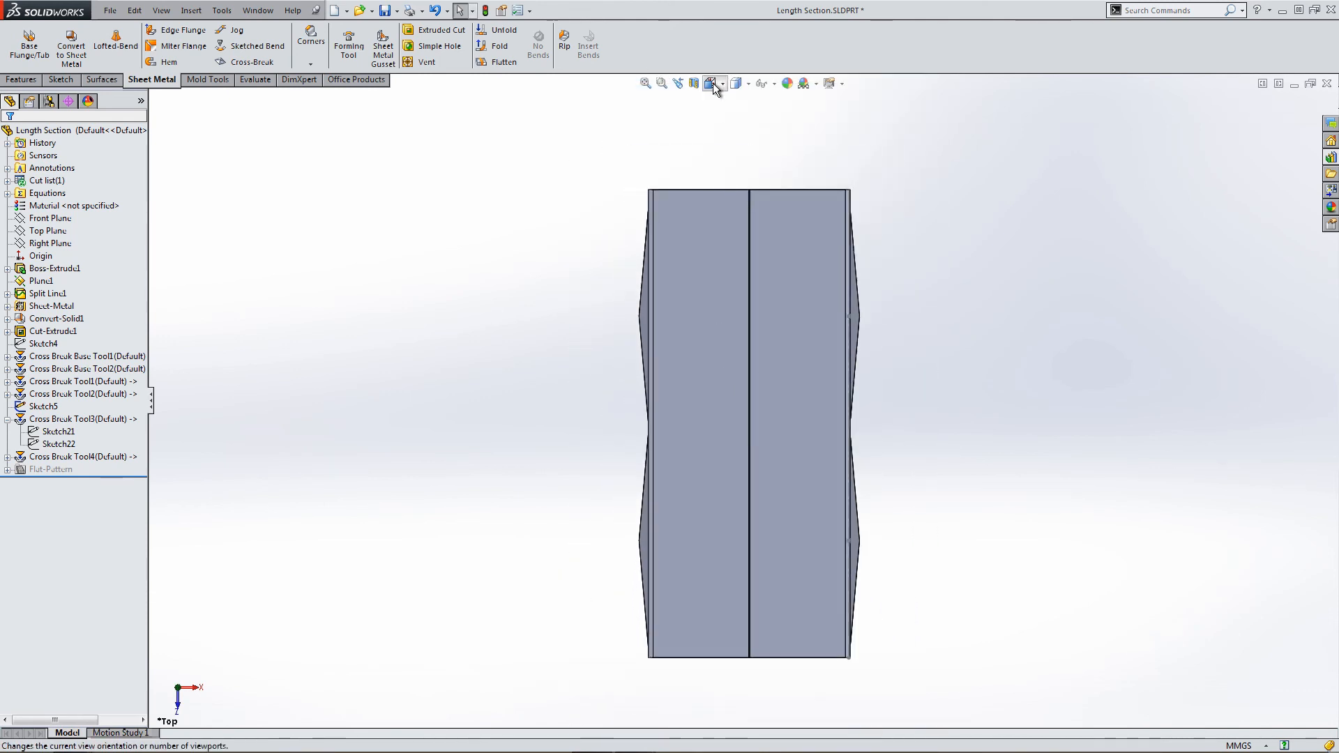